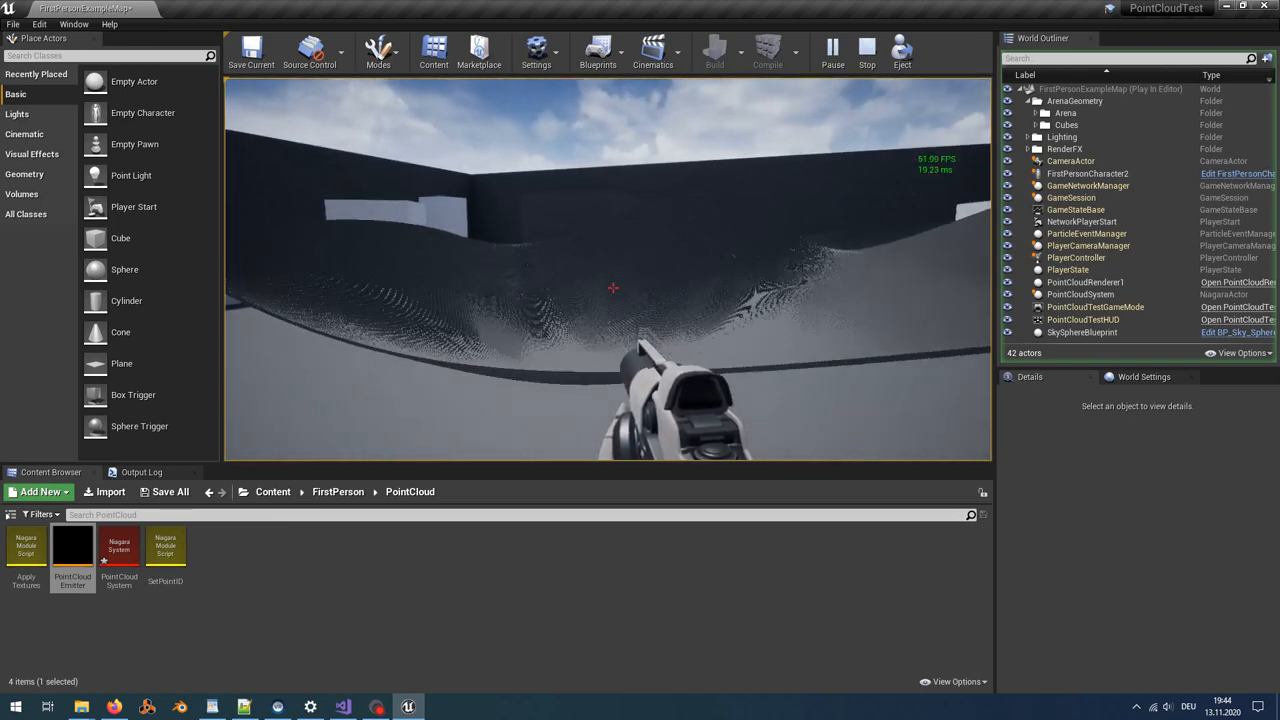
# - Stop the running play-in-editor session and play the level again
pyautogui.click(832, 48)
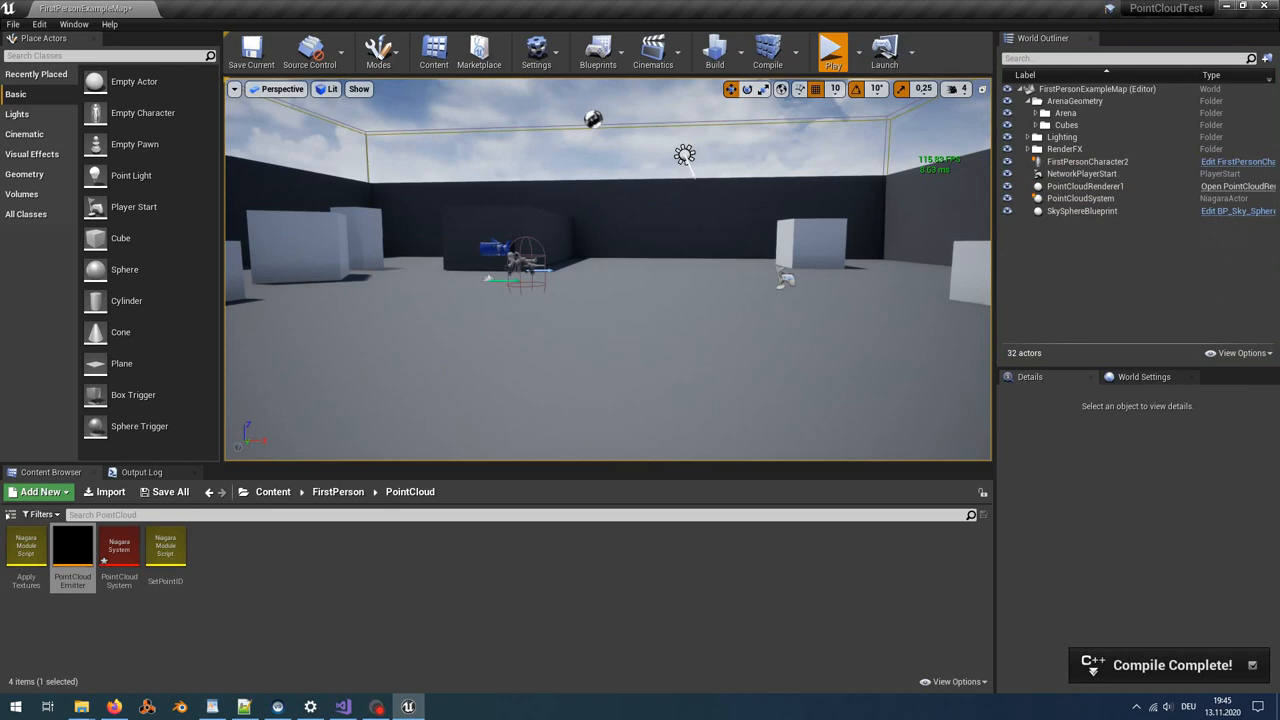
pyautogui.click(833, 50)
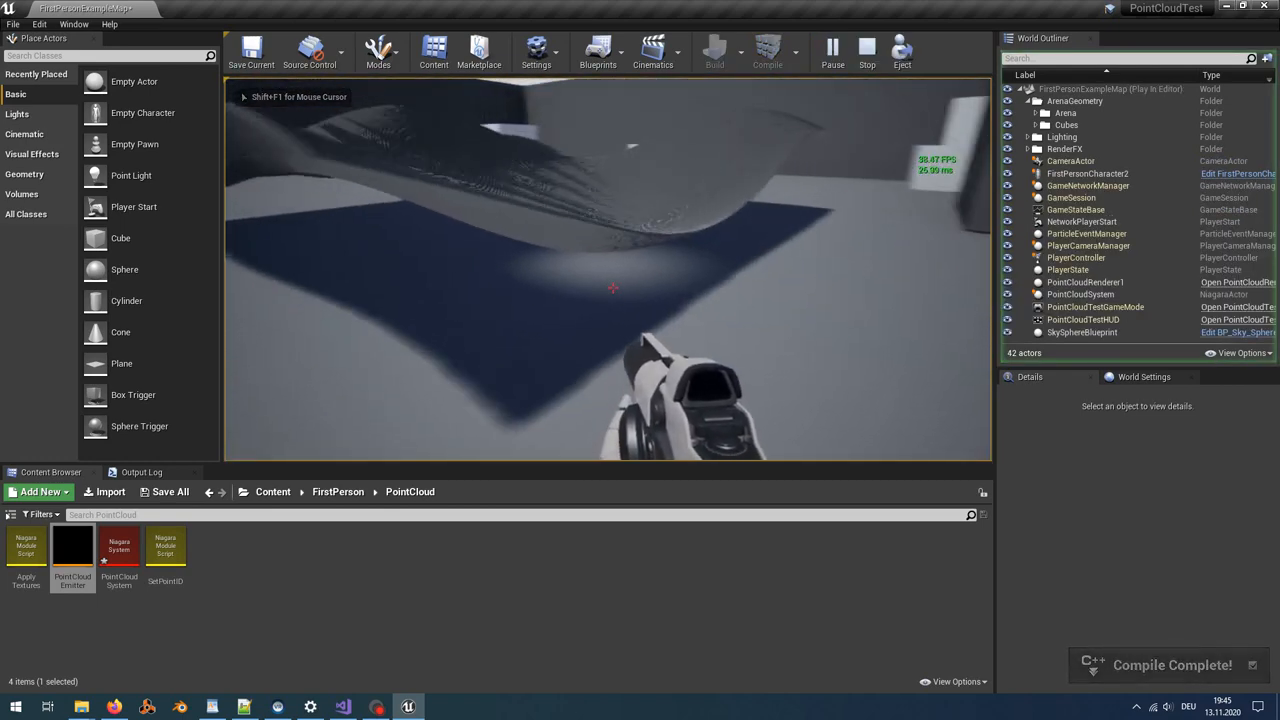
pyautogui.moveTo(607, 270)
pyautogui.write('Po')
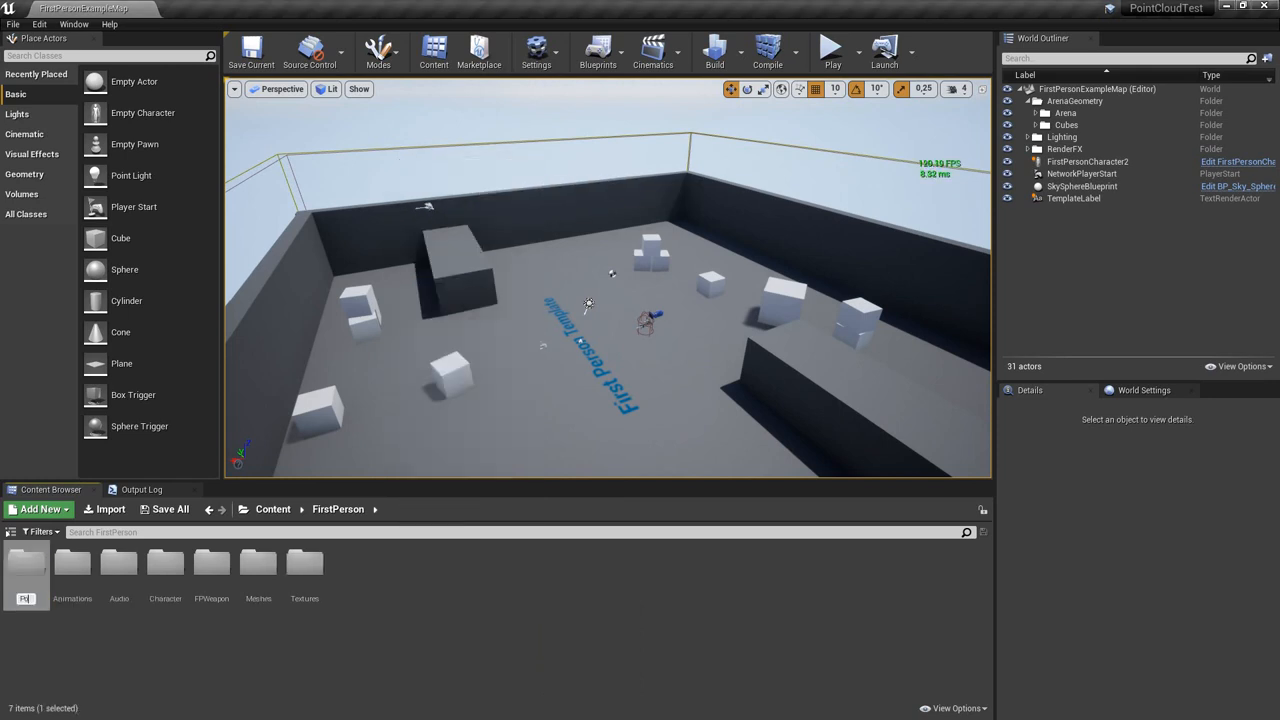
# - Name the folder PointCloud and create an empty-template Niagara emitter inside it
pyautogui.click(258, 565)
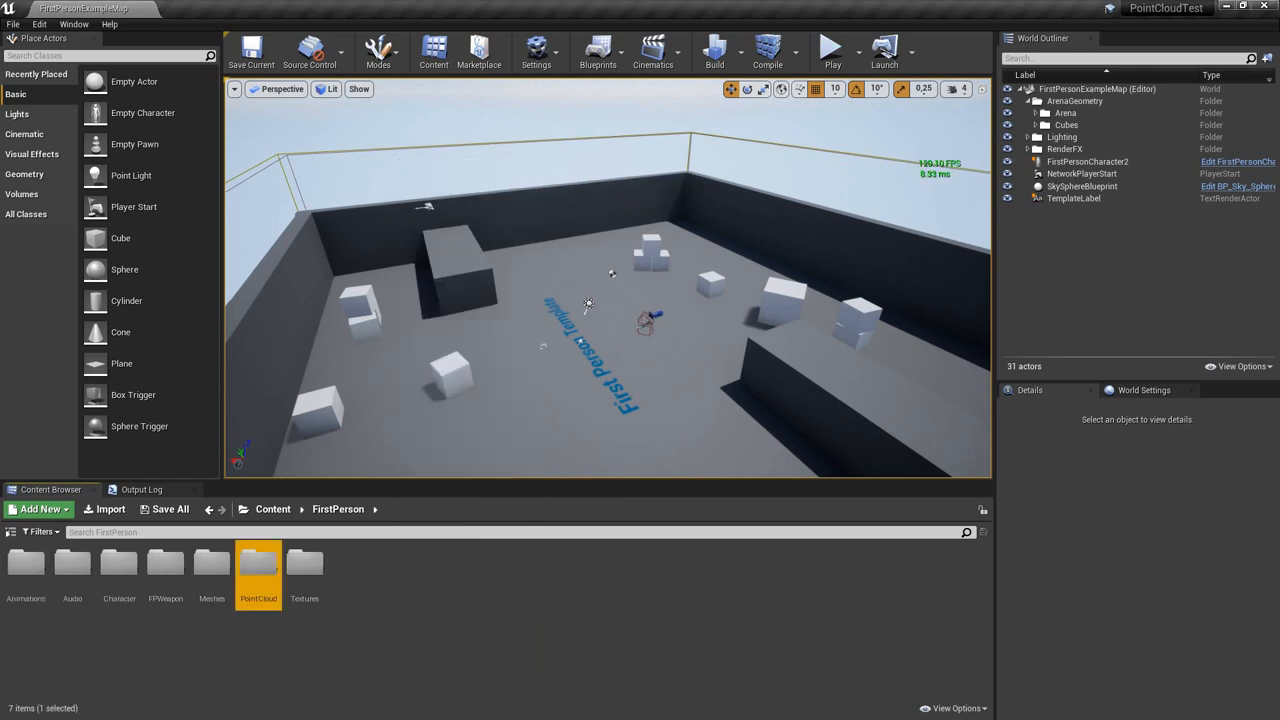
pyautogui.doubleClick(258, 565)
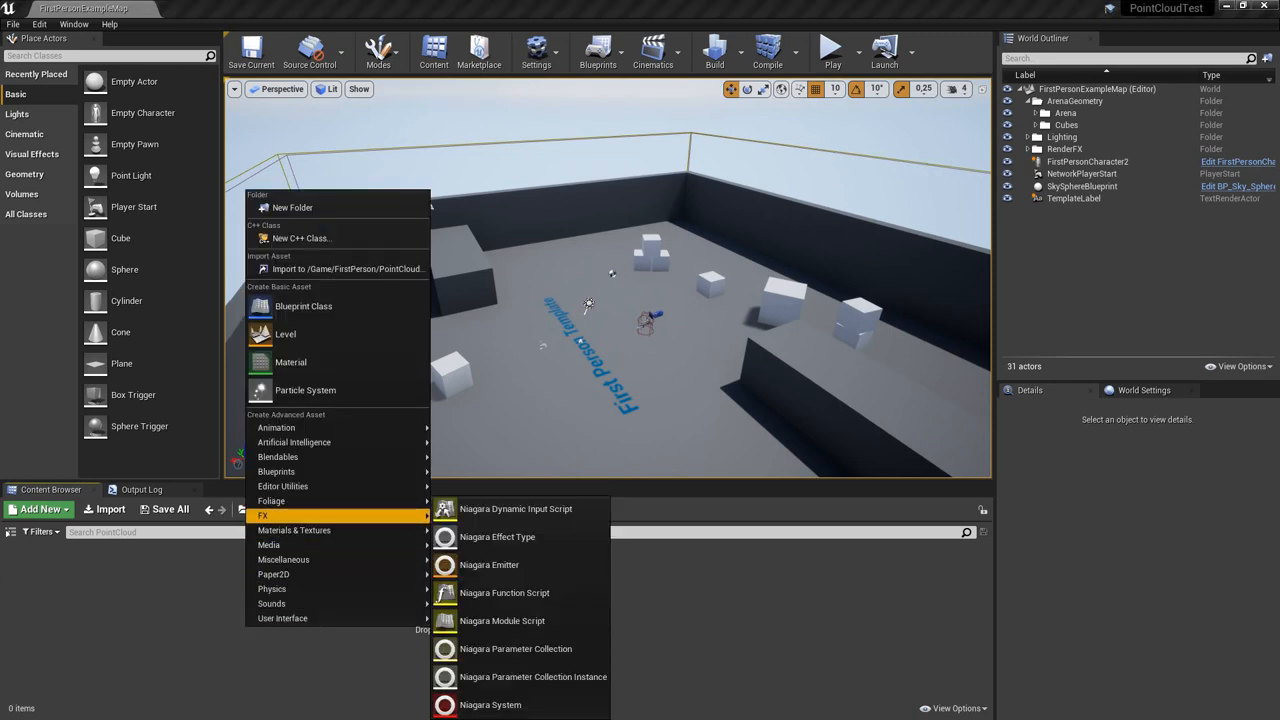
pyautogui.click(489, 565)
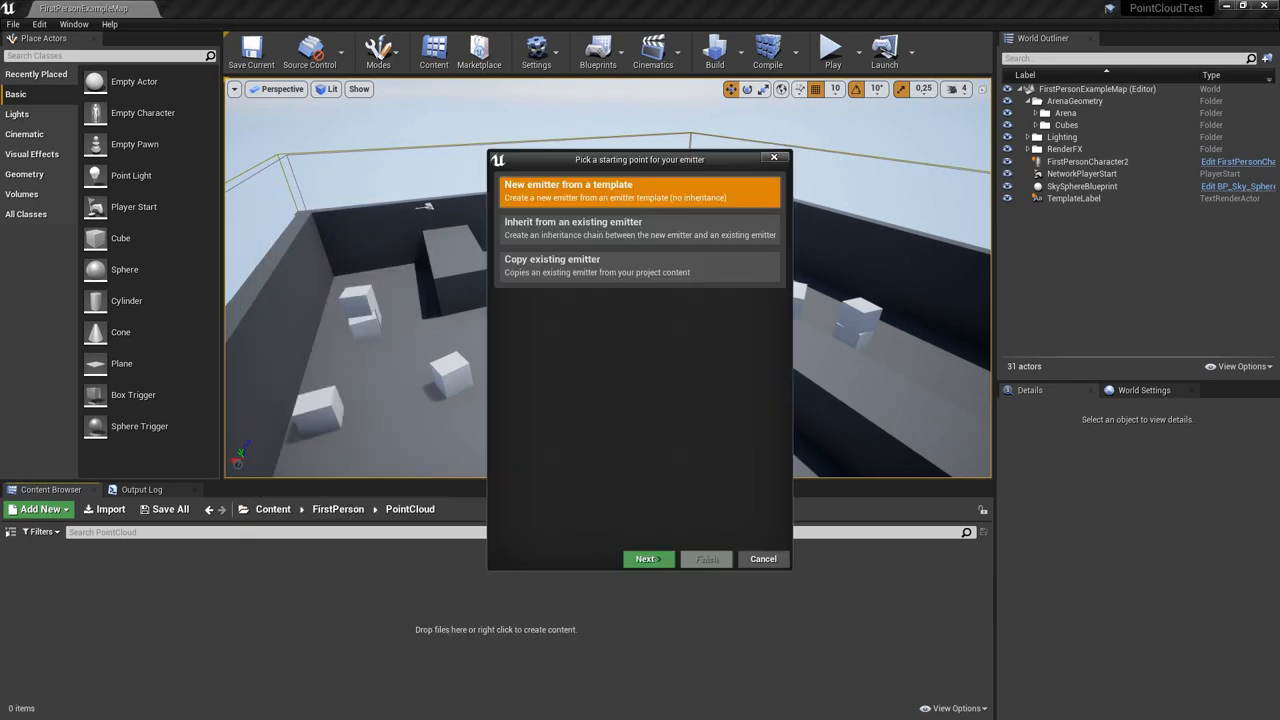
pyautogui.click(647, 559)
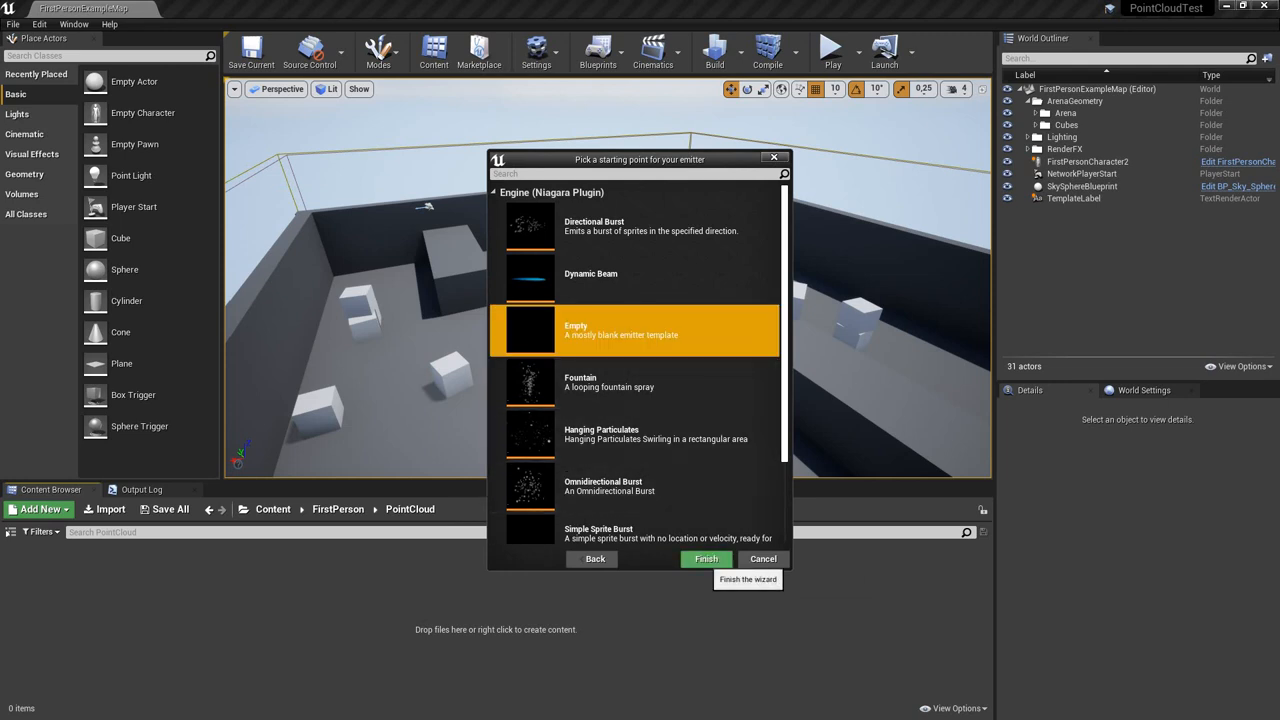
pyautogui.click(706, 558)
pyautogui.write('PointCloudEmitter')
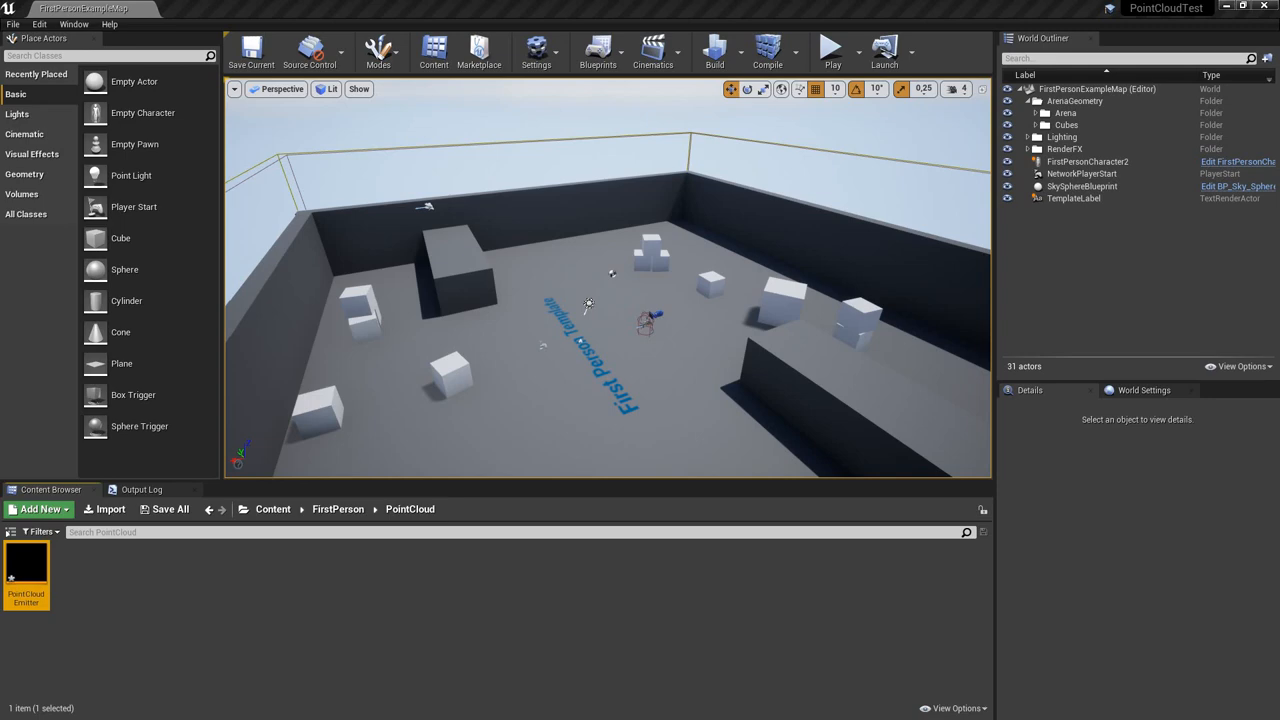
# - Give PointCloudEmitter local space, GPUCompute Sim target and fixed ±1000 bounds
pyautogui.doubleClick(26, 565)
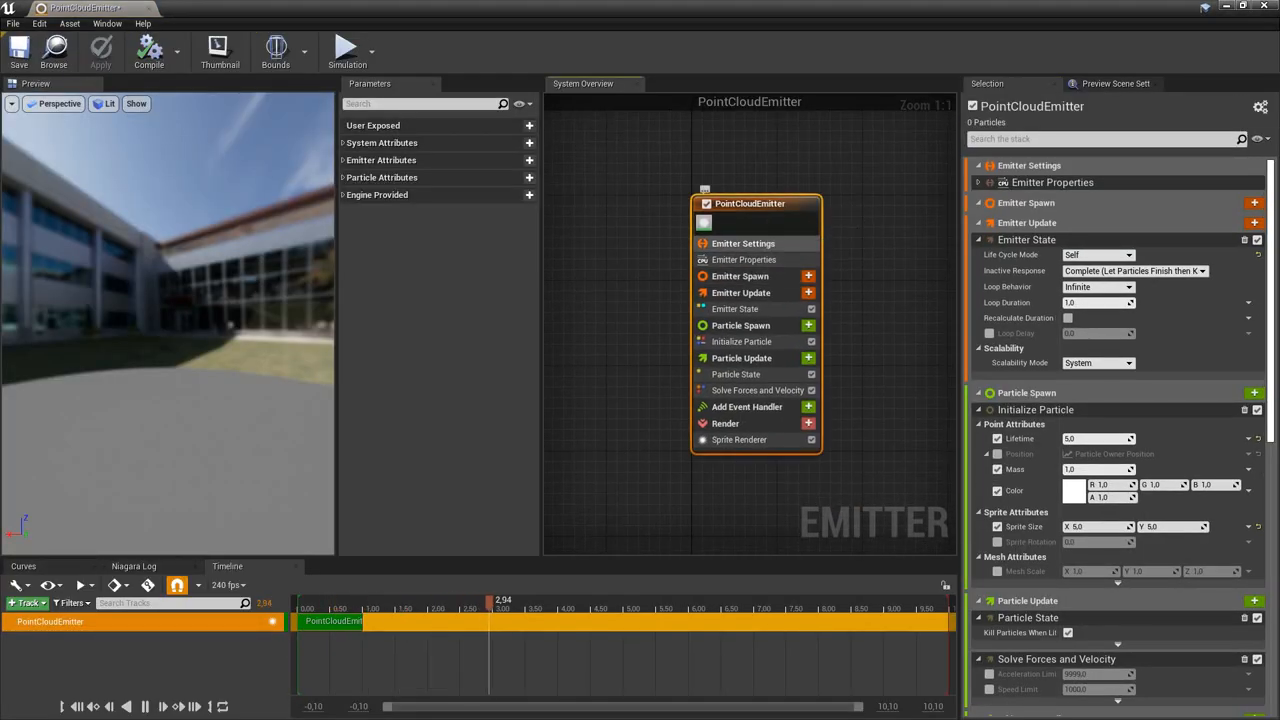
pyautogui.click(744, 259)
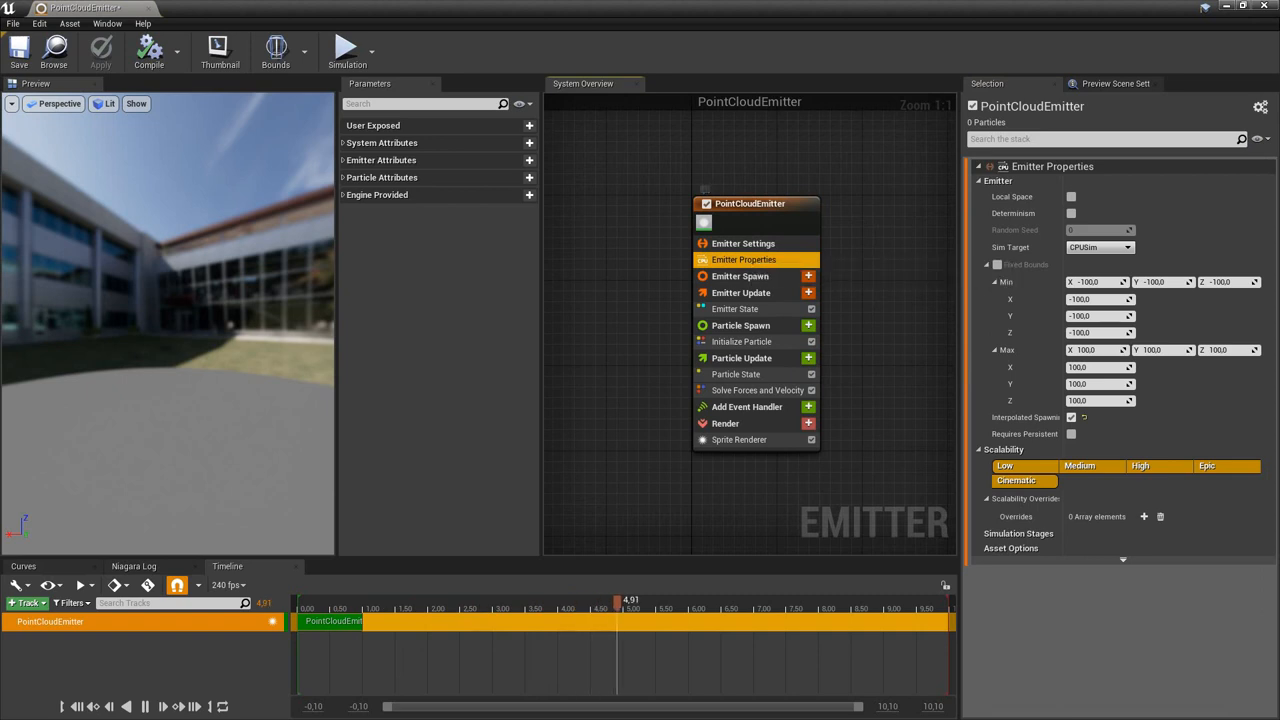
pyautogui.click(1071, 197)
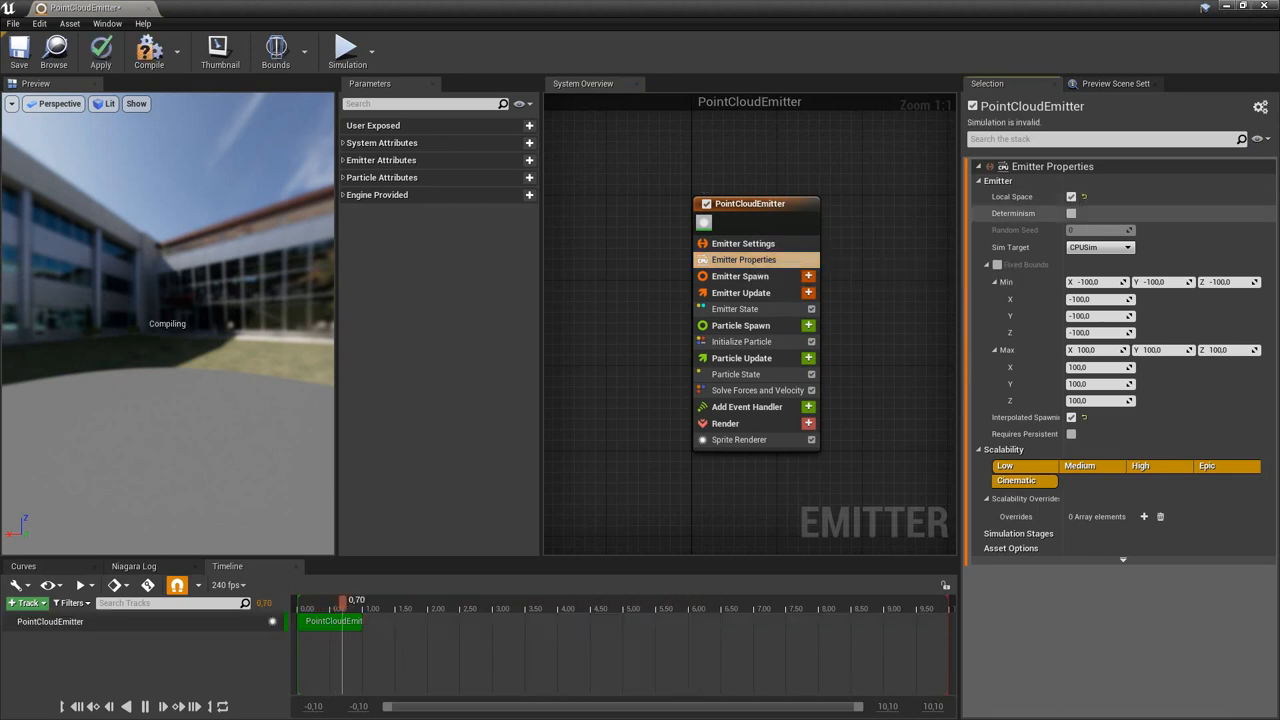
pyautogui.click(1100, 247)
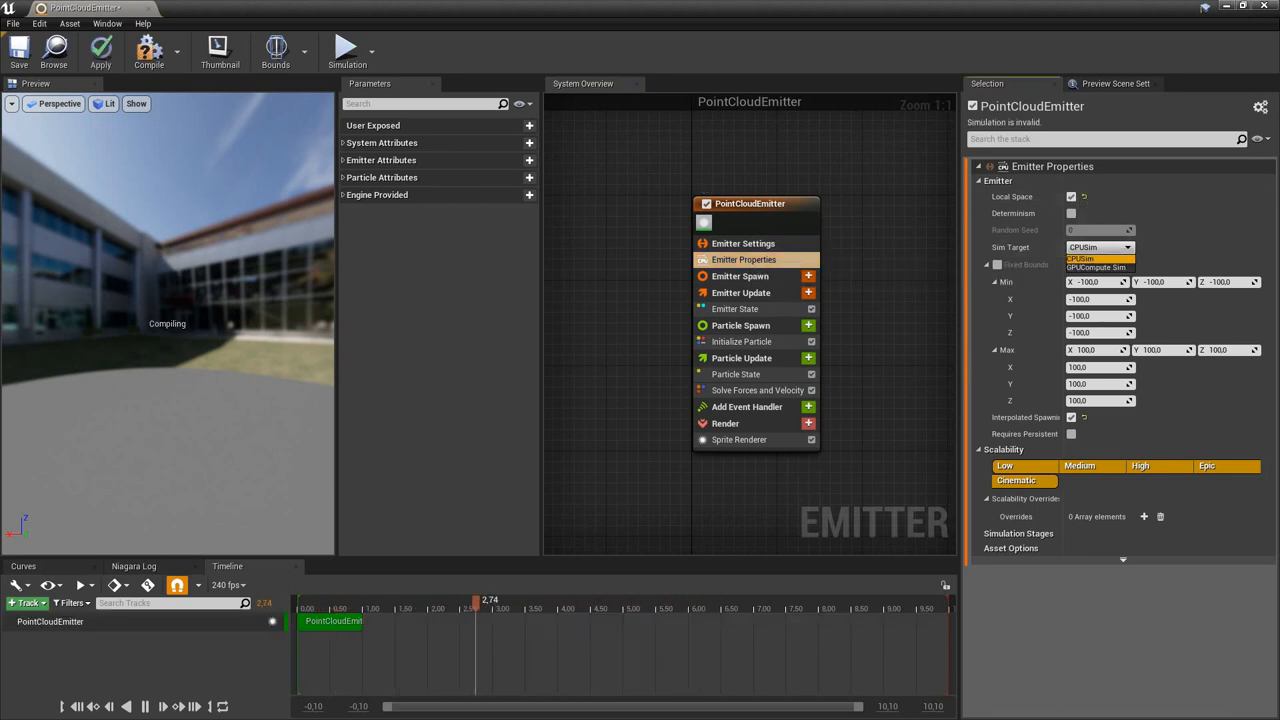
pyautogui.click(1095, 267)
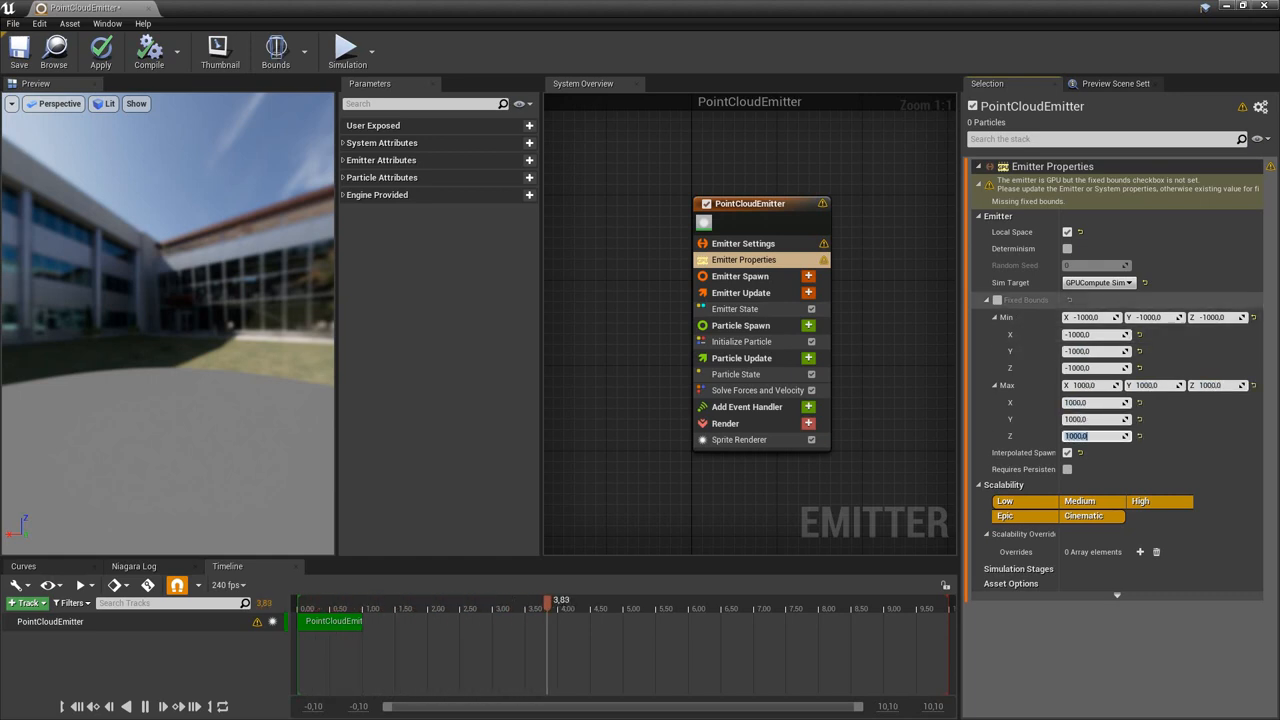
pyautogui.click(996, 264)
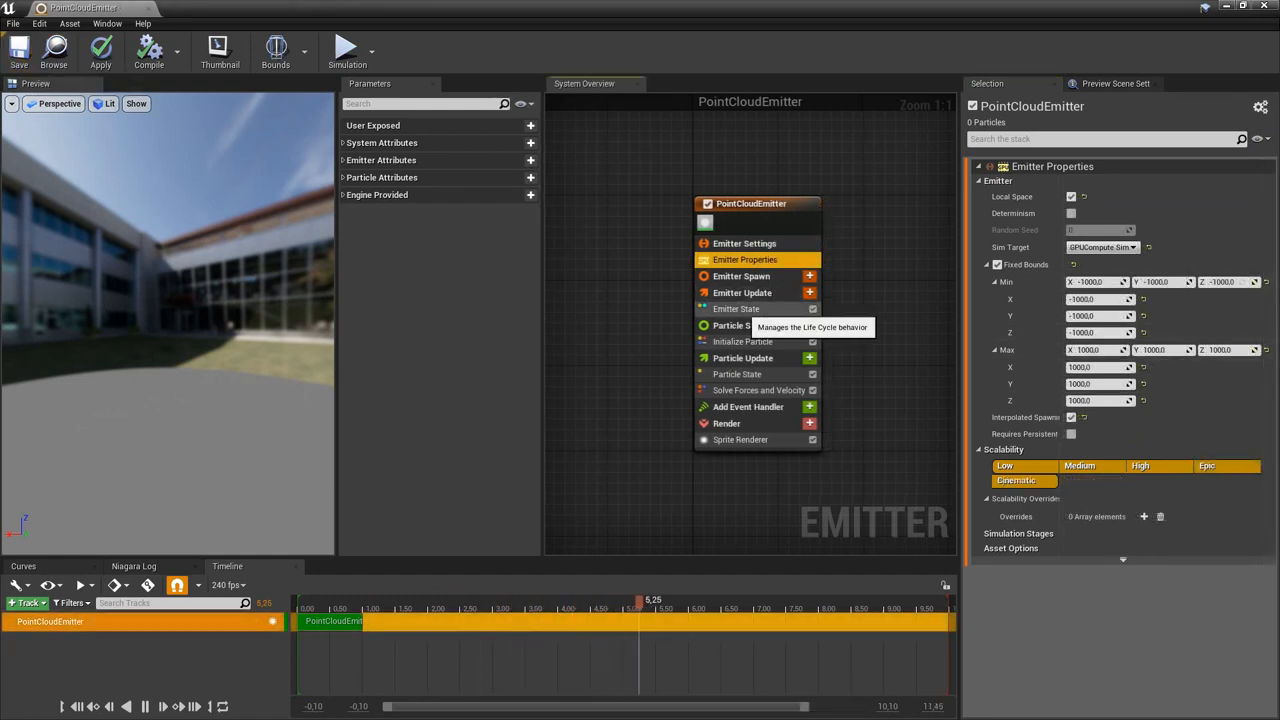
# - Set Emitter State to loop Once with infinite duration, and untick particle Lifetime
pyautogui.click(737, 308)
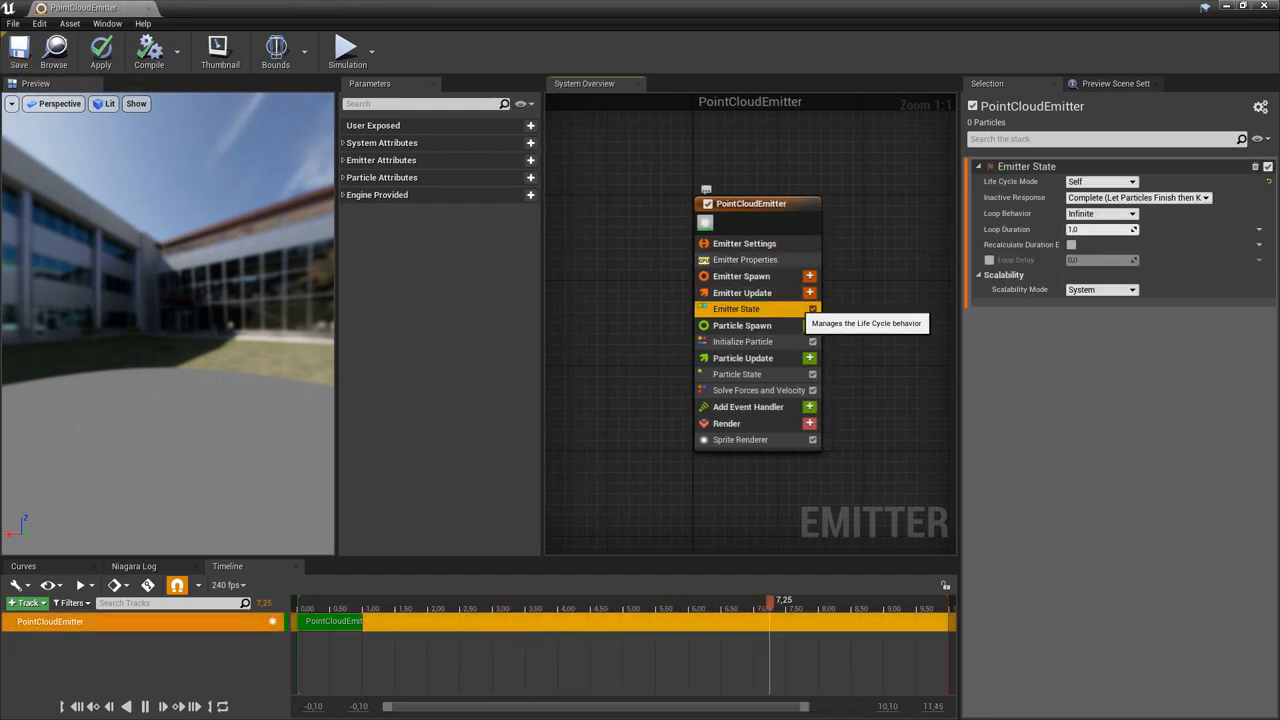
pyautogui.click(1100, 213)
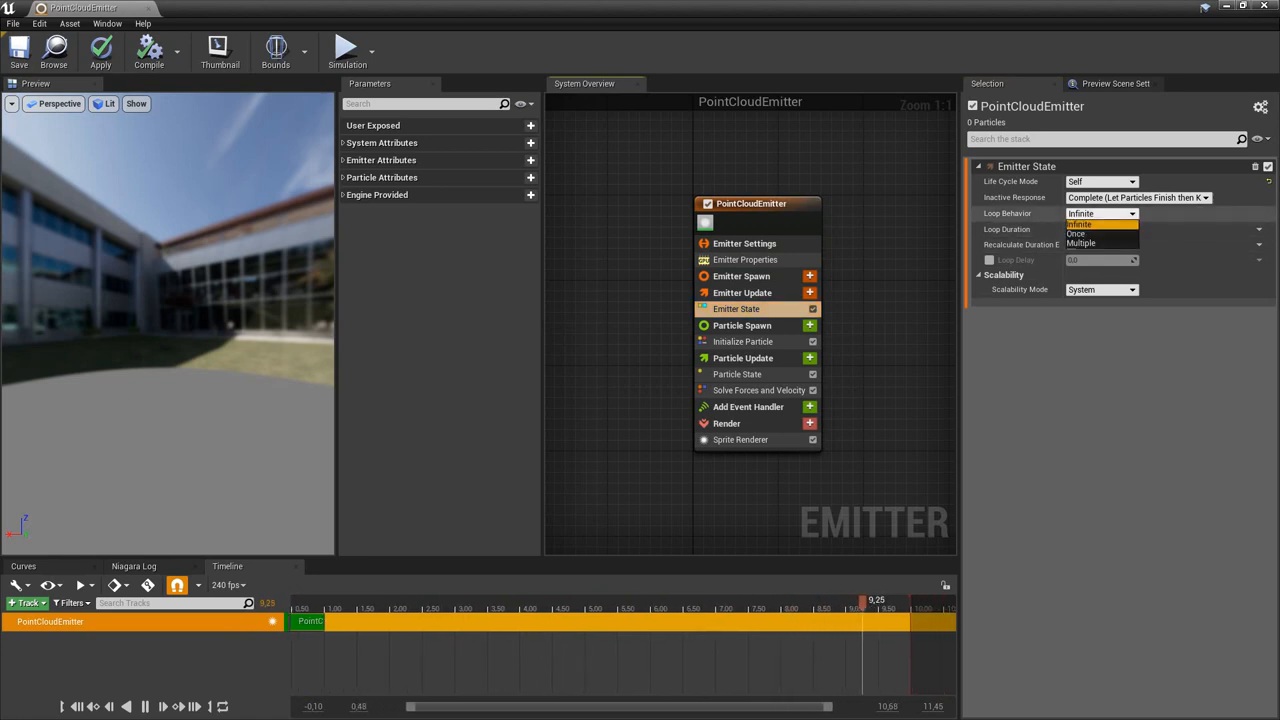
pyautogui.click(1076, 234)
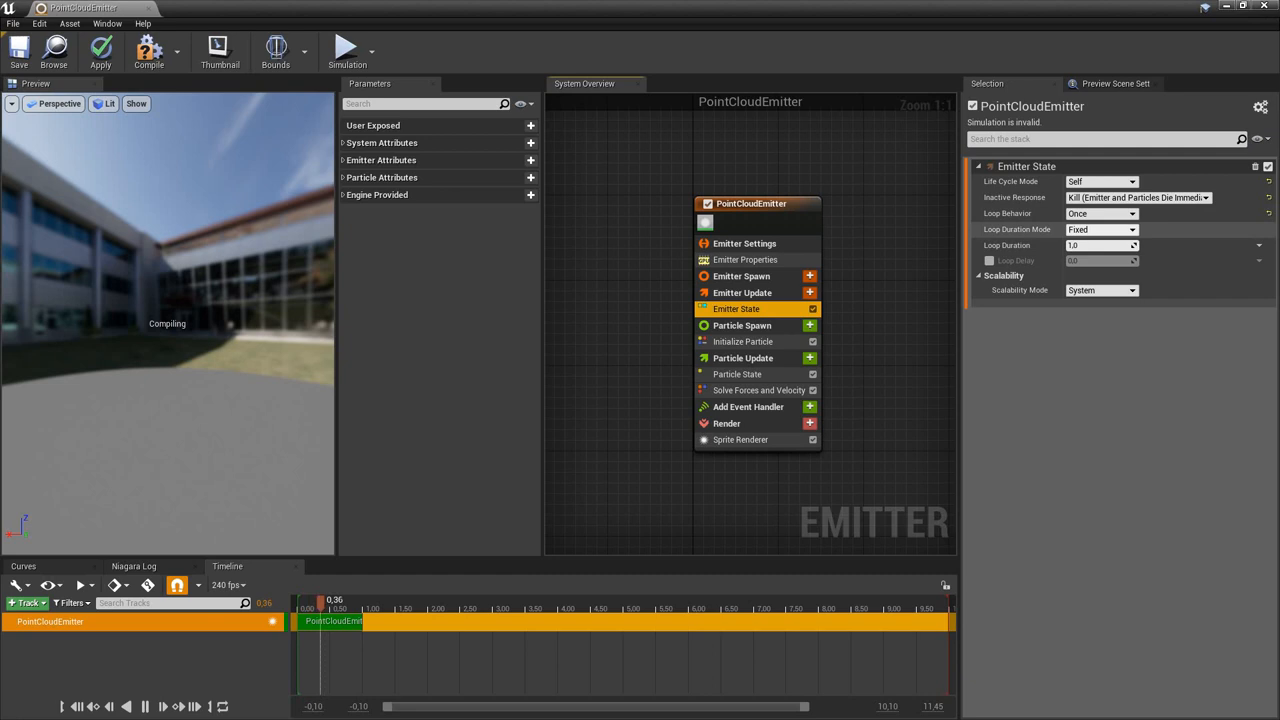
pyautogui.click(1101, 229)
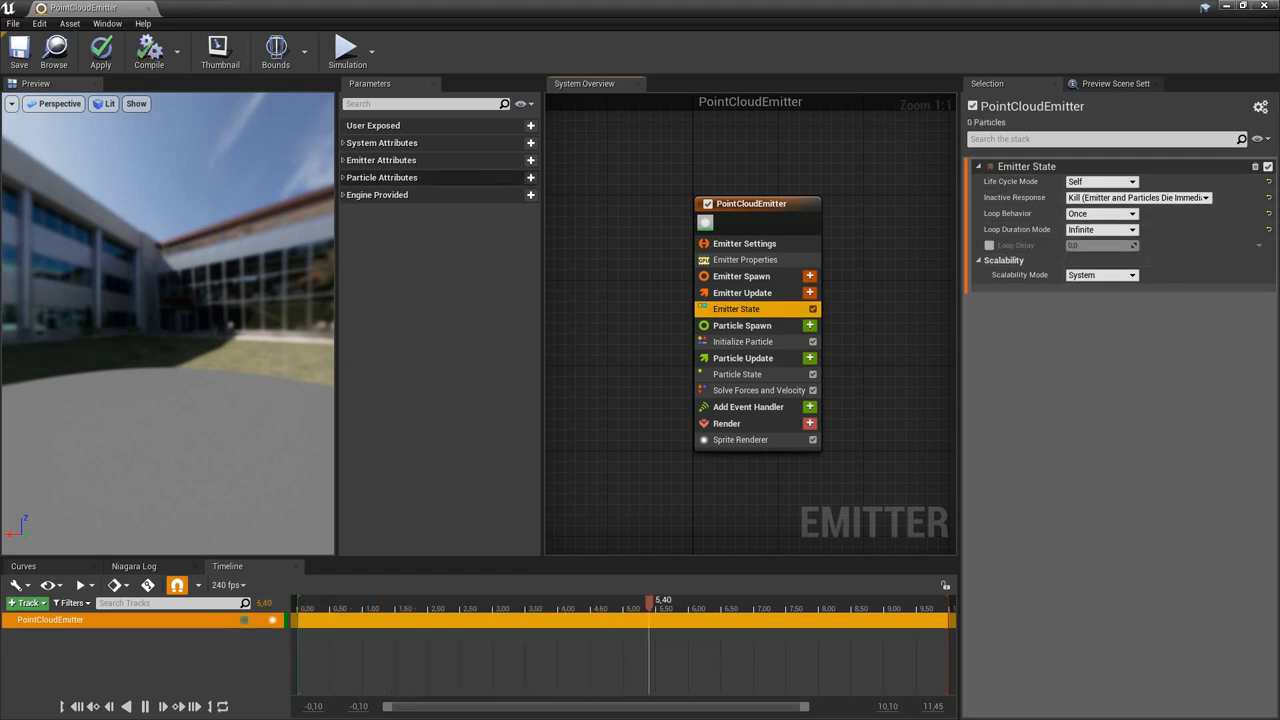
pyautogui.click(743, 341)
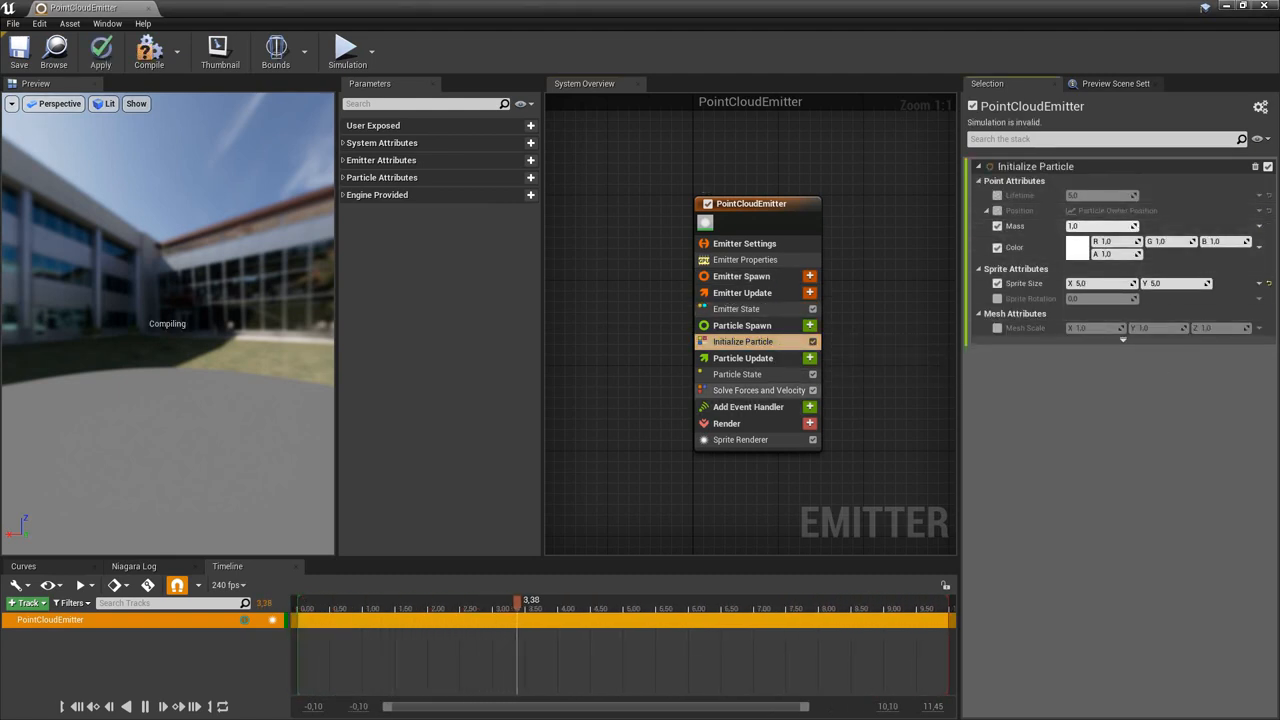
pyautogui.click(737, 374)
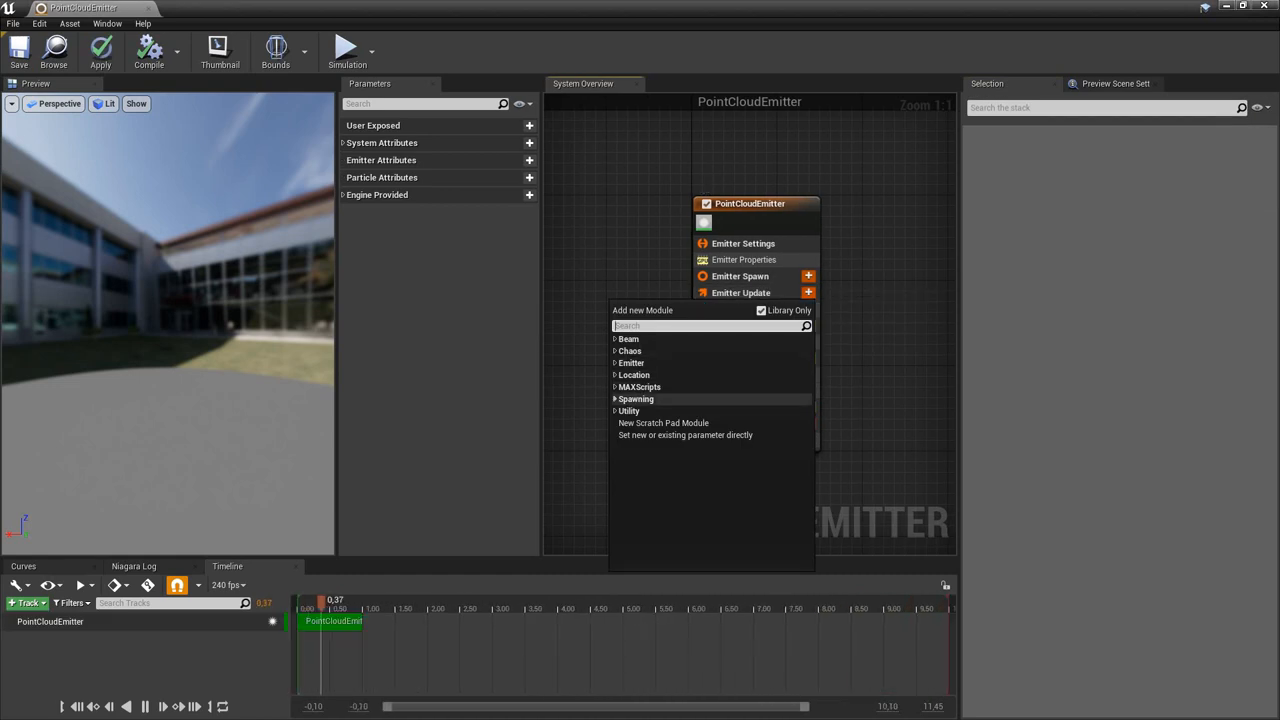
# - Add a Spawn Burst Instantaneous module and a new user-exposed int32 parameter
pyautogui.click(636, 399)
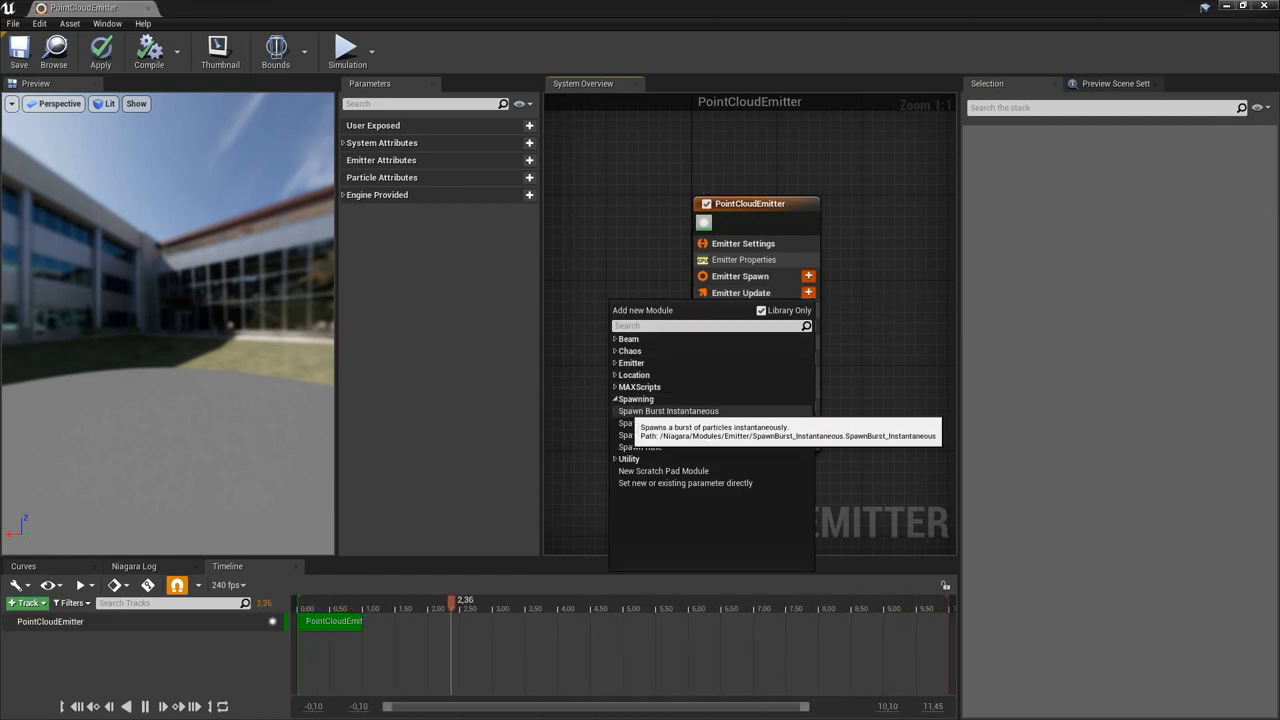
pyautogui.click(668, 411)
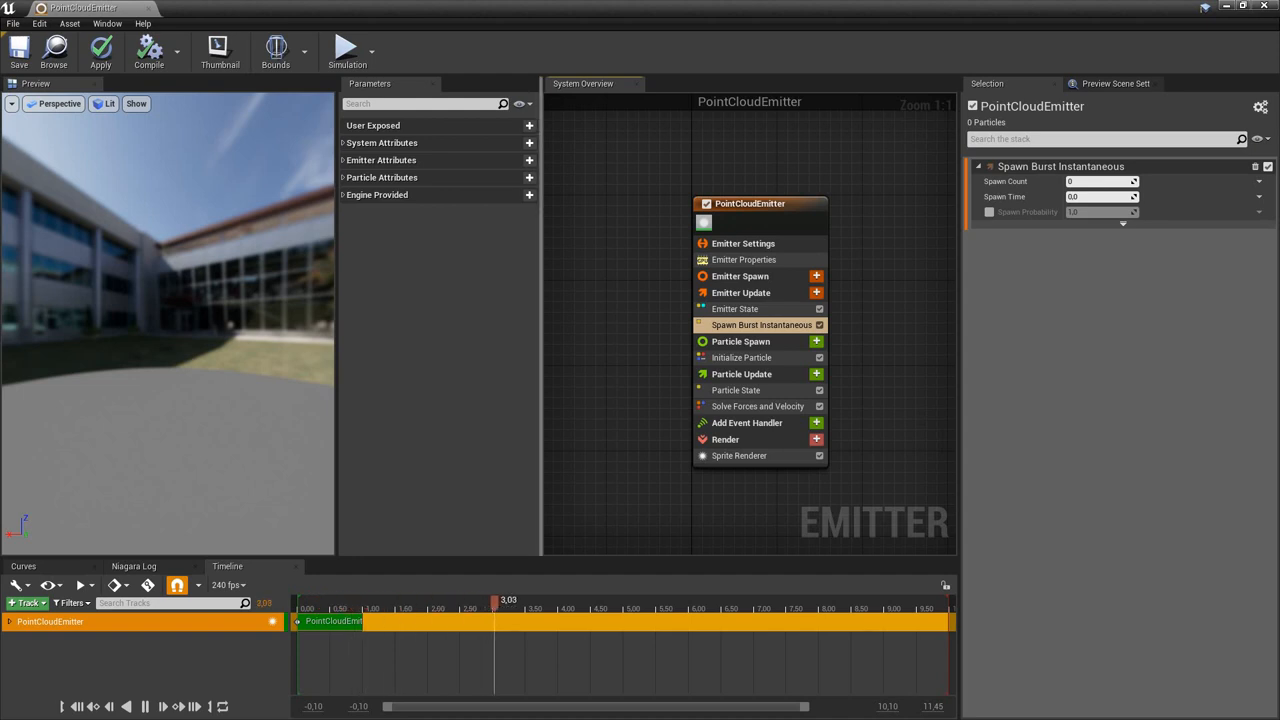
pyautogui.click(529, 125)
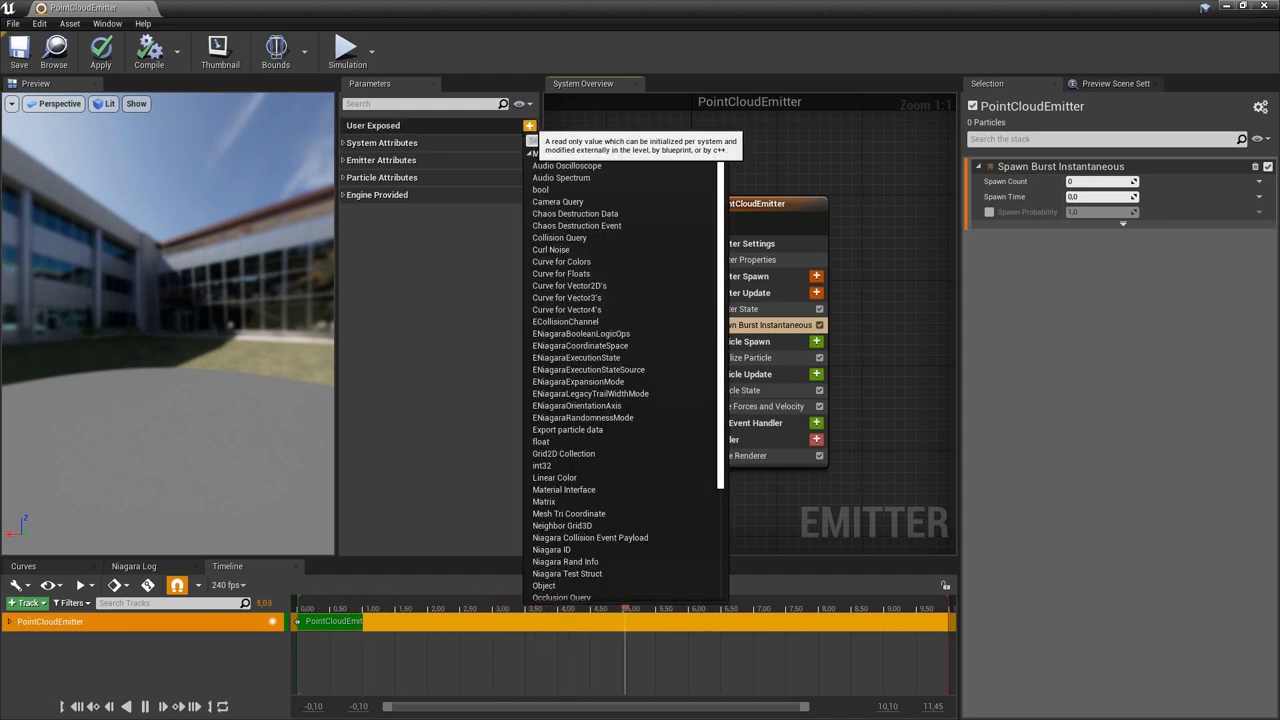
pyautogui.click(542, 465)
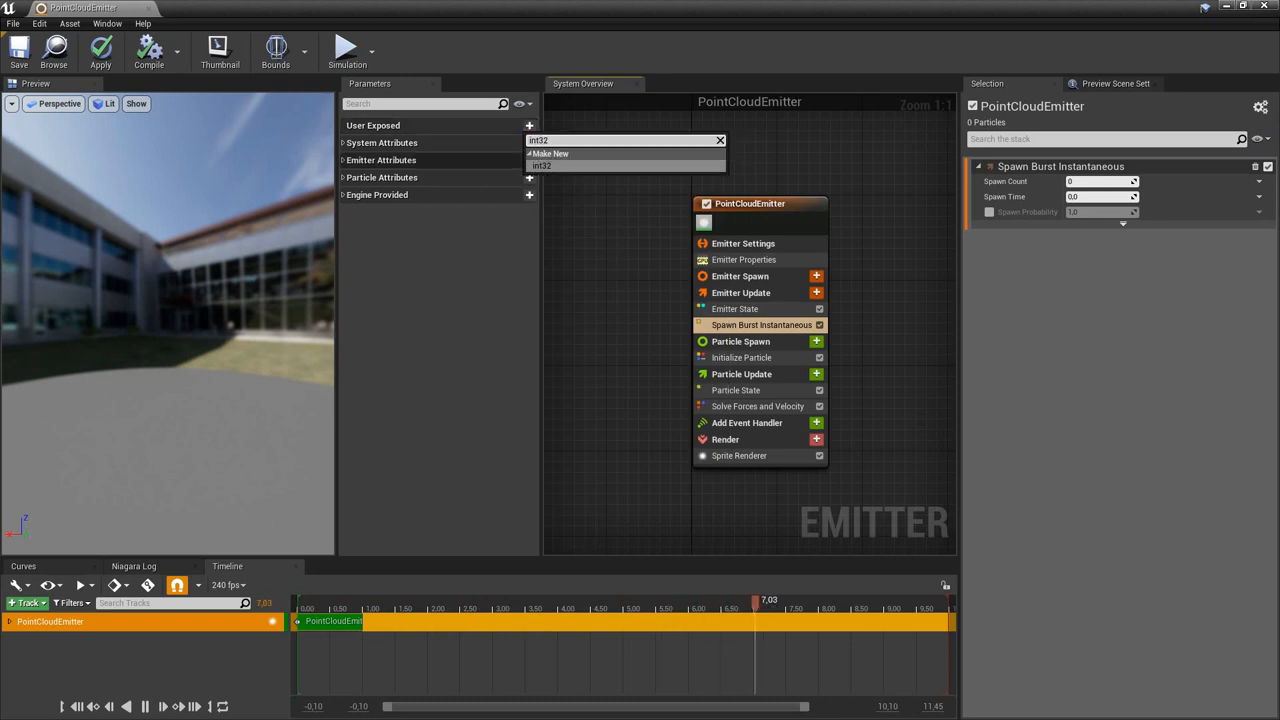
pyautogui.click(542, 165)
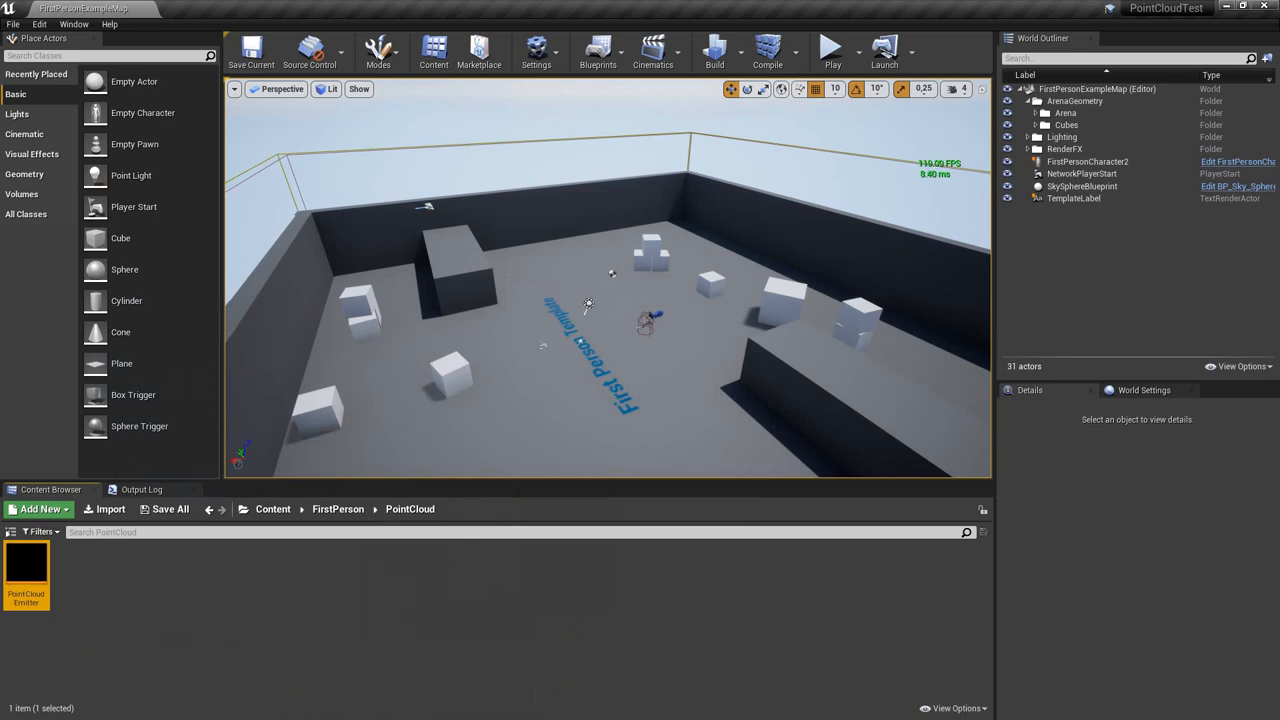
# - Create a Niagara module script, add an Execution Index node, and save SetPointID
pyautogui.click(42, 509)
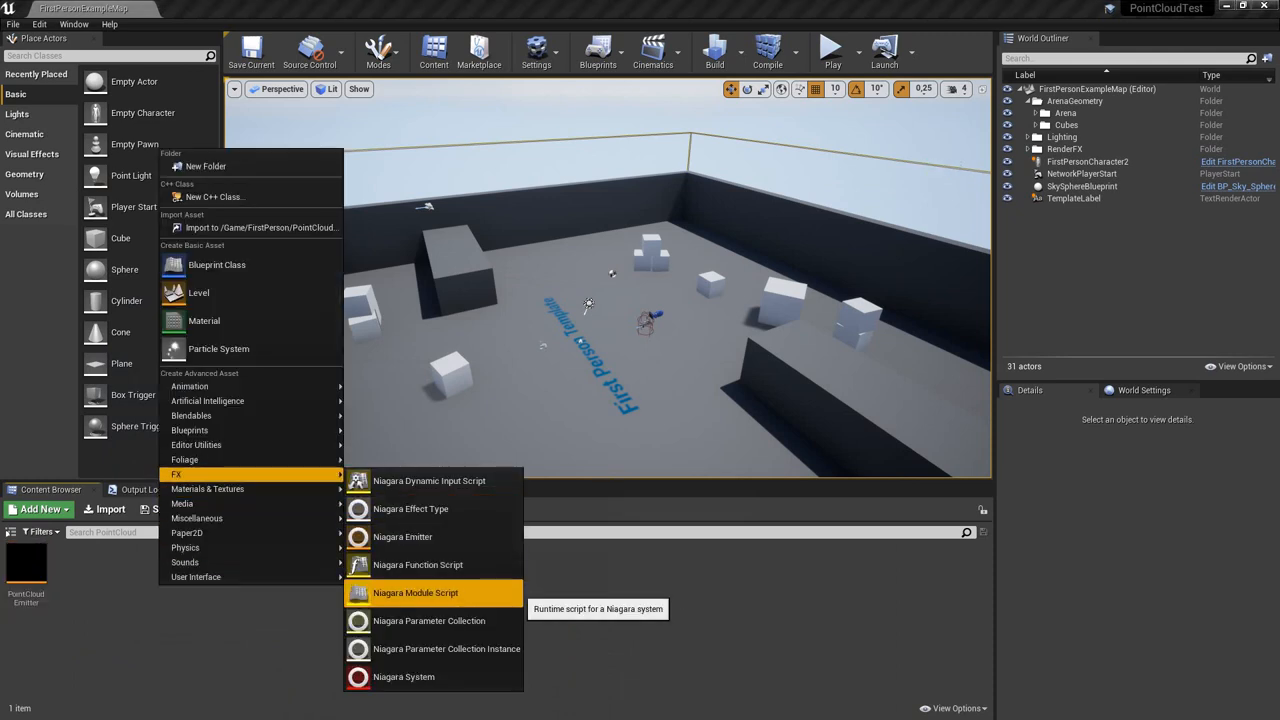
pyautogui.click(415, 592)
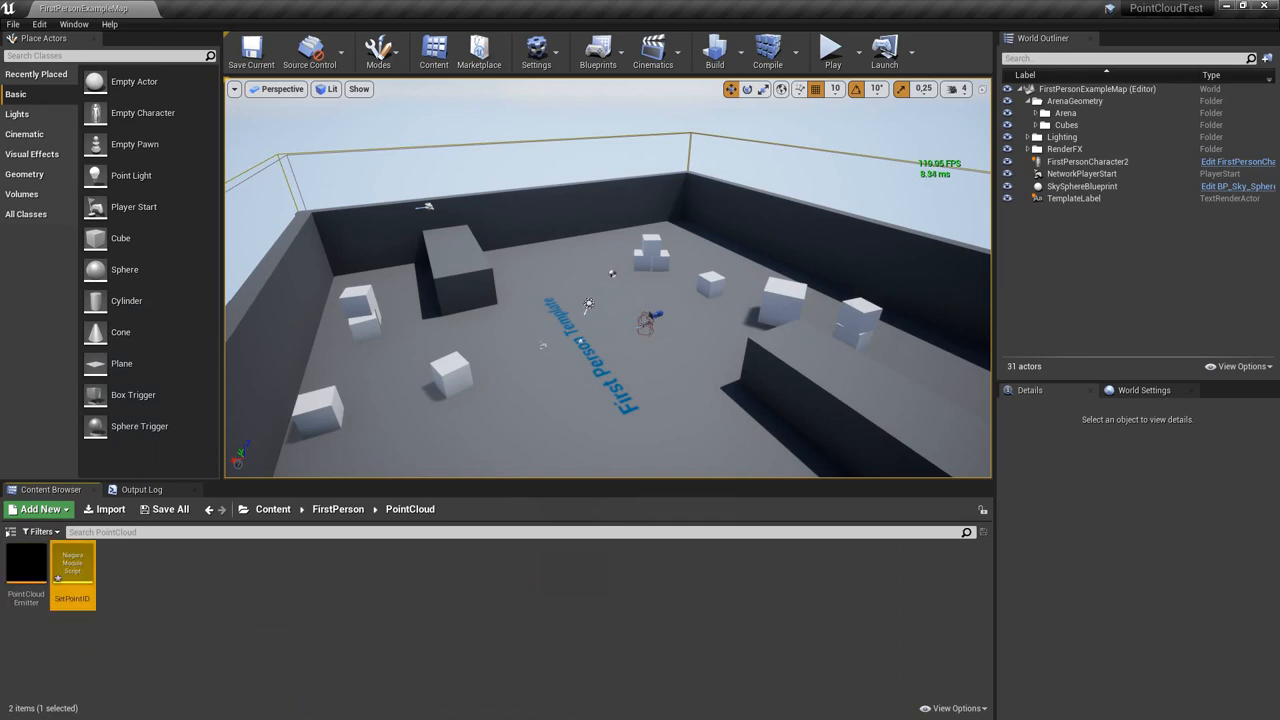
pyautogui.doubleClick(72, 565)
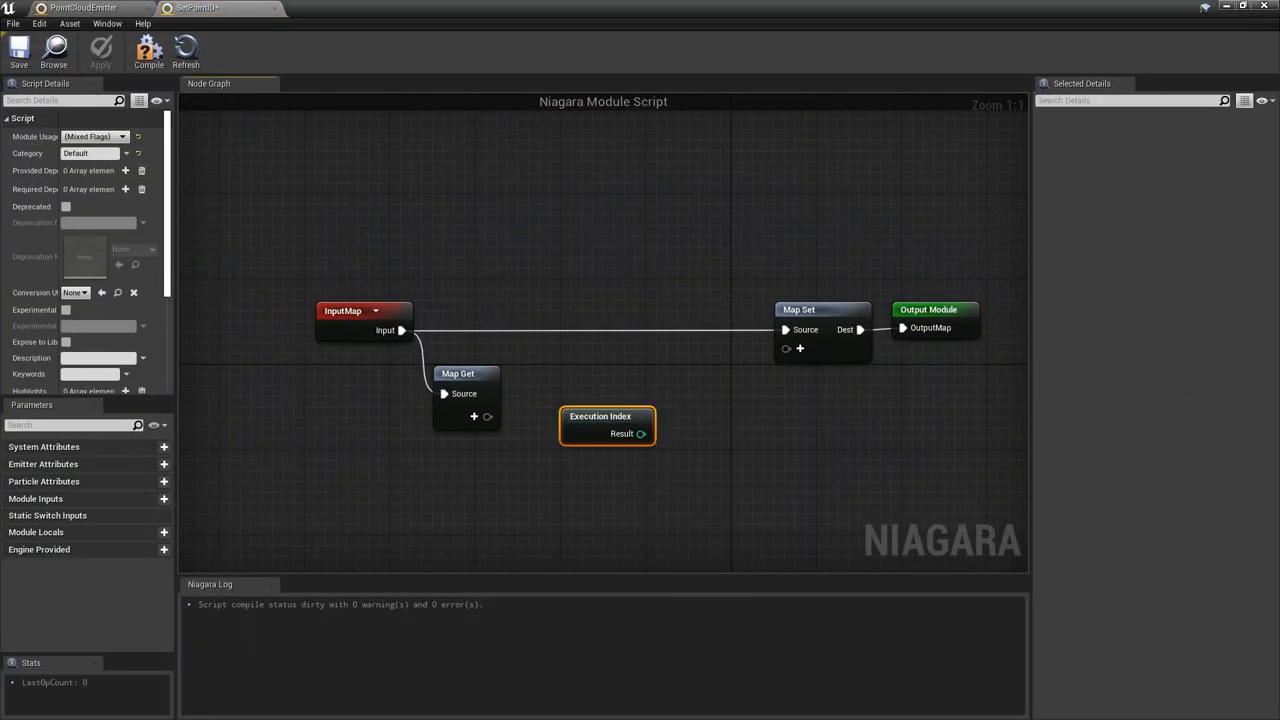
pyautogui.moveTo(43, 481)
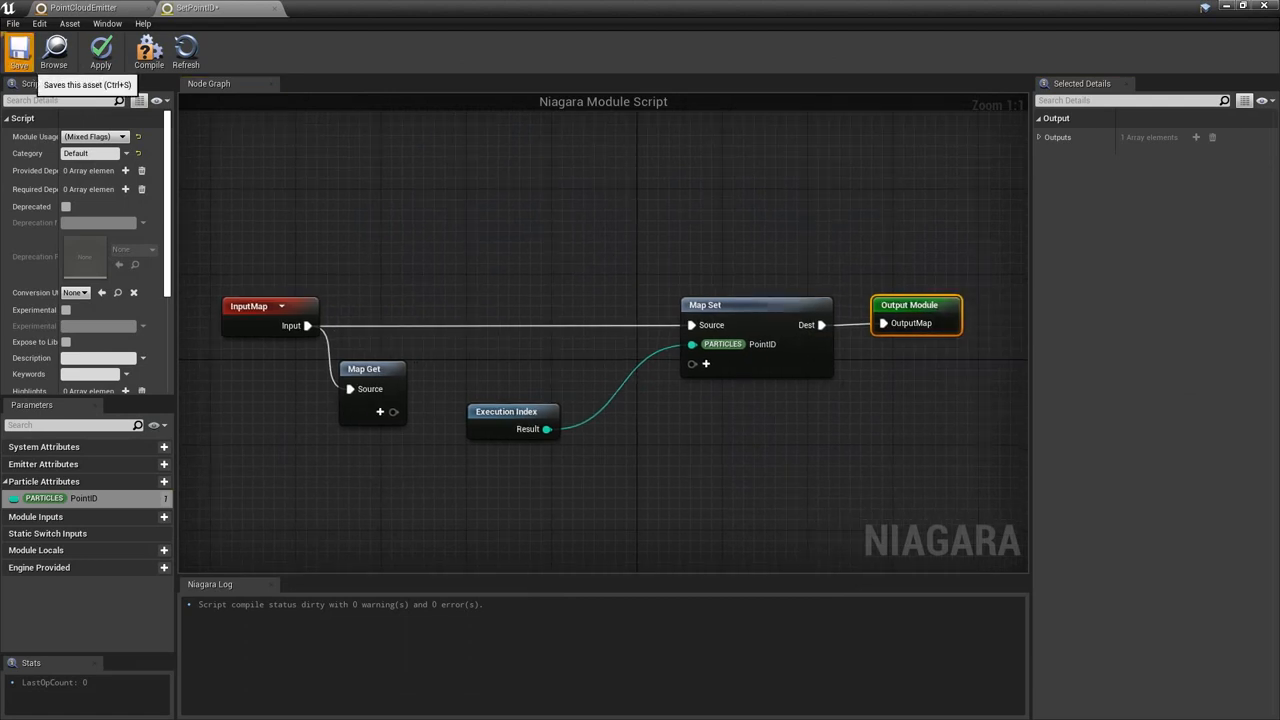
pyautogui.click(18, 50)
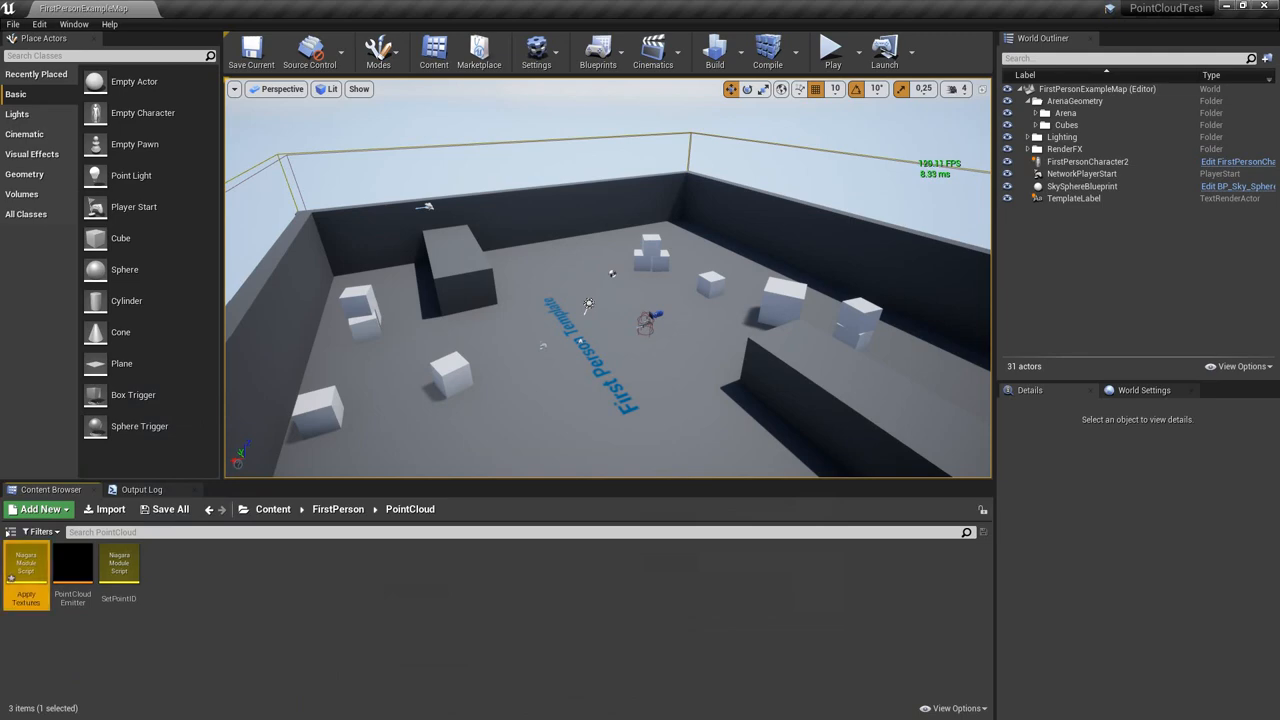
# - Open ApplyTextures and add two Texture Sample inputs to its Map Get
pyautogui.doubleClick(25, 565)
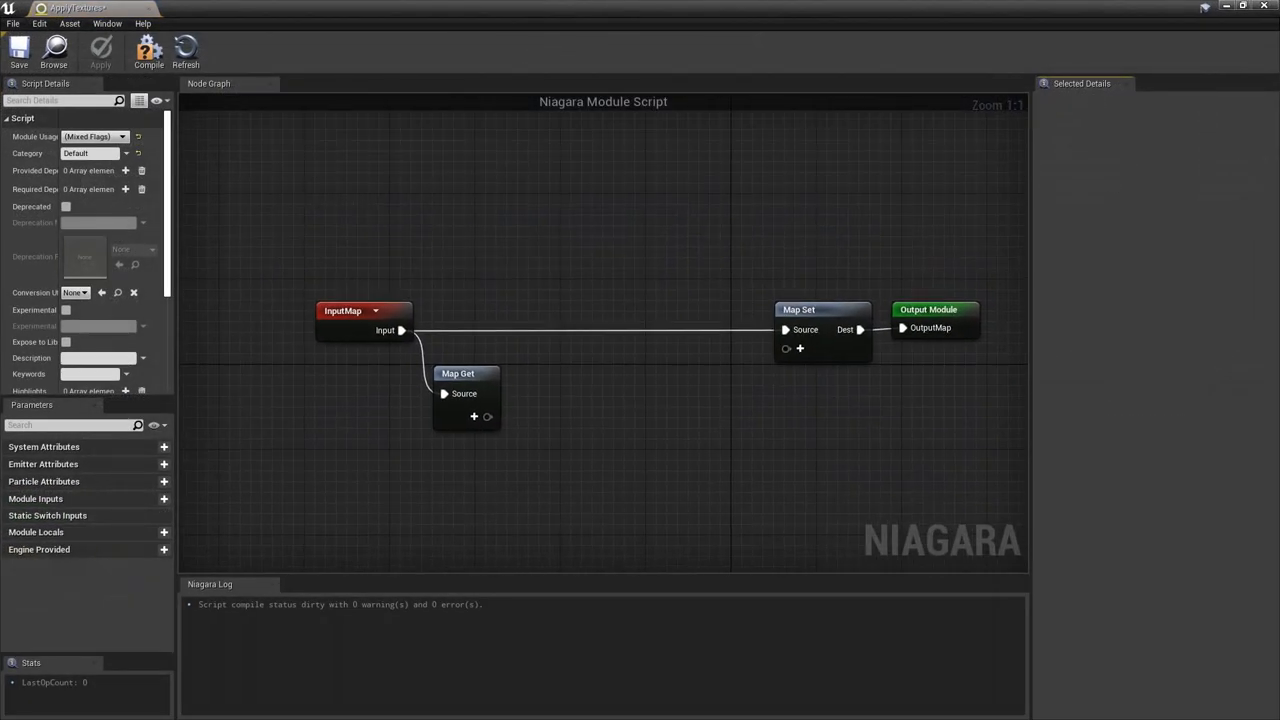
pyautogui.click(474, 416)
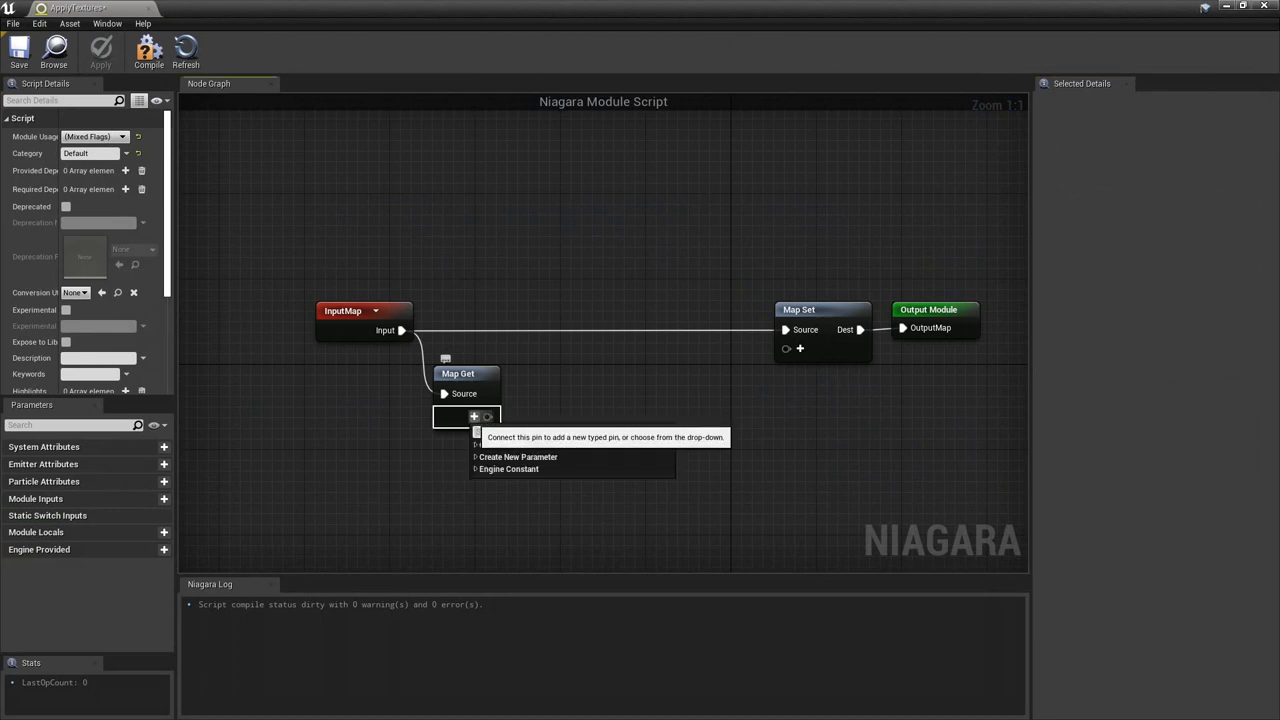
pyautogui.click(518, 457)
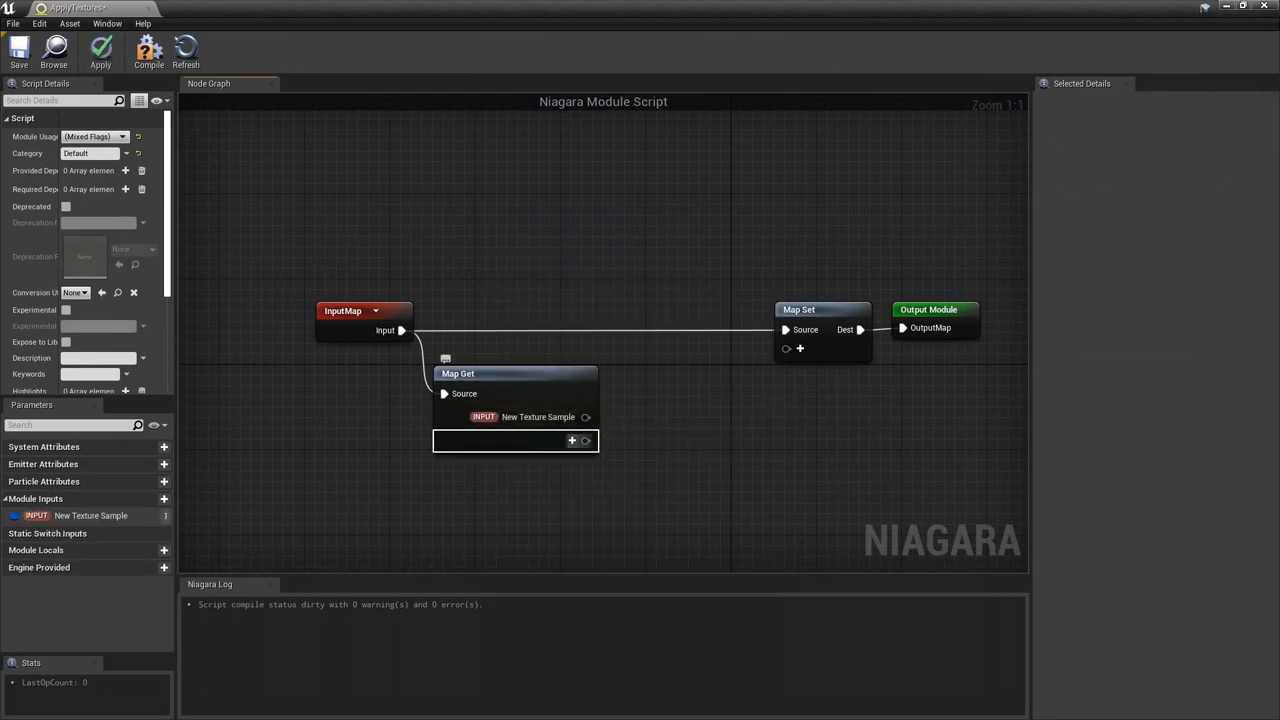
pyautogui.click(572, 440)
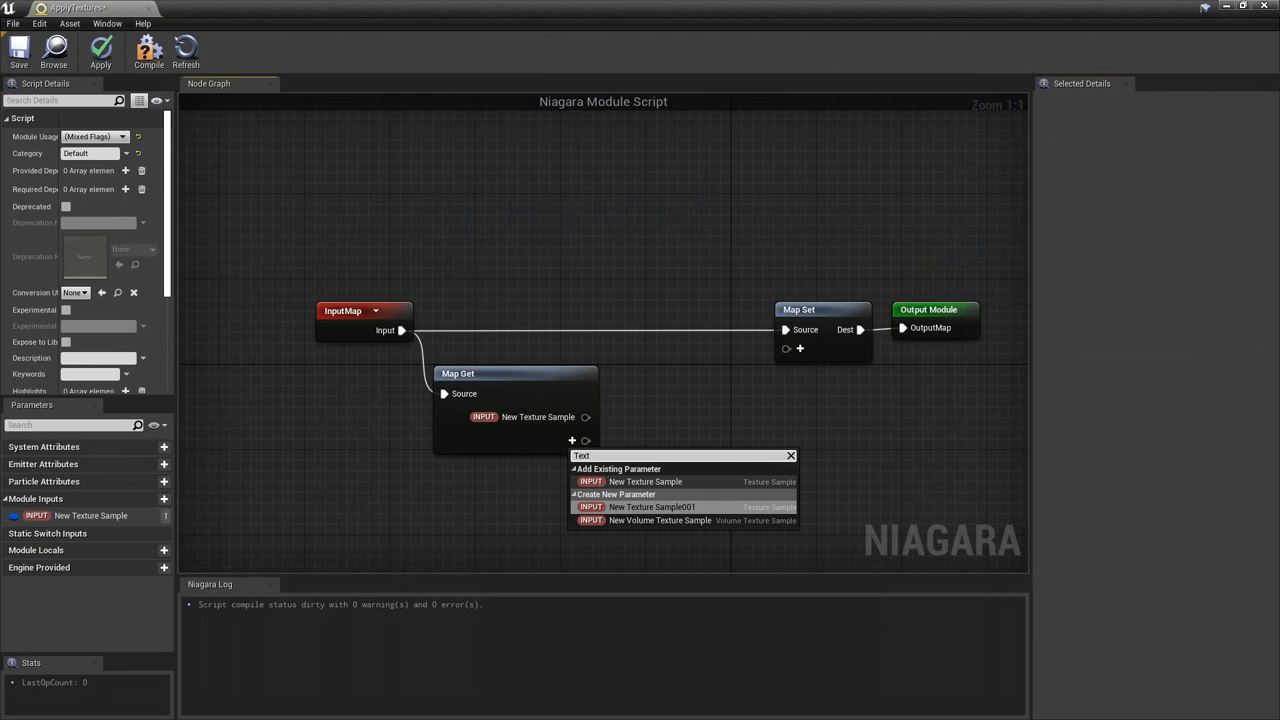
pyautogui.click(651, 506)
pyautogui.write('modu')
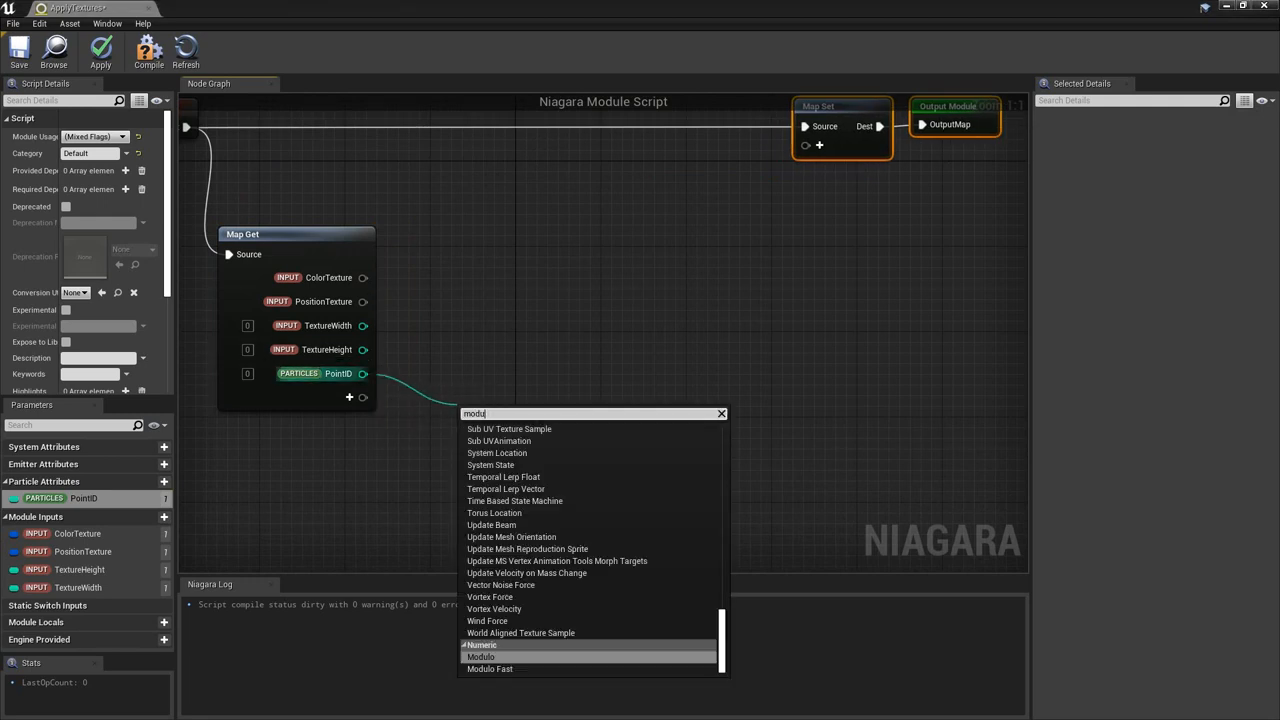
# - Add a Modulo node and wire a value into the Divide node
pyautogui.click(480, 656)
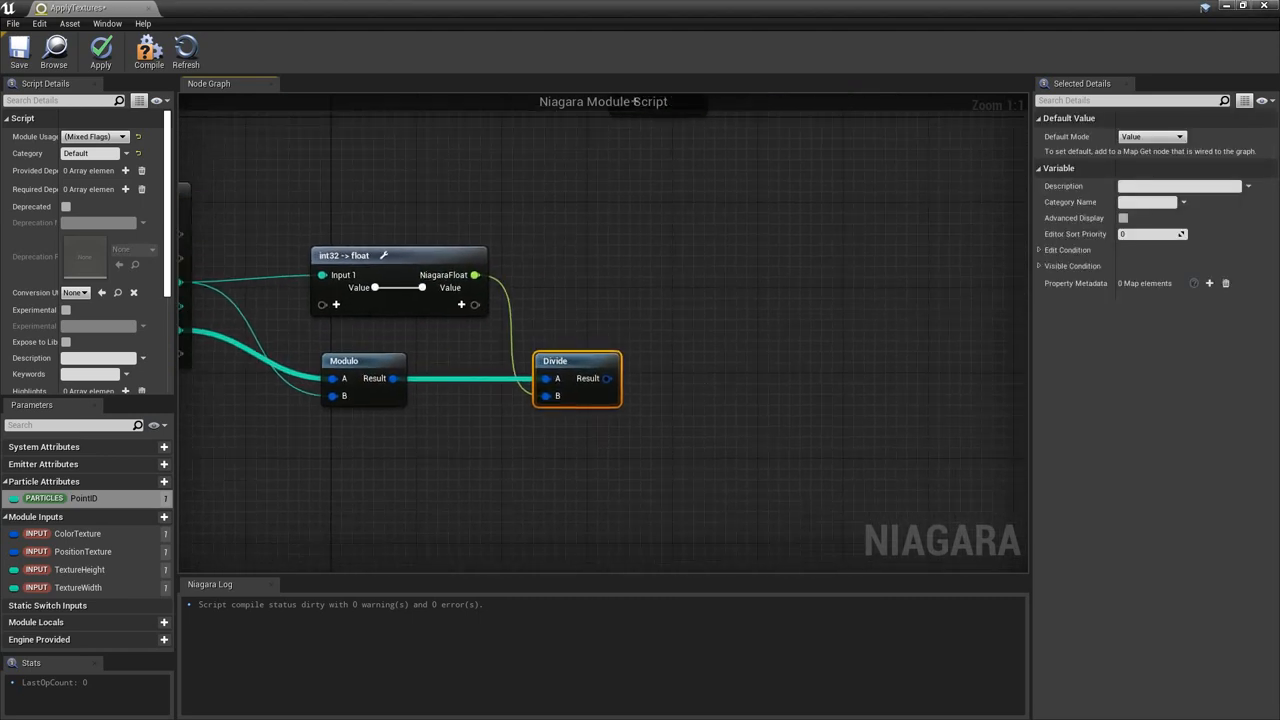
pyautogui.moveTo(607, 378); pyautogui.dragTo(700, 390)
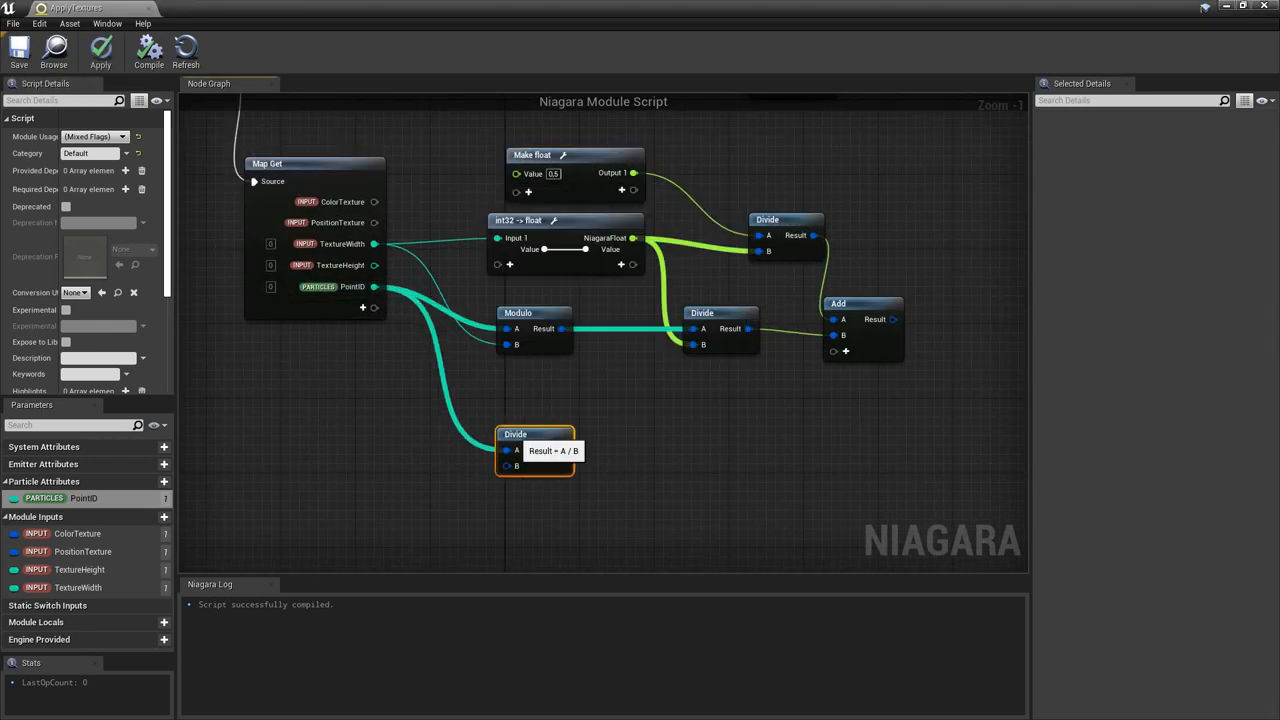
# - Add Make Vector 2D and Sample Texture 2D nodes, writing one sample to particle Color
pyautogui.click(535, 434)
pyautogui.write('Particle')
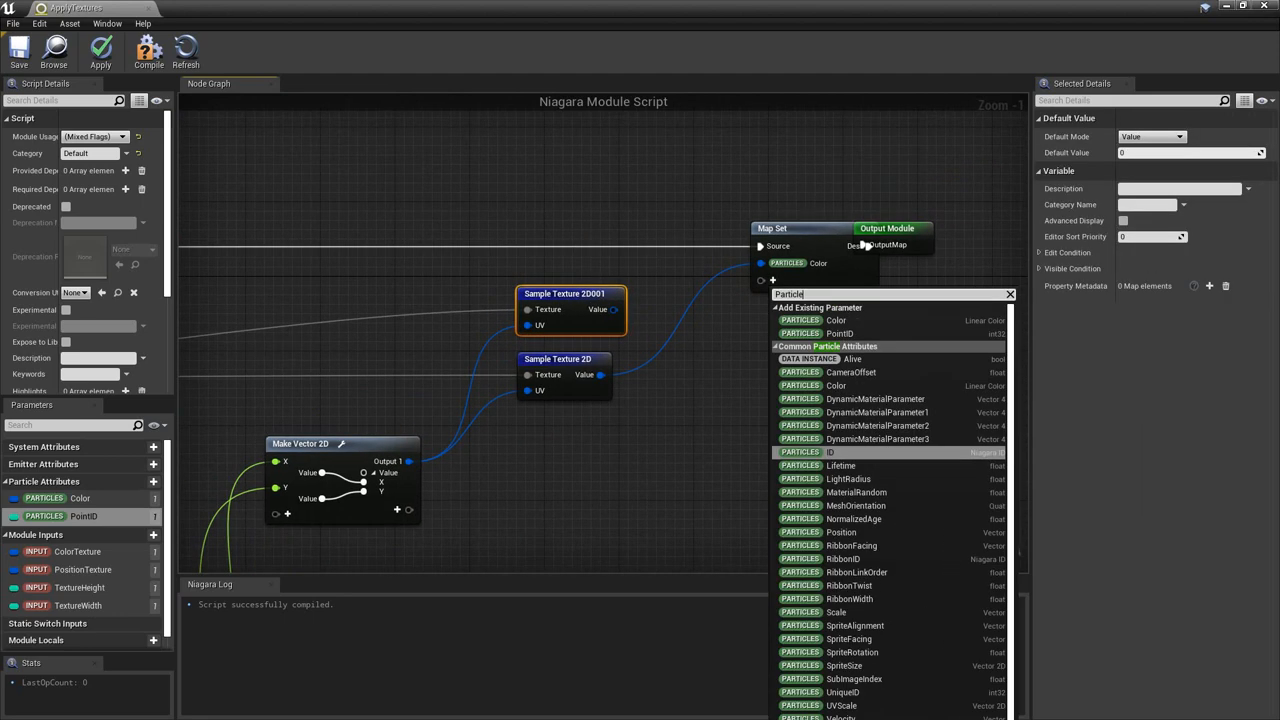
# - Add a Particles Position pin to Map Set for the second texture sample
pyautogui.click(848, 532)
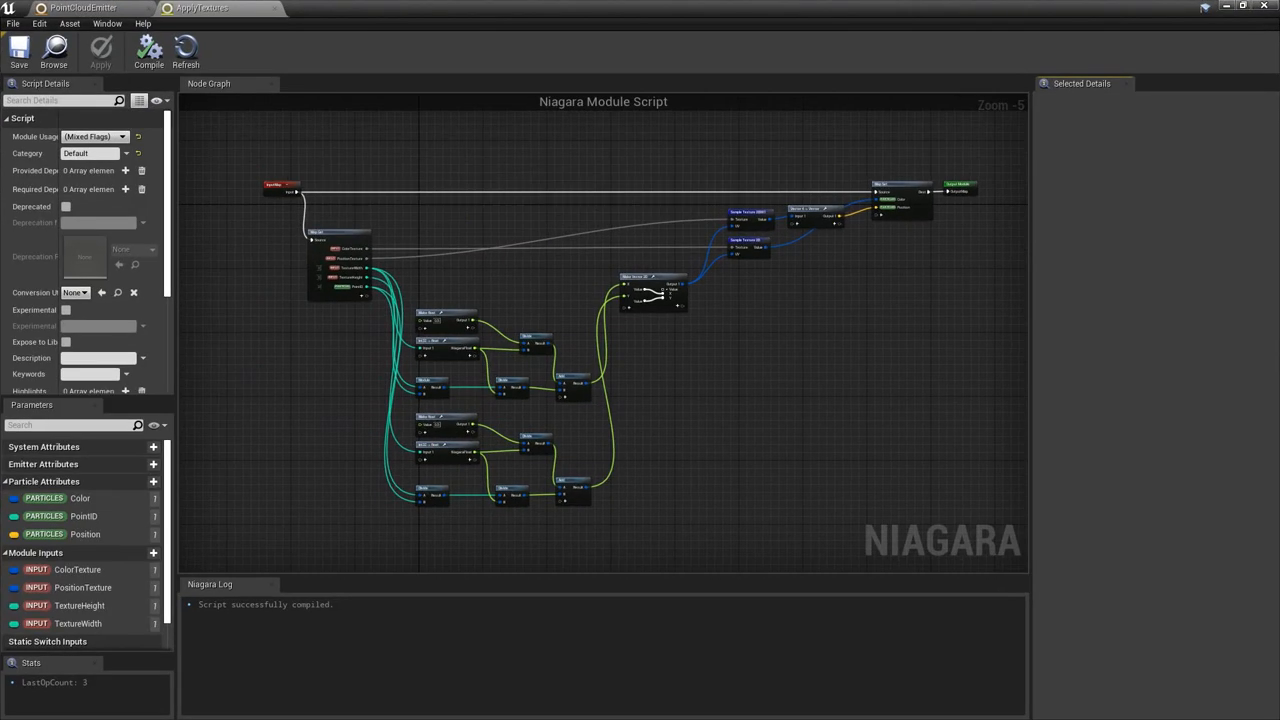
# - Add Apply Textures to PointCloudEmitter's Particle Update with user texture and size parameters
pyautogui.click(66, 342)
pyautogui.write('appl')
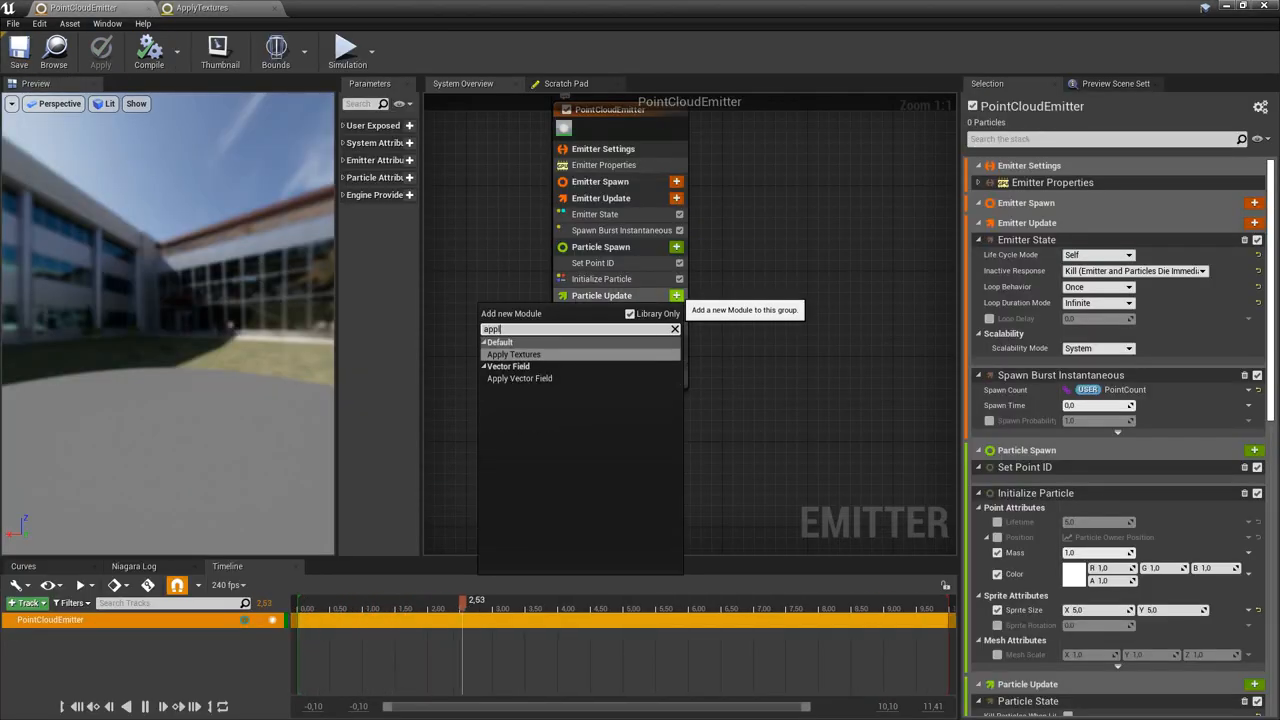
pyautogui.click(513, 354)
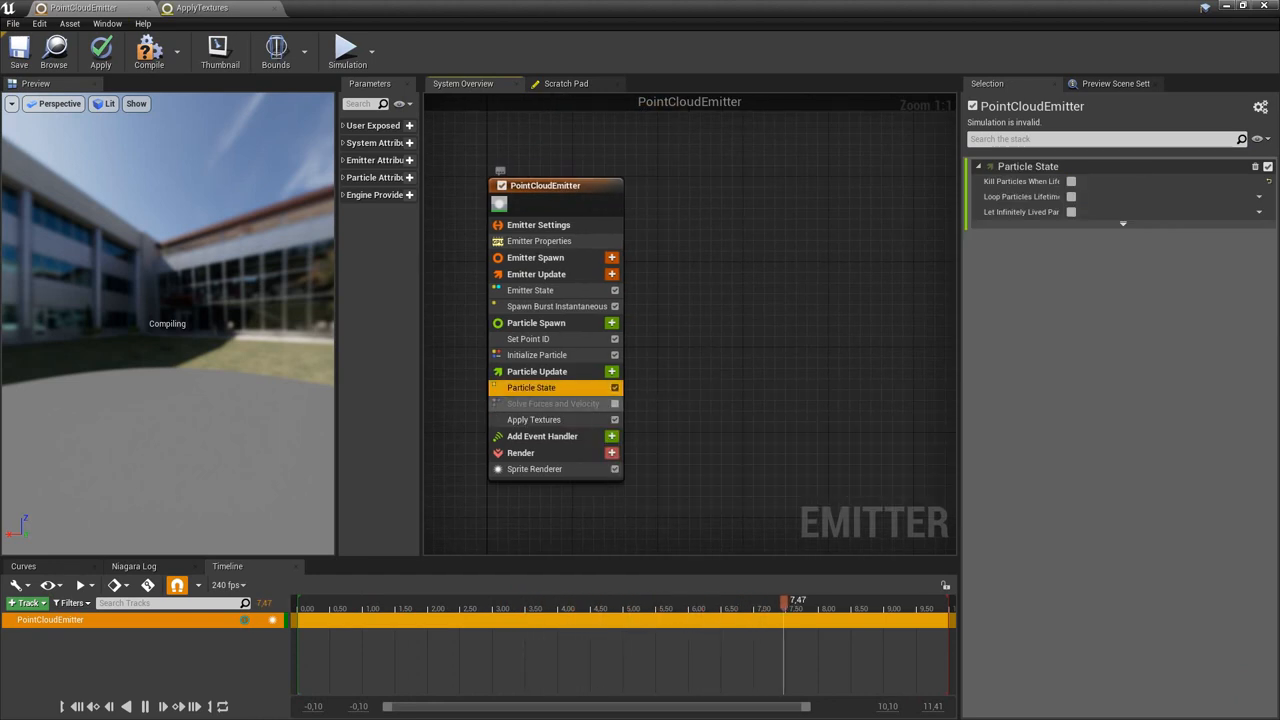
pyautogui.click(534, 419)
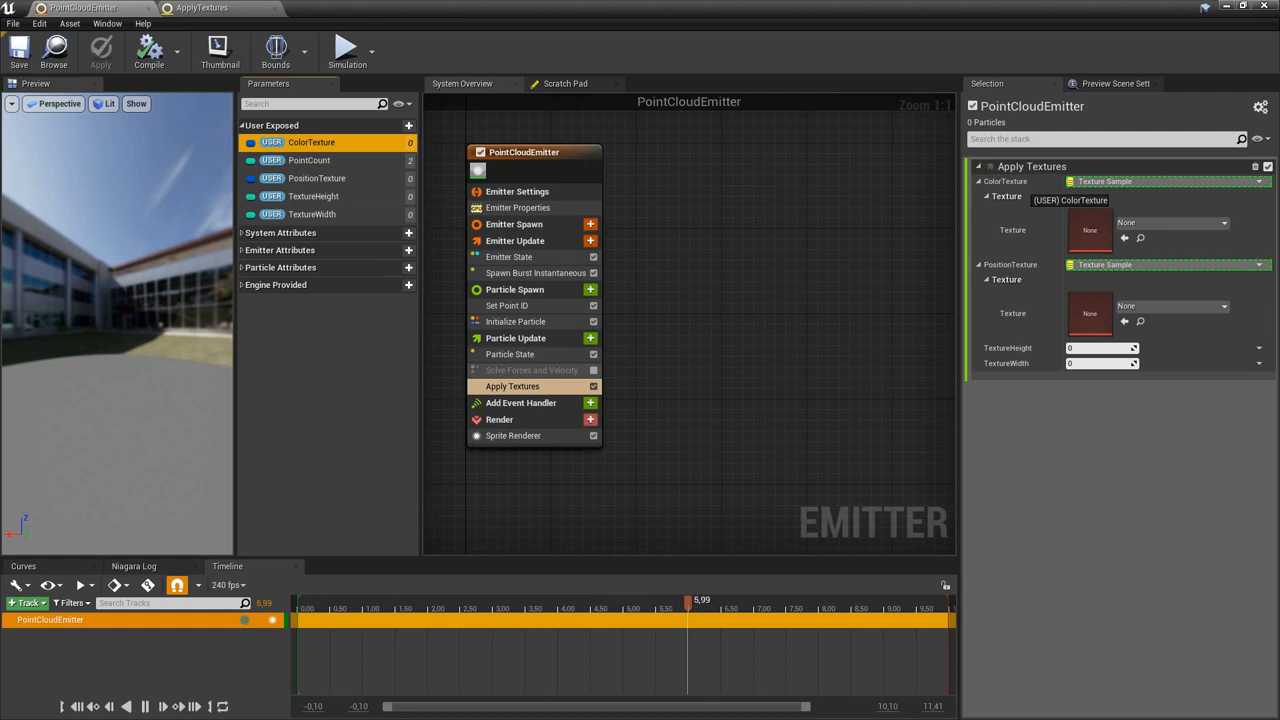
pyautogui.click(316, 178)
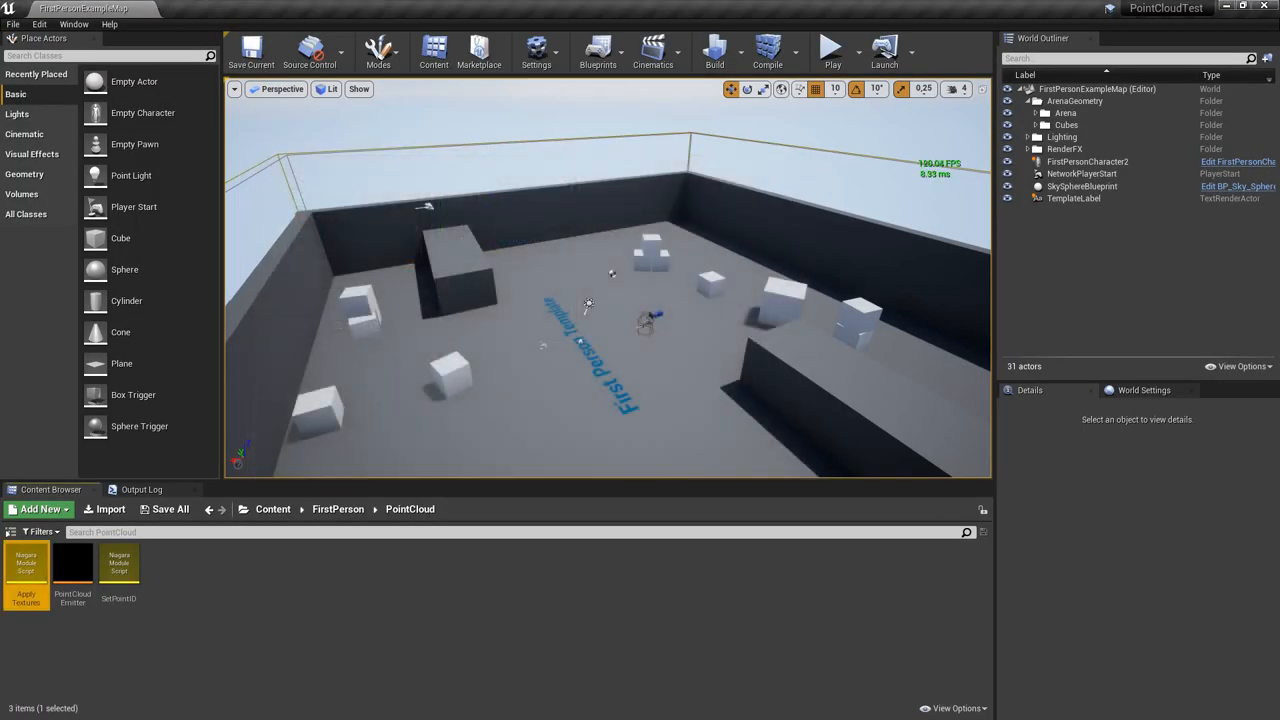
# - Create a Niagara system from PointCloudEmitter and name it PointCloud System
pyautogui.rightClick(72, 560)
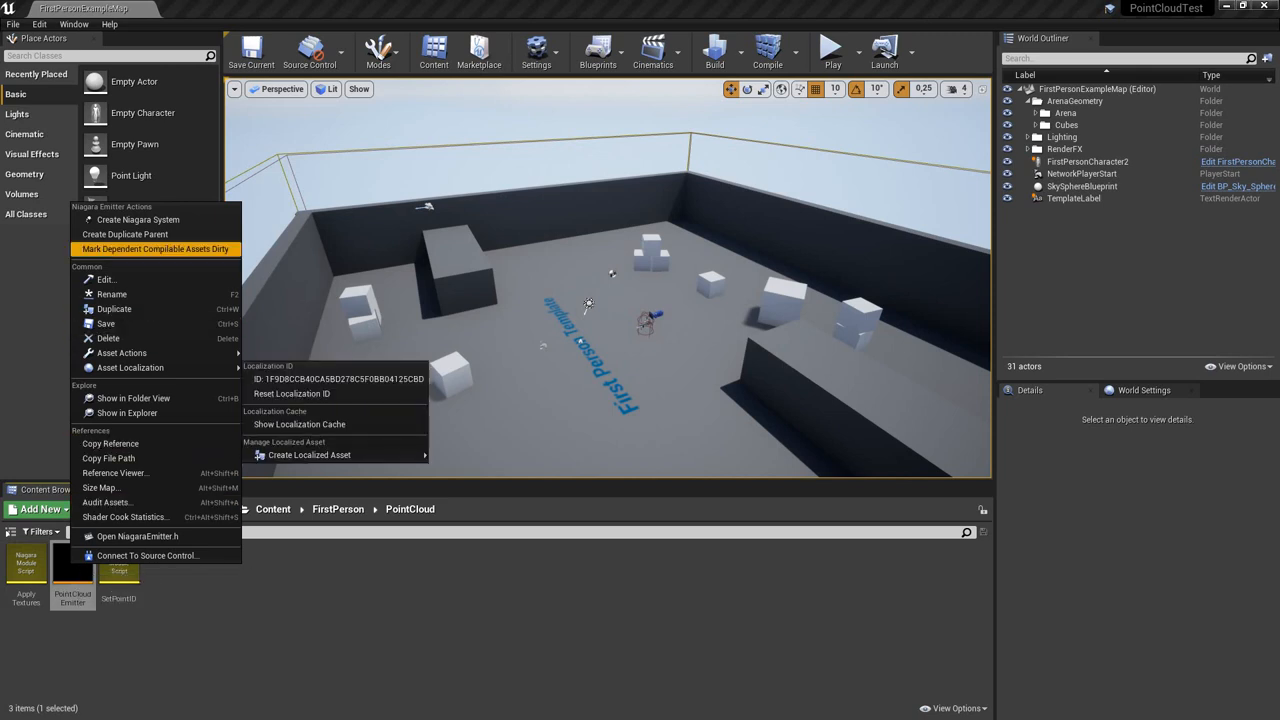
pyautogui.click(137, 219)
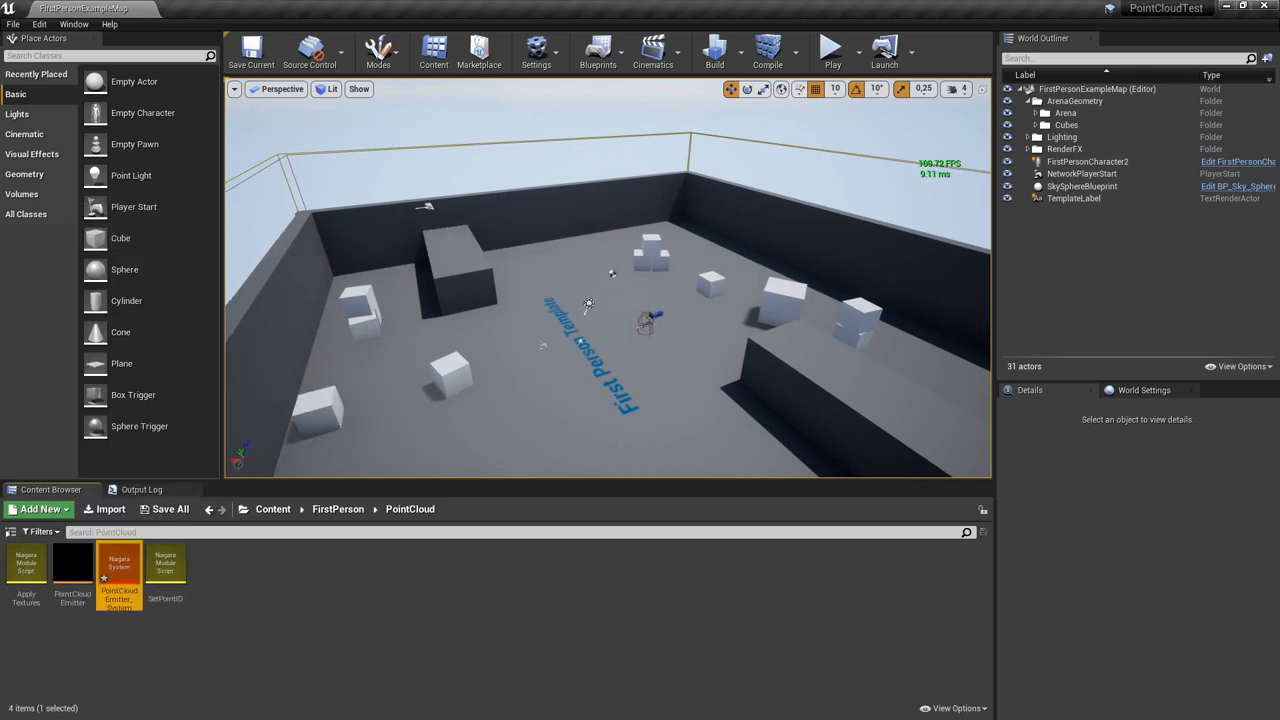
pyautogui.rightClick(119, 575)
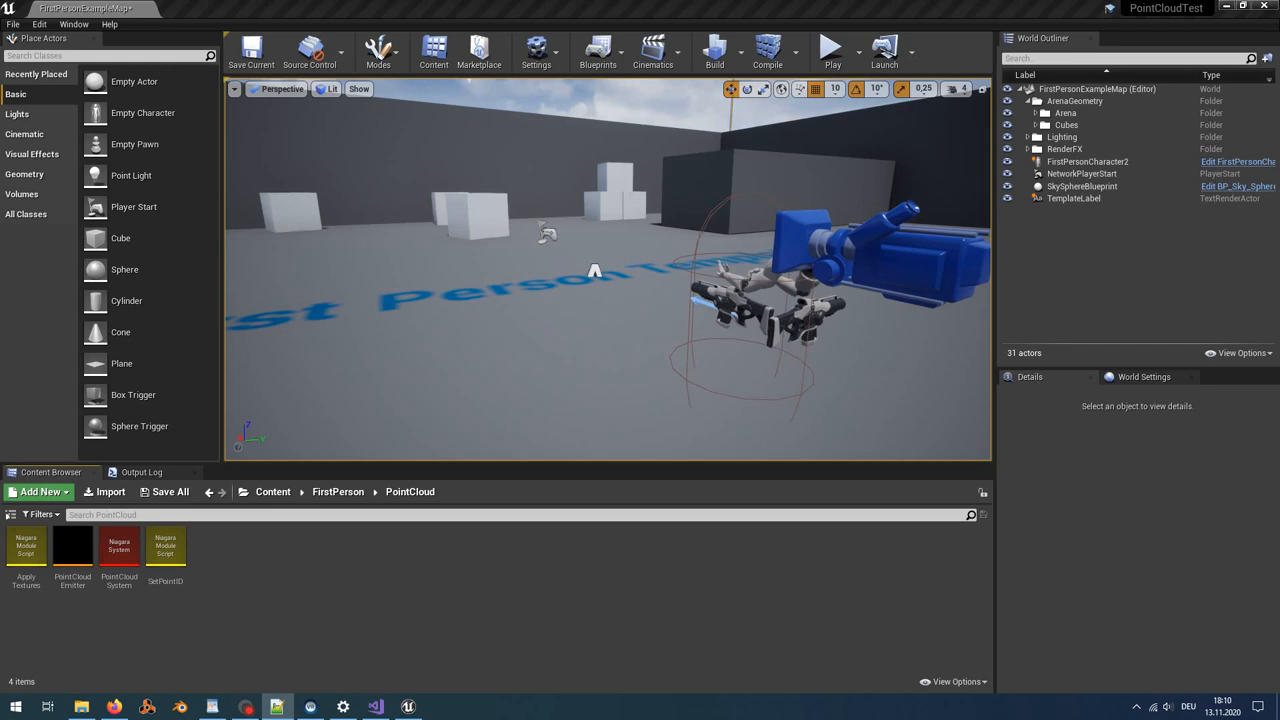
# - Create a new Actor-based C++ class named PointCloudRenderer
pyautogui.click(42, 491)
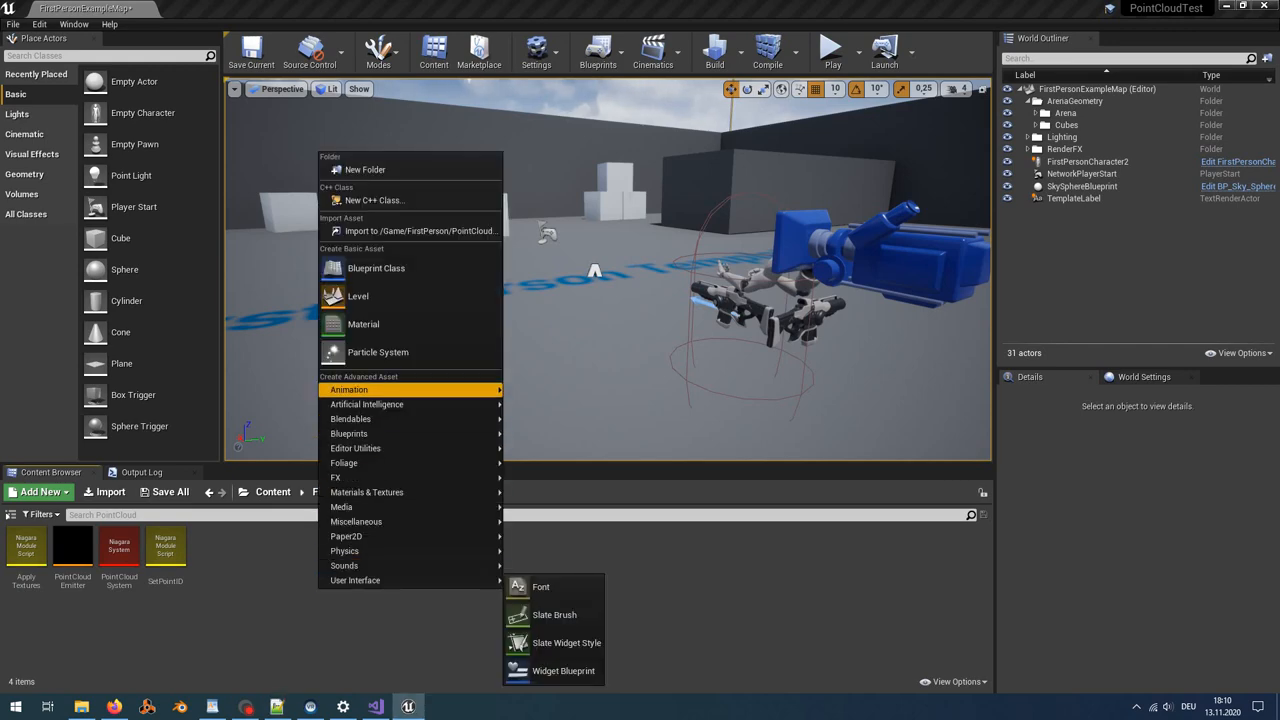
pyautogui.moveTo(375, 200)
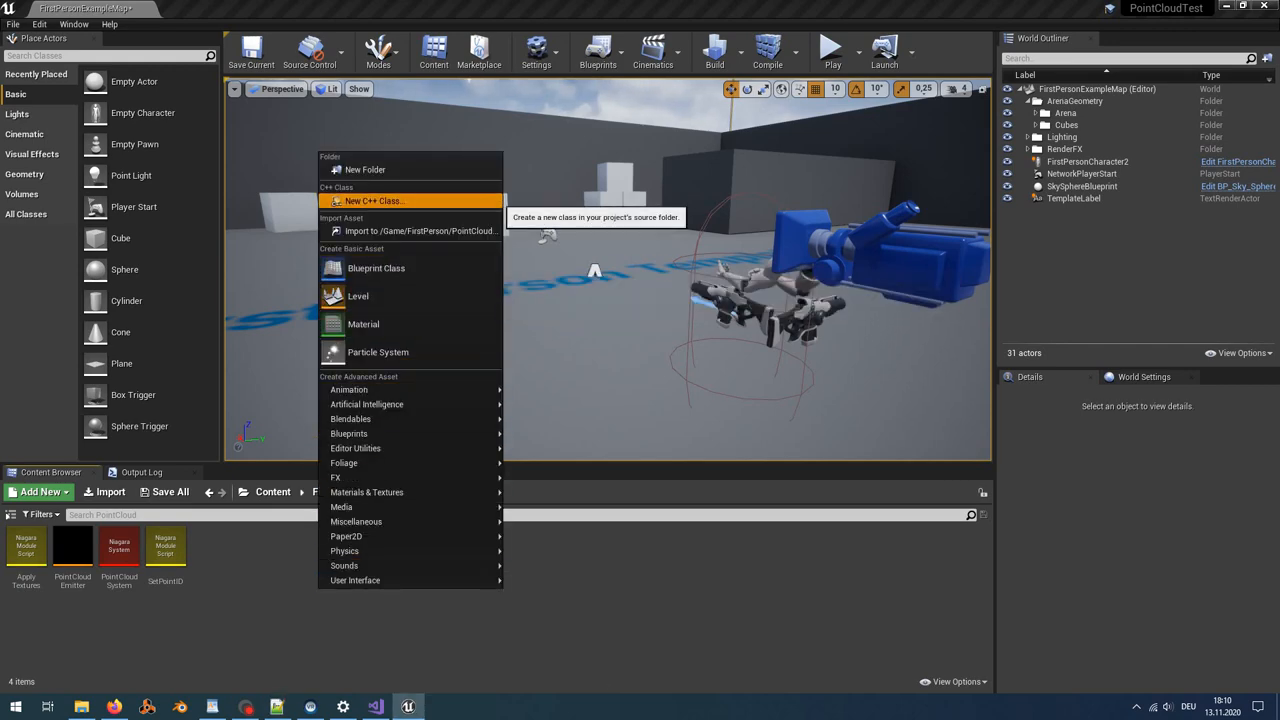
pyautogui.click(375, 200)
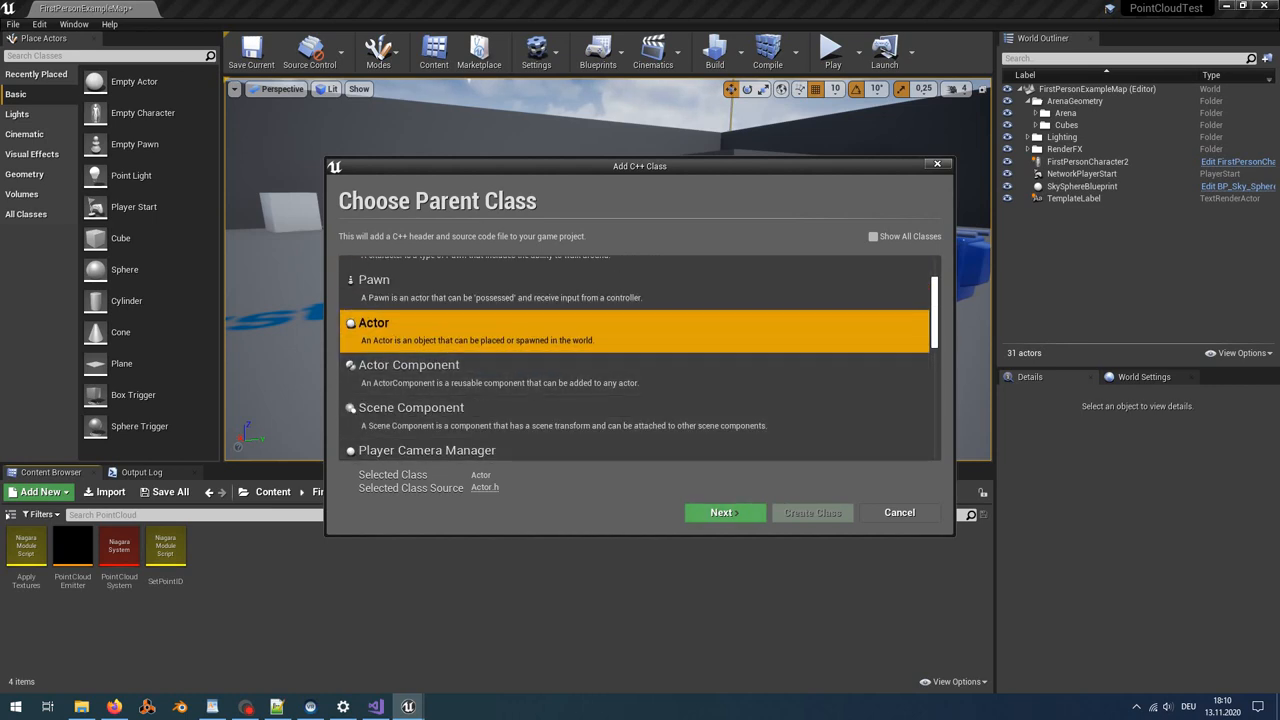
pyautogui.click(723, 512)
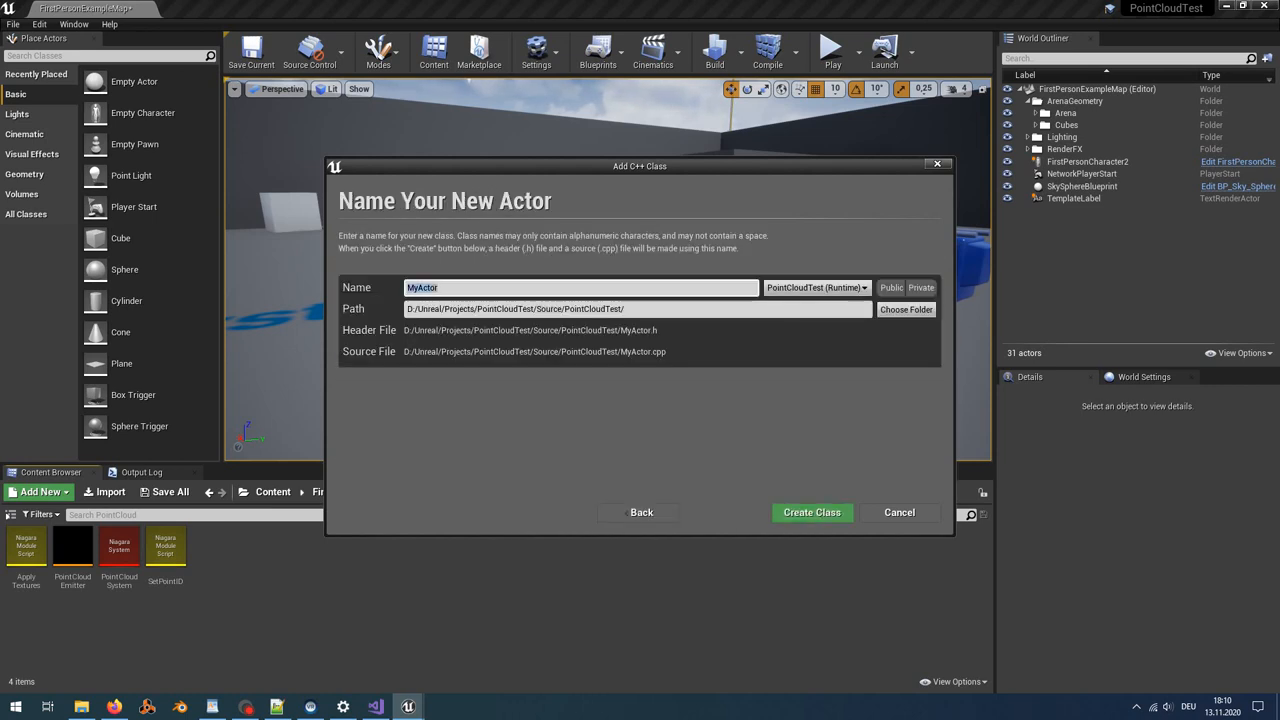
pyautogui.write('PointCloudRenderer')
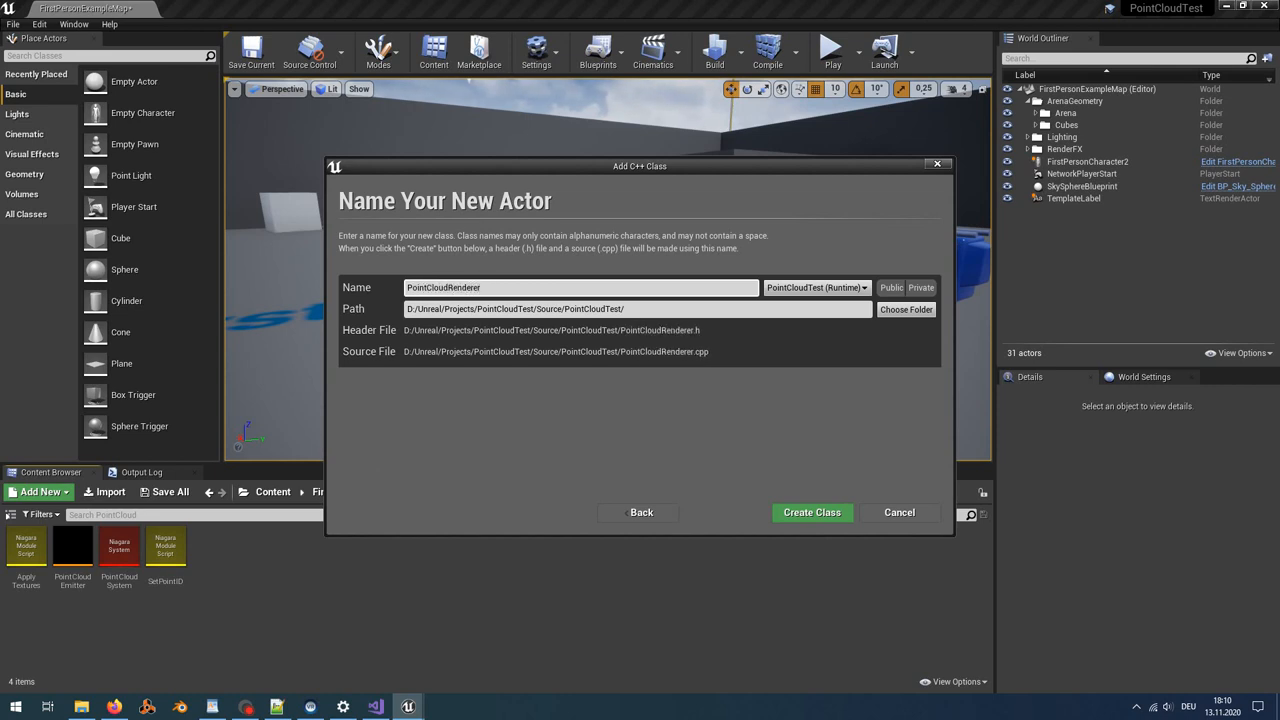
pyautogui.click(811, 512)
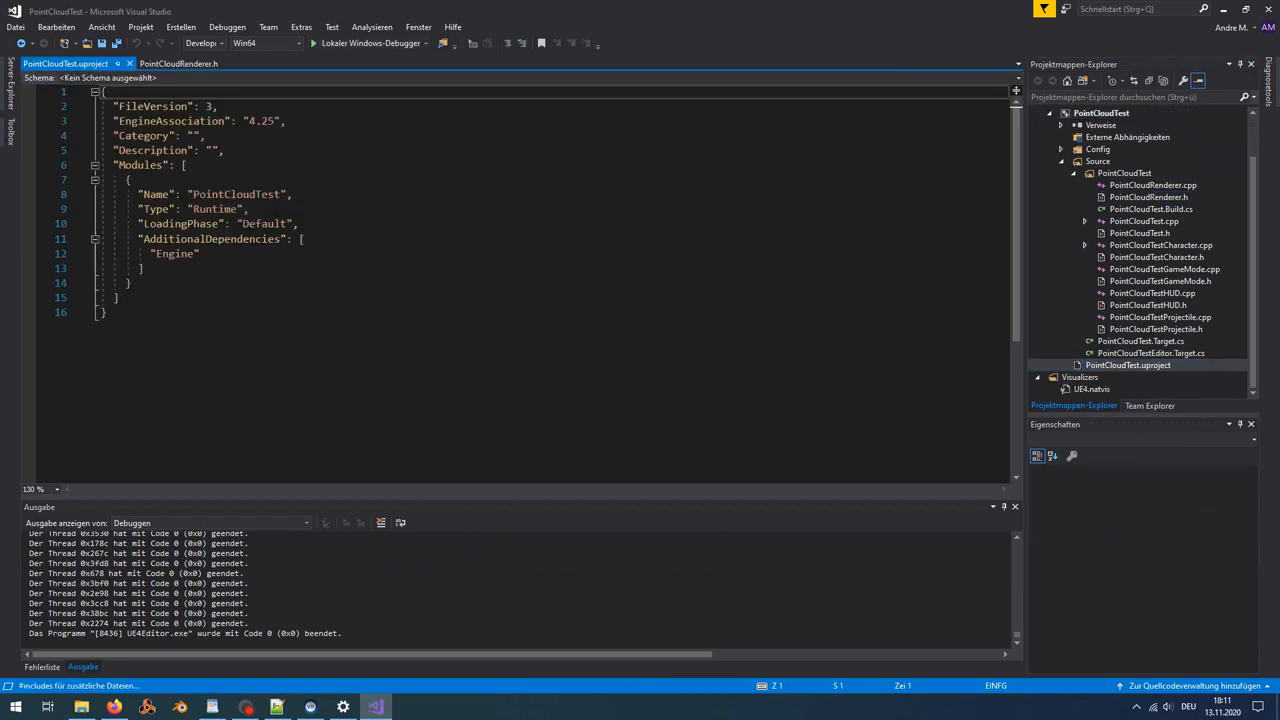
# - Include NiagaraComponent, NiagaraSystem, NiagaraFunctionLibrary and NiagaraDataInterfaceTexture headers in PointCloudRenderer.h
pyautogui.write('"Niagara"')
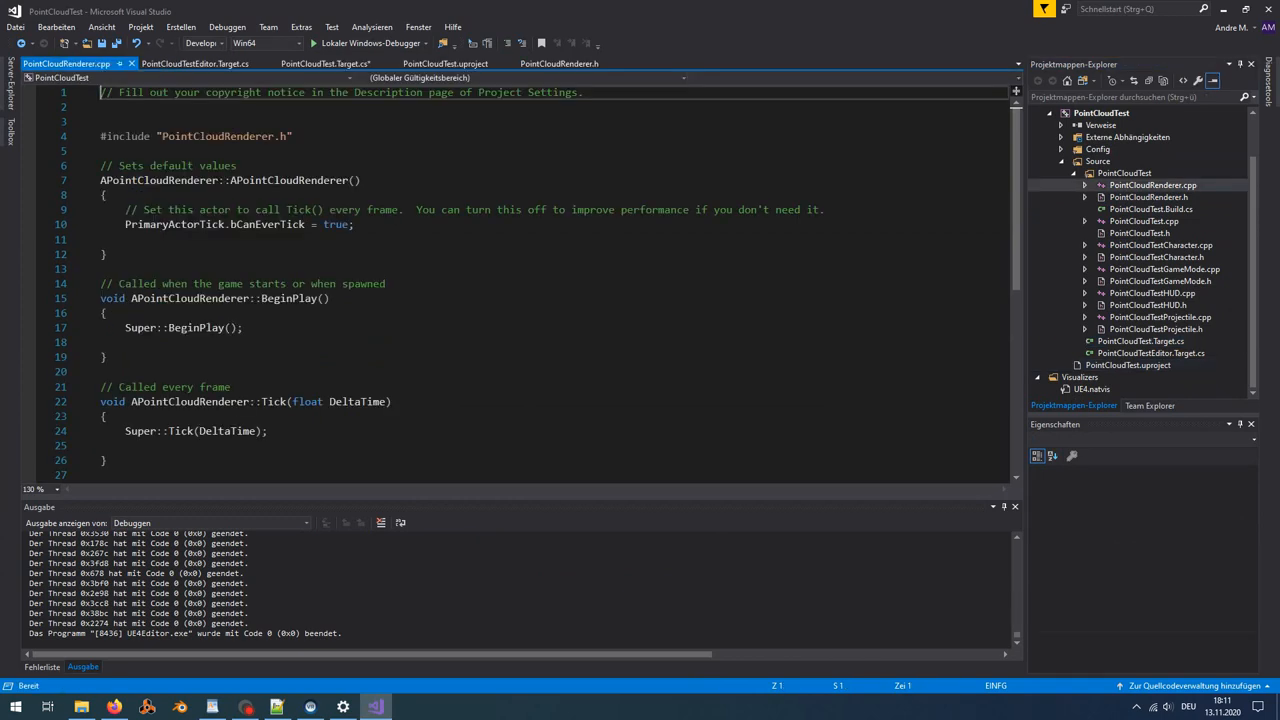
pyautogui.click(559, 63)
pyautogui.write('#inclu')
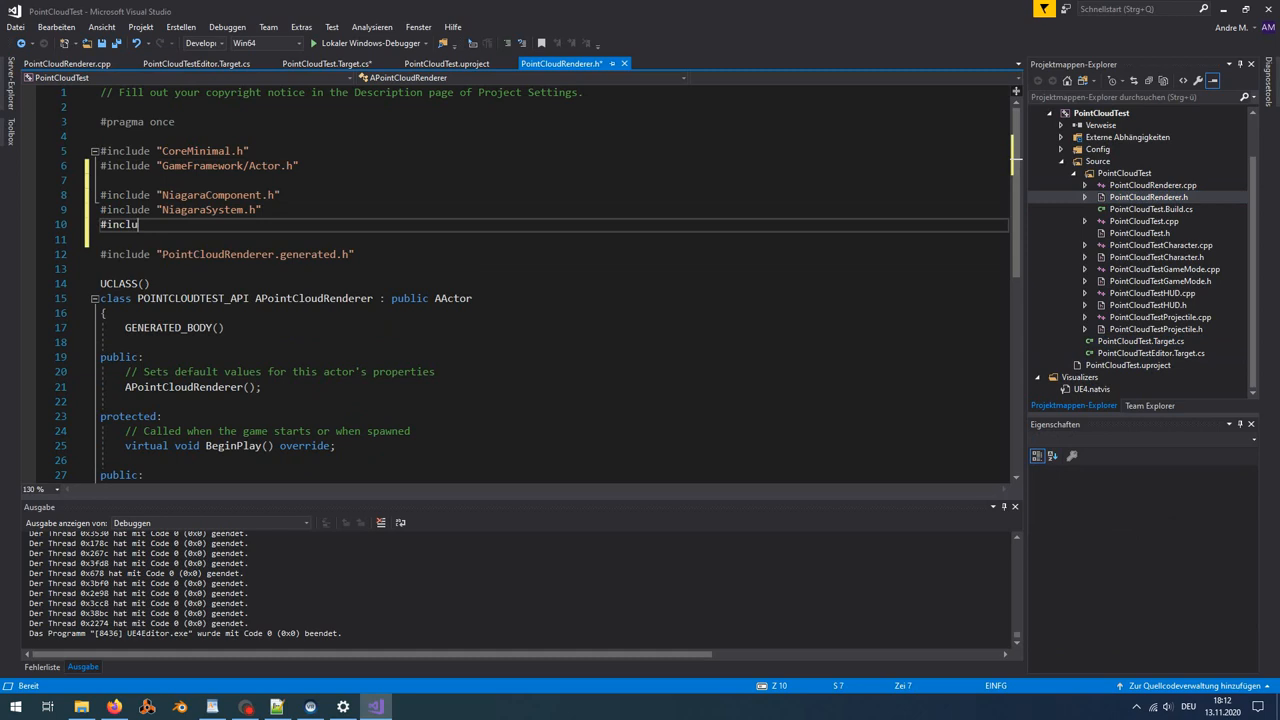
pyautogui.write('"NiagaraFunctionLibrary.h"')
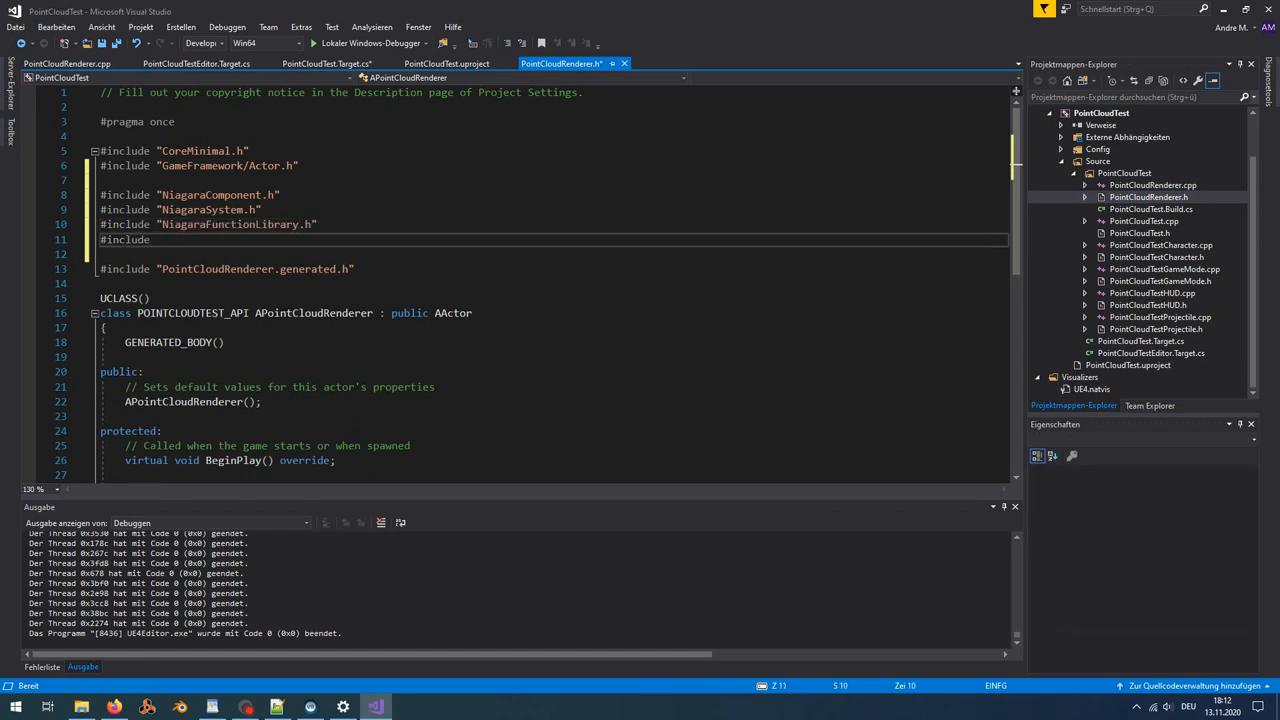
pyautogui.write('NiagaraDataInterfaceTexture.h"')
pyautogui.write('#include "Engine/Texture2D.h')
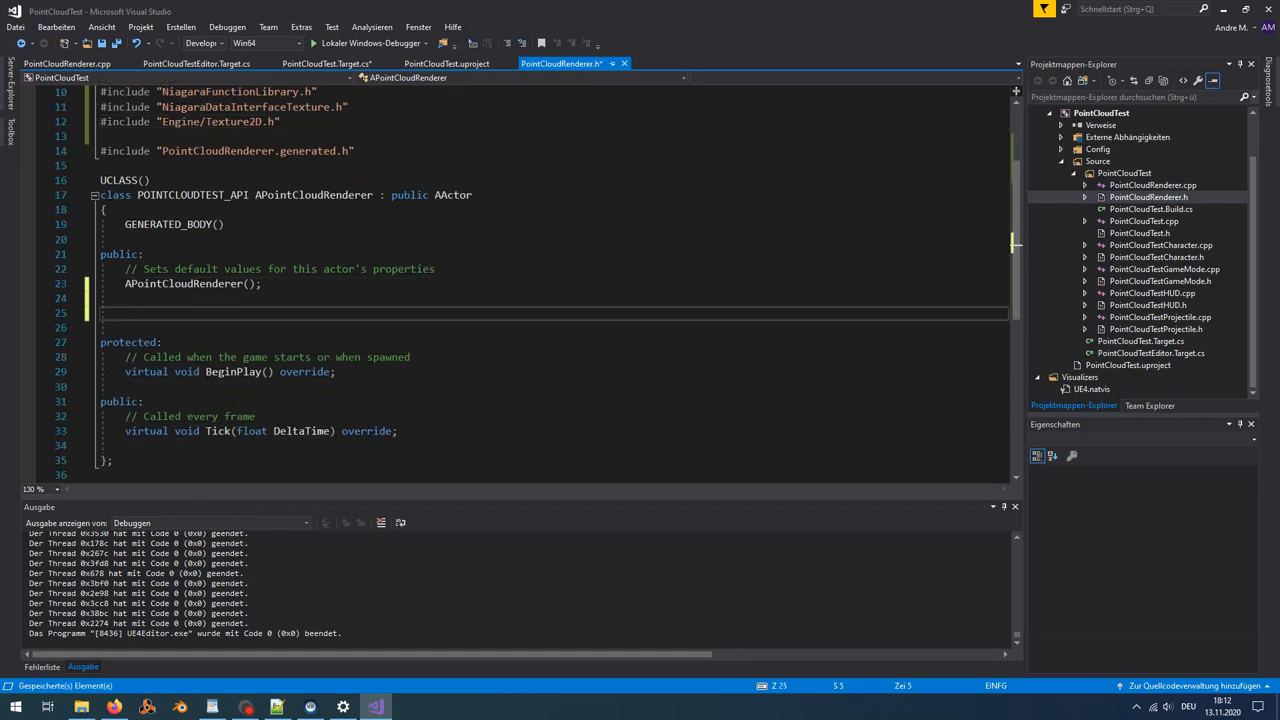
# - Declare the ~APointCloudRenderer destructor and an EditAnywhere, BlueprintReadWrite UPROPERTY in category FX
pyautogui.write('~AP')
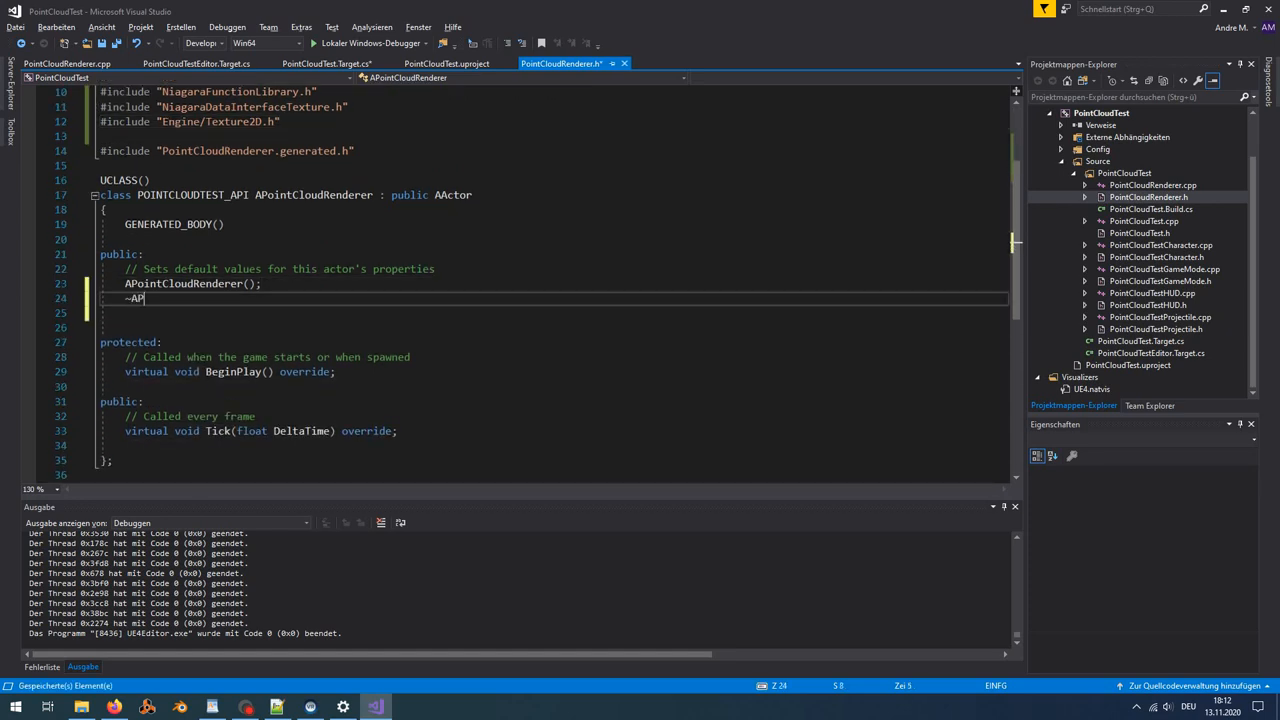
pyautogui.write('PointCloudRenderer()')
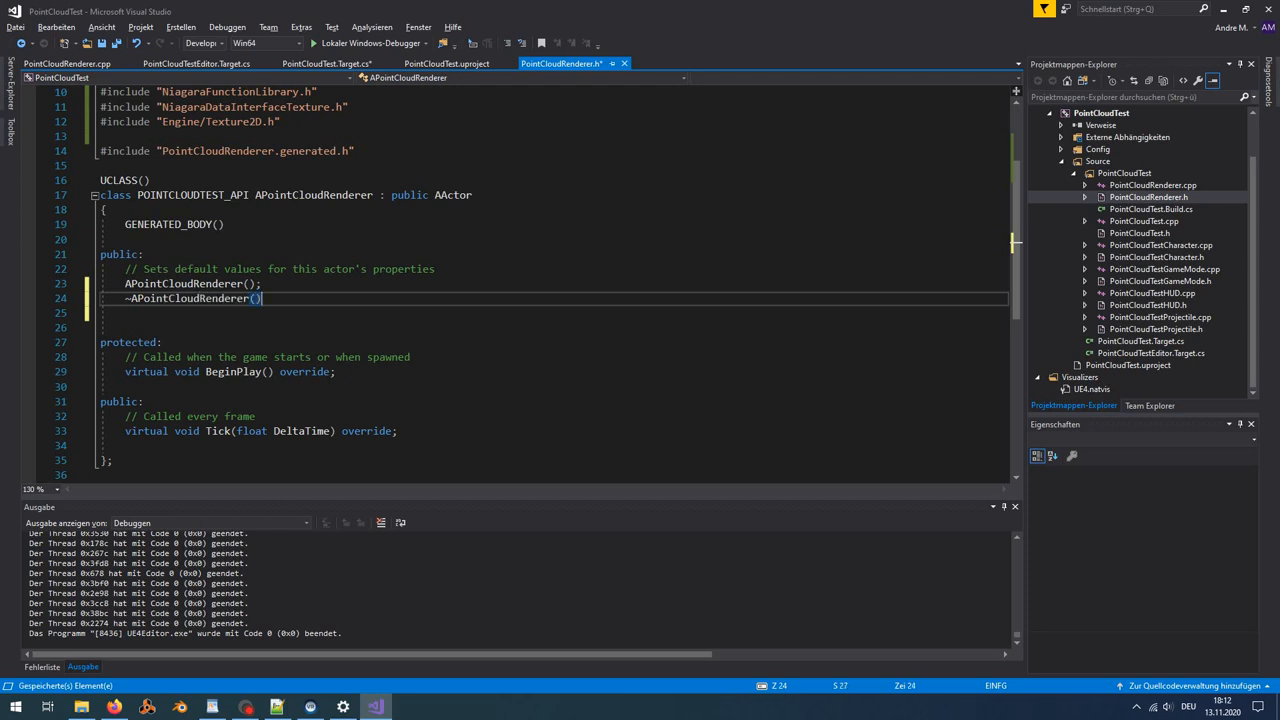
pyautogui.write('UPROPERTY(E)')
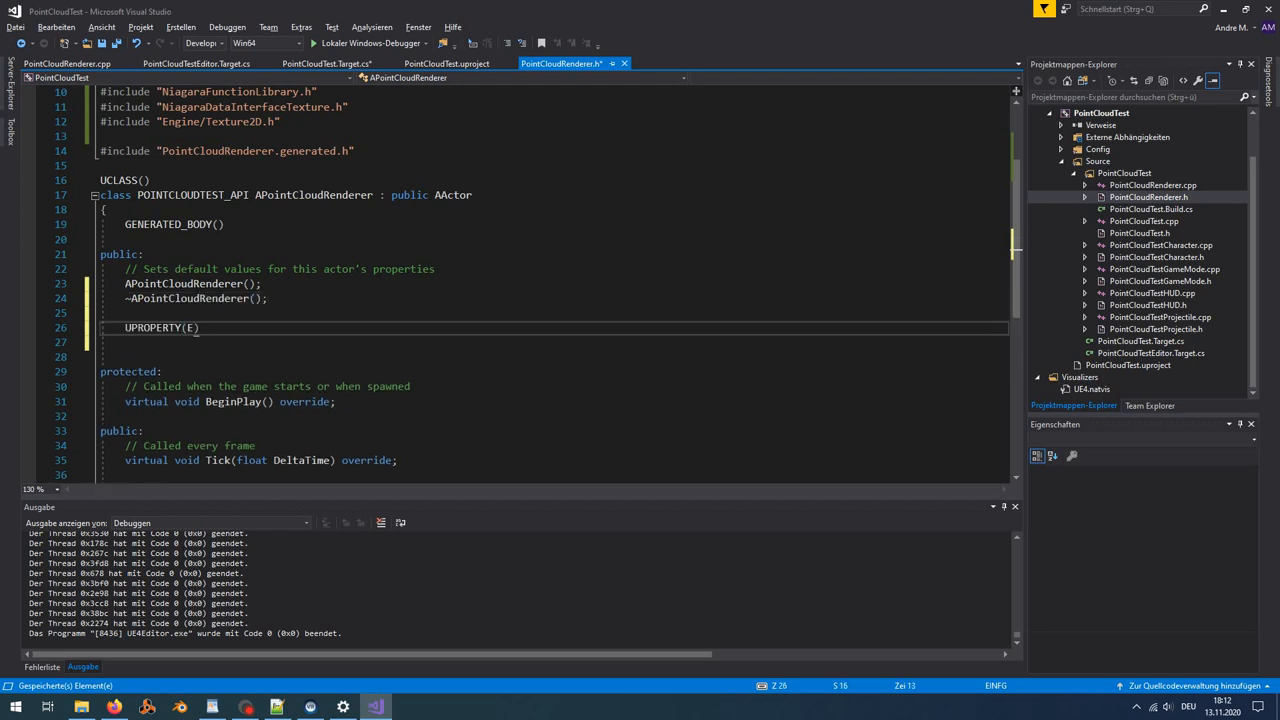
pyautogui.write('EditAnywhere, BlueprintReadWrite, Category')
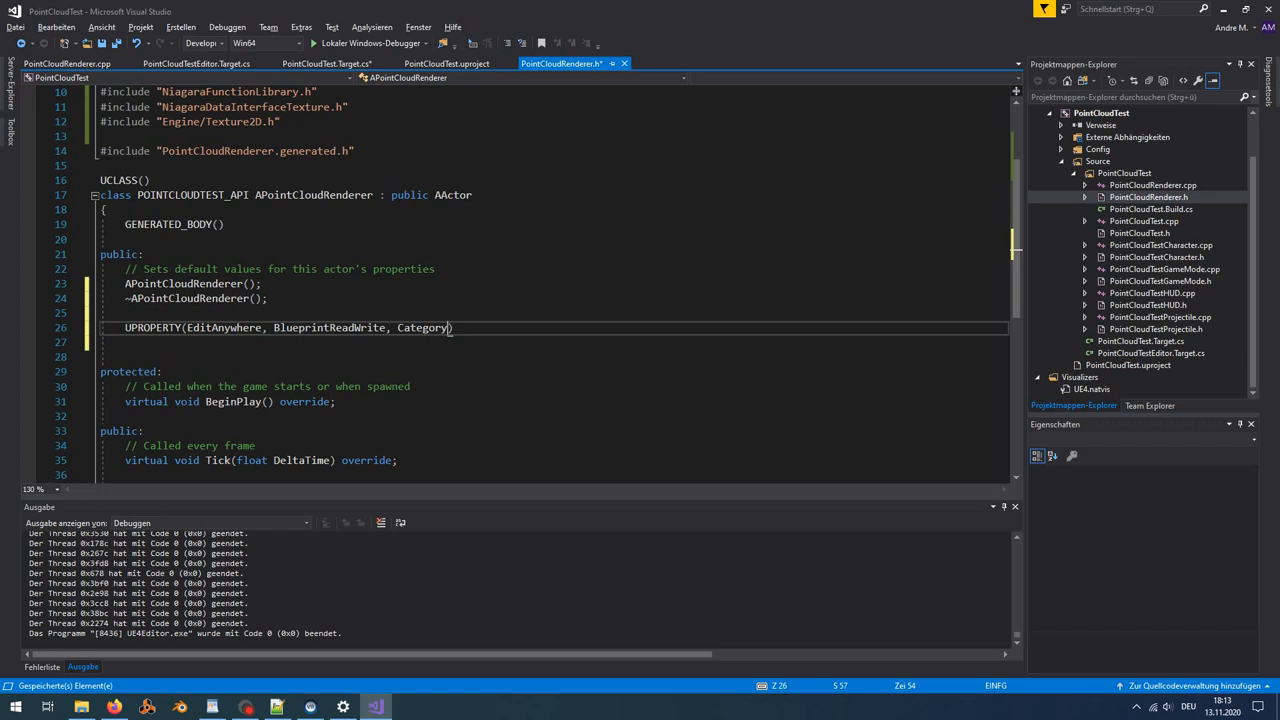
pyautogui.write('= "FX")')
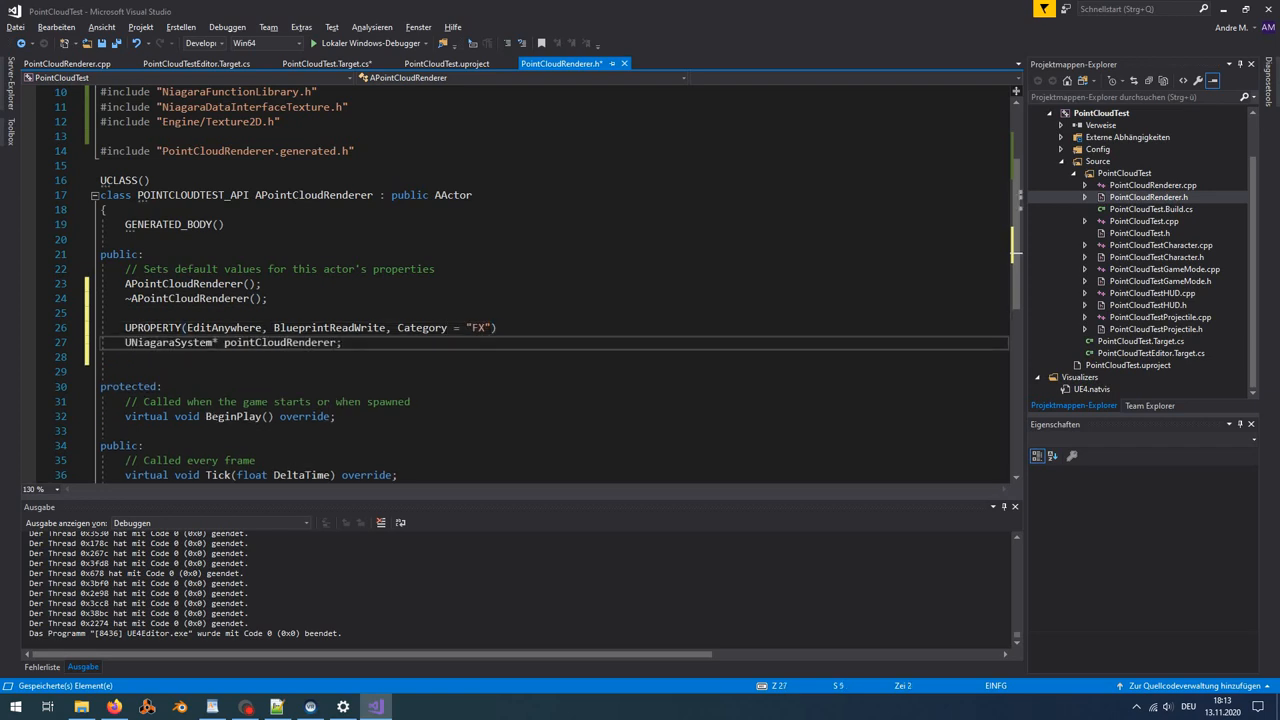
# - Add private Niagara component, texture, point cloud, colors and runtime members with comments
pyautogui.write('private:')
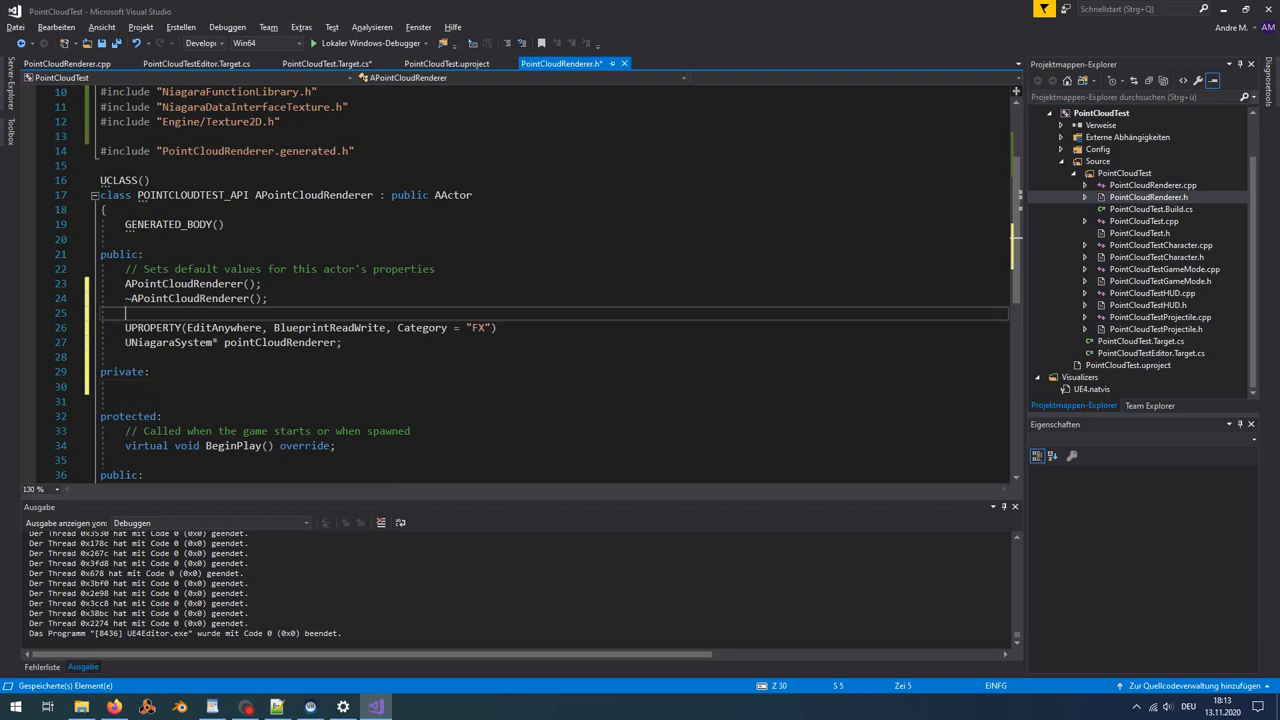
pyautogui.write('// The niagara system which should be used for')
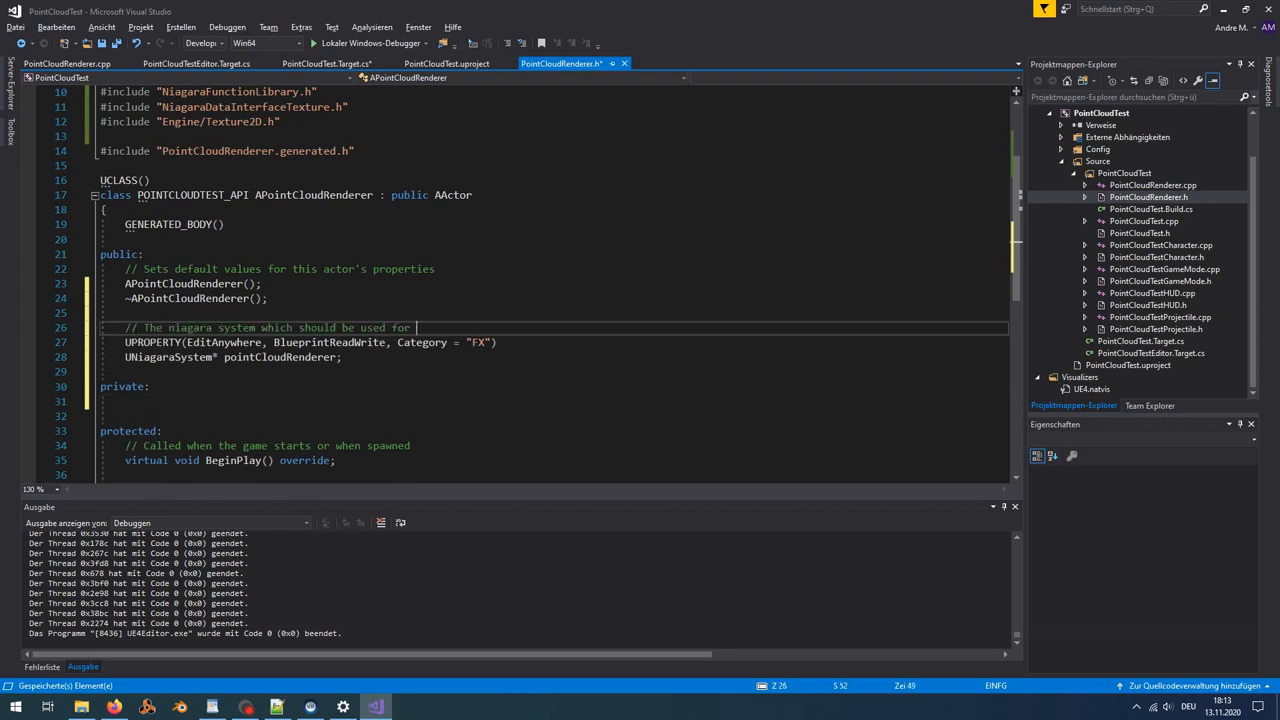
pyautogui.write('UNiagaraComponent* rendererInstance;')
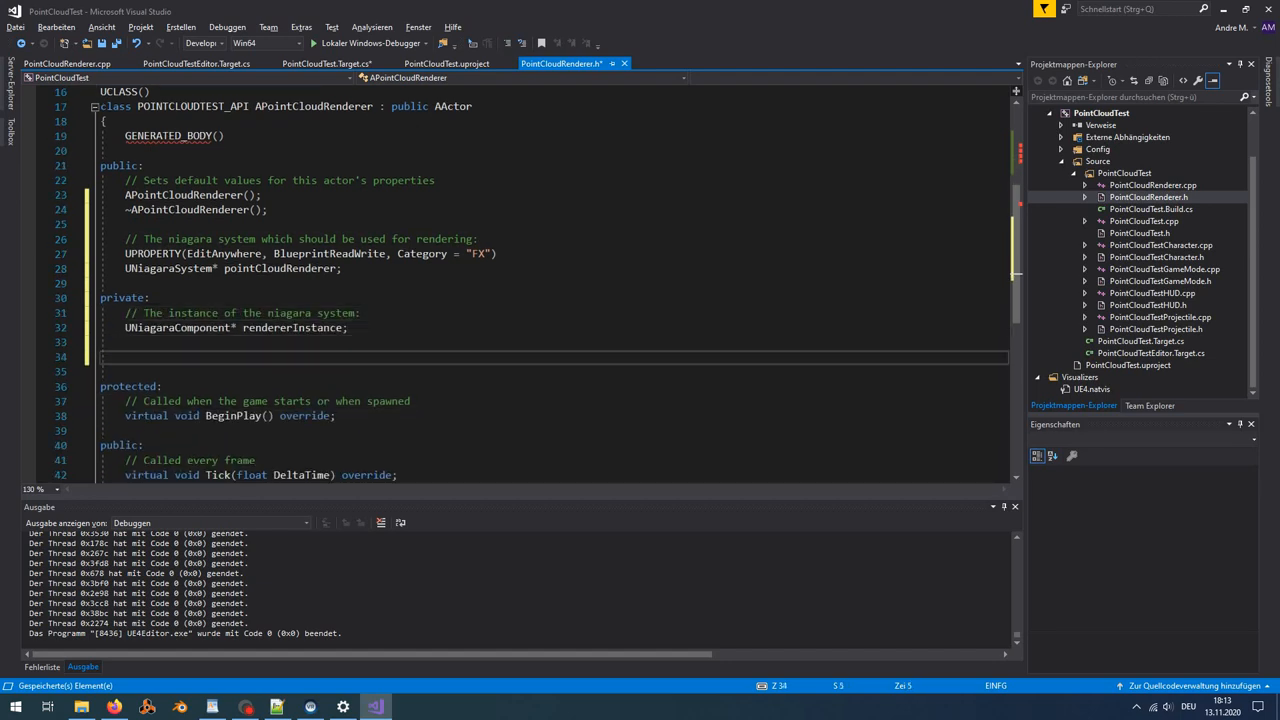
pyautogui.write('// Textures to transfer the data to the niagara system:')
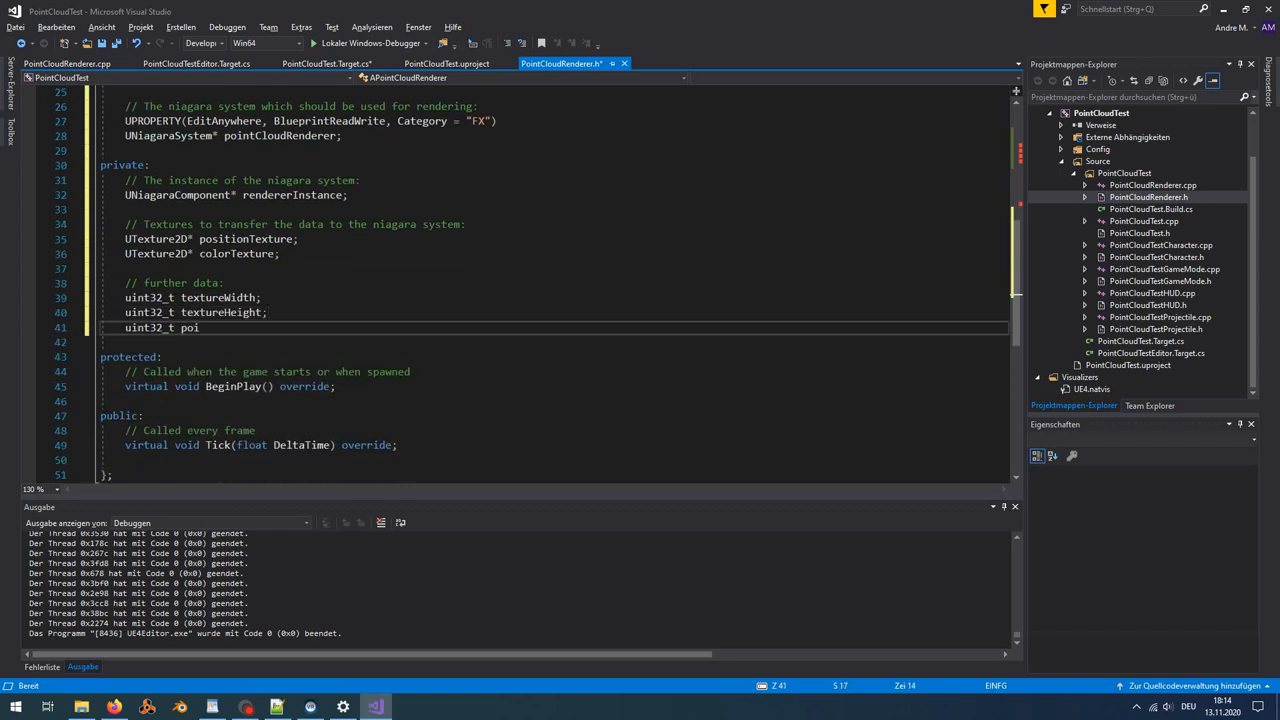
pyautogui.write('ntCloud;')
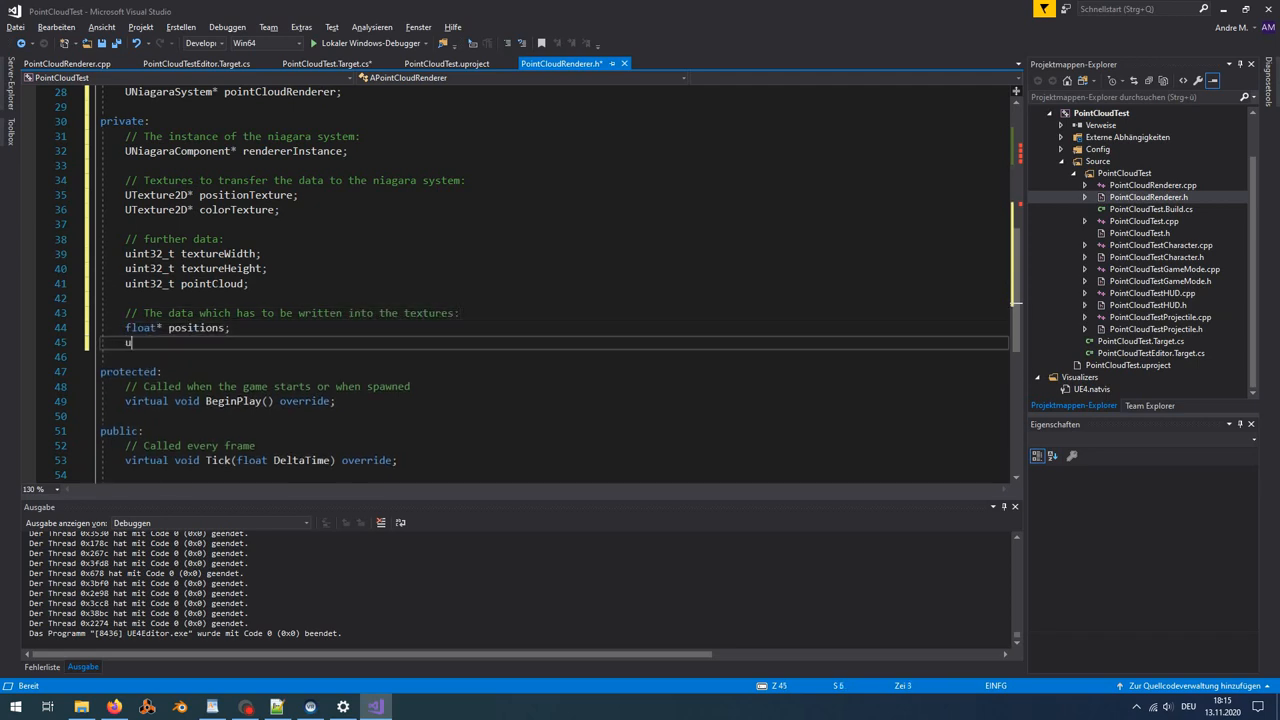
pyautogui.write('int8_t* colors;')
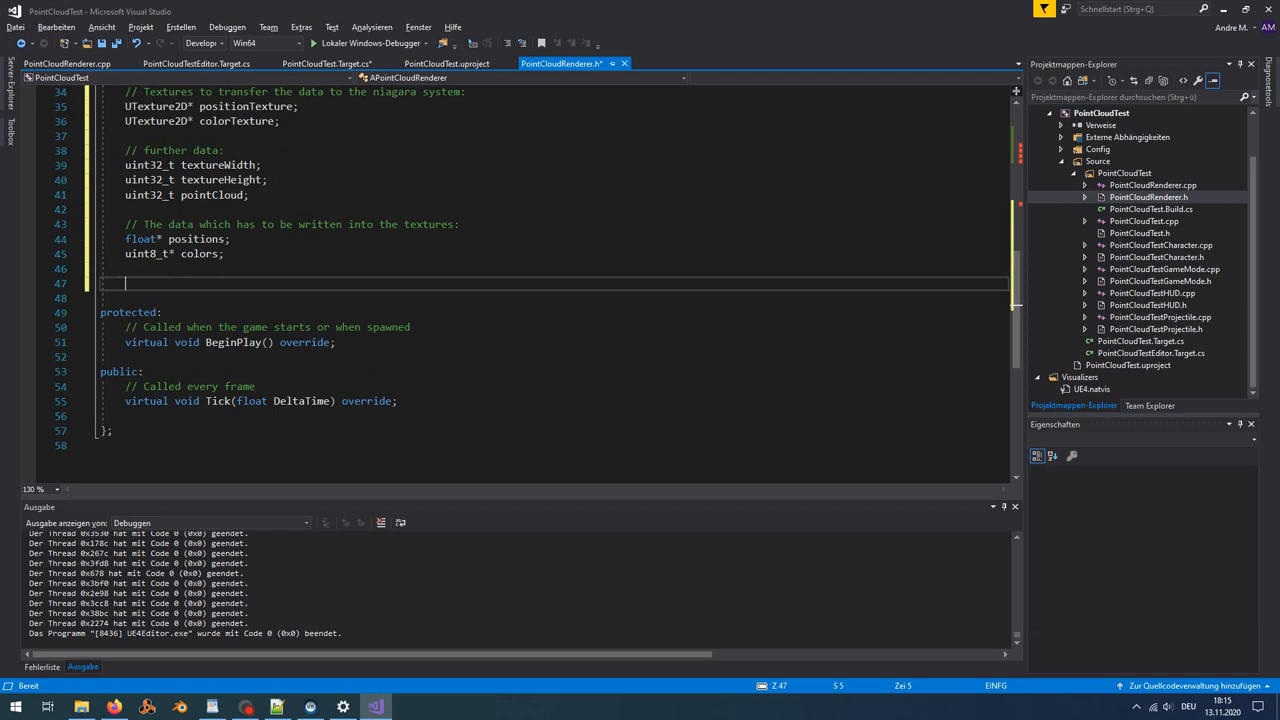
pyautogui.write('float runtime;')
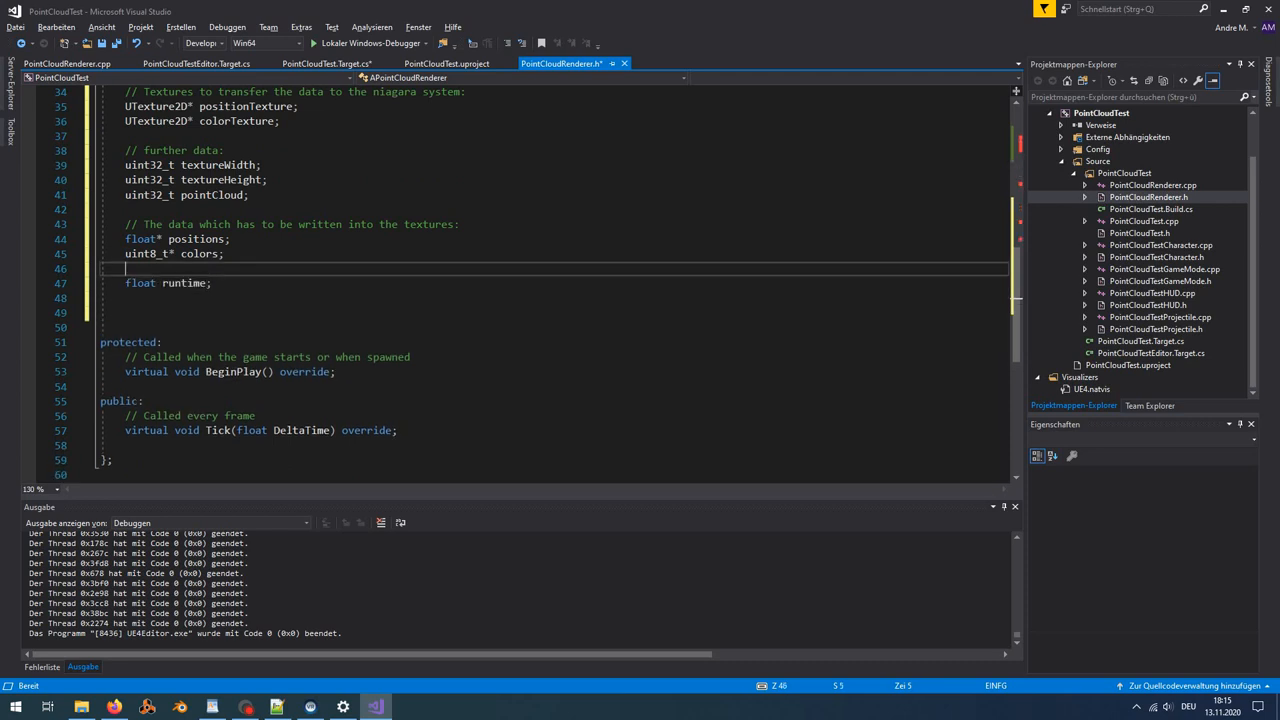
pyautogui.write('// Just to know how long the')
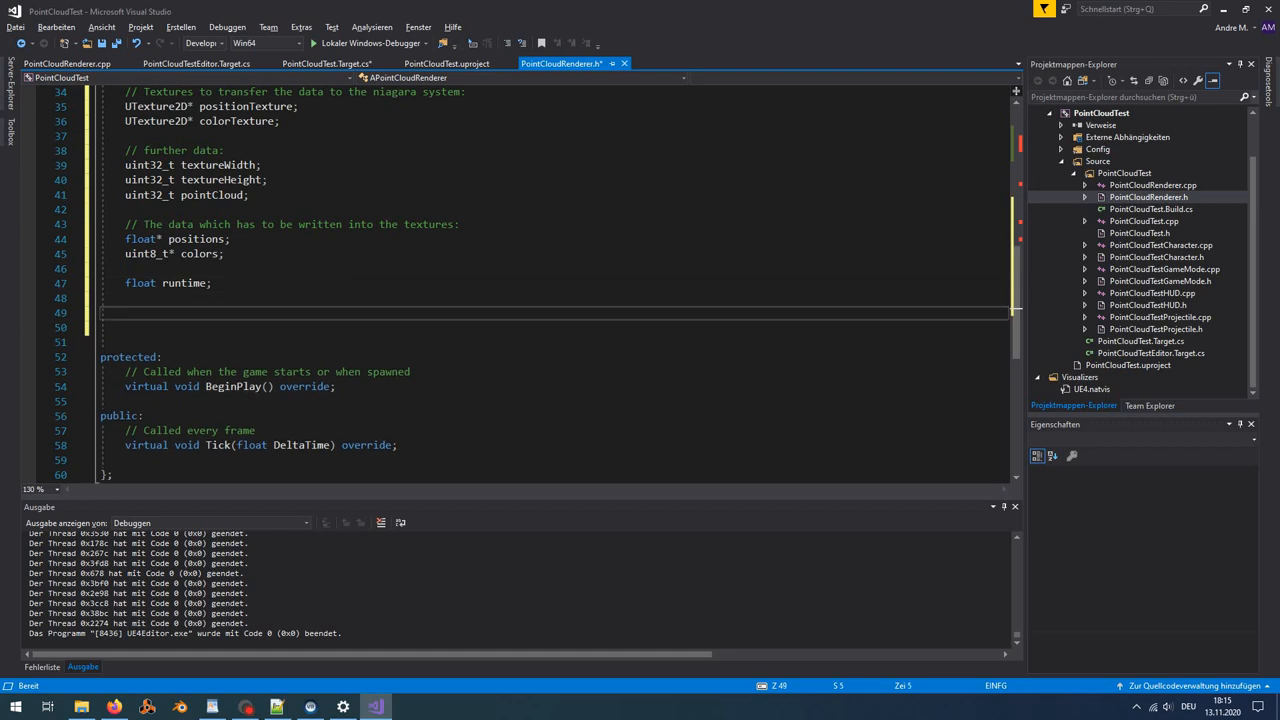
# - Declare 'FUpdateTextureRegion2D region;', dismiss the failed-build prompt, and open PointCloudRenderer.cpp
pyautogui.write('FUpdate')
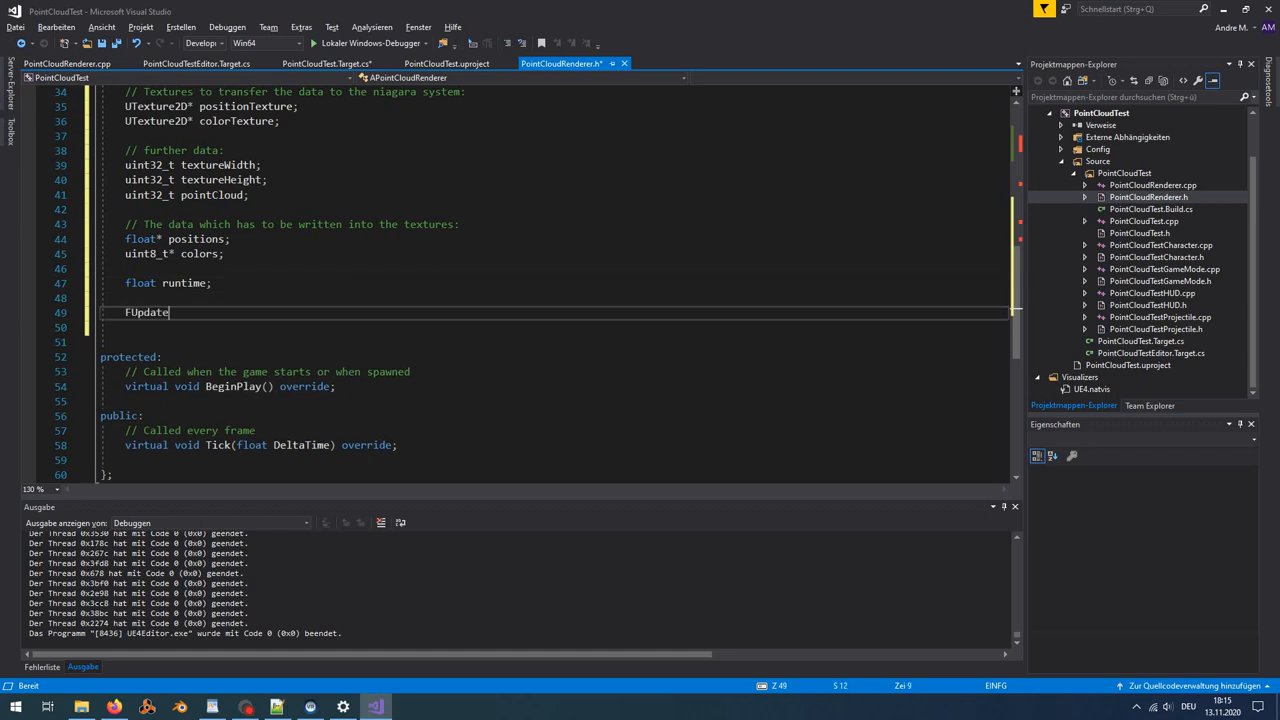
pyautogui.write('TextureRegion2D')
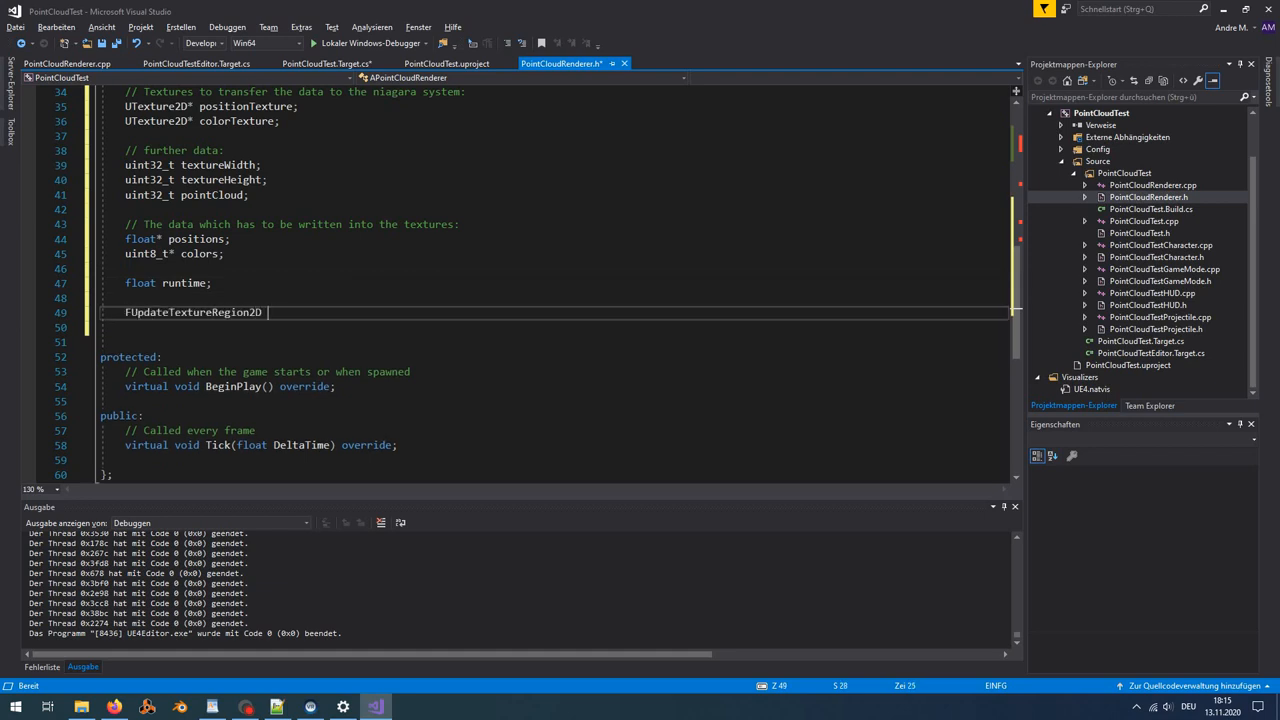
pyautogui.write('region;')
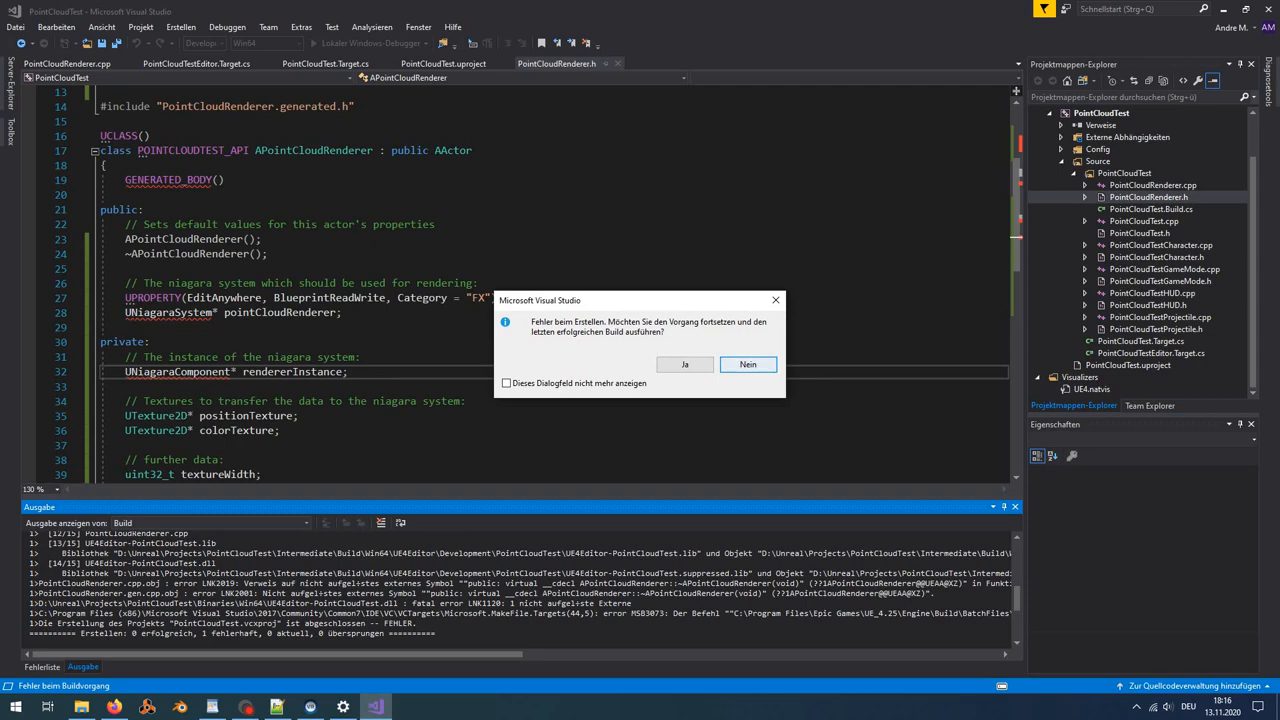
pyautogui.click(748, 364)
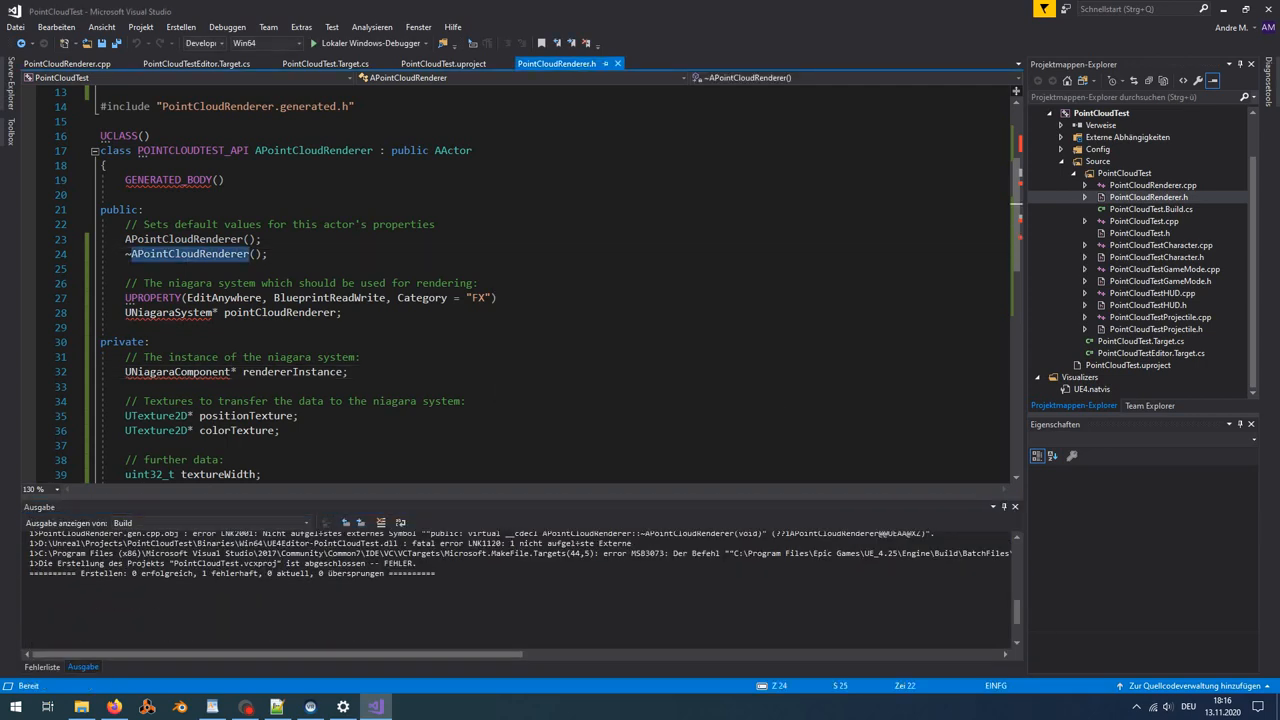
pyautogui.click(553, 63)
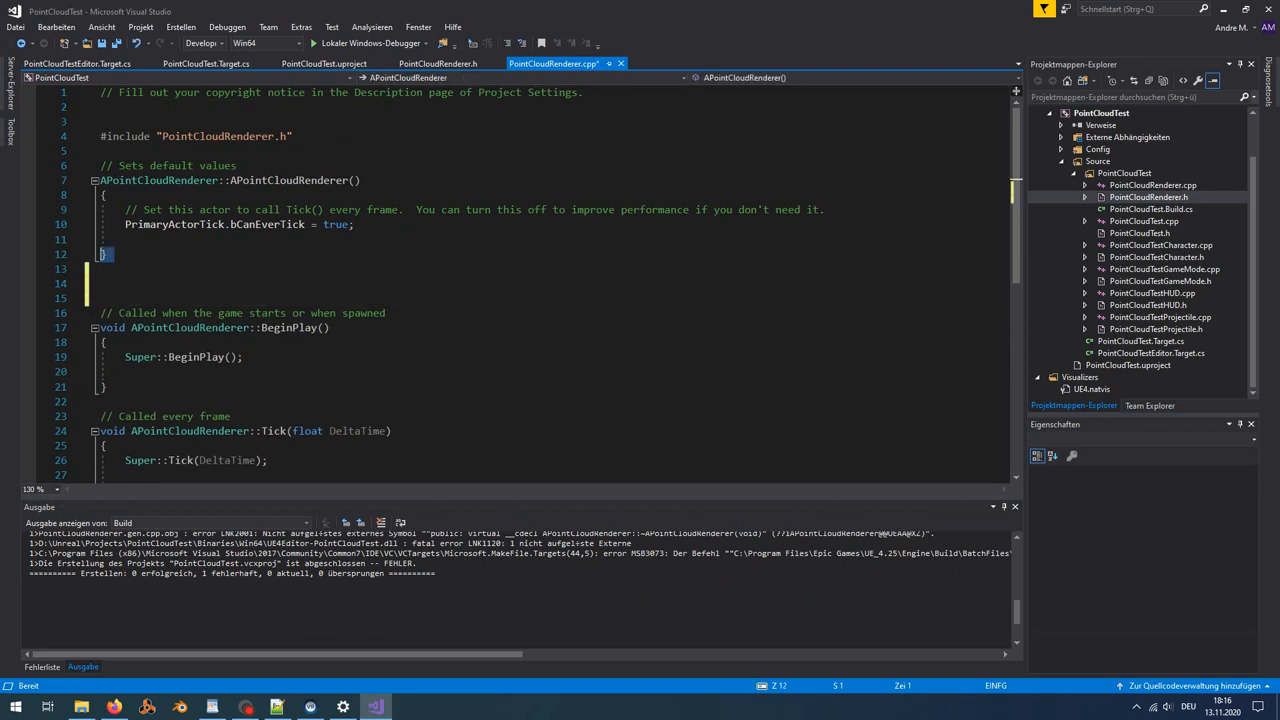
# - Set texture size, compute pointCloud = textureWidth * textureHeight, allocate uint8_t arrays and the update region
pyautogui.write('// Just the destructor:')
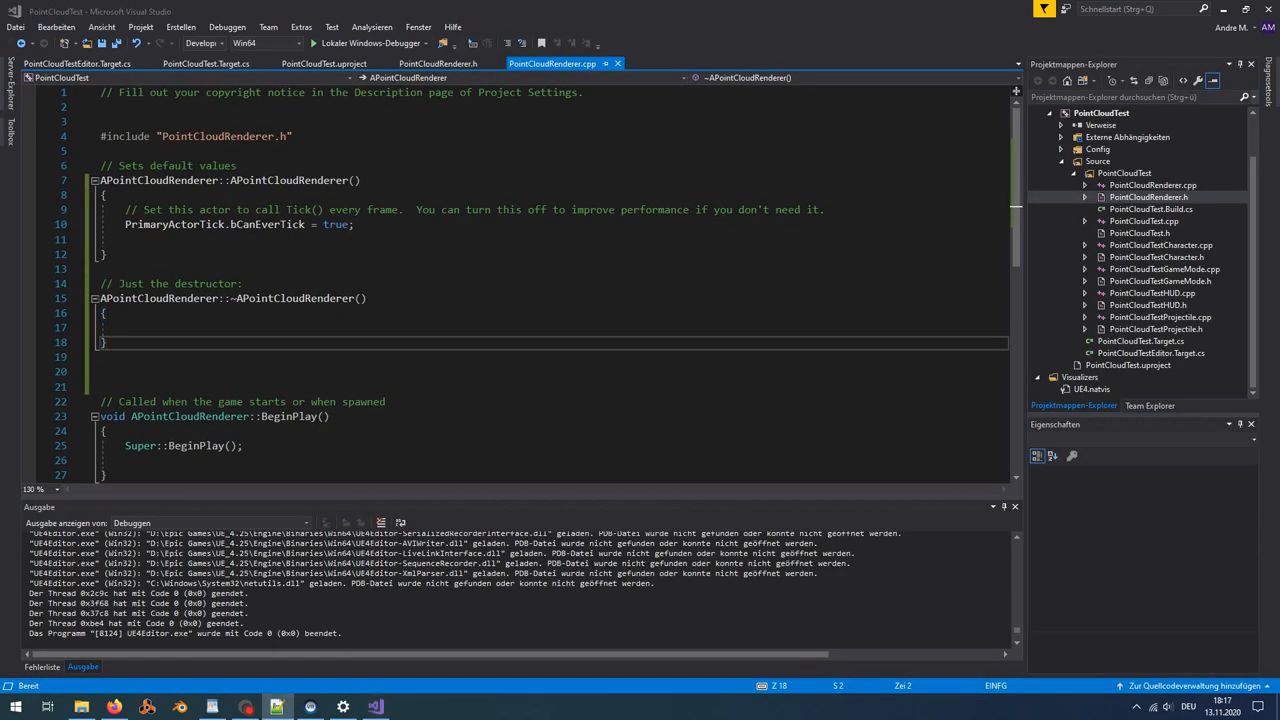
pyautogui.write('textureWidth = 1024;')
pyautogui.write('textureHeight = 1024;')
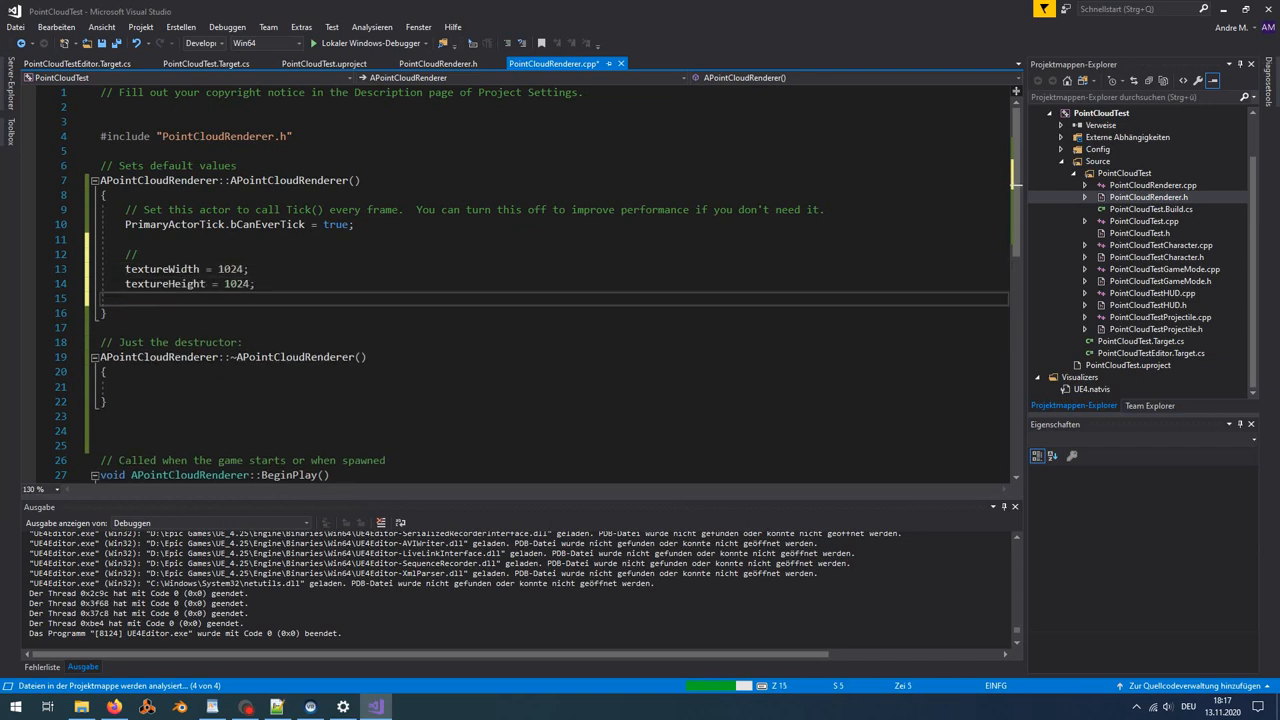
pyautogui.write('pointCloud = textureWidth * textureHeight;')
pyautogui.write('position =')
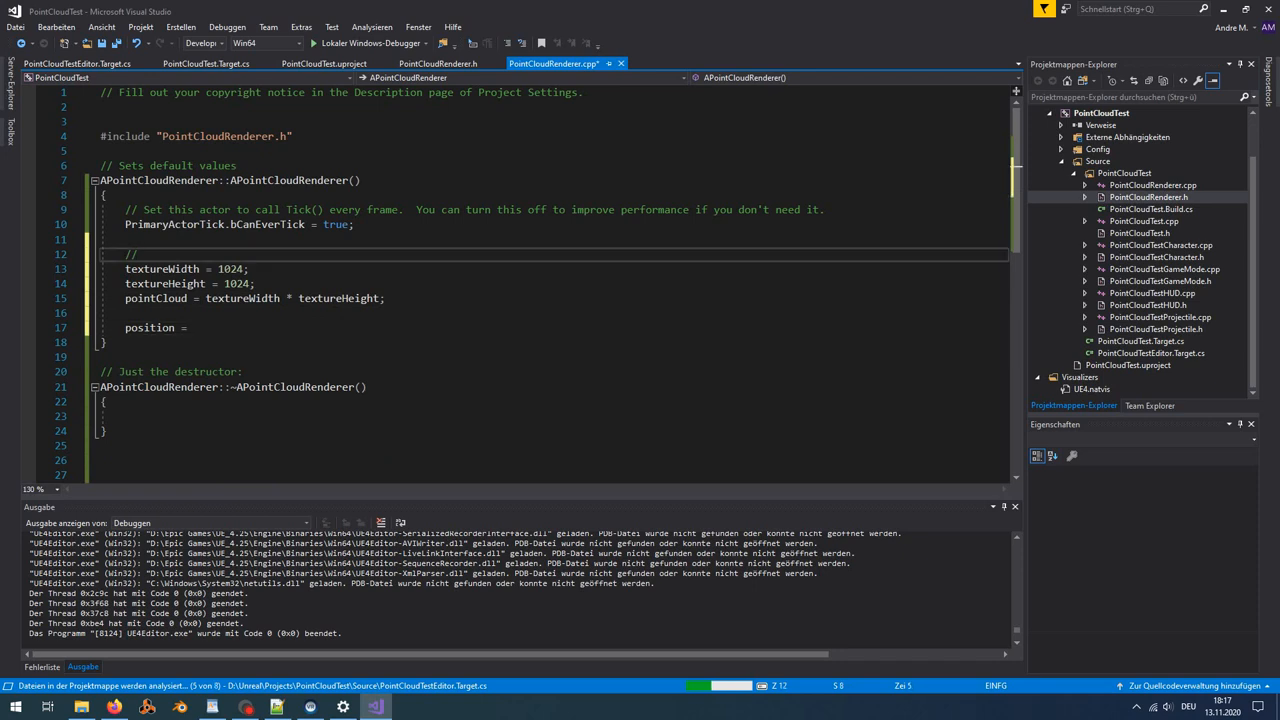
pyautogui.write('Just define how many points you want:')
pyautogui.write('colors = new float[textureWidth * textureHeight * 4];')
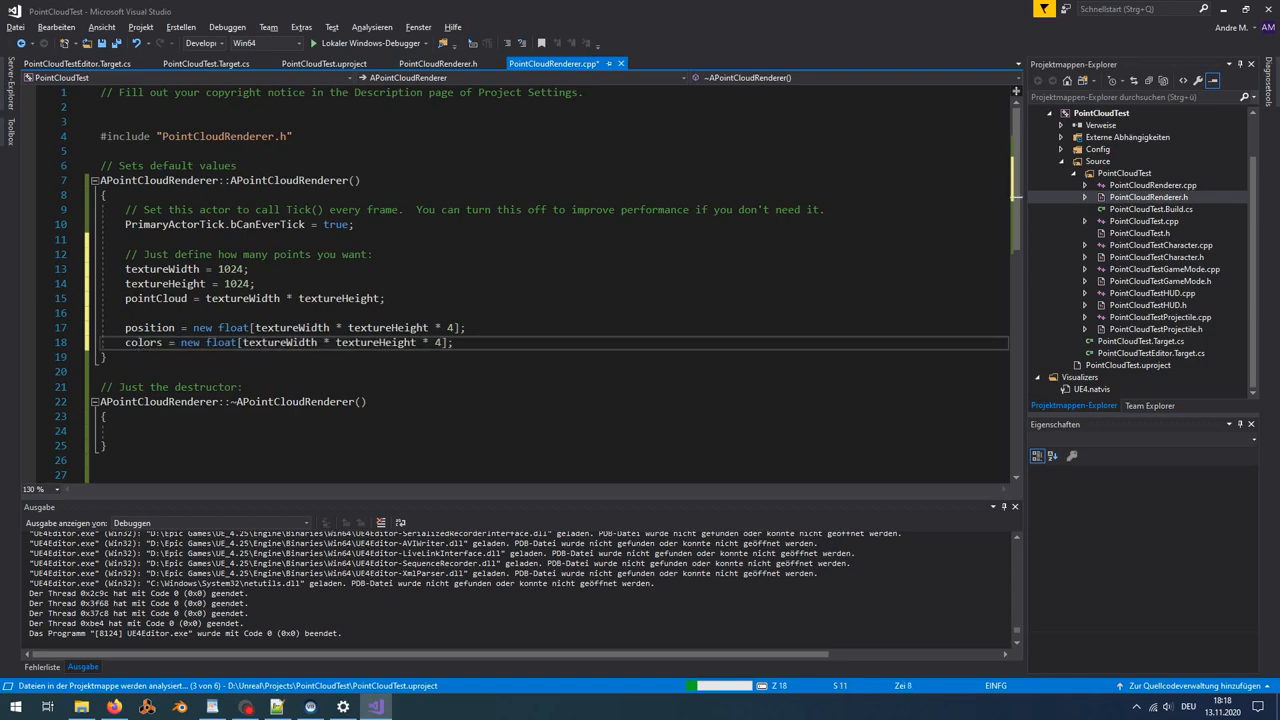
pyautogui.click(437, 63)
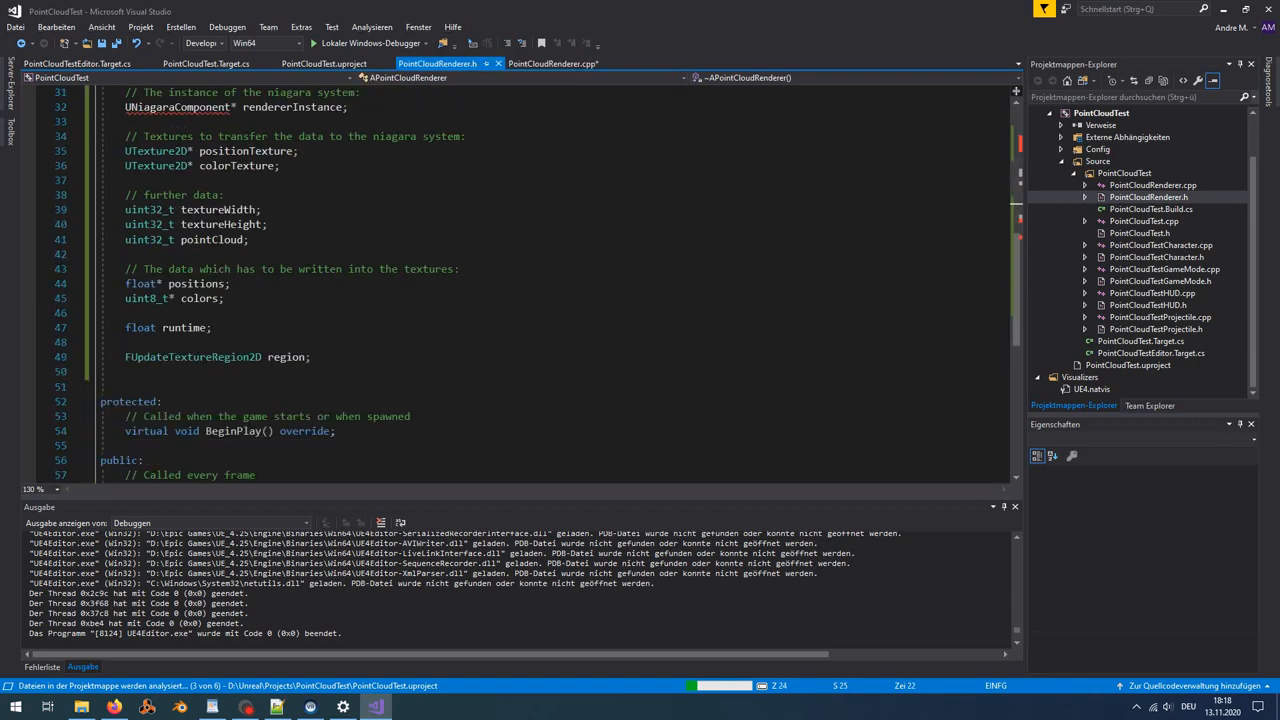
pyautogui.click(553, 64)
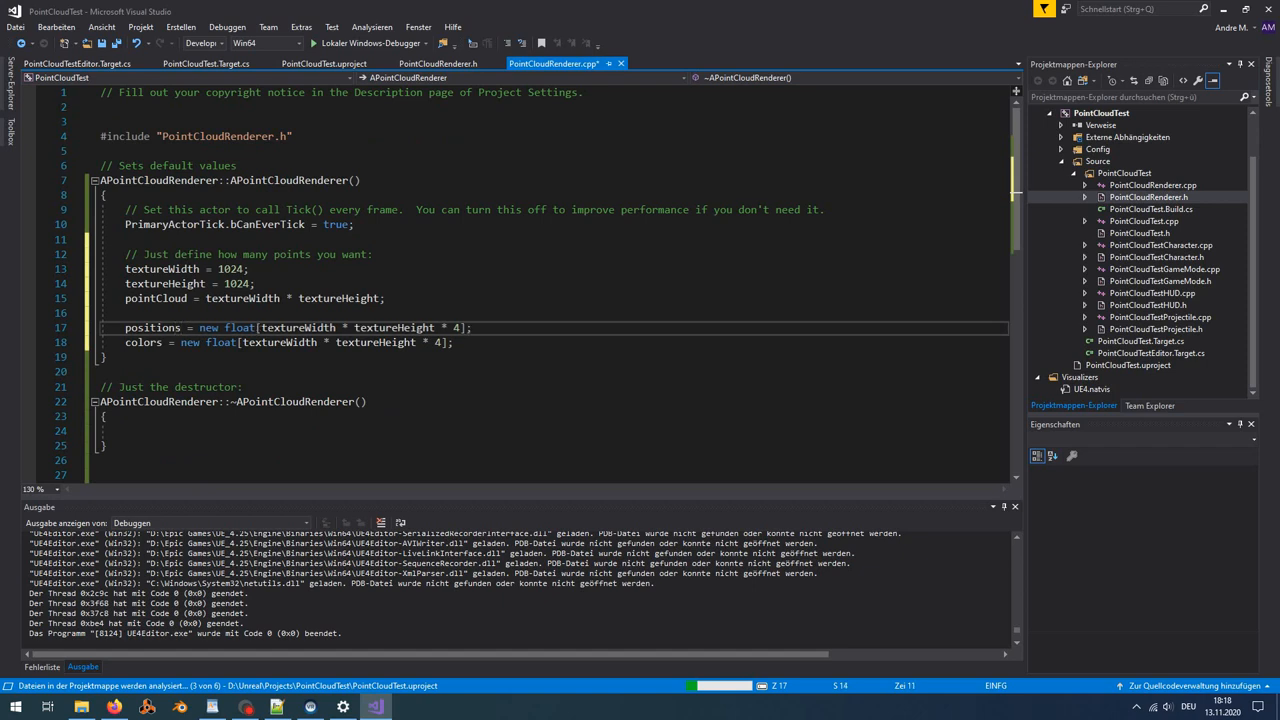
pyautogui.write('uint8_t')
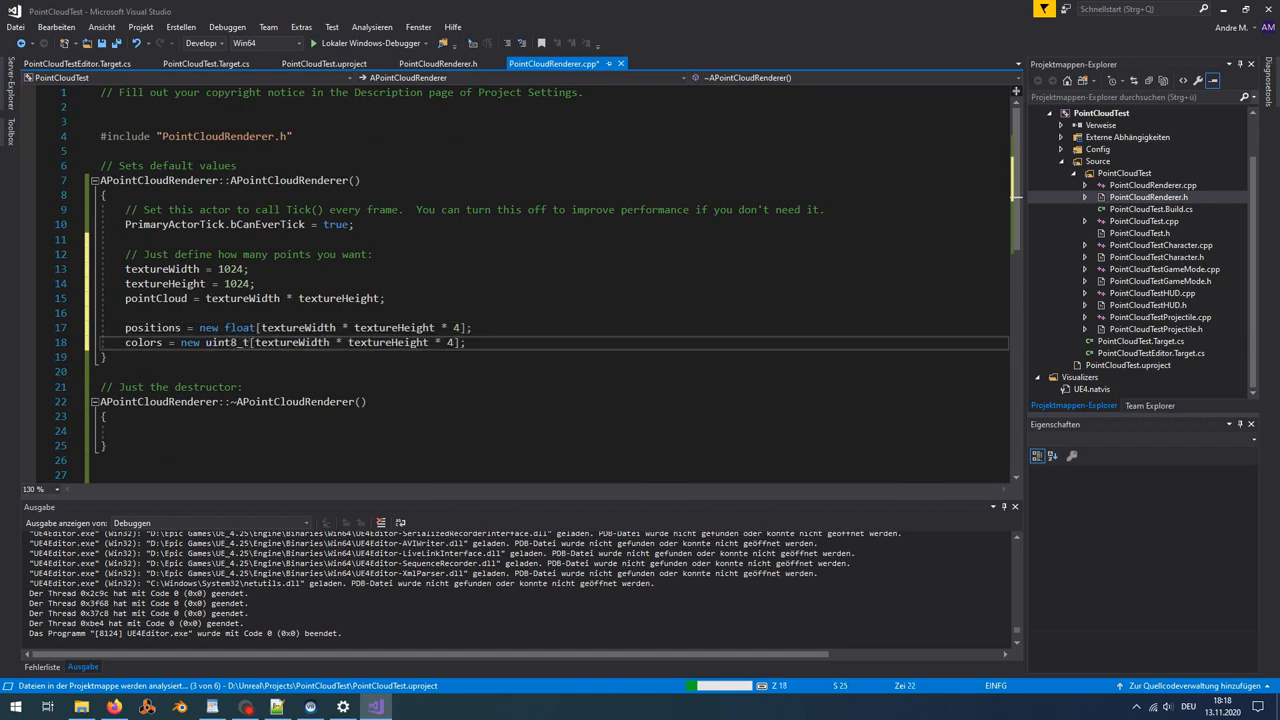
pyautogui.write('region = FUpdateTextureRegion2D(0, 0, 0, 0, textureWidth, textureHeight);')
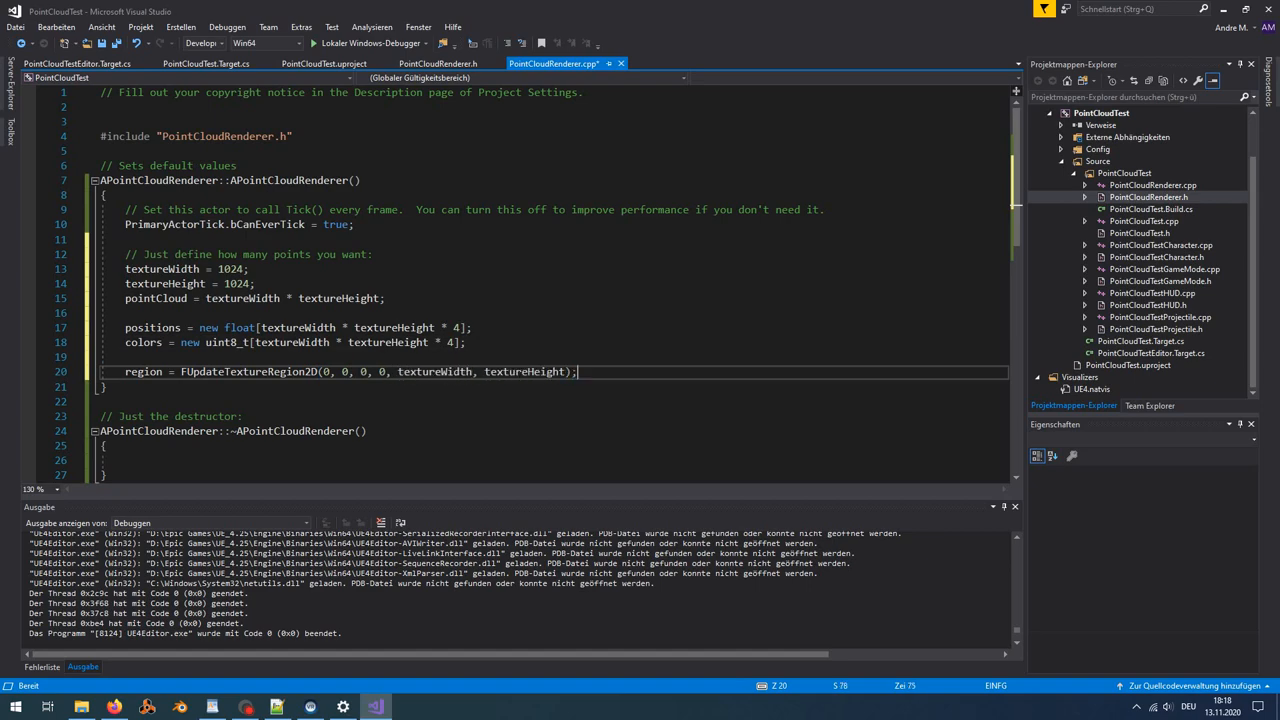
# - Free positions and colors with delete[] in the destructor and stub SetNiagaraVariableTexture
pyautogui.write('de')
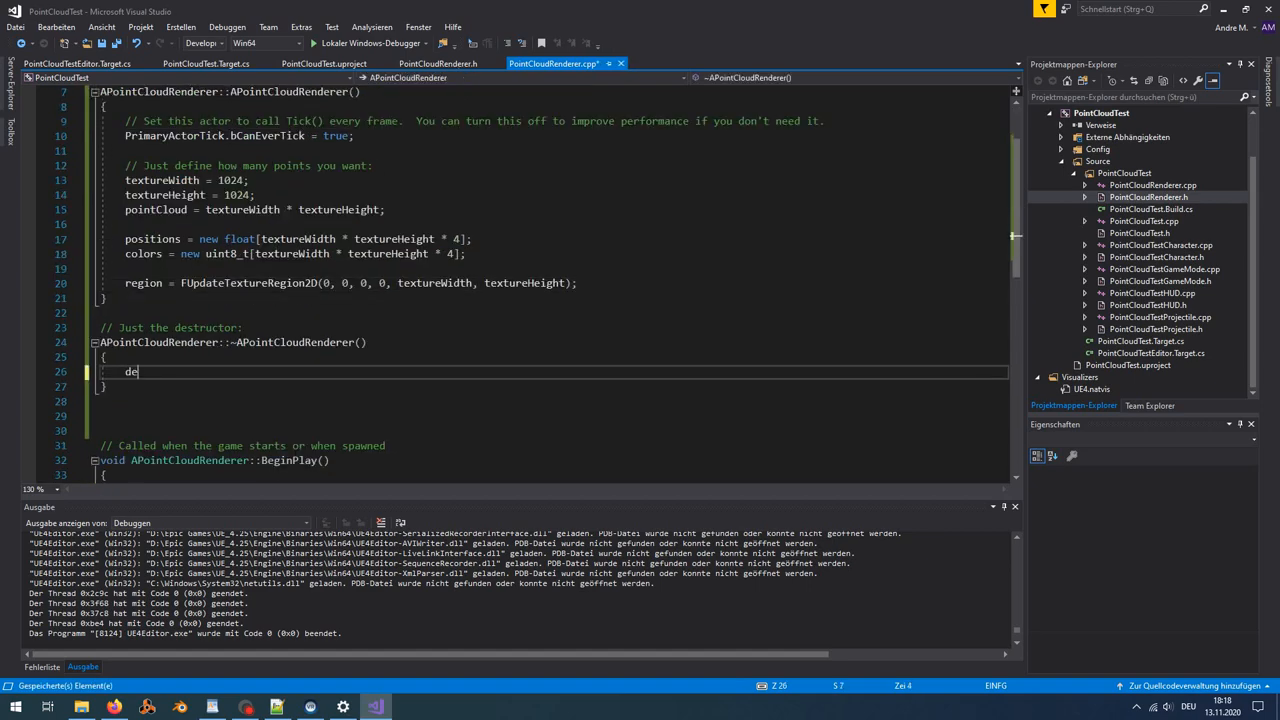
pyautogui.write('delete[] positions;')
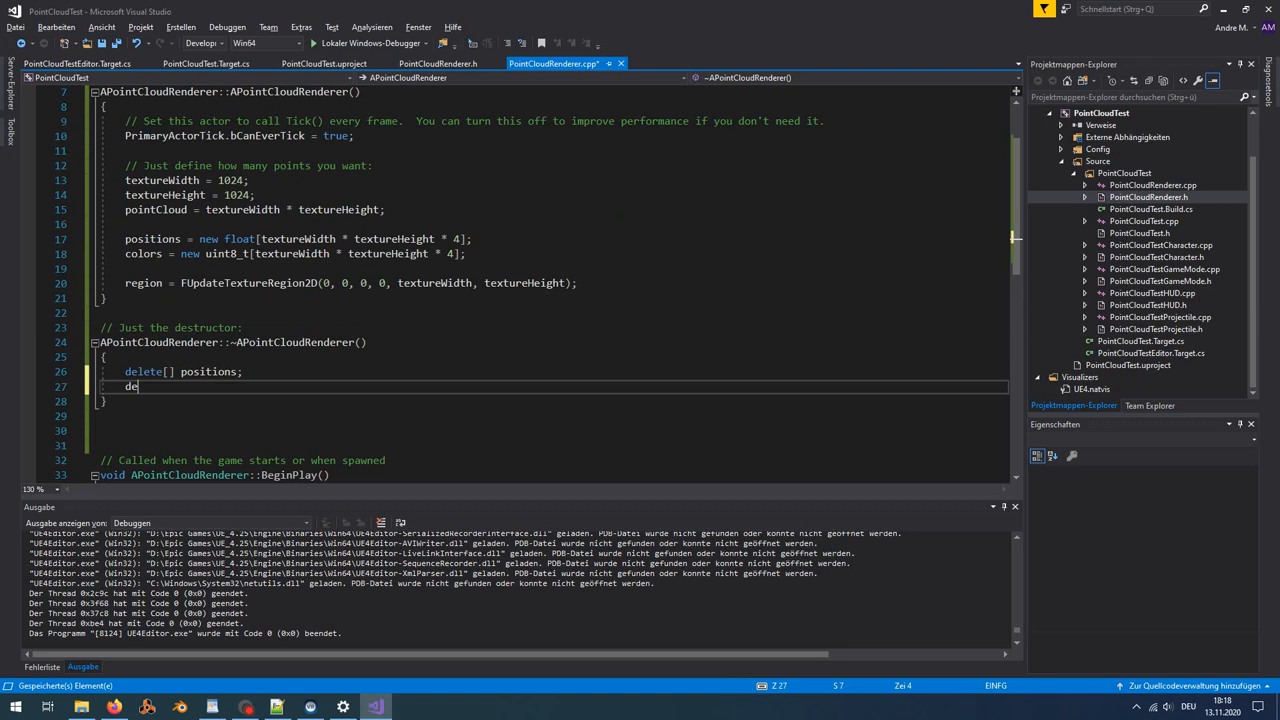
pyautogui.write('delete[] colors;')
pyautogui.write('// Initia')
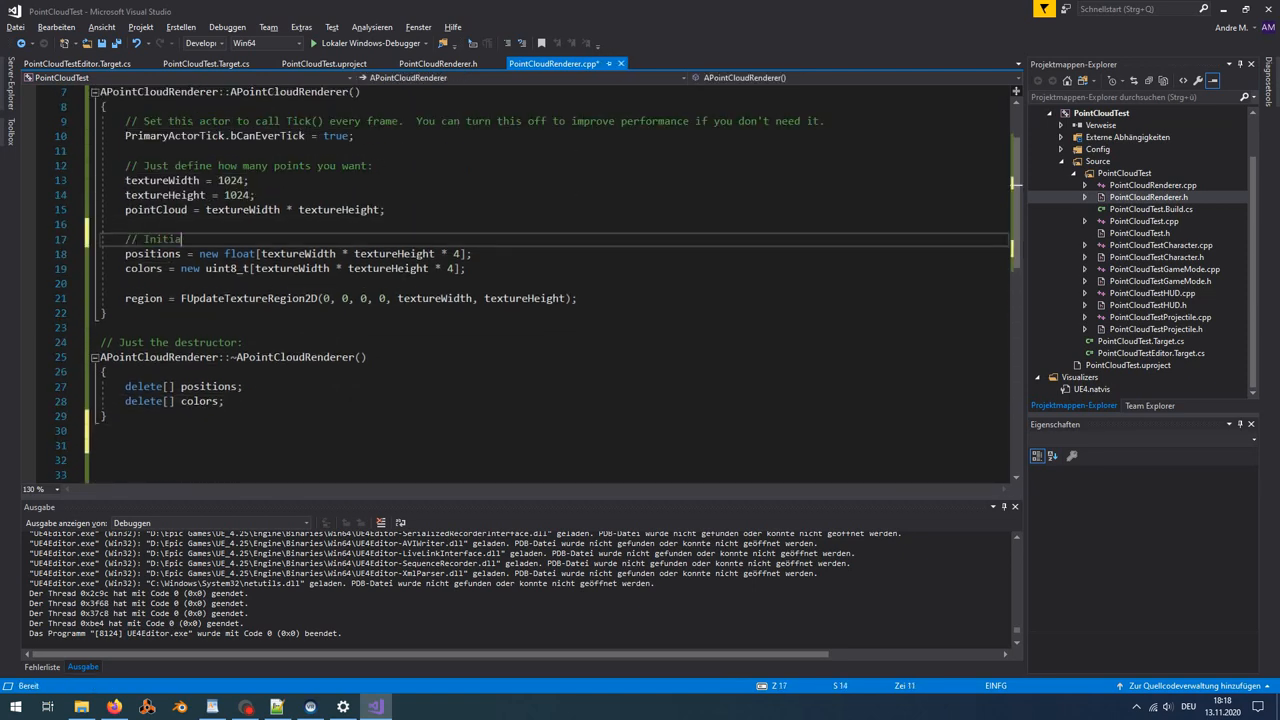
pyautogui.write('void SetNiagaraVariableTe')
pyautogui.write('* Just a helper method to set a texture for a user variable because the UNiagaraComponent has no direct way to edit a texture variable')
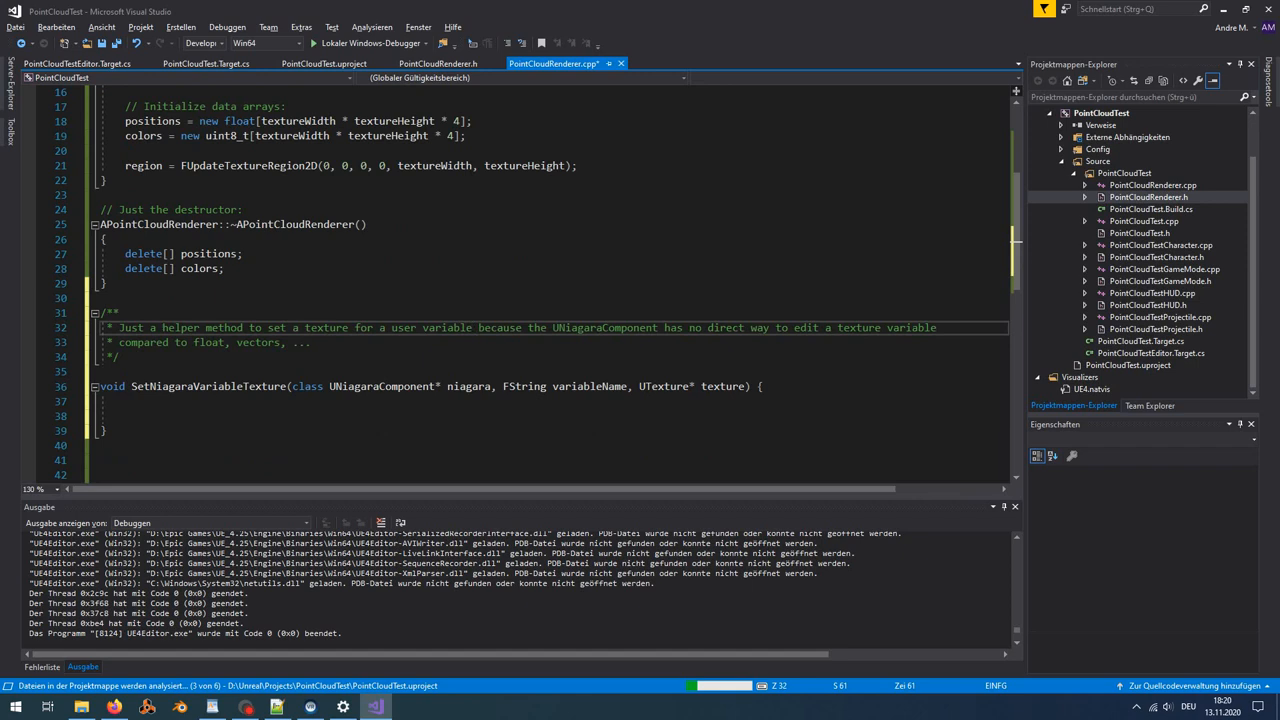
# - Write SetNiagaraVariableTexture: null-check inputs, cast the override data interface to UNiagaraDataInterfaceTexture, set texture
pyautogui.write('if(!niagara || !texture)')
pyautogui.click(548, 460)
pyautogui.write('FNiagaraVariable var = FNiagar')
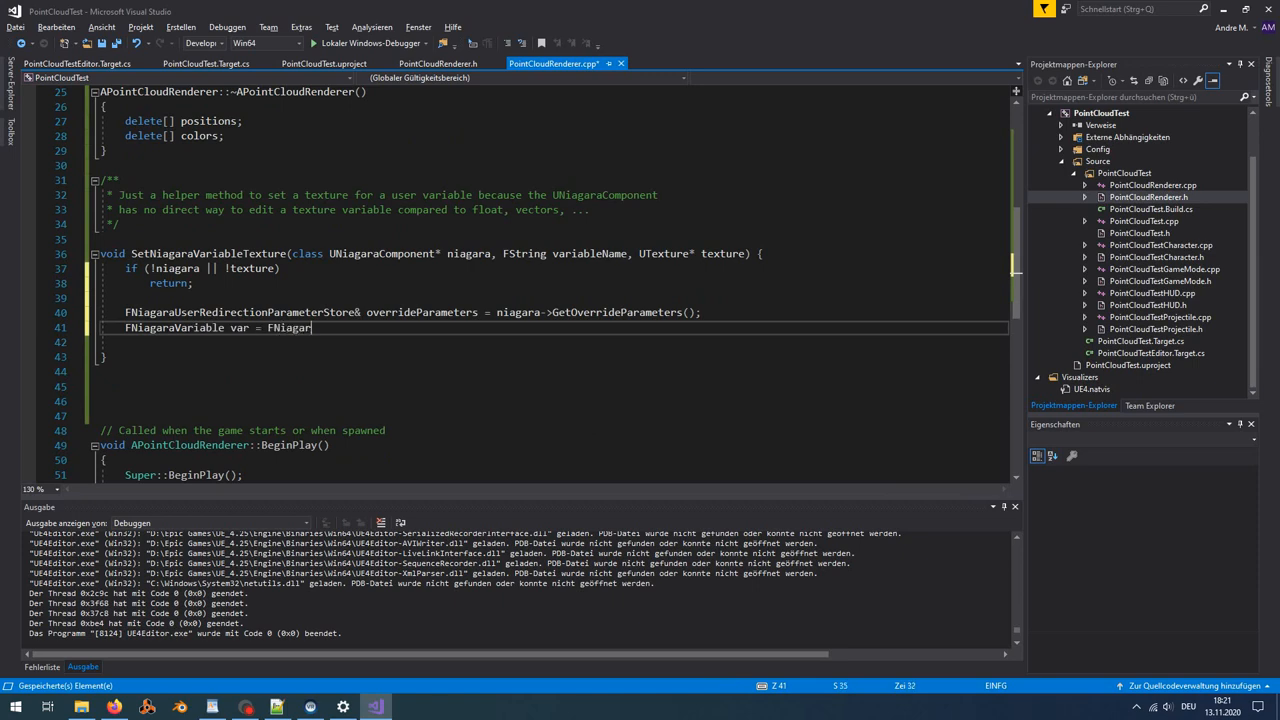
pyautogui.write('Variable(FNiagaraTypeDefinition(UNiagaraDataInterfaceTexture::StaticClass()))')
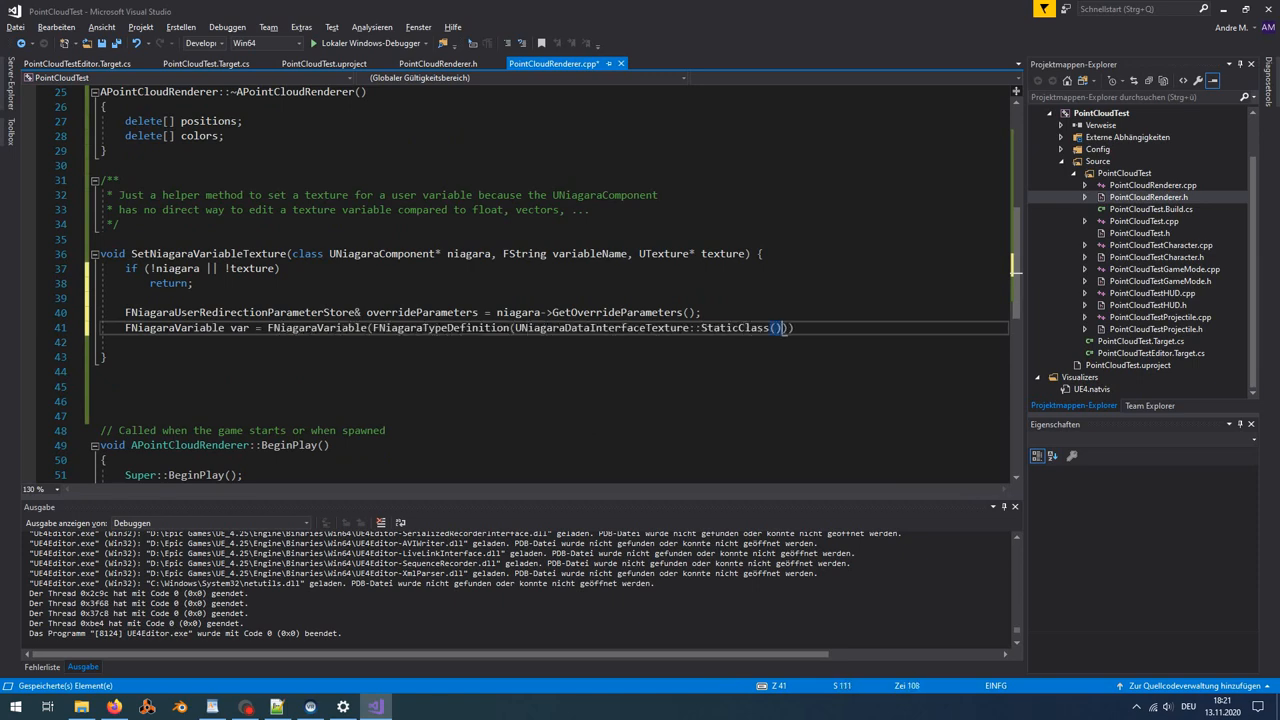
pyautogui.write('UNiagaraDataInterfaceTexture* dataInterface =')
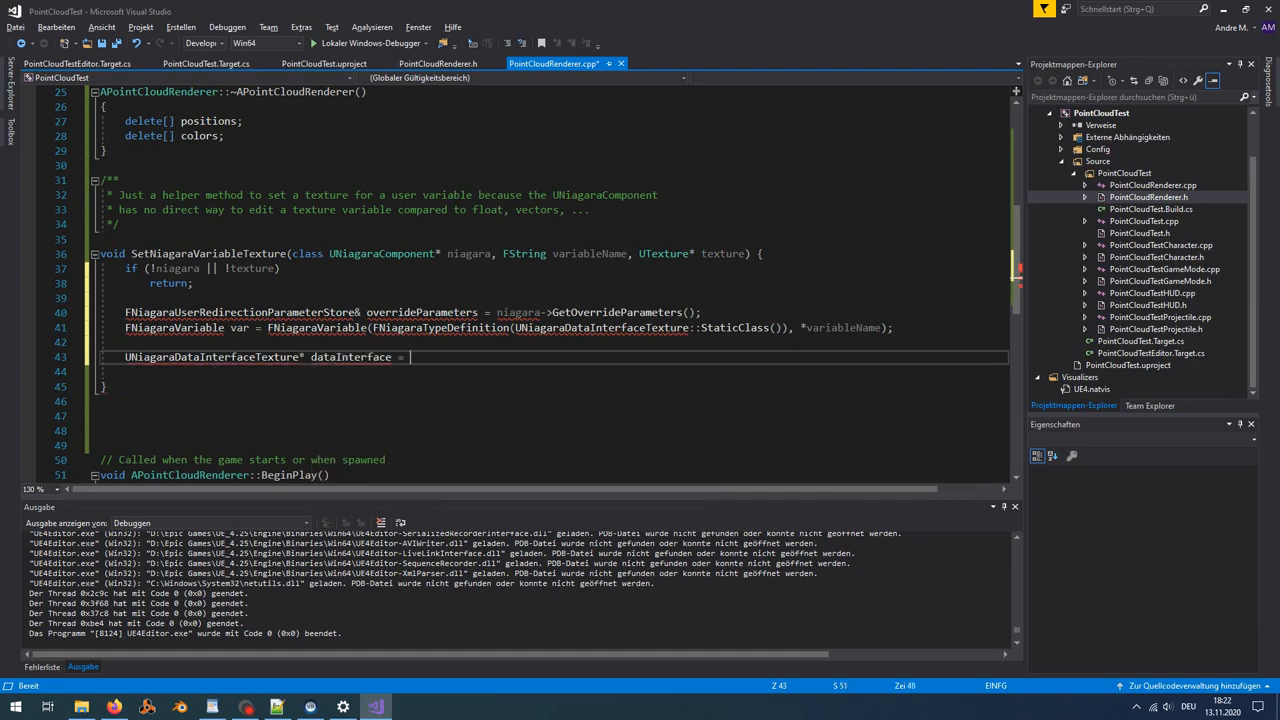
pyautogui.write('(UNiagaraDataInterfaceTexture*) overrideParameters.GetDataInterfa')
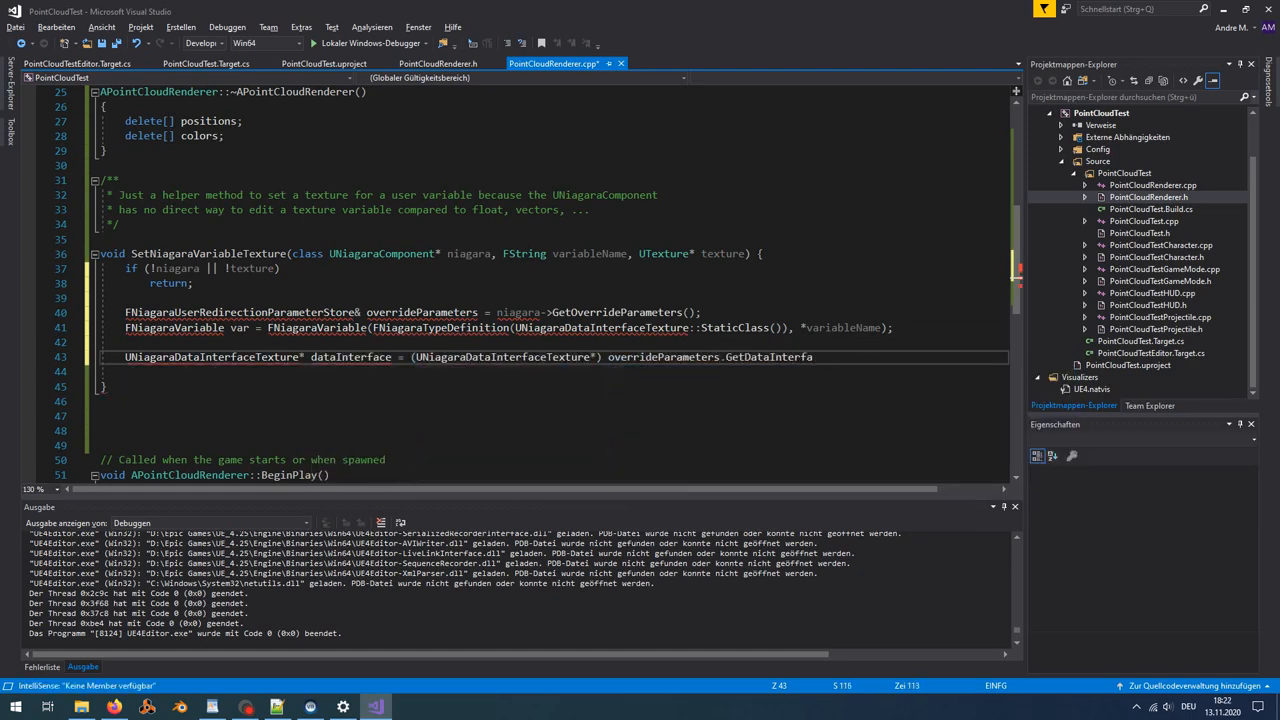
pyautogui.write('dataInterface->SetTexture(texture);')
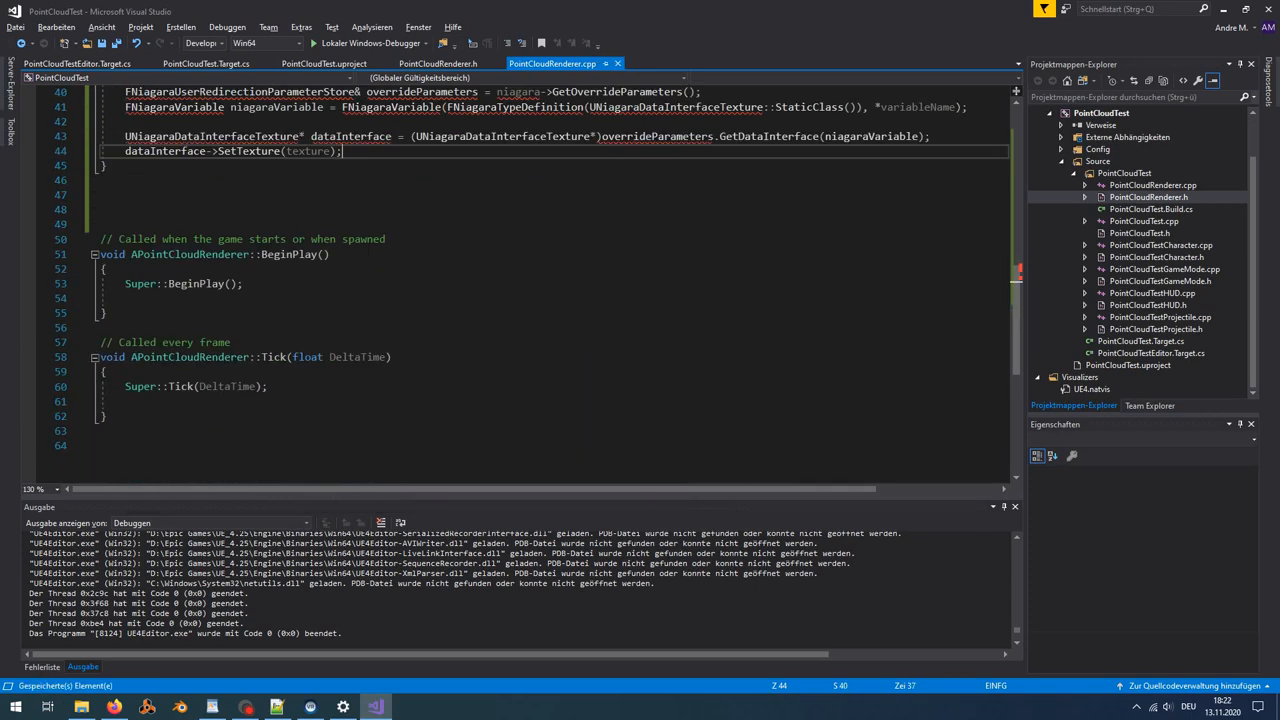
# - Assign rendererInstance from SpawnSystemAtLocation at FVector(0, 0, 300), FRotator(0), with auto-release pooling
pyautogui.write('// Initialize t')
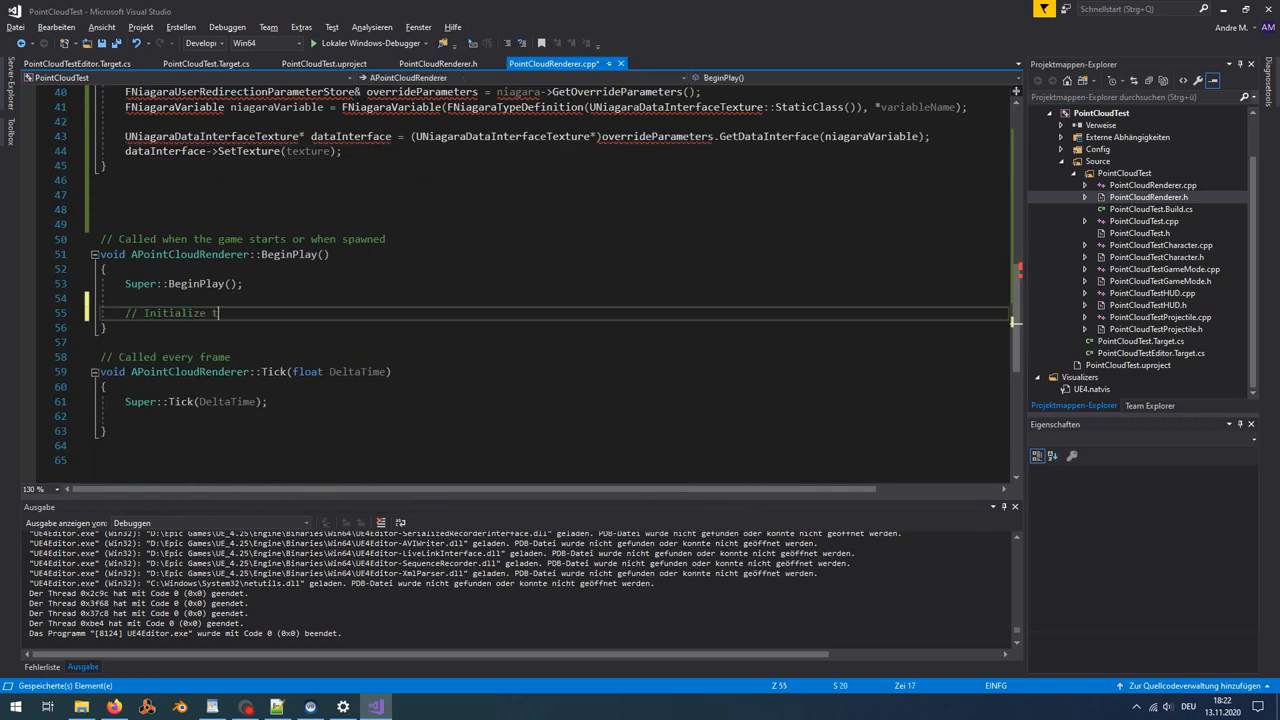
pyautogui.write('rendererInstance =')
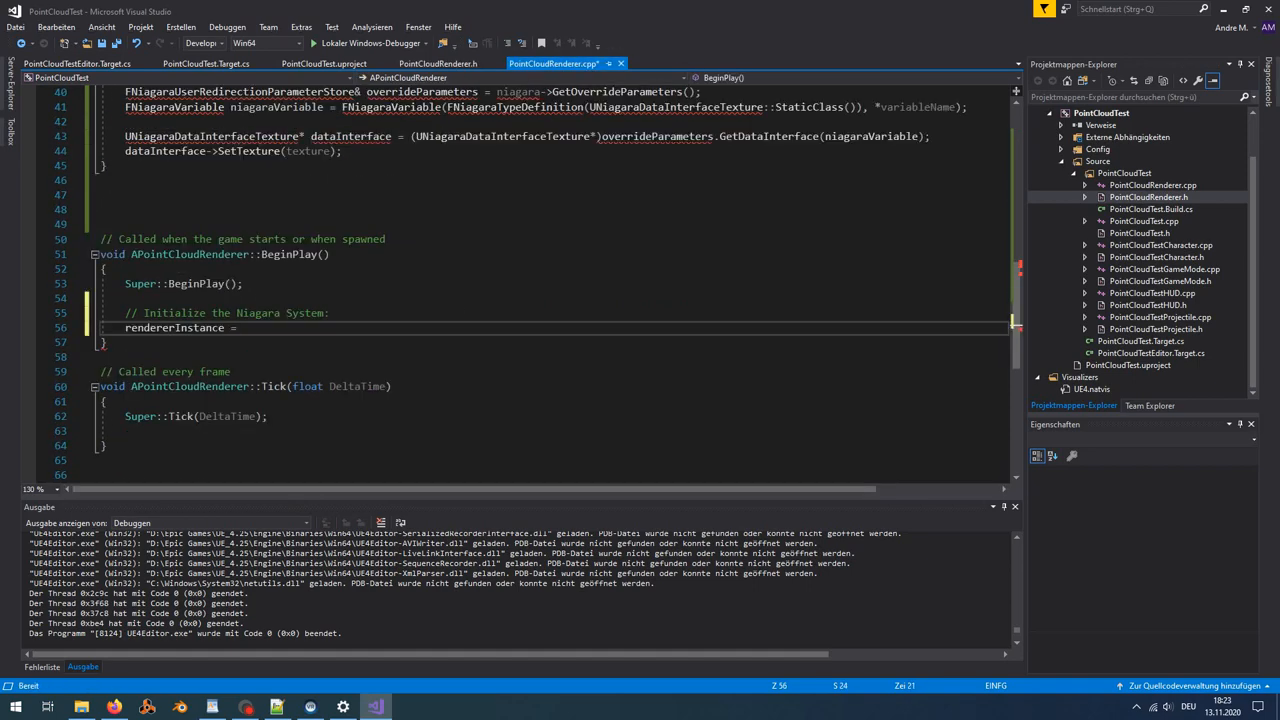
pyautogui.write('UNiagaraFunctionLibrary::SpawnSystemAtLocation(this, pointCloudRenderer,')
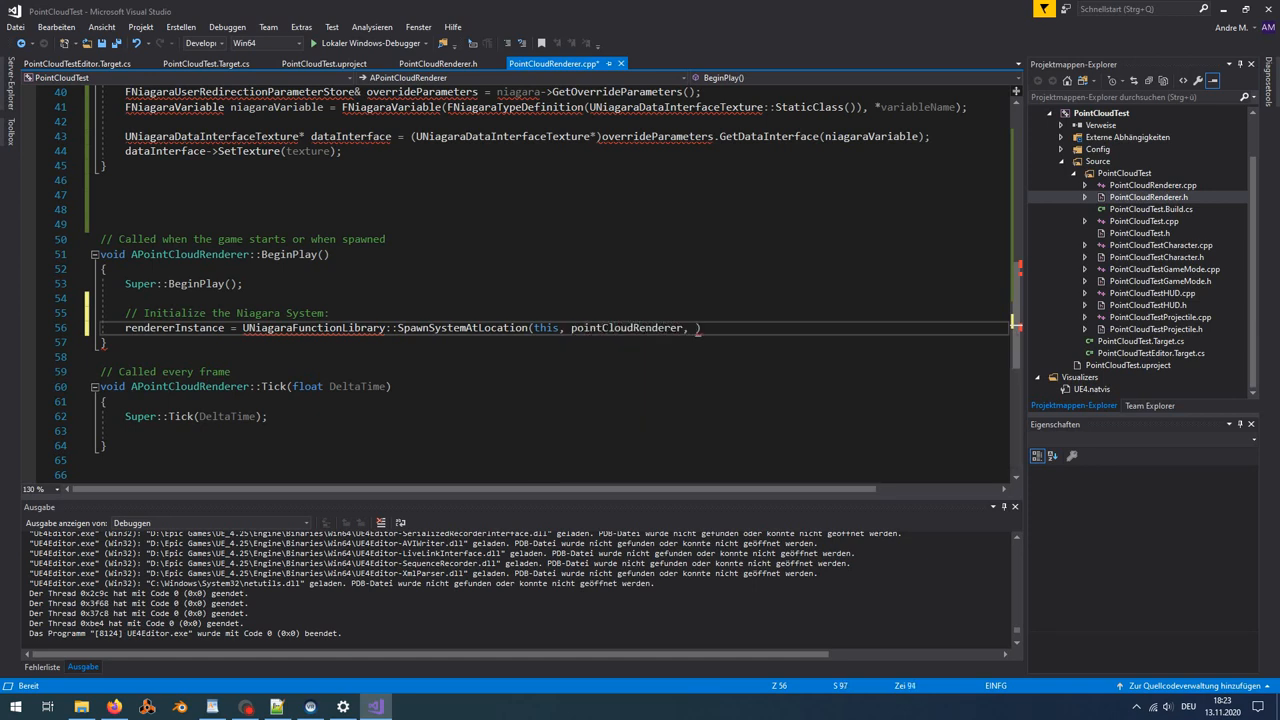
pyautogui.write('FVector(0, 0, 300)')
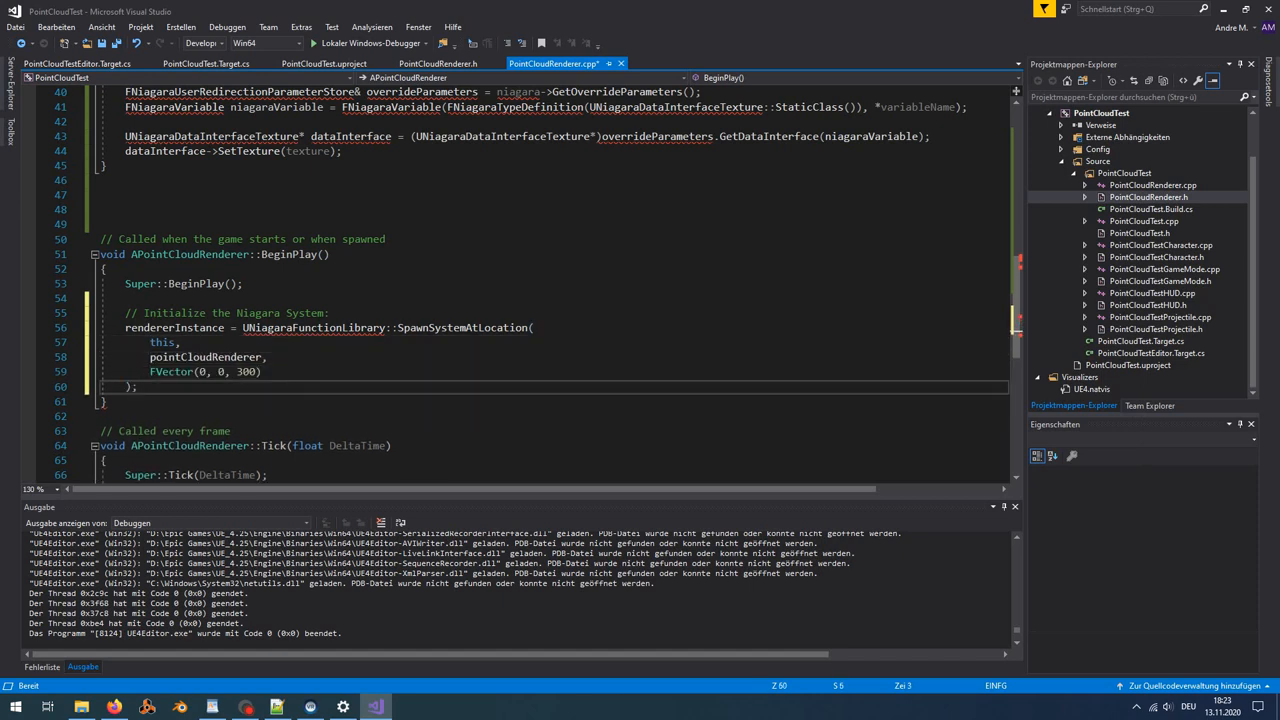
pyautogui.write('F')
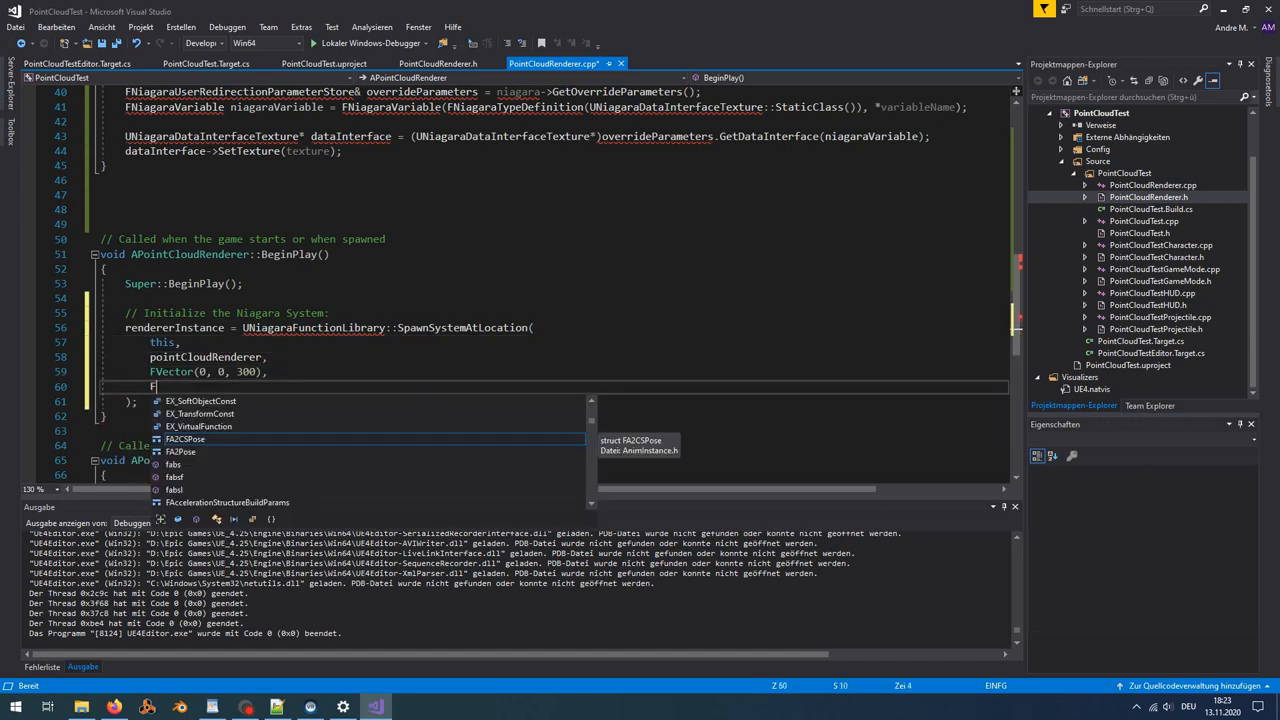
pyautogui.write('Rotator(0),')
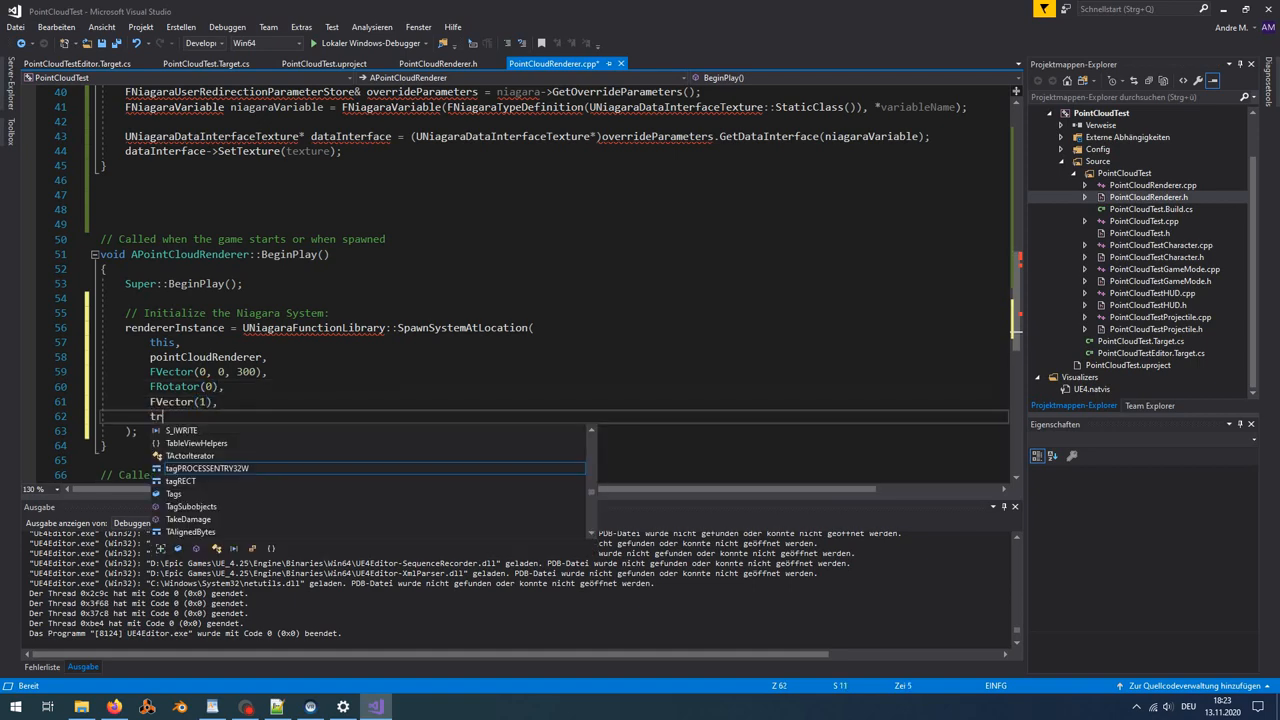
pyautogui.write('true,')
pyautogui.write('//')
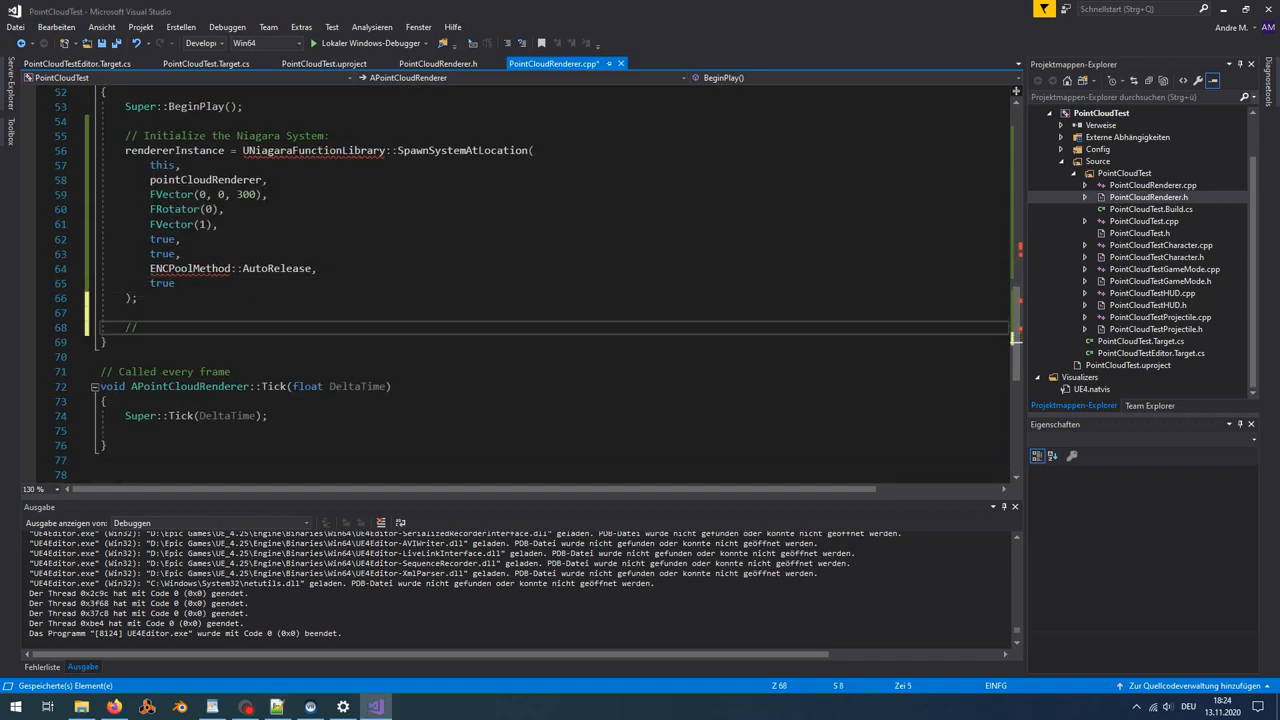
# - Create transient position and color textures with TF_Nearest filtering and call UpdateResource
pyautogui.write('positionTexture = UTexture2D::CreateTransient(t')
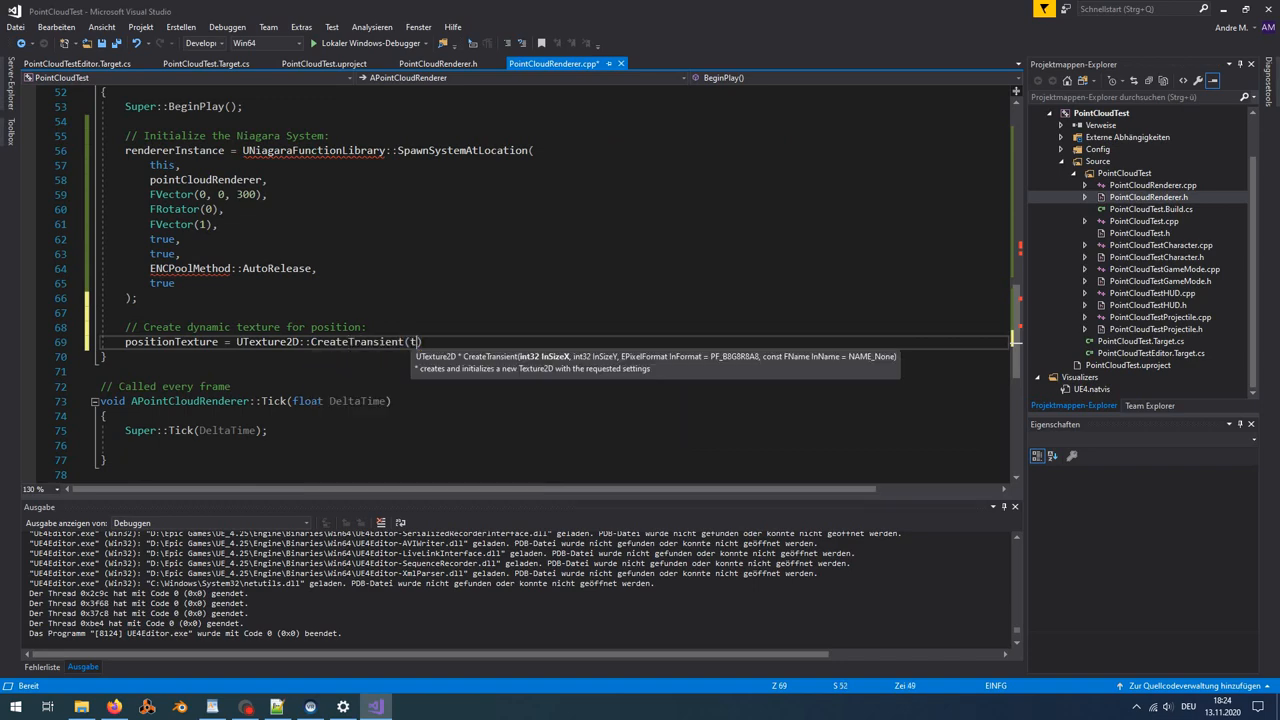
pyautogui.write('extureWidth, textureHeight, PF_A32B32G32R32F, "Positi')
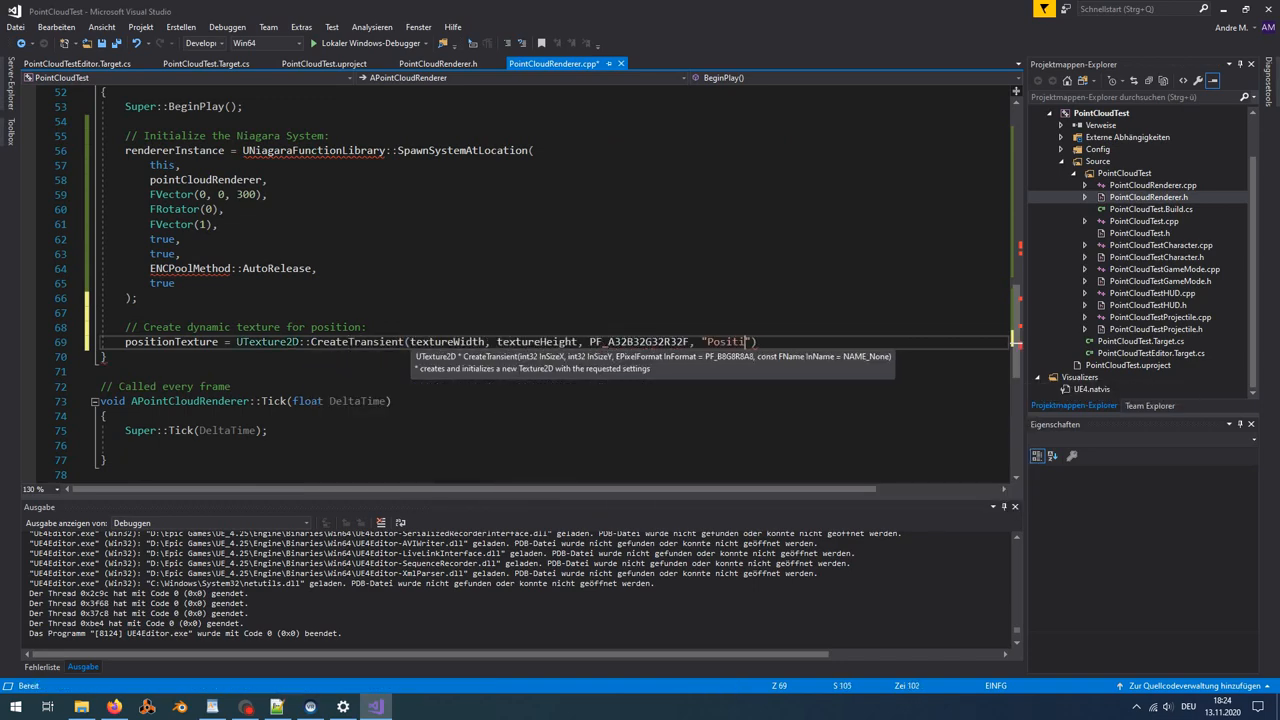
pyautogui.write('postz')
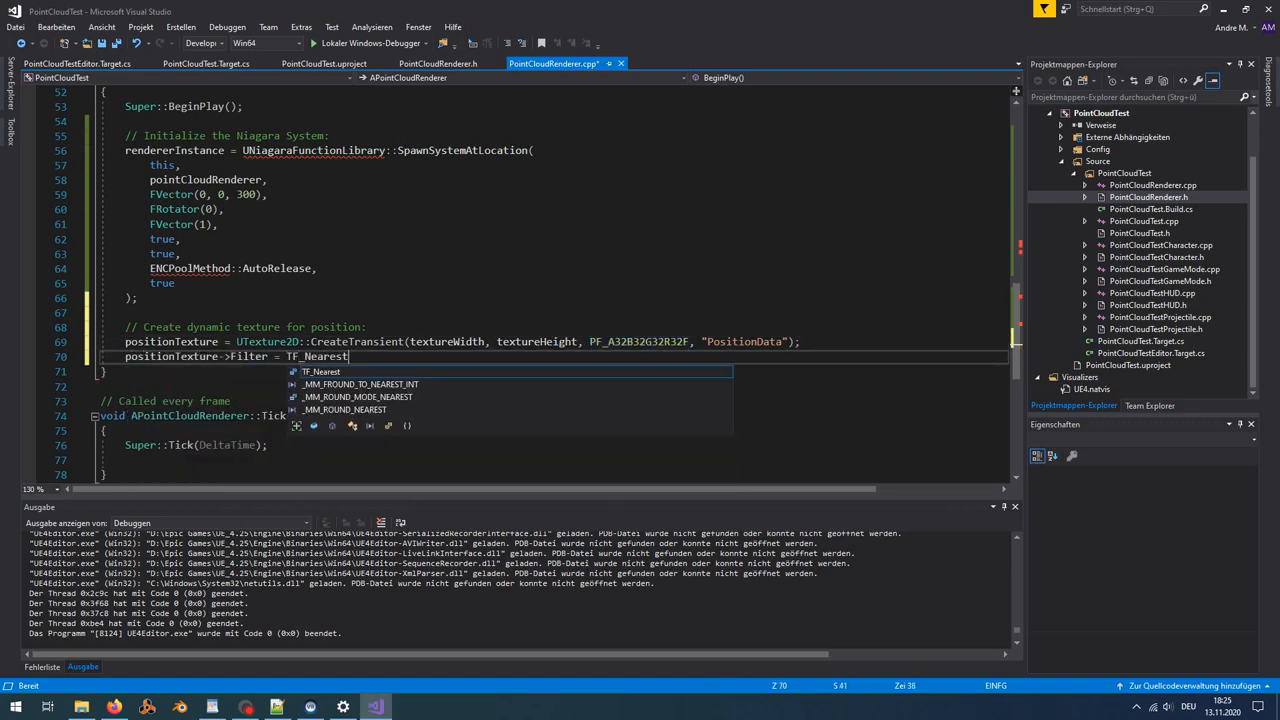
pyautogui.write('positionTexture->UpdateResource();')
pyautogui.write('// Set the niagara system user variables like')
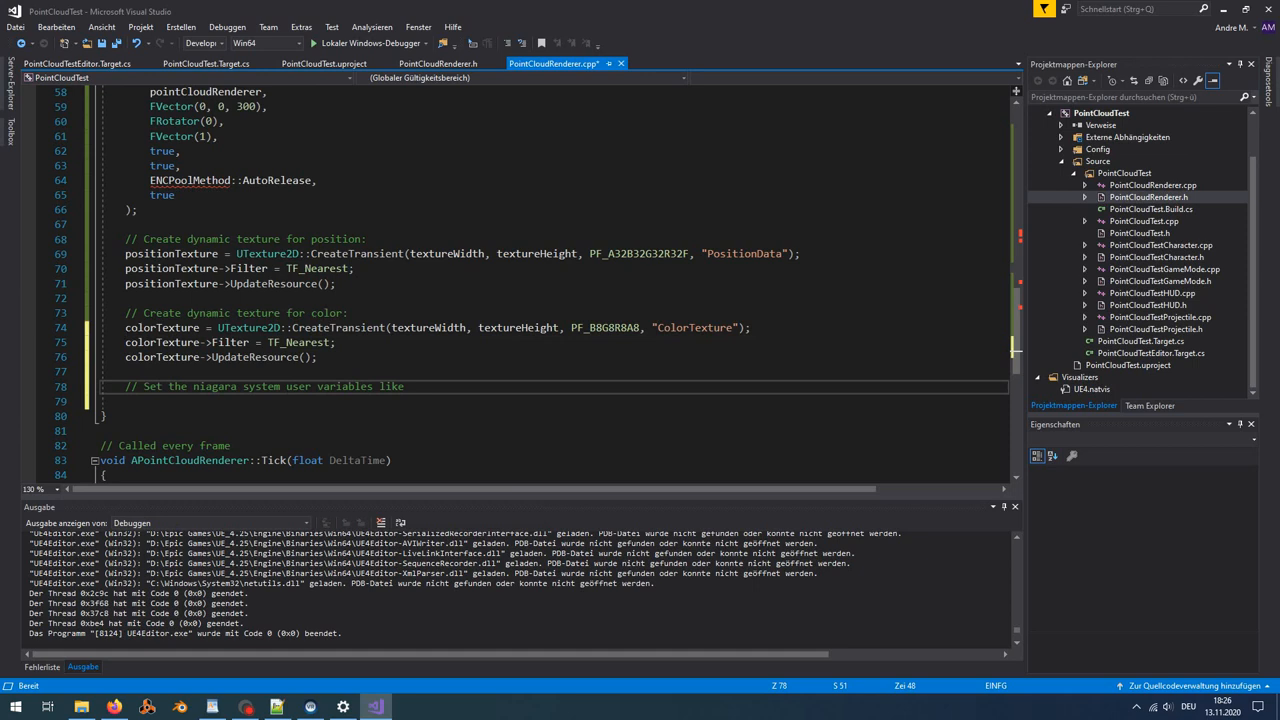
# - In BeginPlay, pass both textures, width, height and point count to Niagara; reset runtime to 0
pyautogui.write('textureWidth, textureHeight &')
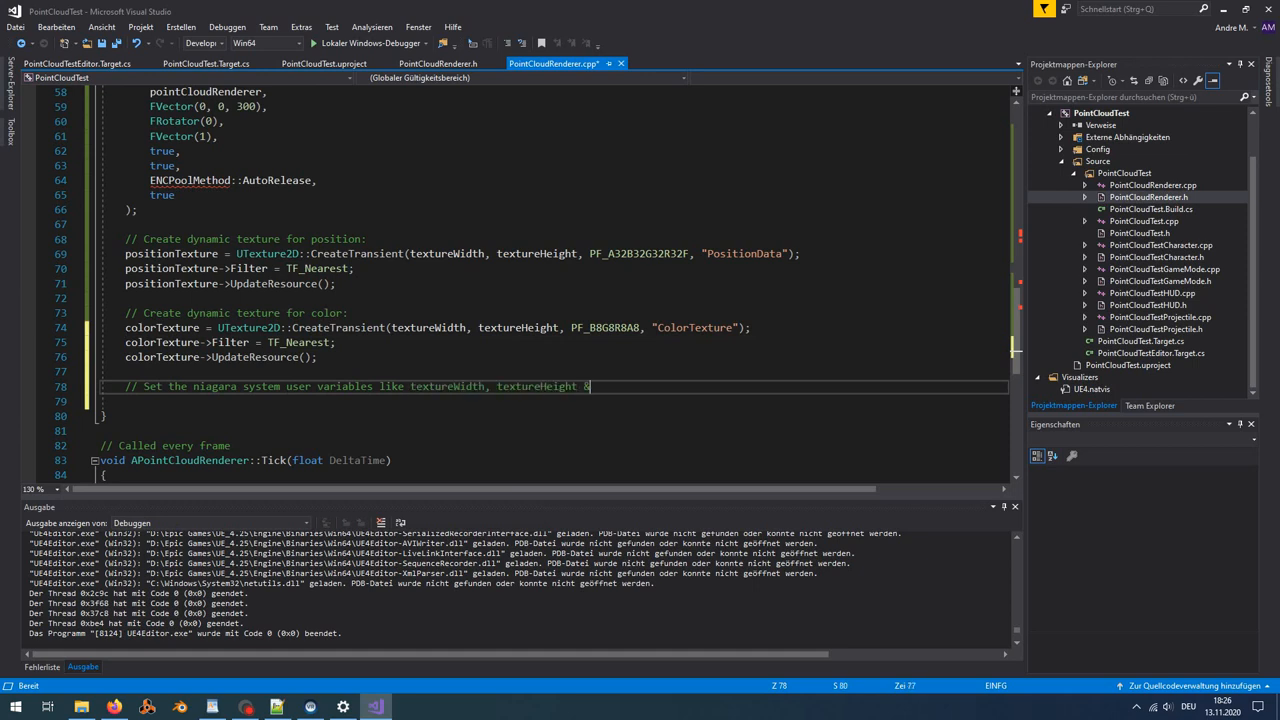
pyautogui.write('(textureWidth, textureHeight & pointSize):')
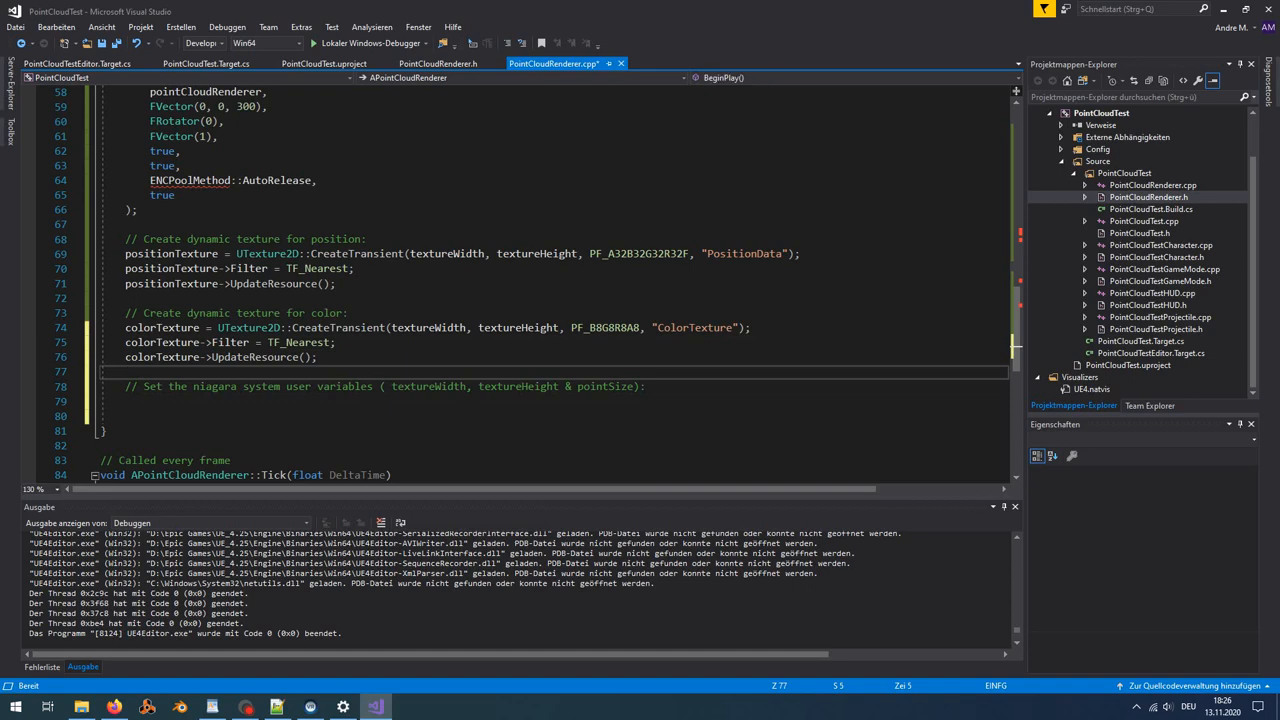
pyautogui.write('SetNiagaraVariableTexture(rendererInstance, "User.PositionTexture", positionTexture);')
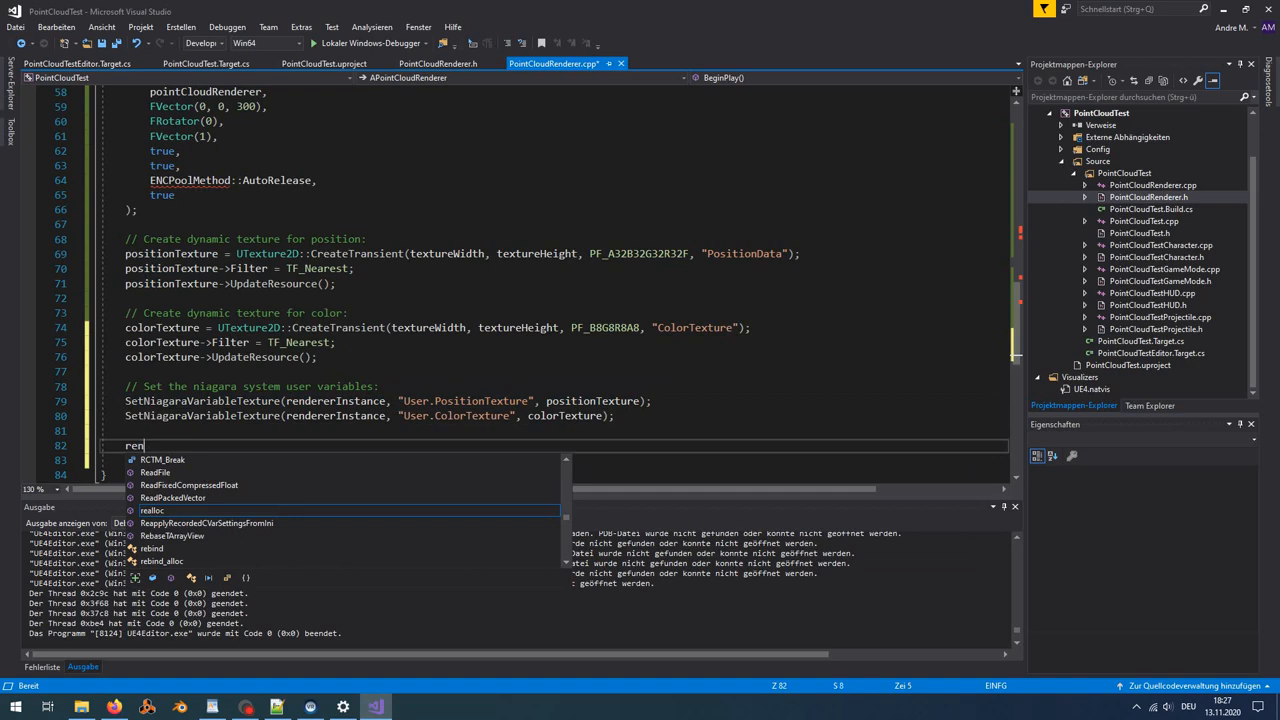
pyautogui.write('rendererInstance->SetVariableInt("User.Texture")')
pyautogui.write('rendererInstance->SetVariableInt("User.PointCount", pointCount);')
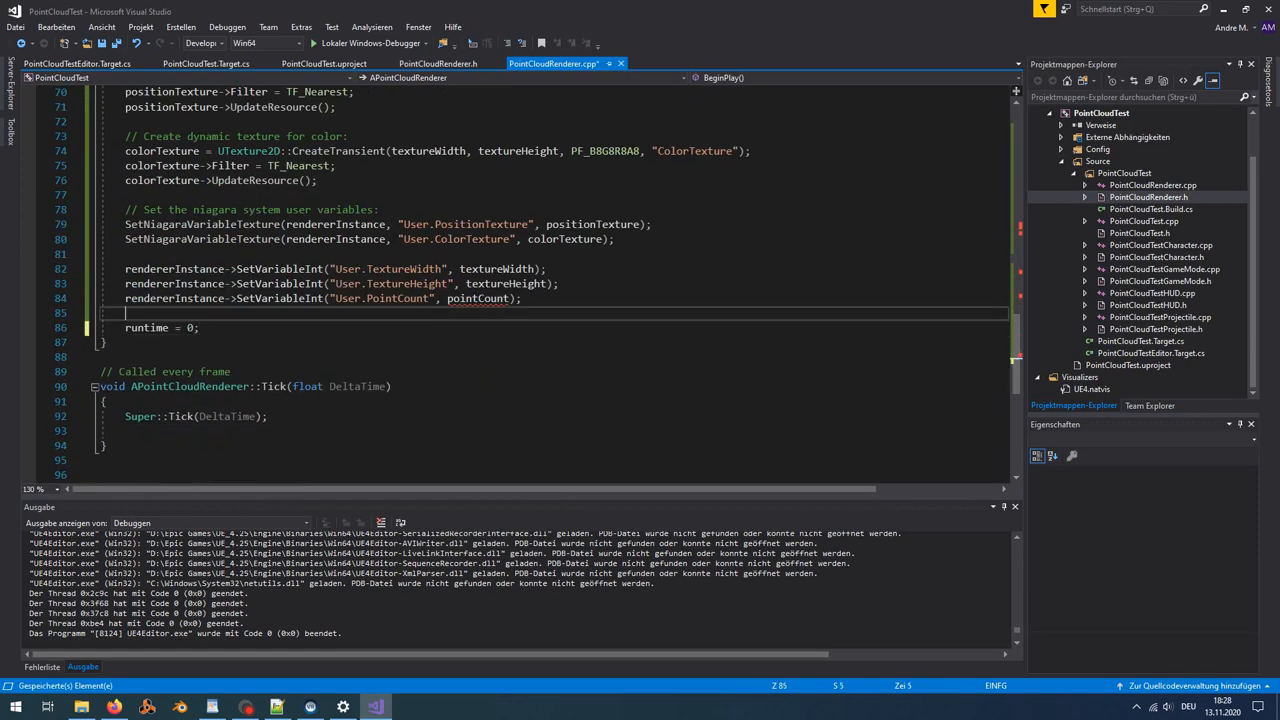
# - In Tick, write sine-wave positions and colors per texel, then comment '// Now, bring the data into the'
pyautogui.write('runtime += DeltaTime;')
pyautogui.write('// Now, we have to update the point positions & colors:')
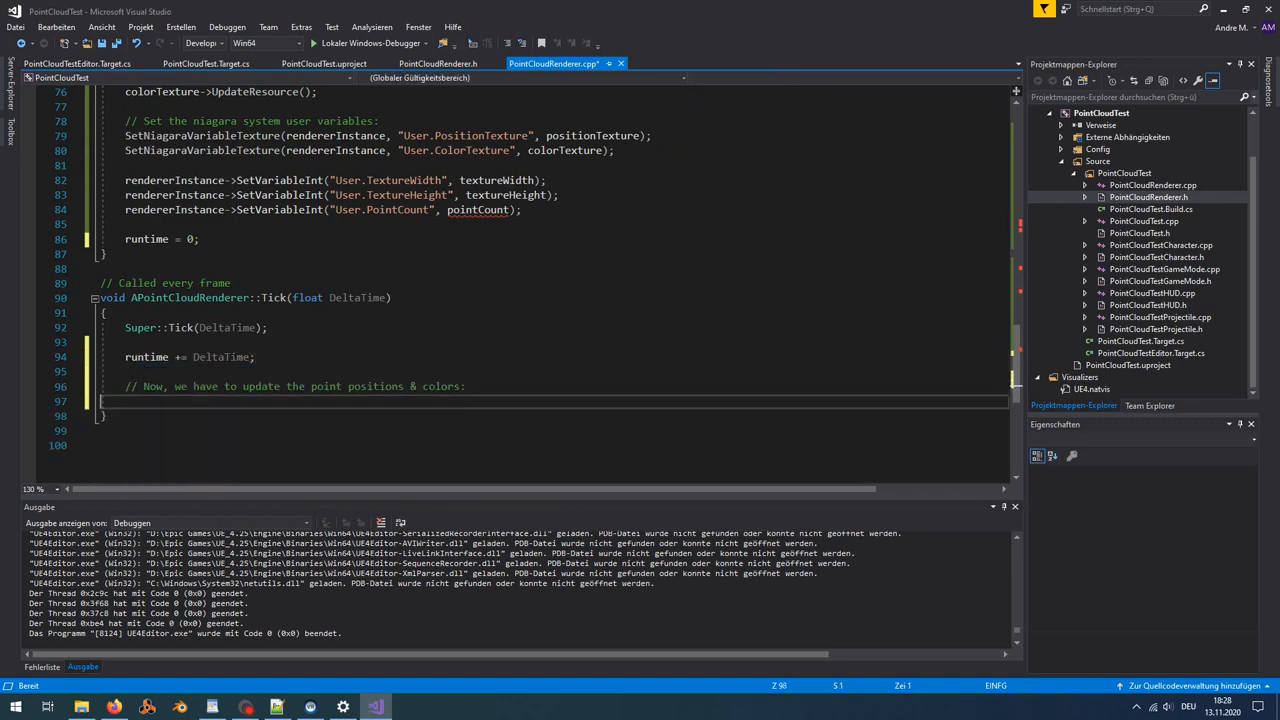
pyautogui.write('for(uint32_t x = 0; y < textureHeight; +')
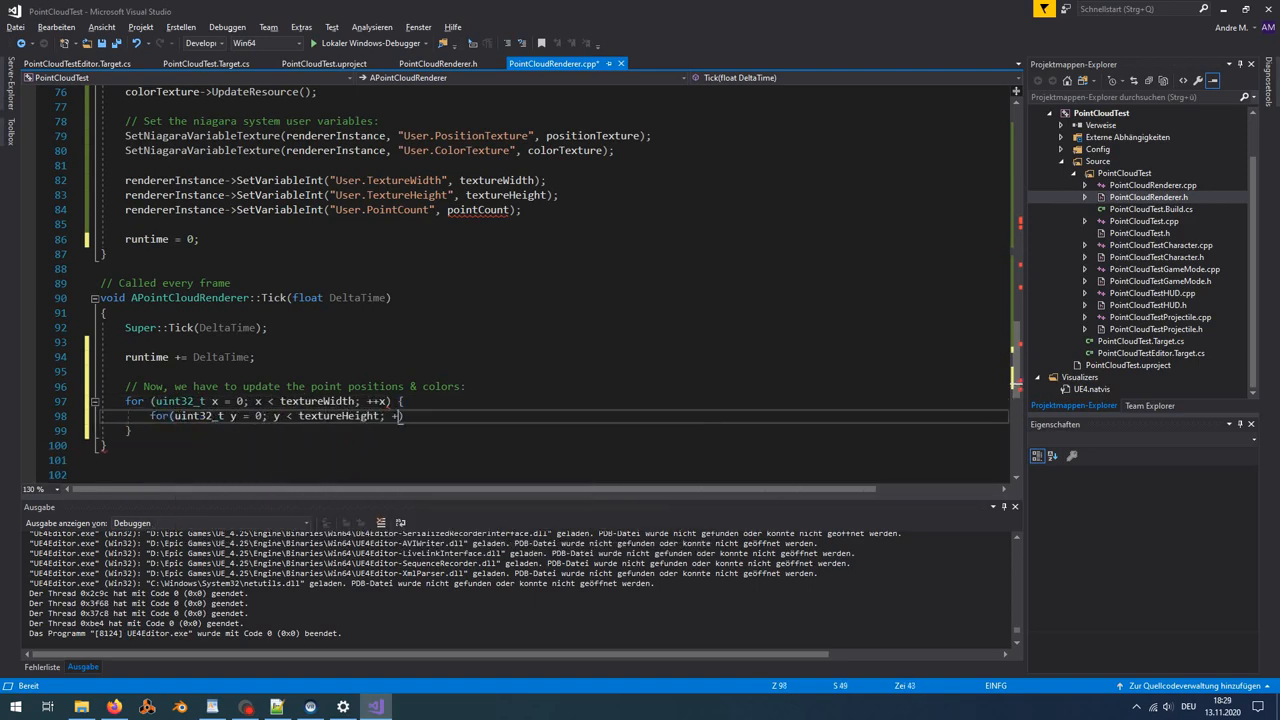
pyautogui.write('int id = x + y * textureWidth;')
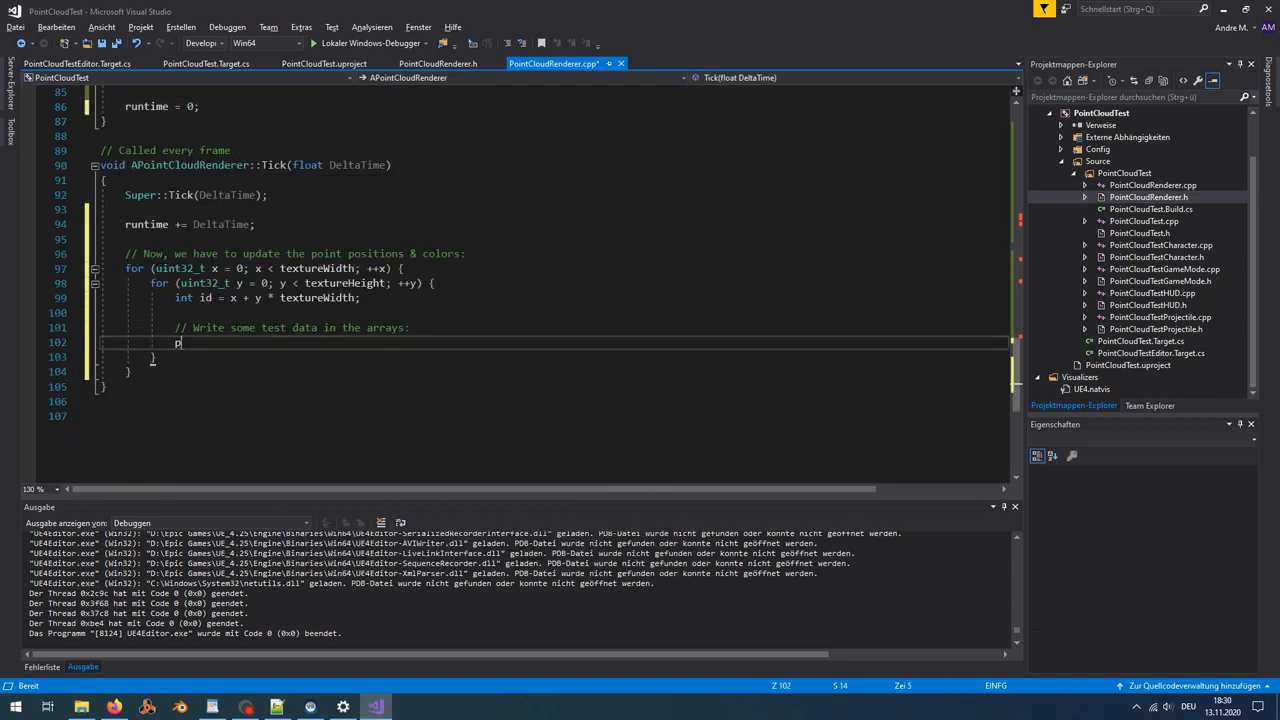
pyautogui.write('positions[id * 4 + 0] = float(x) / textureWidth * 1000 - 500;')
pyautogui.write('positions[id * 4 + 2] = sin(x / float(textureWidth')
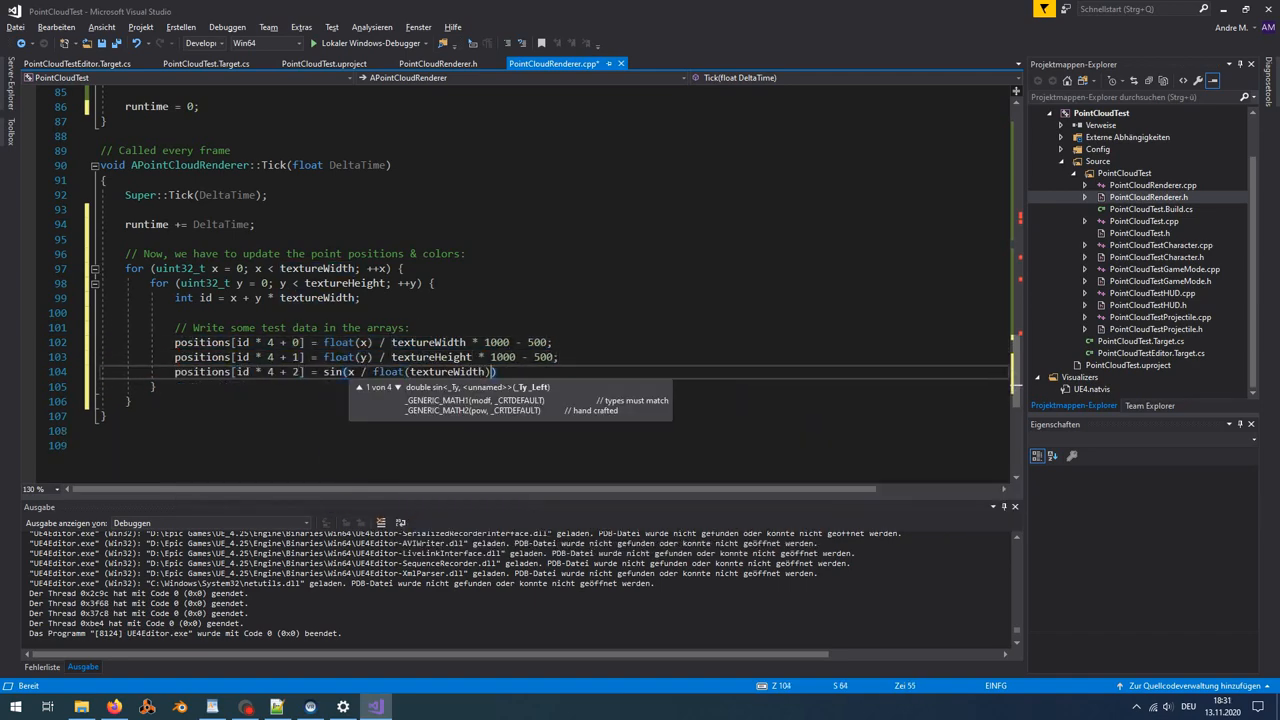
pyautogui.write('* 3.14159f * 2 + runtime) * sin(x / float(textureWidth) * 3.14159f * 2 + runtime')
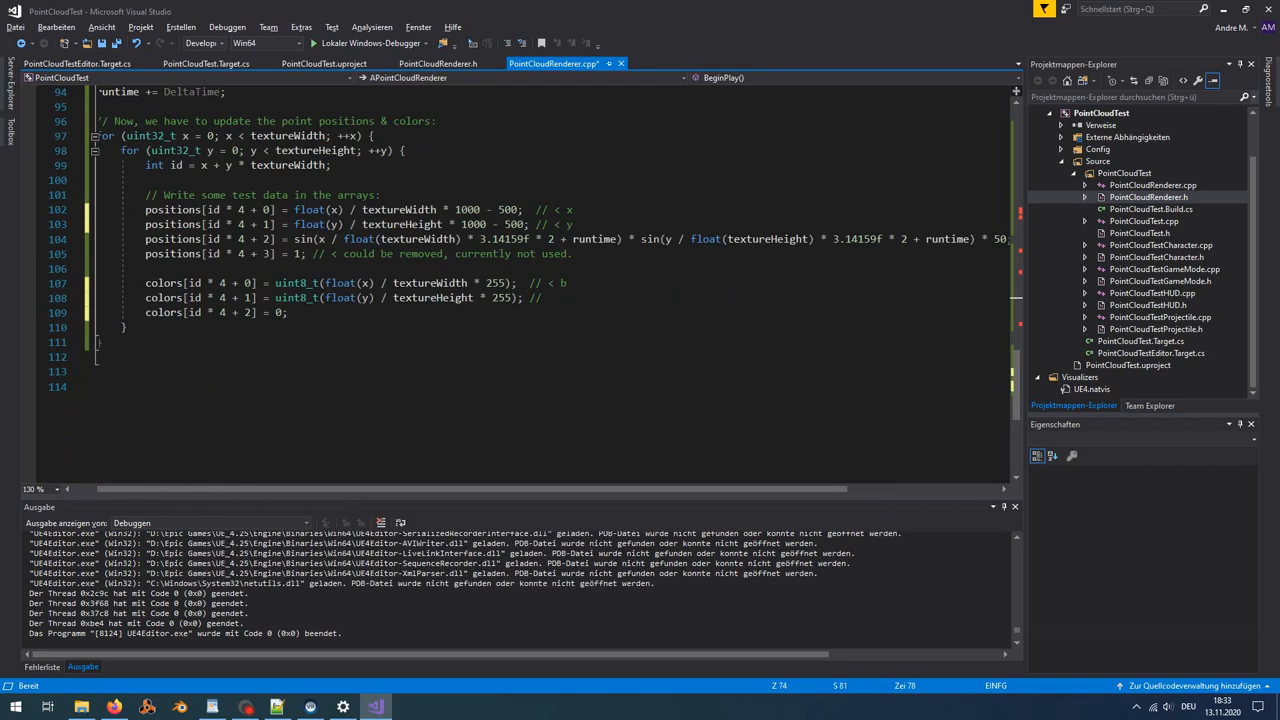
pyautogui.write('colors[id * 3')
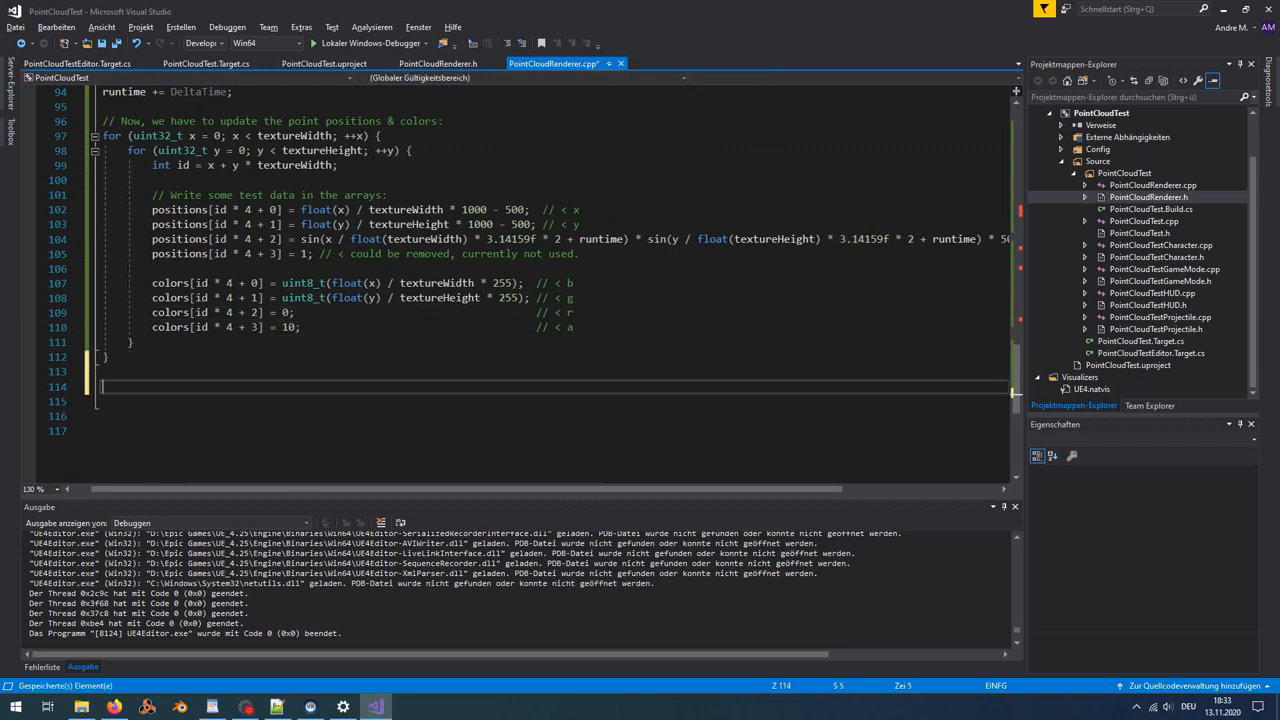
pyautogui.write('// Now, bring the data into the')
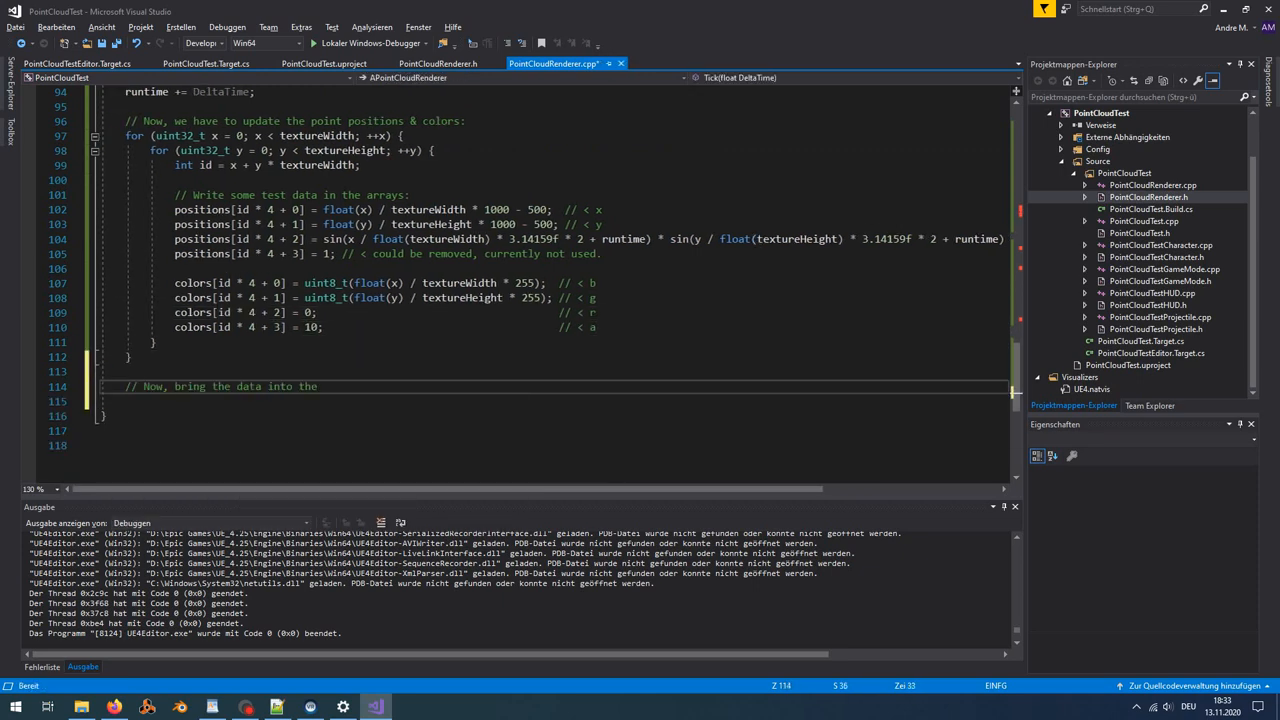
# - Upload positions via positionTexture->UpdateTextureRegions(0, 1, &region, textureWidth * 16, 16, positions)
pyautogui.write('positionTexture->UpdateTexture')
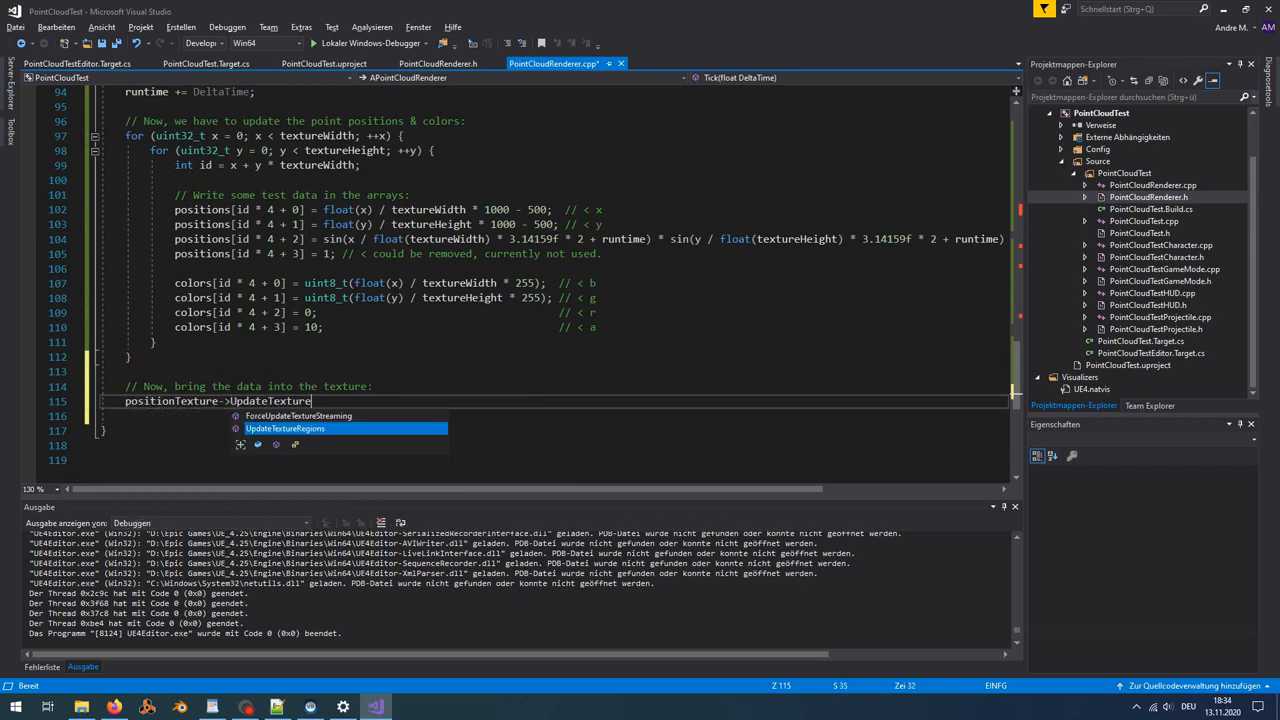
pyautogui.click(437, 63)
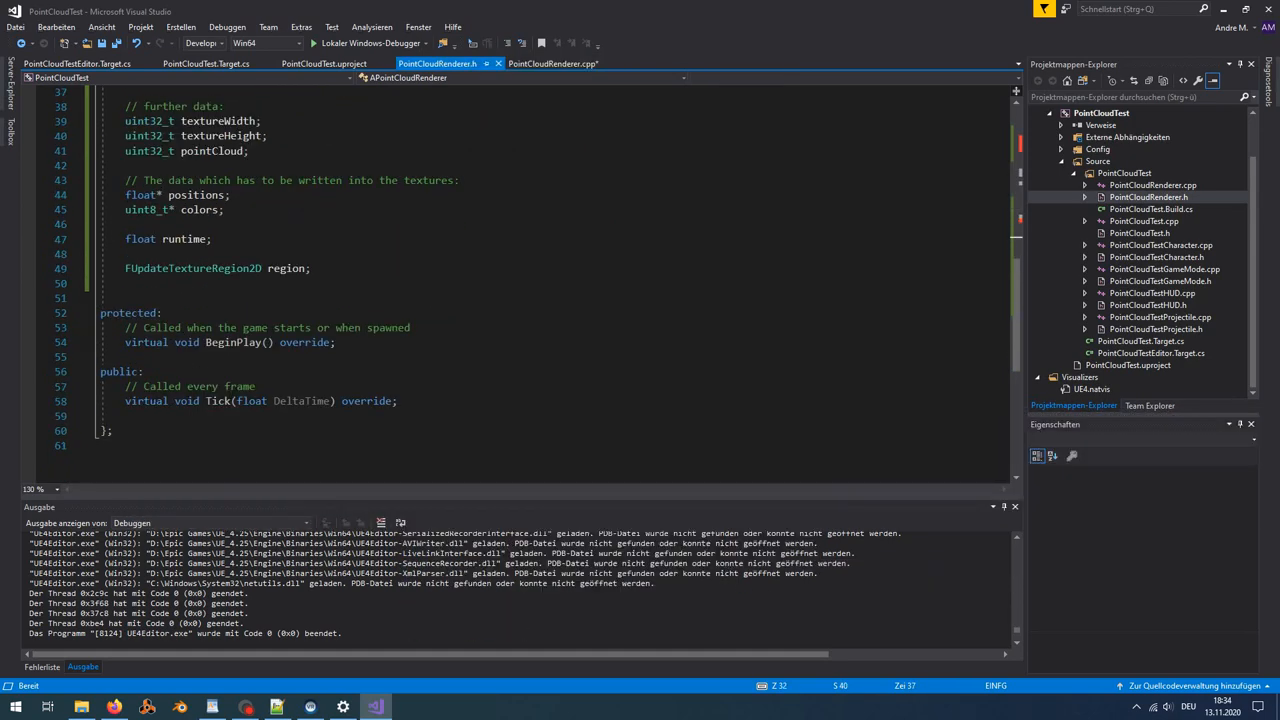
pyautogui.click(553, 63)
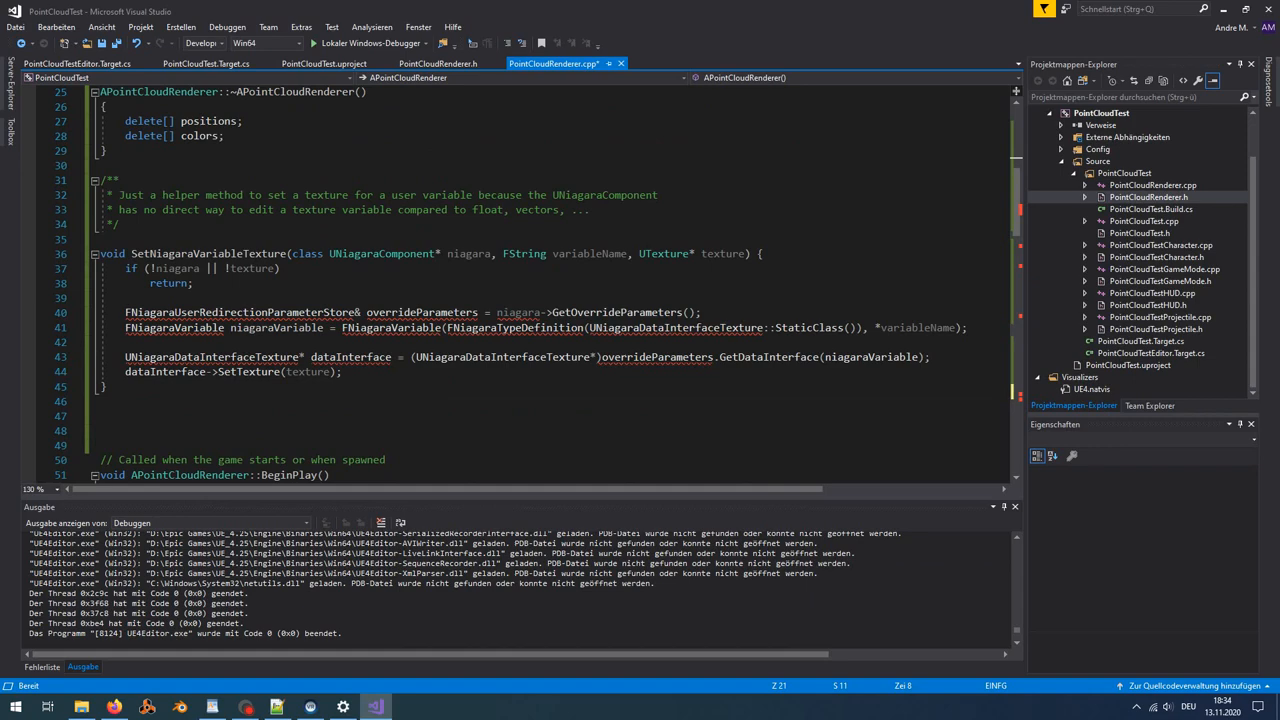
pyautogui.scroll(-3)
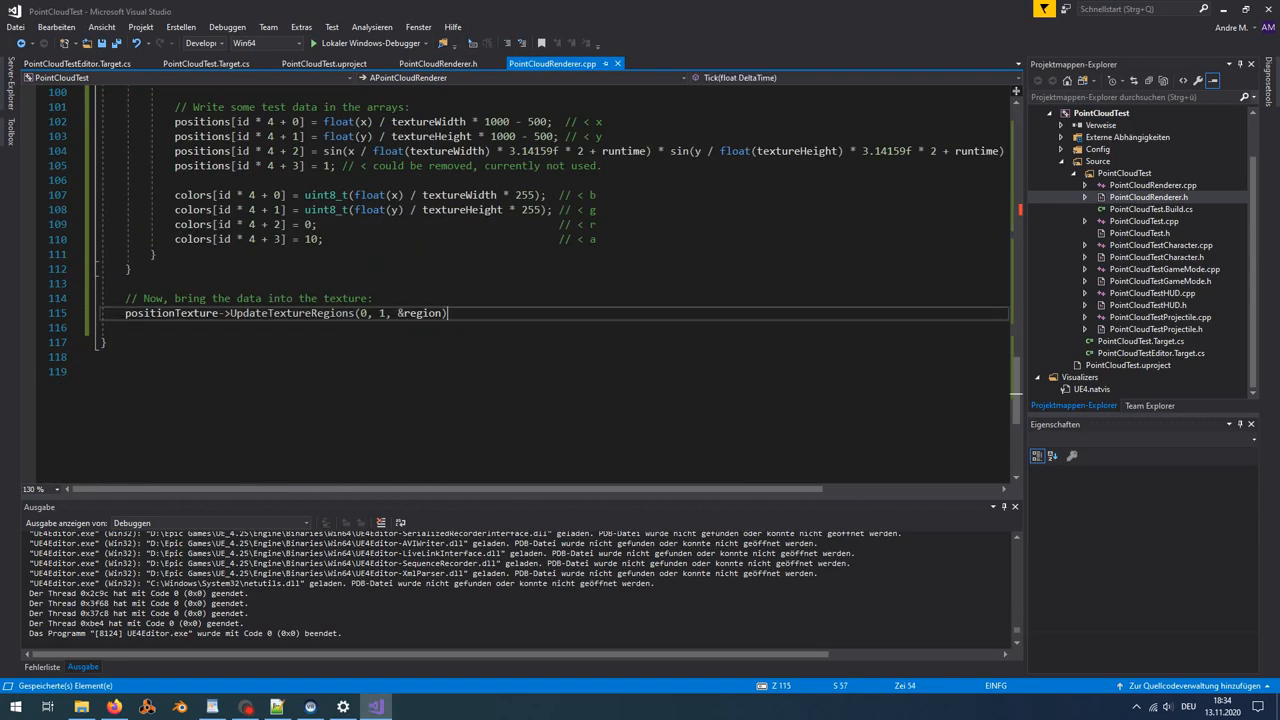
pyautogui.write(', textureWidth * 16')
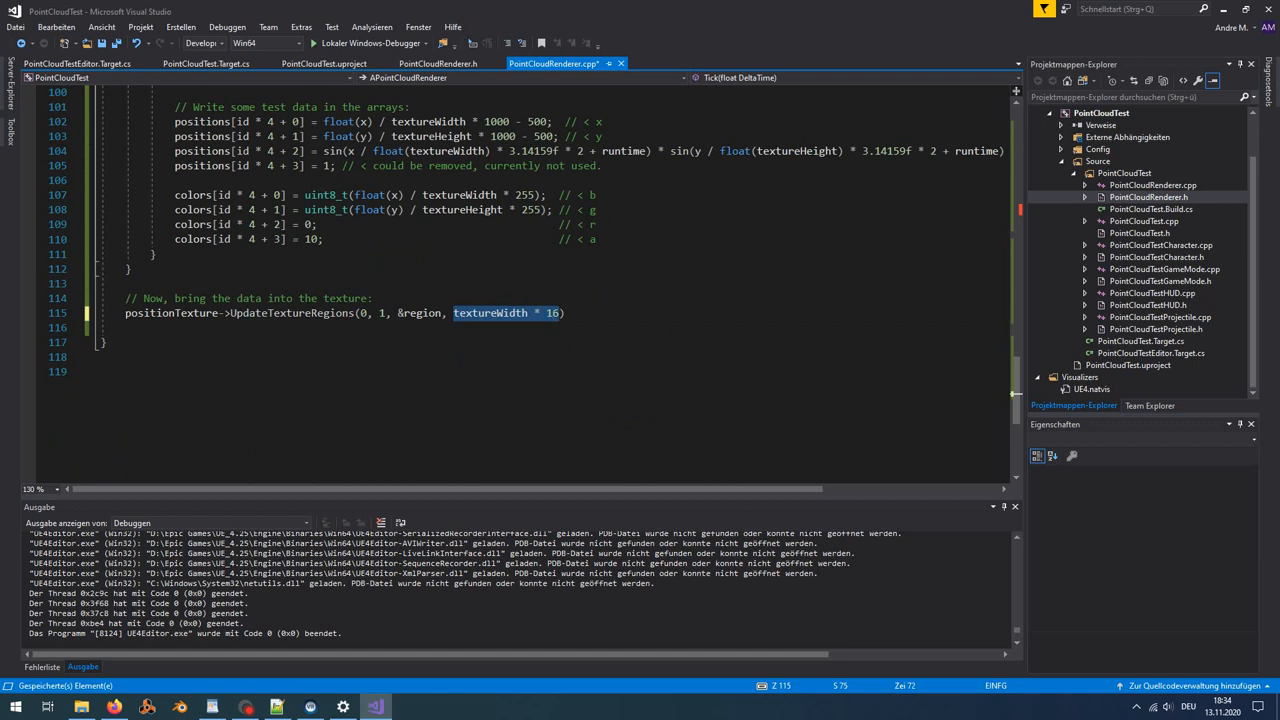
pyautogui.write(', 16, (uint')
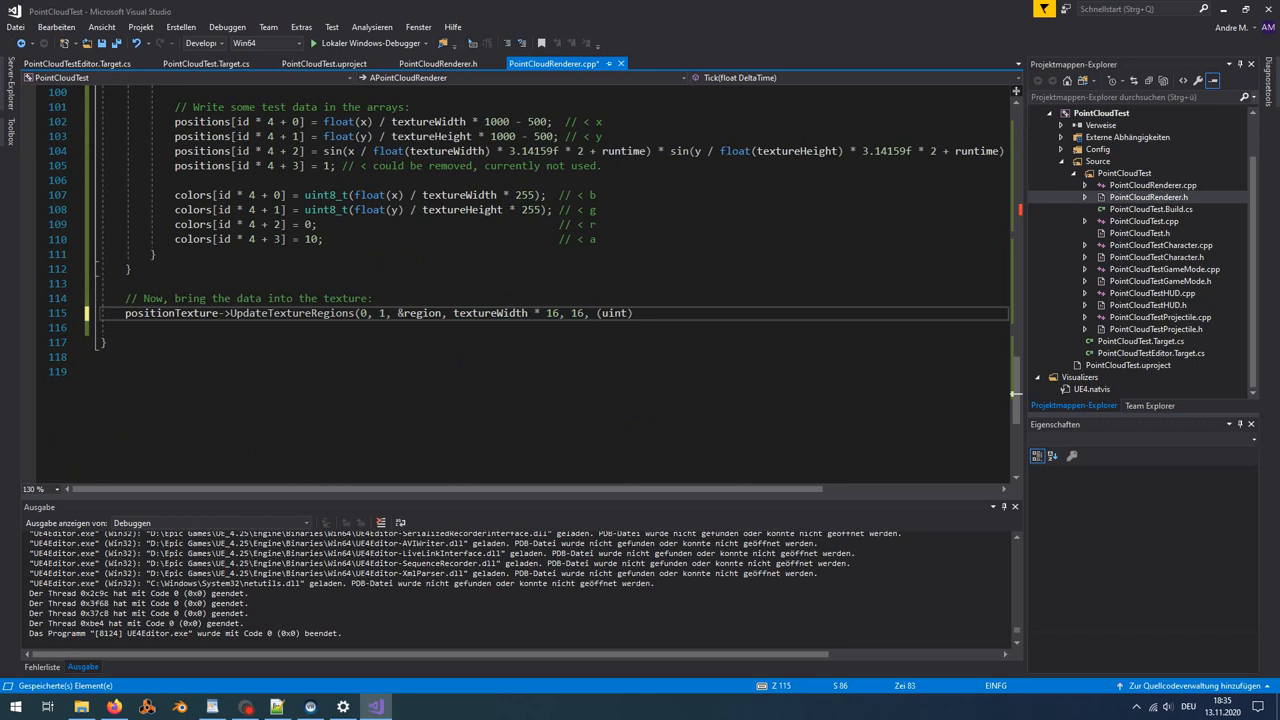
pyautogui.write('positions);')
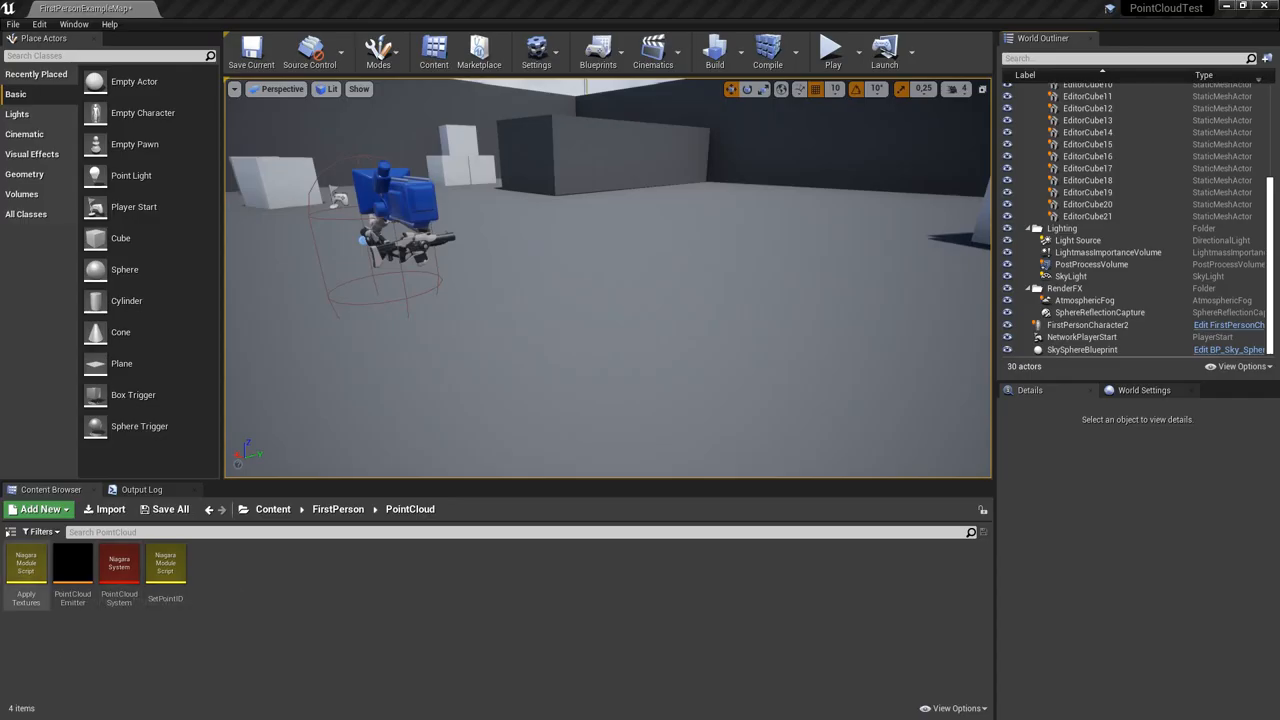
# - Browse C++ Classes, restart the editor, and return to the Content/FirstPerson/PointCloud folder
pyautogui.click(51, 604)
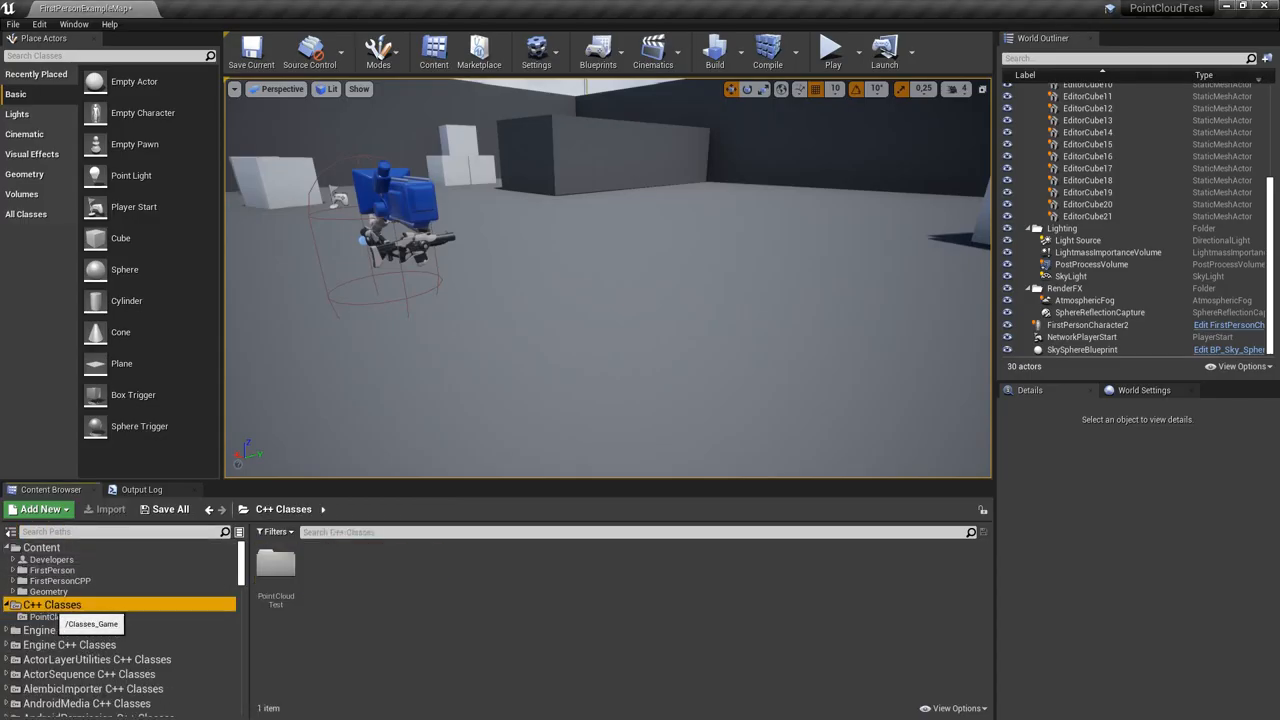
pyautogui.click(58, 617)
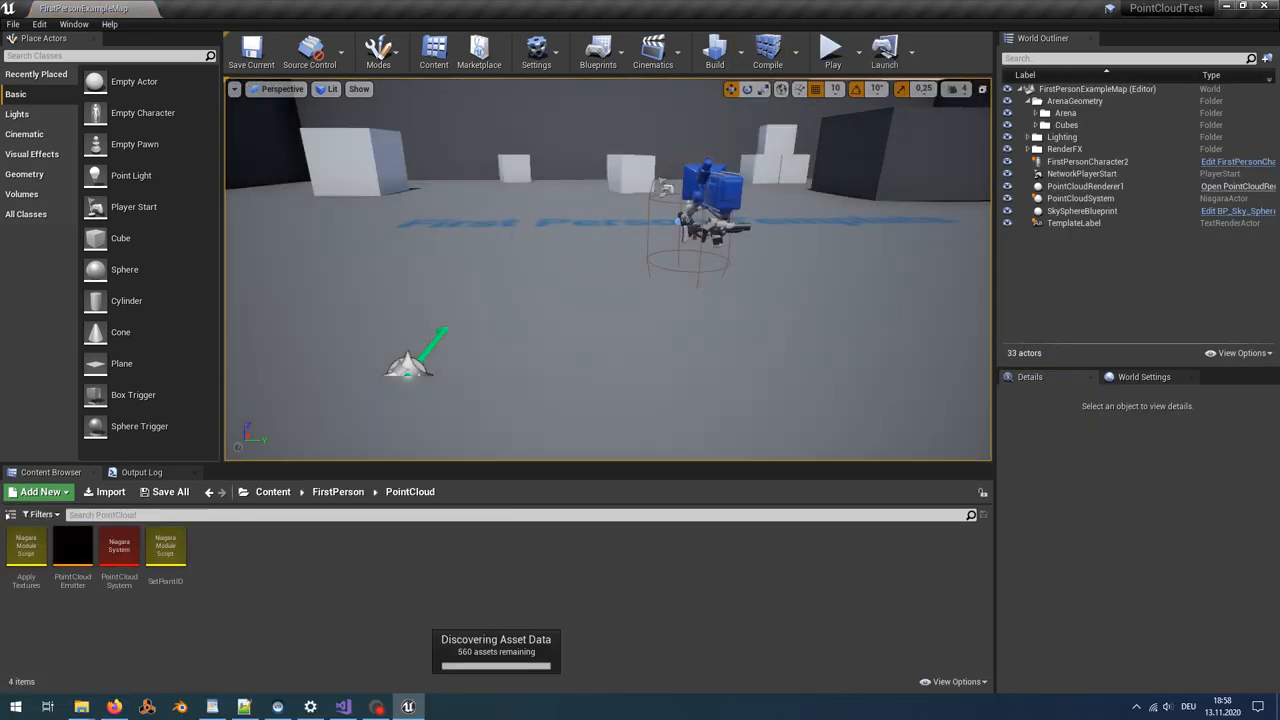
pyautogui.click(832, 50)
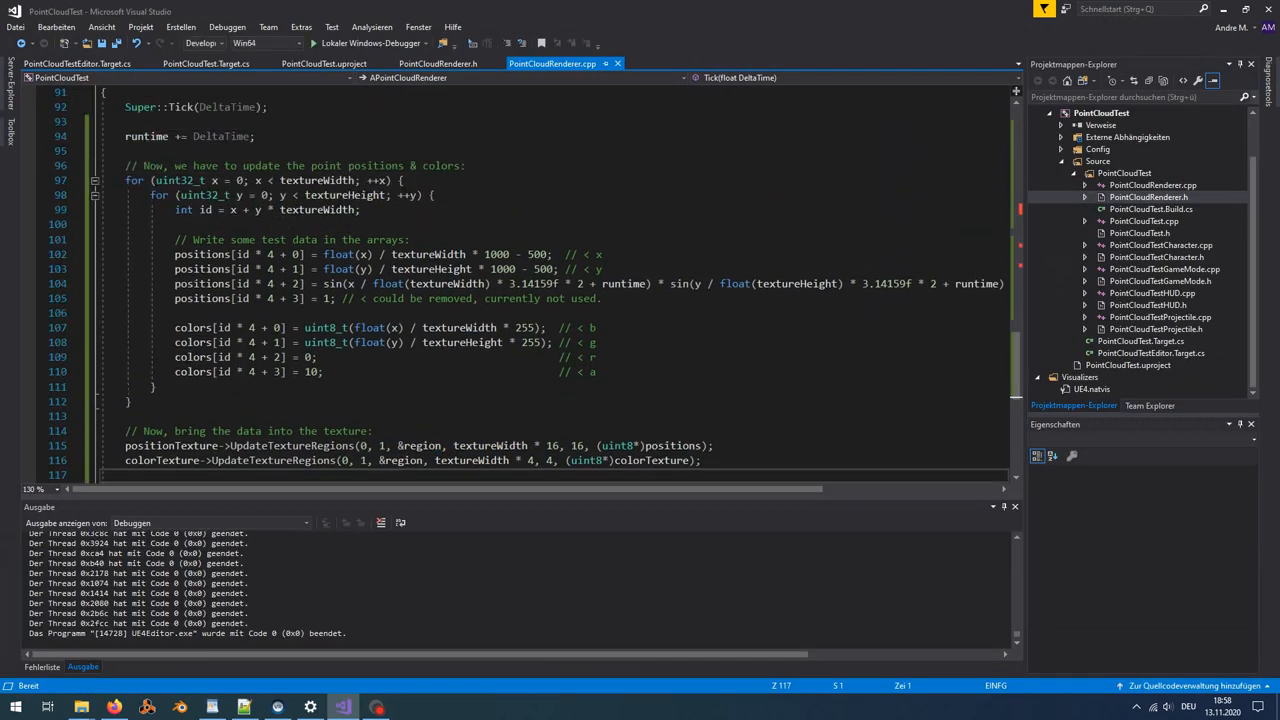
# - Replace the (uint8*)colorTexture argument on line 116 with (uint8*)colors
pyautogui.write('colo')
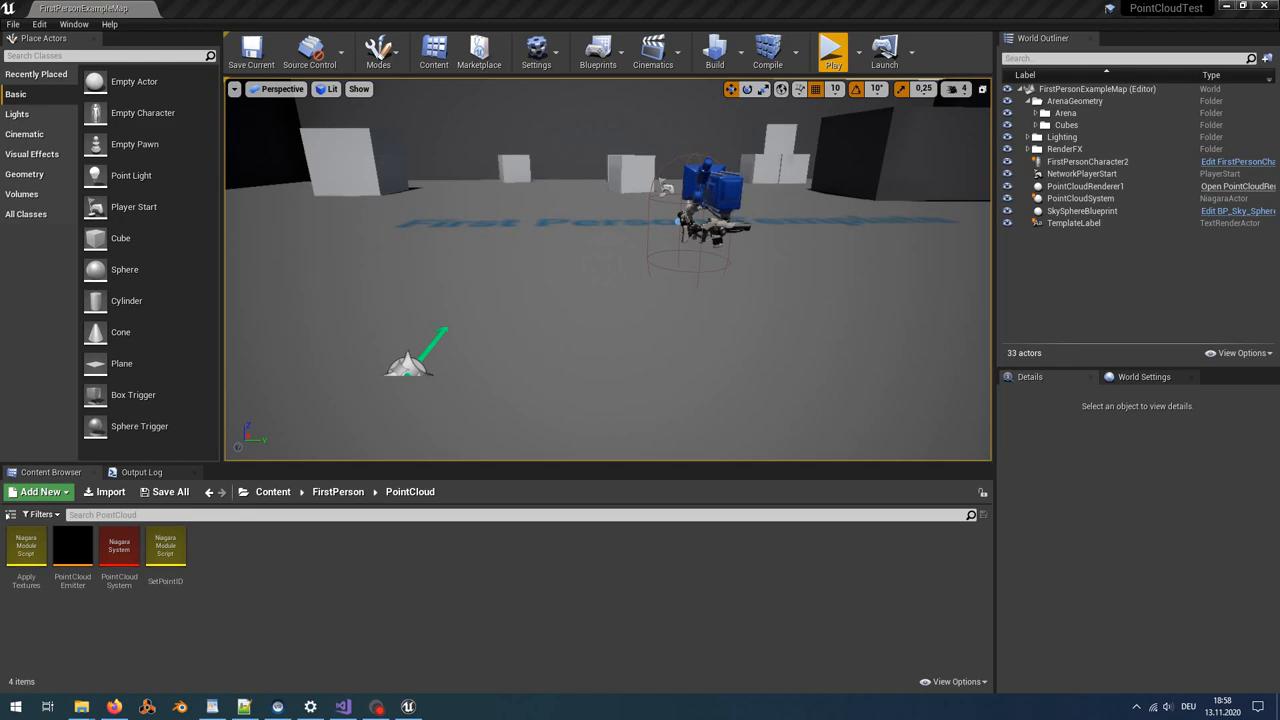
pyautogui.click(833, 48)
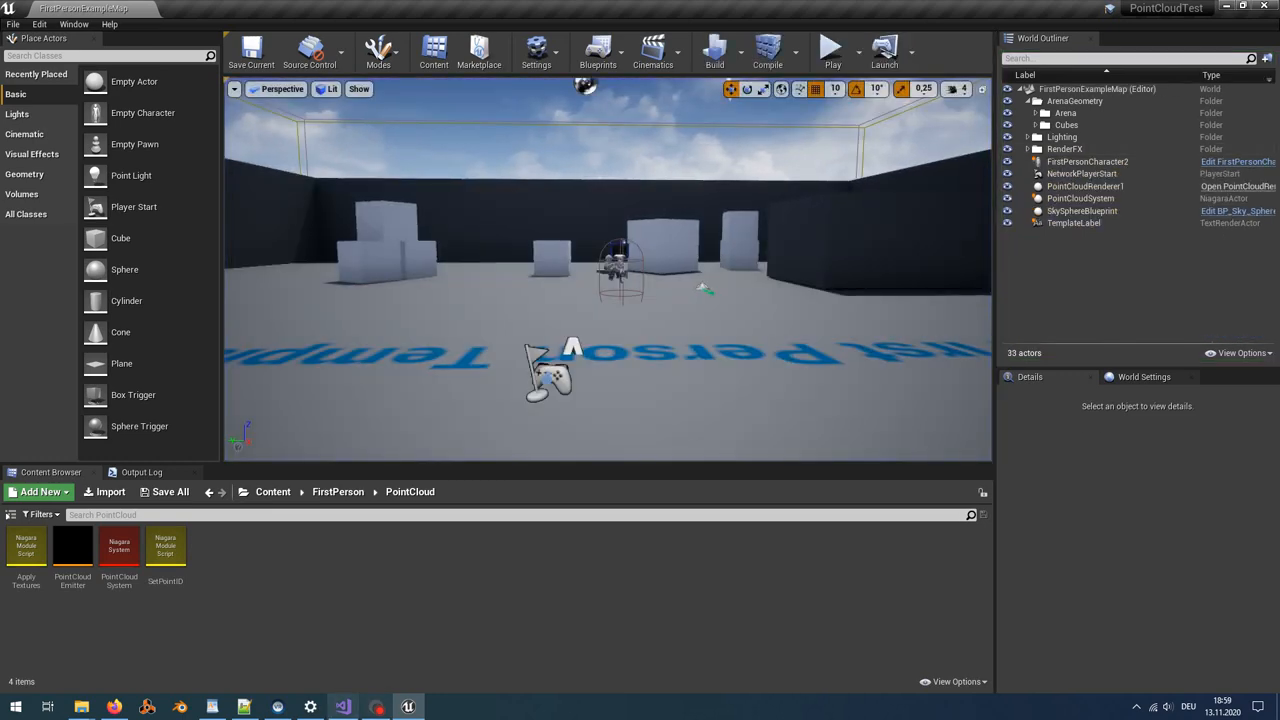
# - Review the renderer source code, then return to the level editor
pyautogui.click(343, 707)
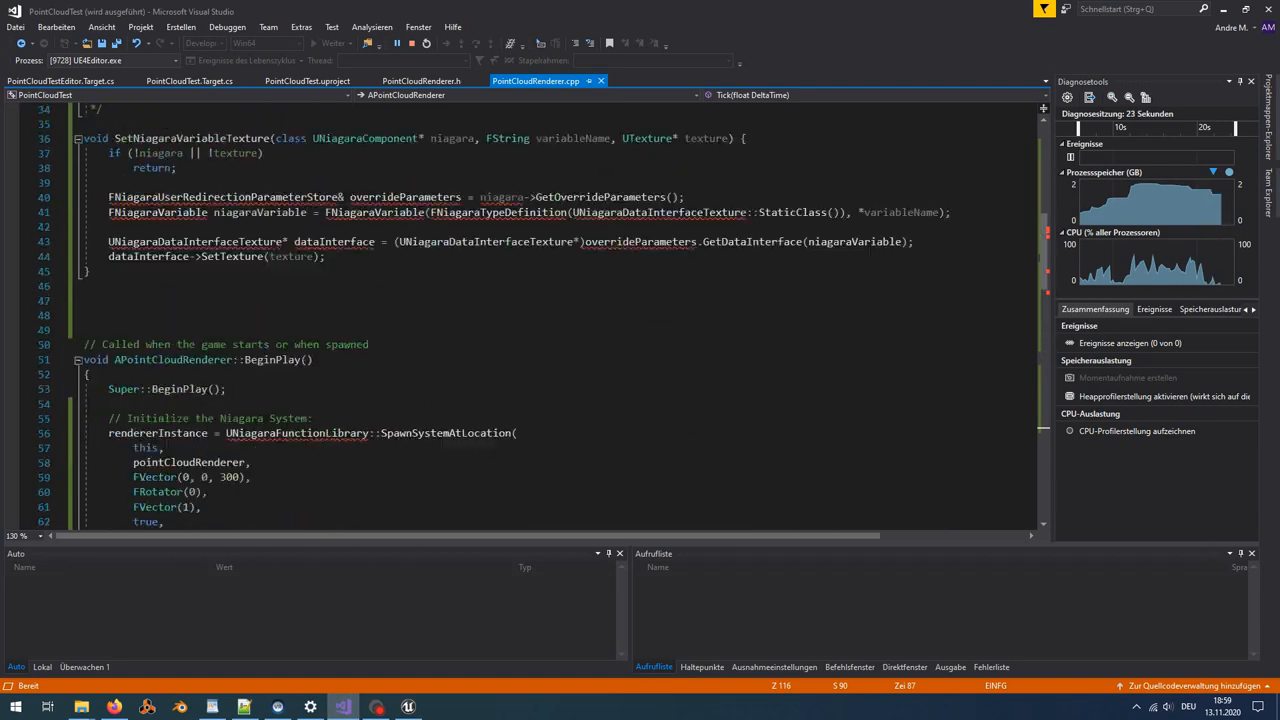
pyautogui.scroll(-3)
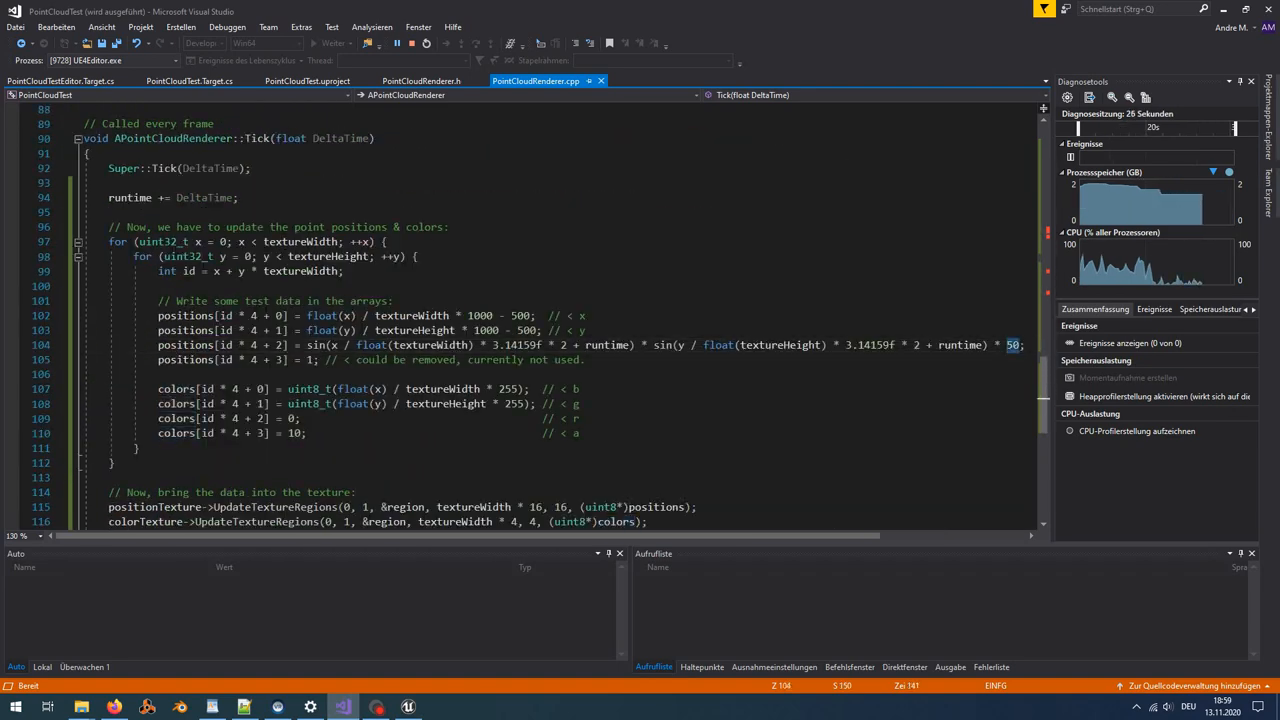
pyautogui.click(407, 707)
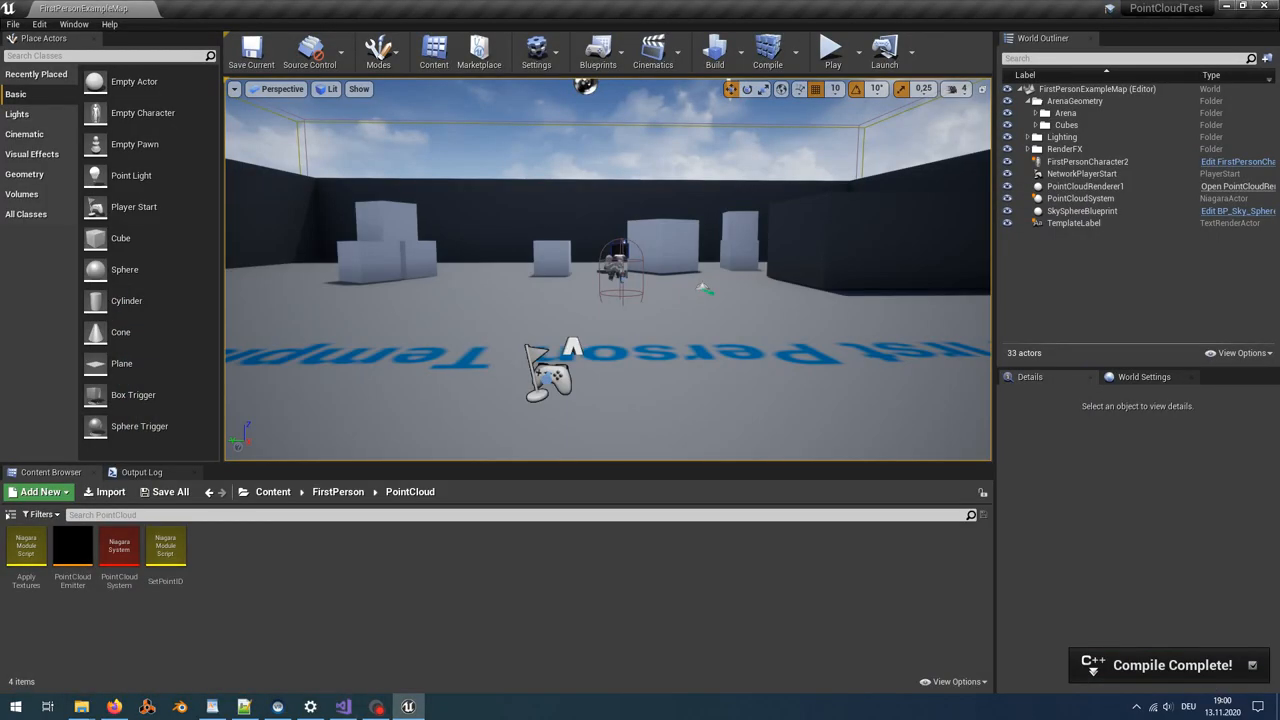
# - Play the level to test the blue-to-green sine wave, stop, and play again
pyautogui.click(832, 47)
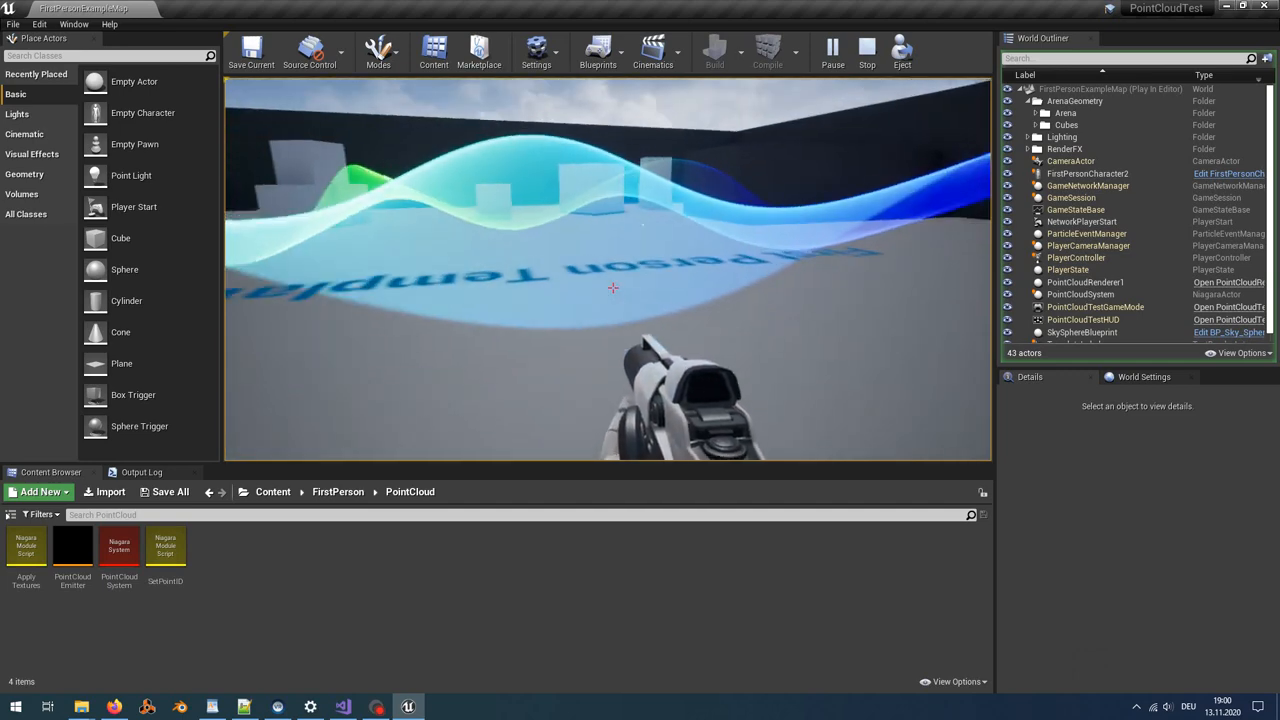
pyautogui.click(832, 47)
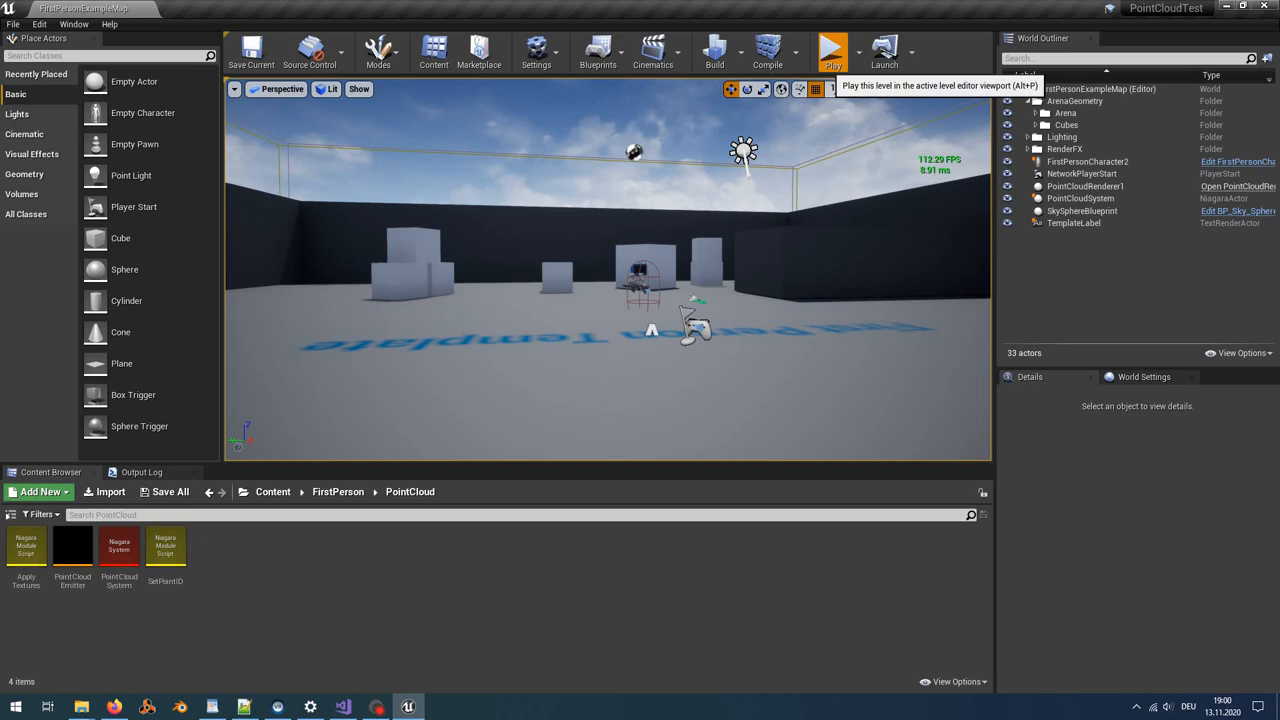
pyautogui.click(831, 50)
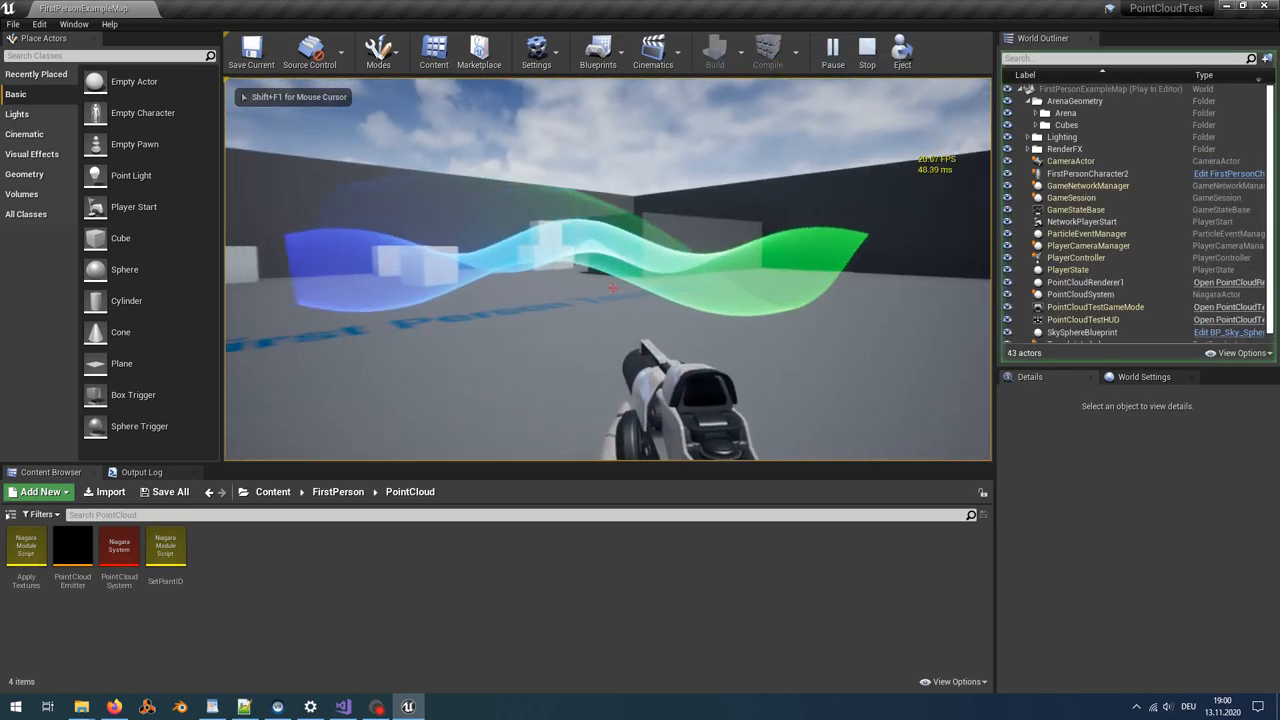
pyautogui.click(866, 50)
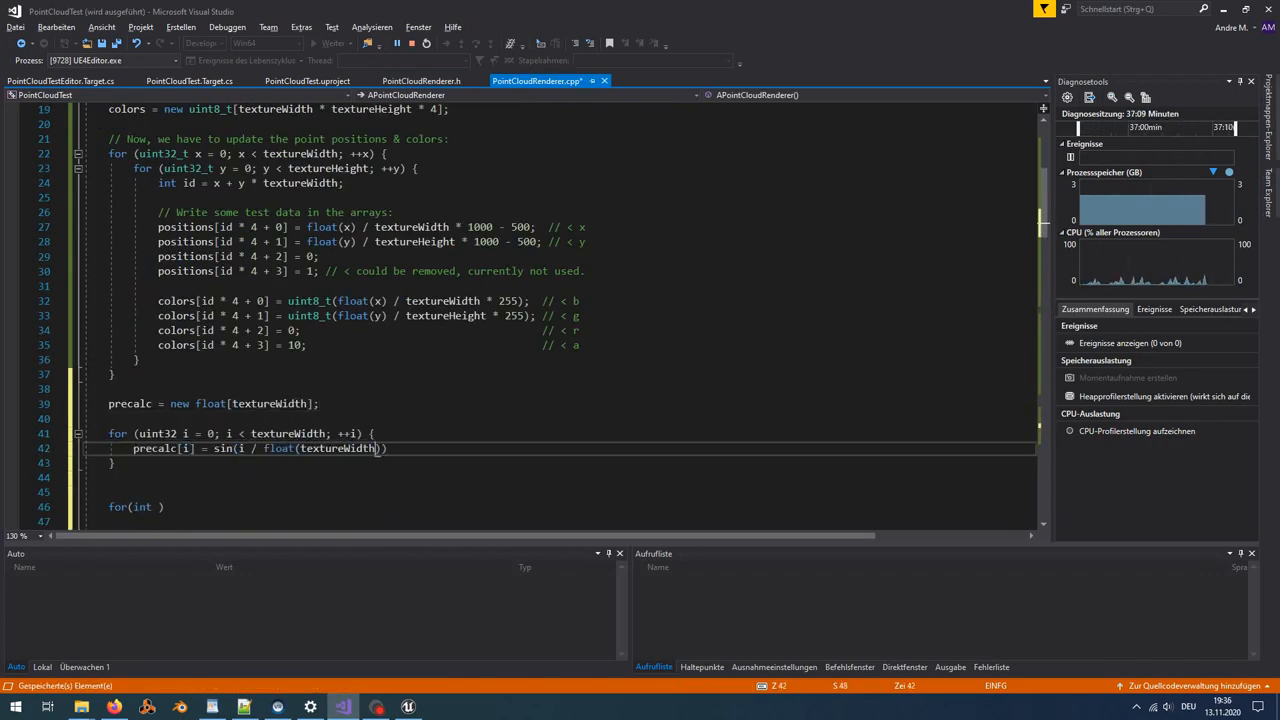
# - Add precalc = new float[textureWidth] and a loop filling one sine period per column
pyautogui.scroll(-3)
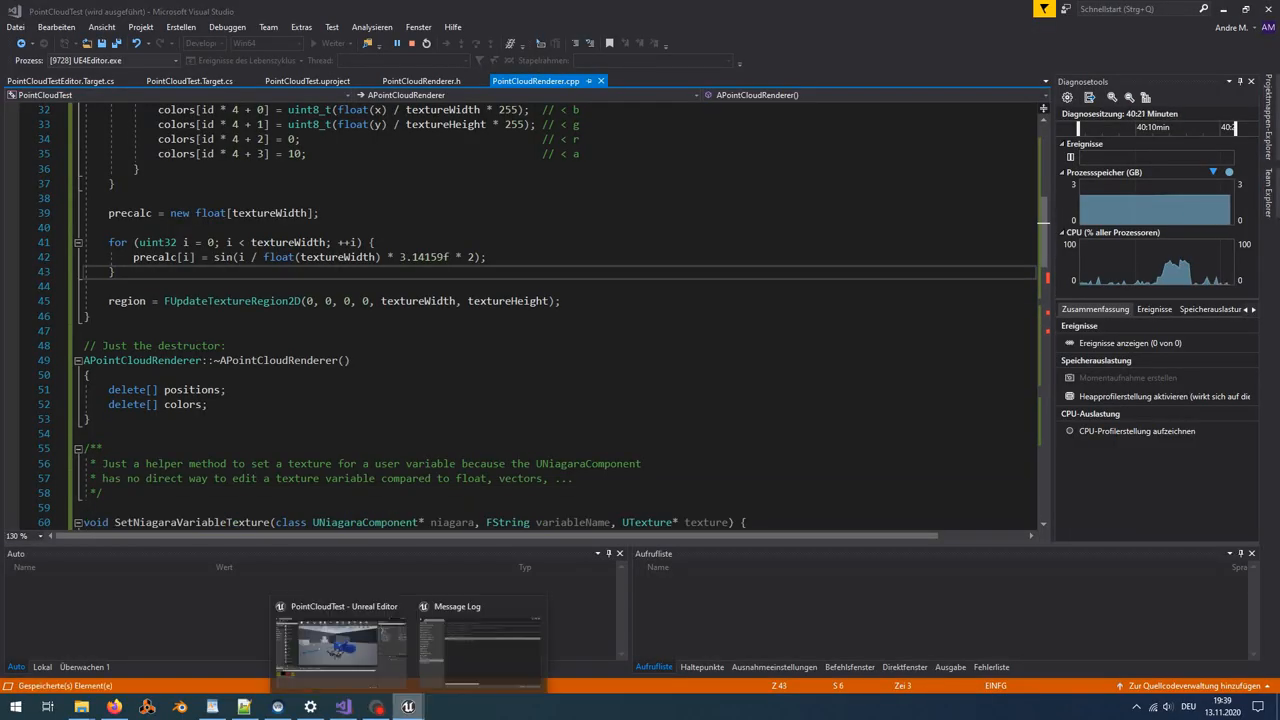
pyautogui.click(340, 640)
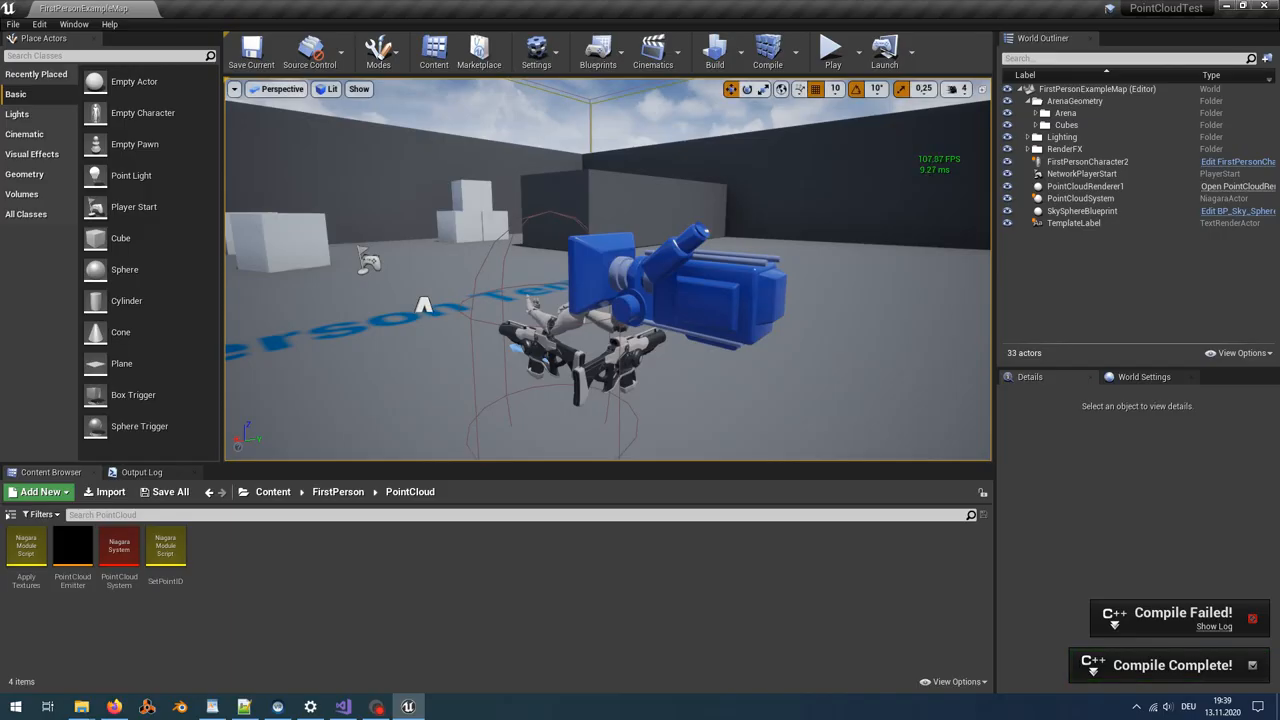
# - Test and stop the level, recheck the code, recompile, and play the green point cloud
pyautogui.click(832, 47)
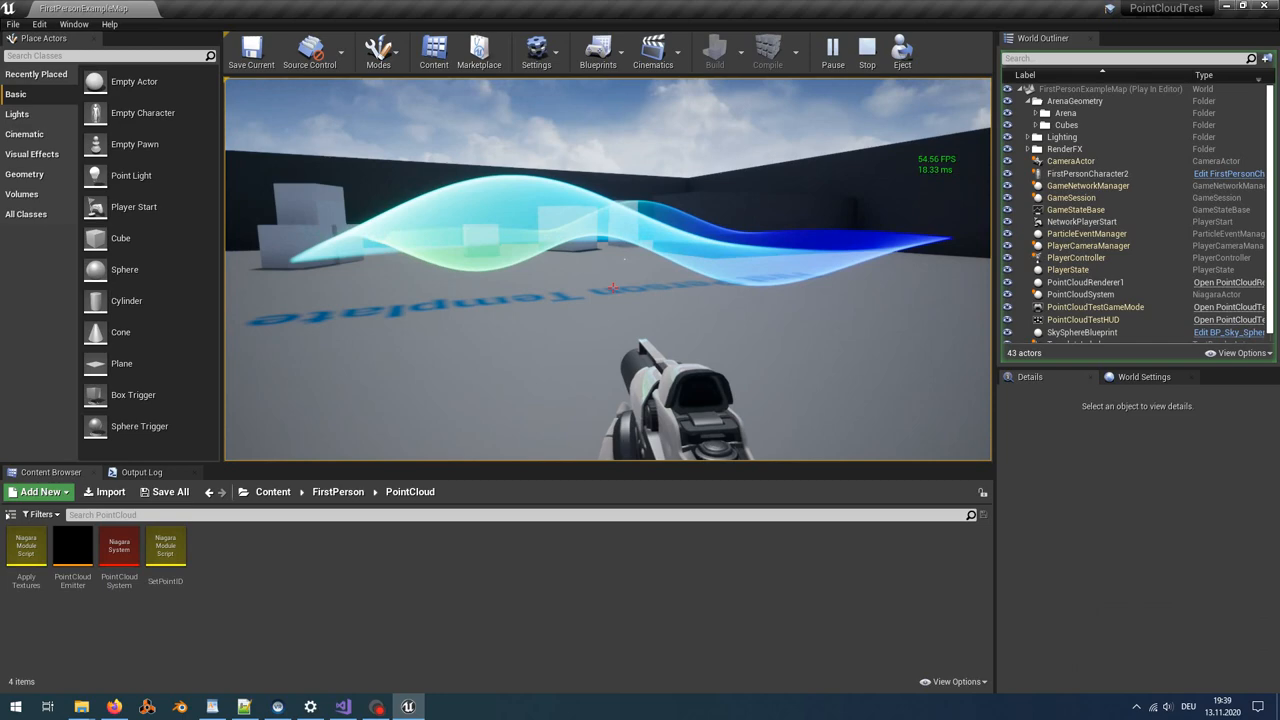
pyautogui.click(832, 48)
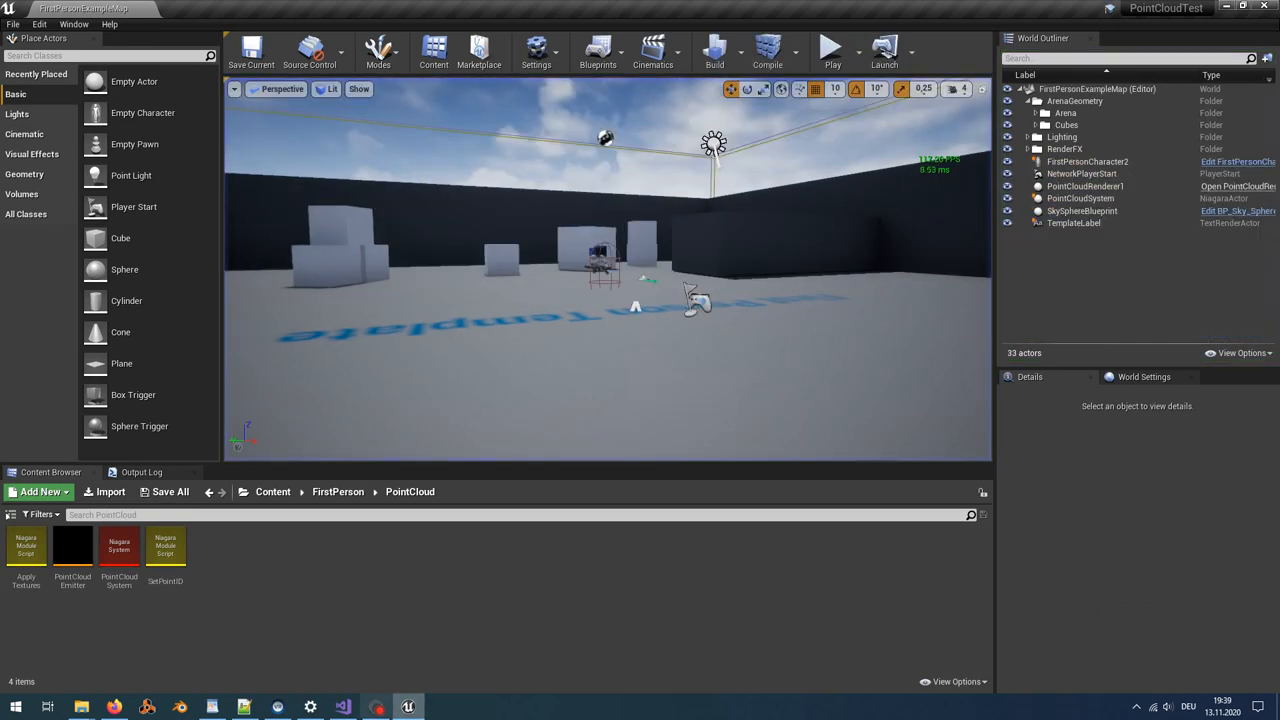
pyautogui.click(342, 707)
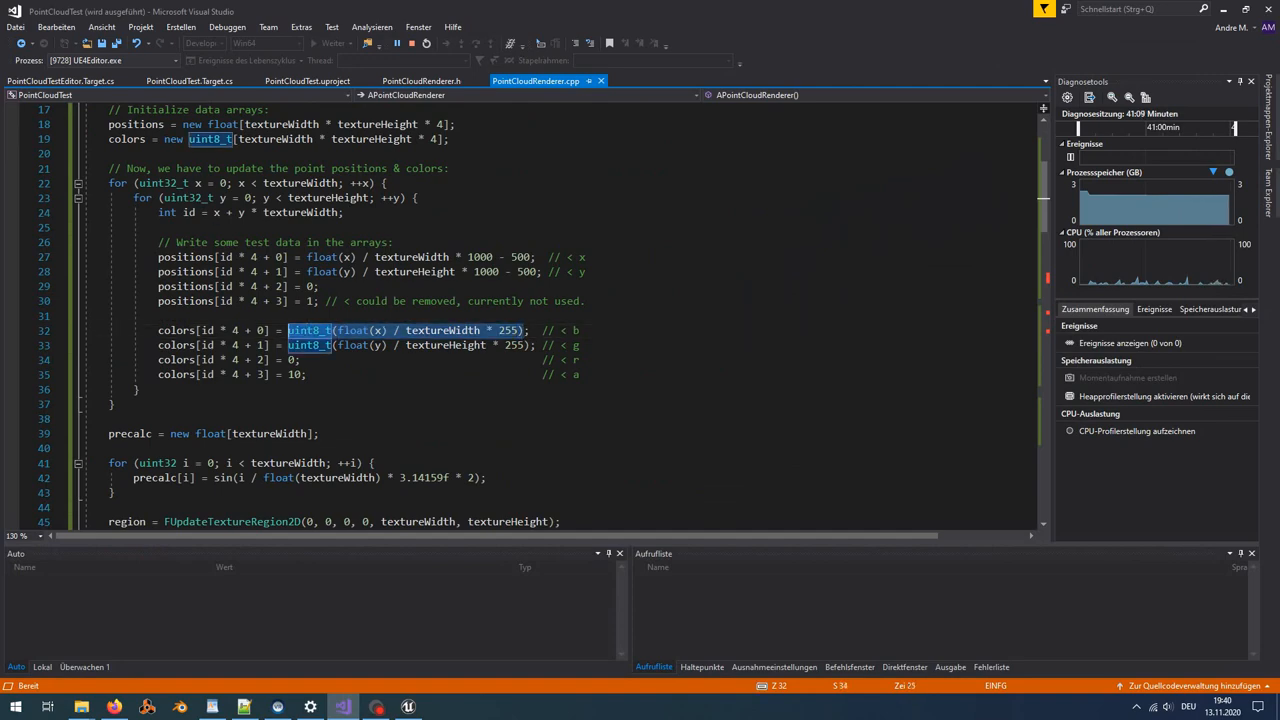
pyautogui.click(407, 707)
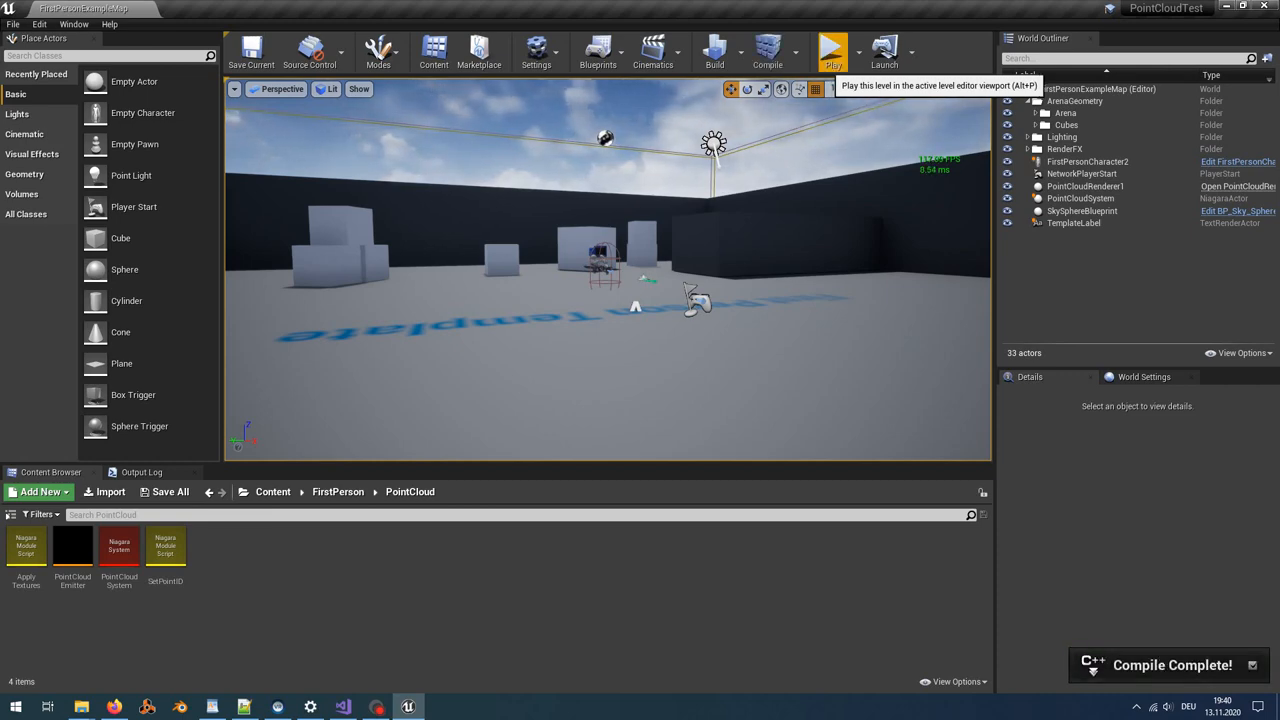
pyautogui.click(833, 50)
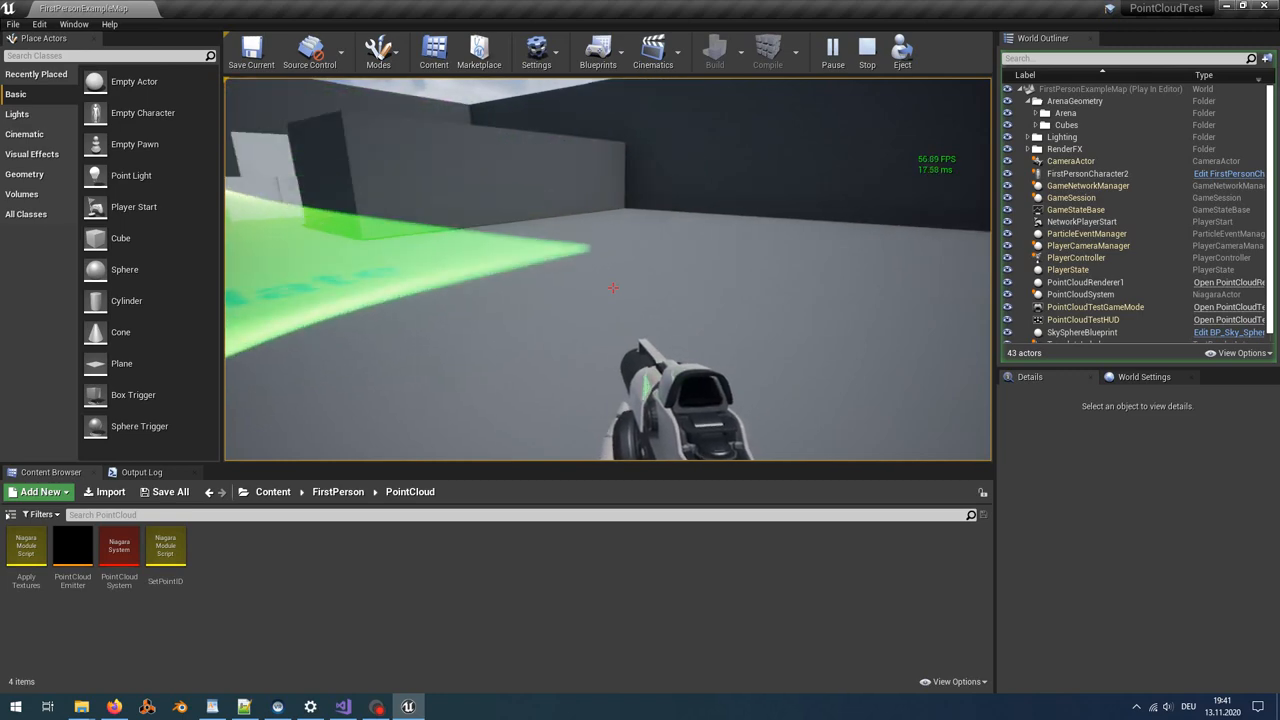
pyautogui.click(832, 47)
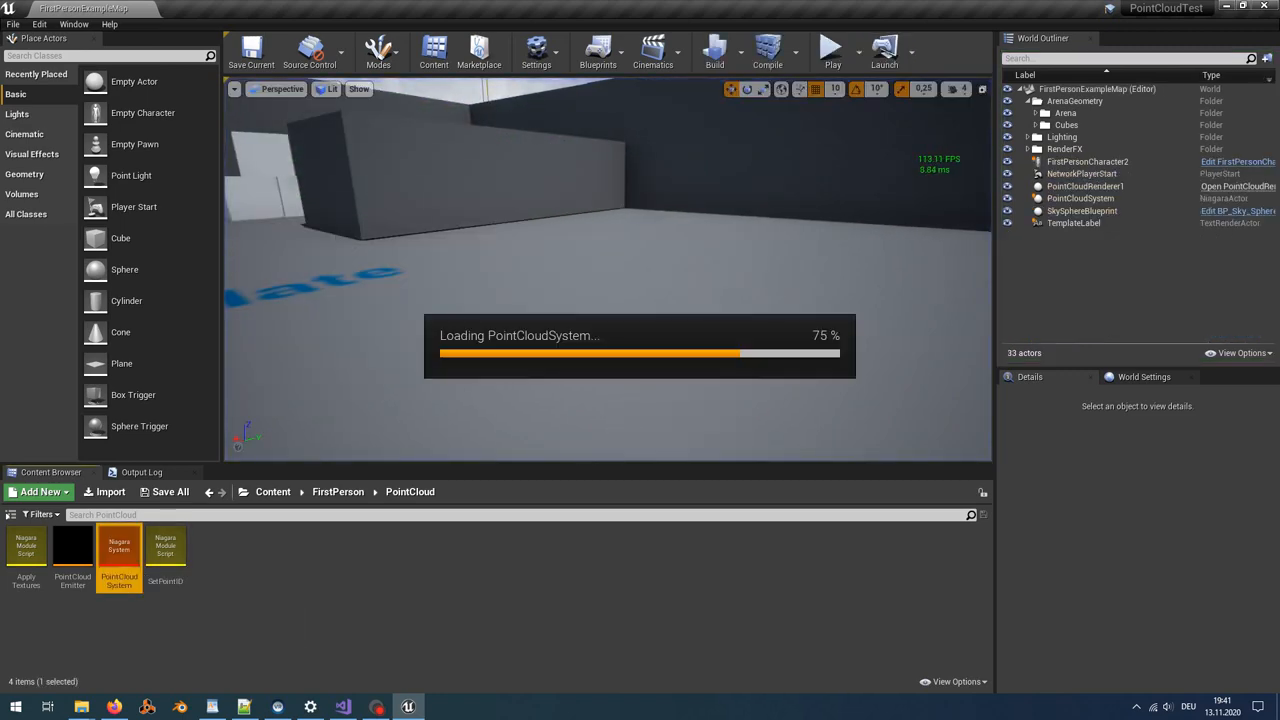
# - In Apply Textures, add a SpriteSize Map Set pin set to 5,0 × 5,0 and compile
pyautogui.doubleClick(119, 550)
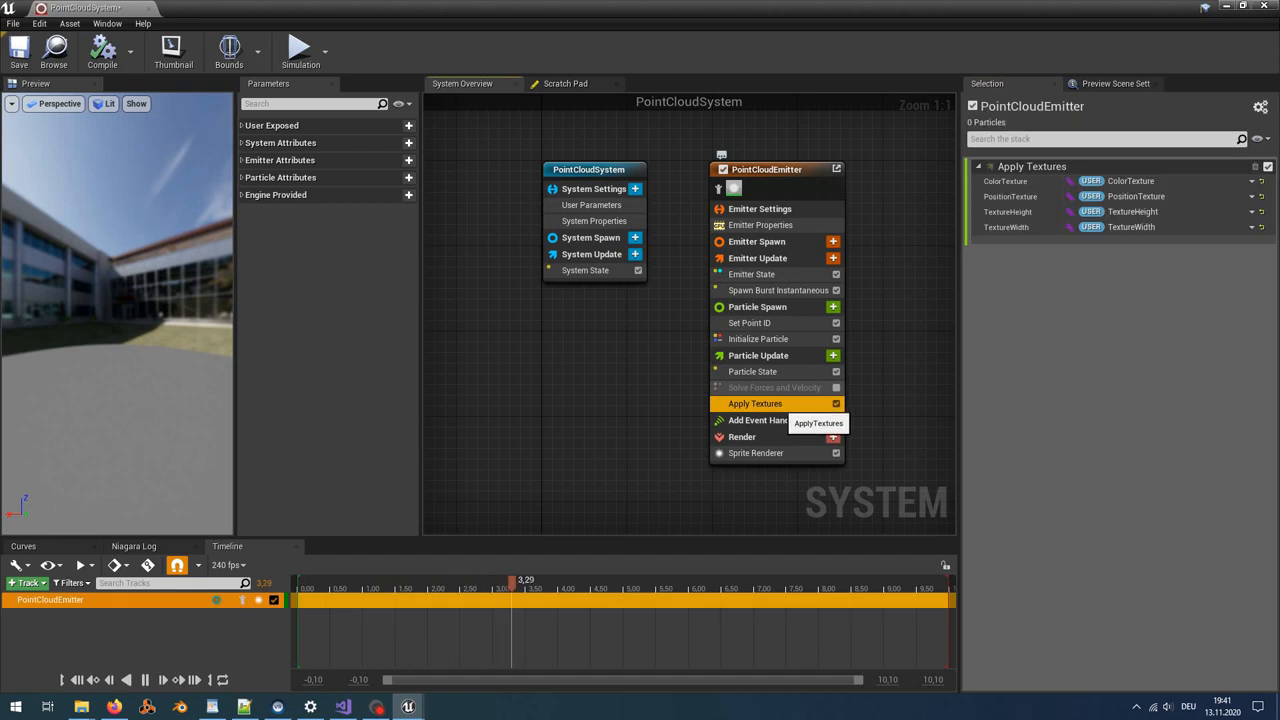
pyautogui.doubleClick(755, 403)
pyautogui.write('particle')
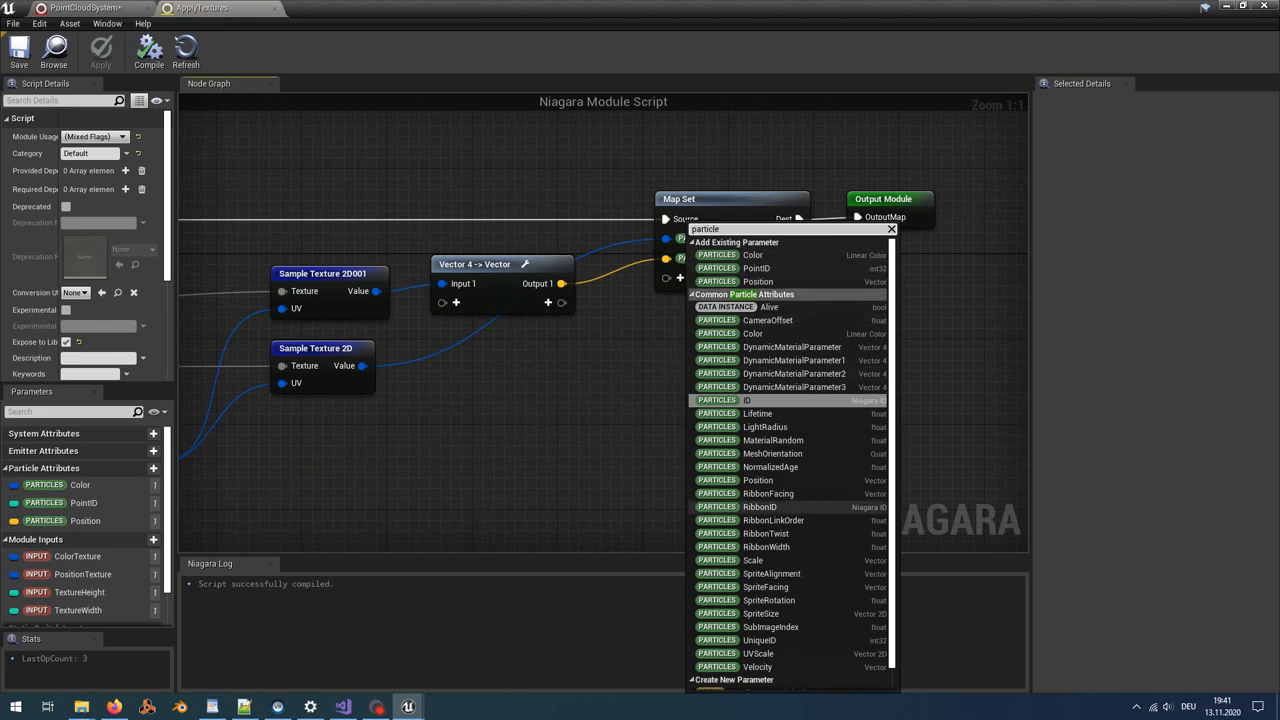
pyautogui.click(761, 613)
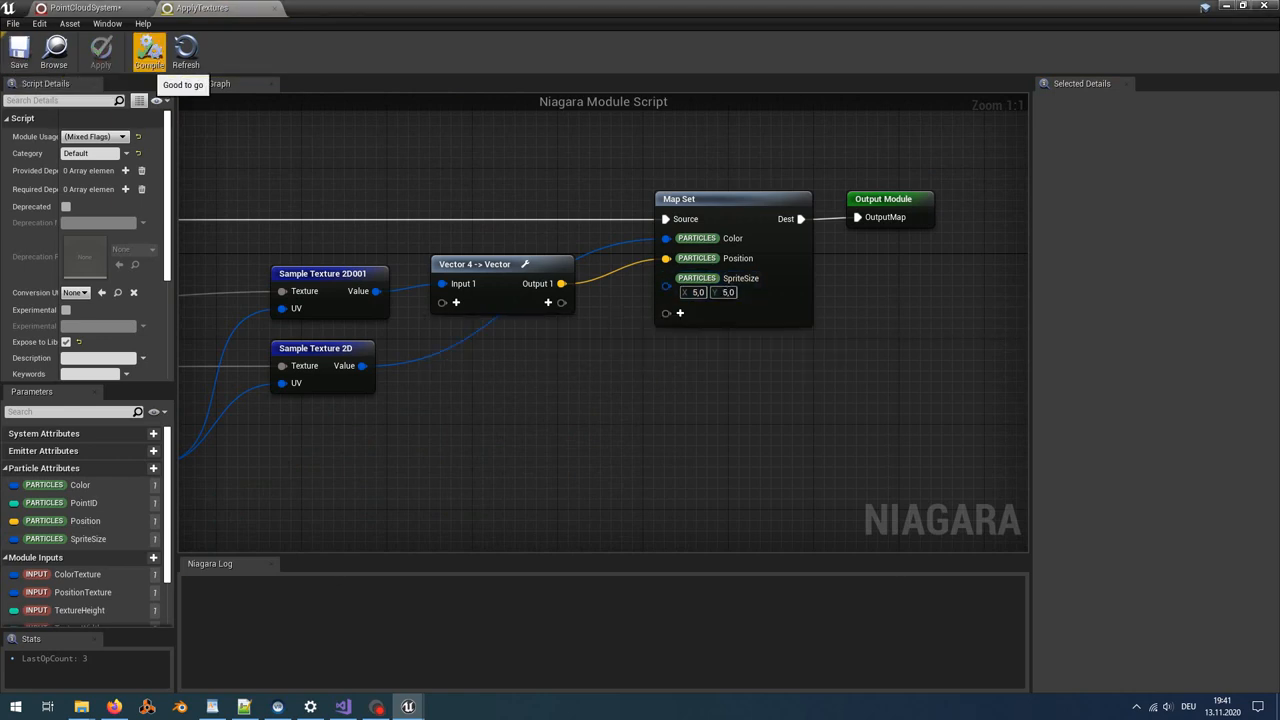
pyautogui.click(85, 8)
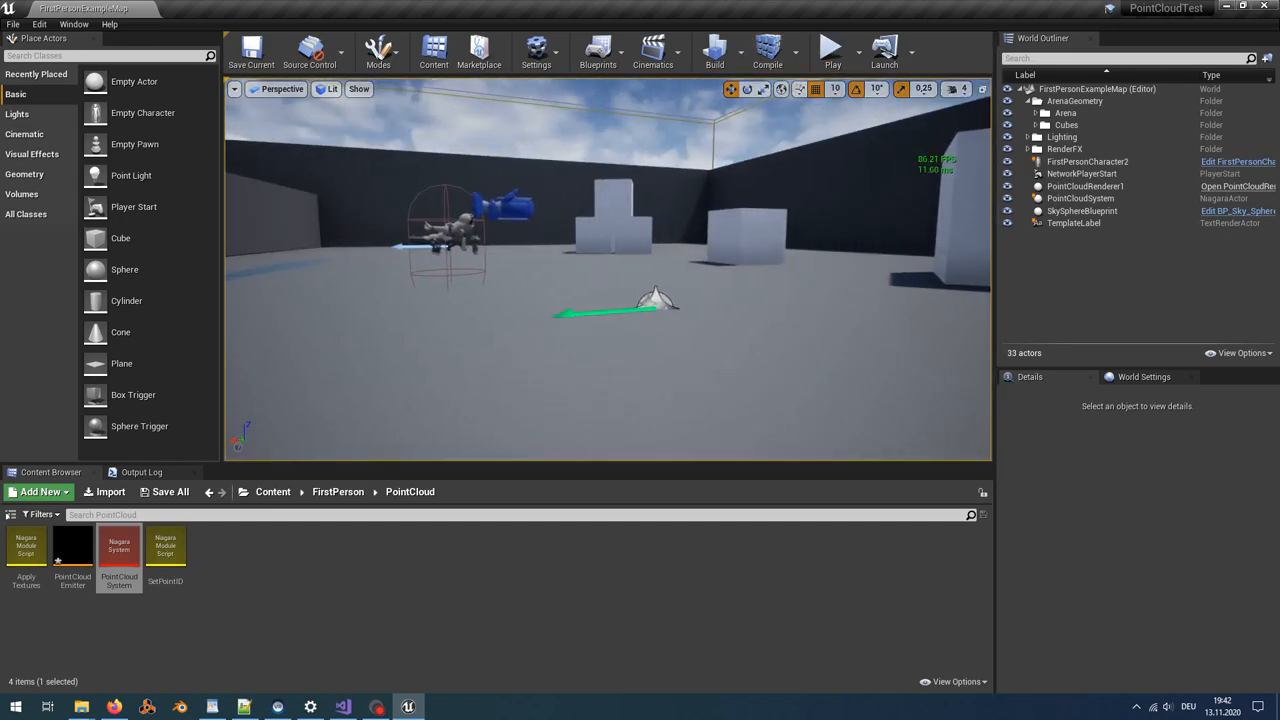
# - Reopen PointCloudSystem and change the Sprite Renderer's sort mode
pyautogui.click(1080, 198)
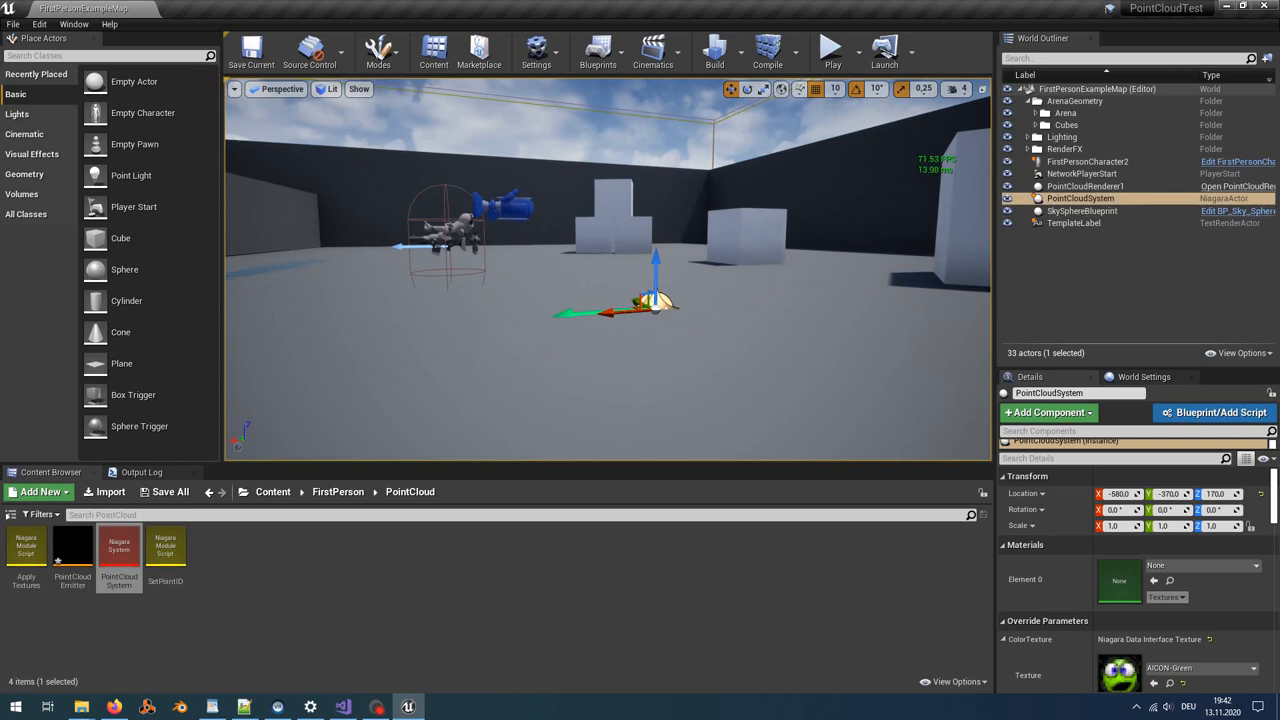
pyautogui.click(1081, 173)
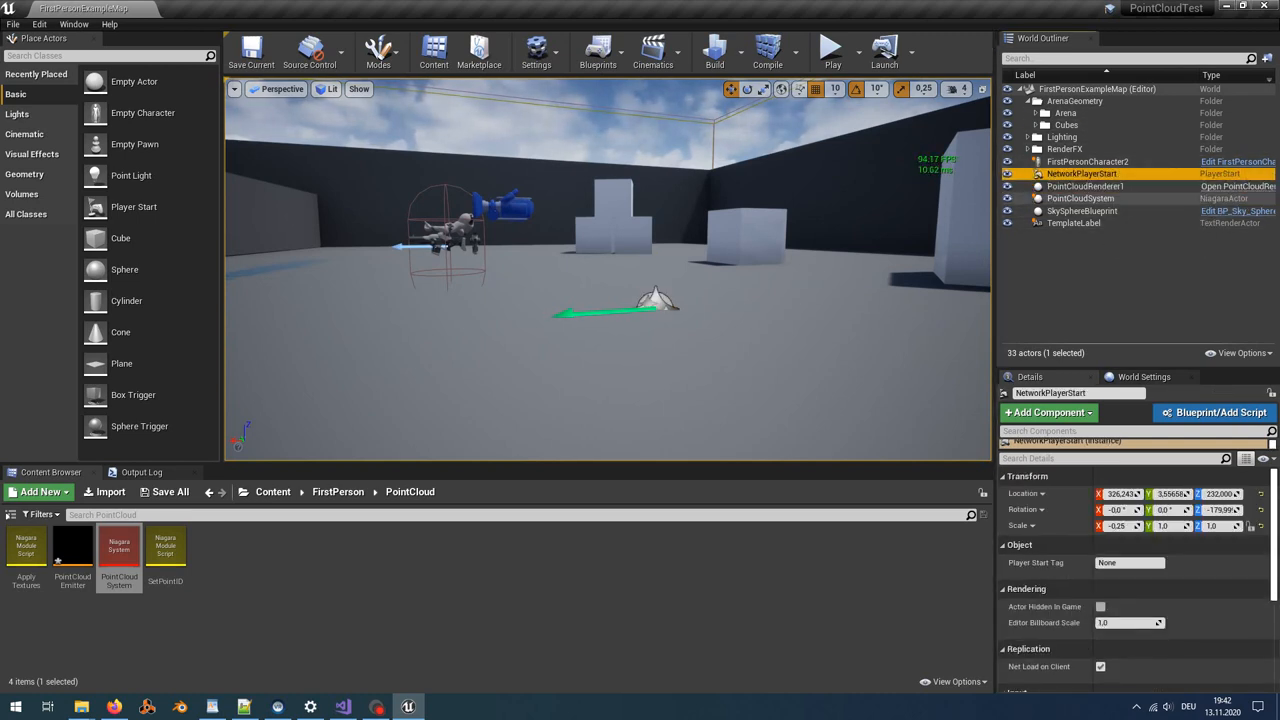
pyautogui.doubleClick(119, 545)
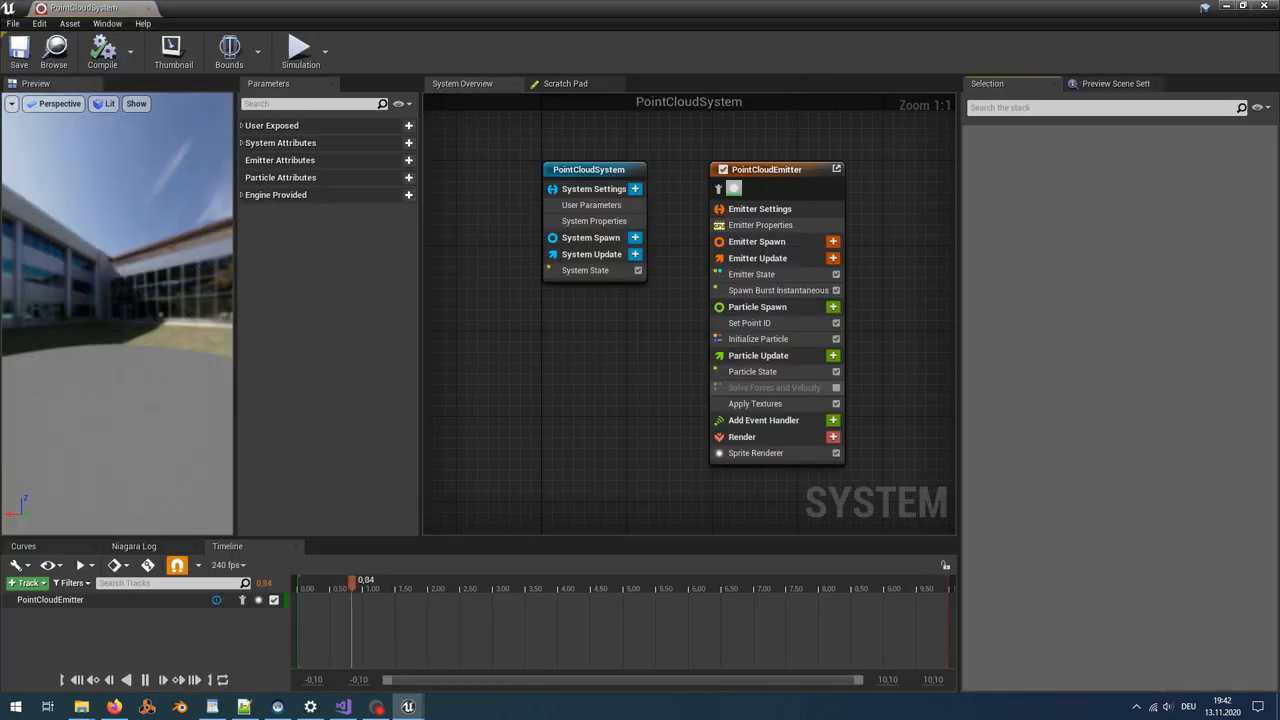
pyautogui.click(756, 453)
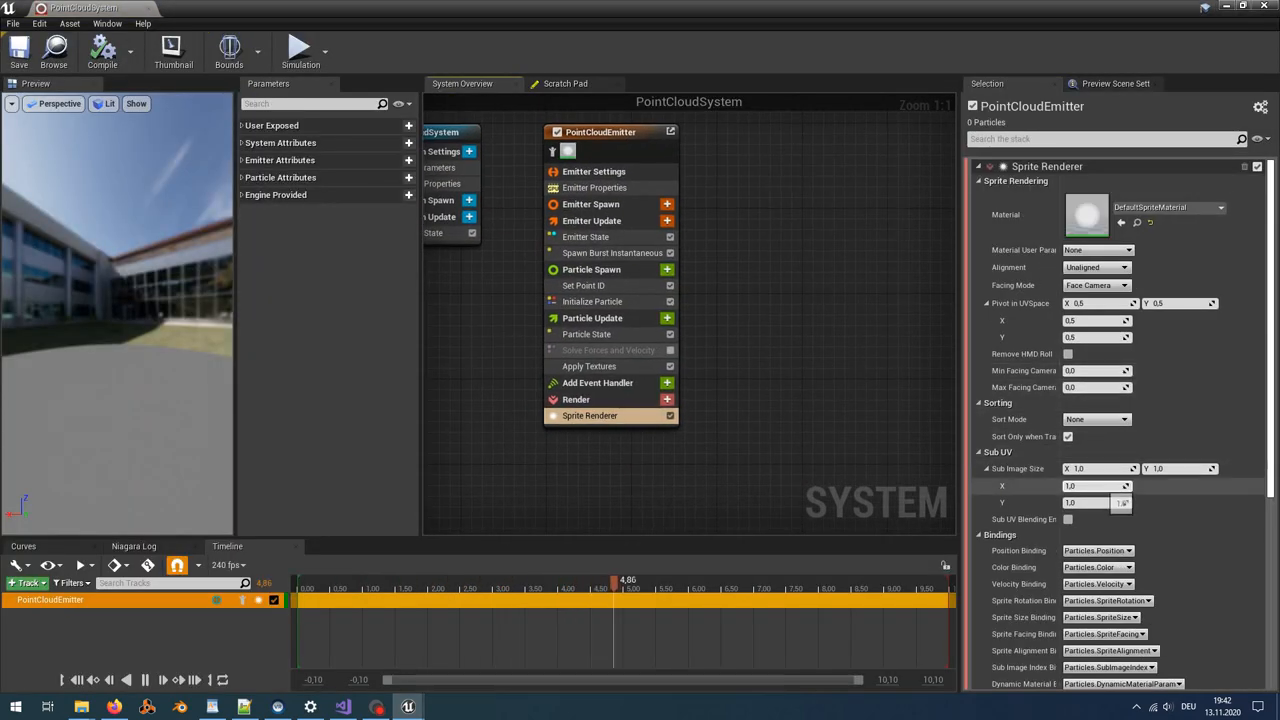
pyautogui.click(1097, 419)
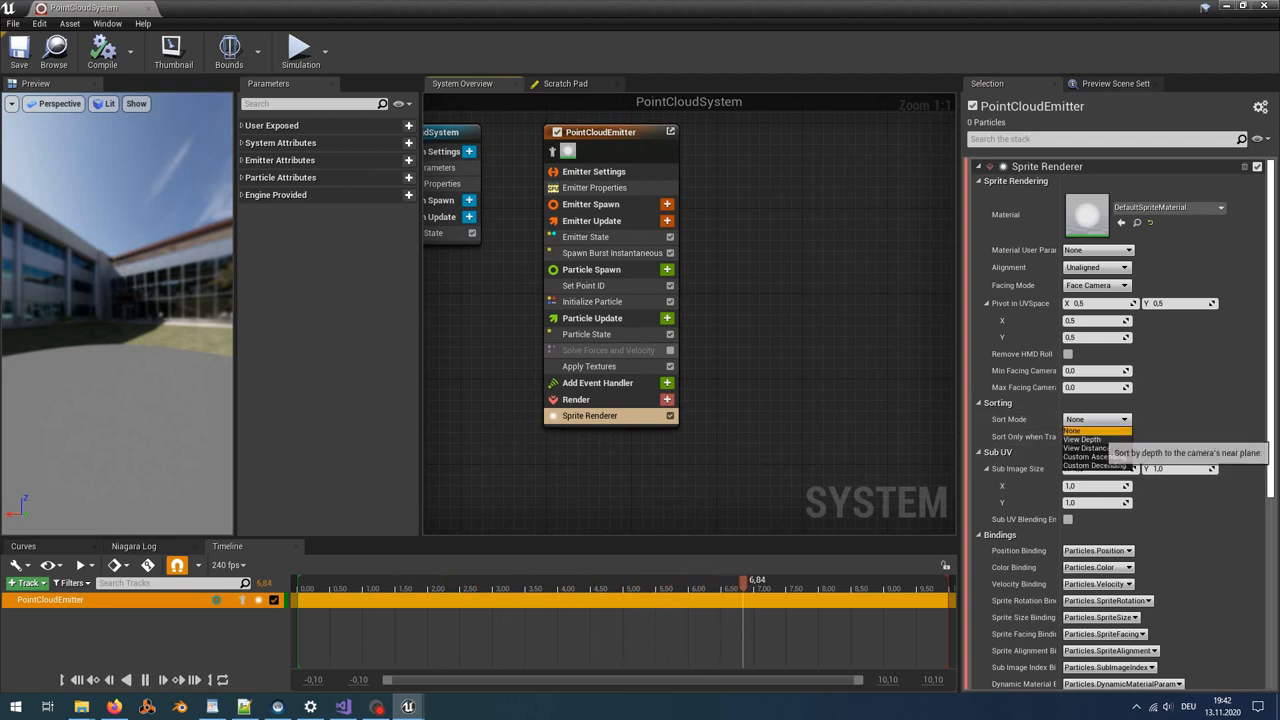
pyautogui.click(1082, 438)
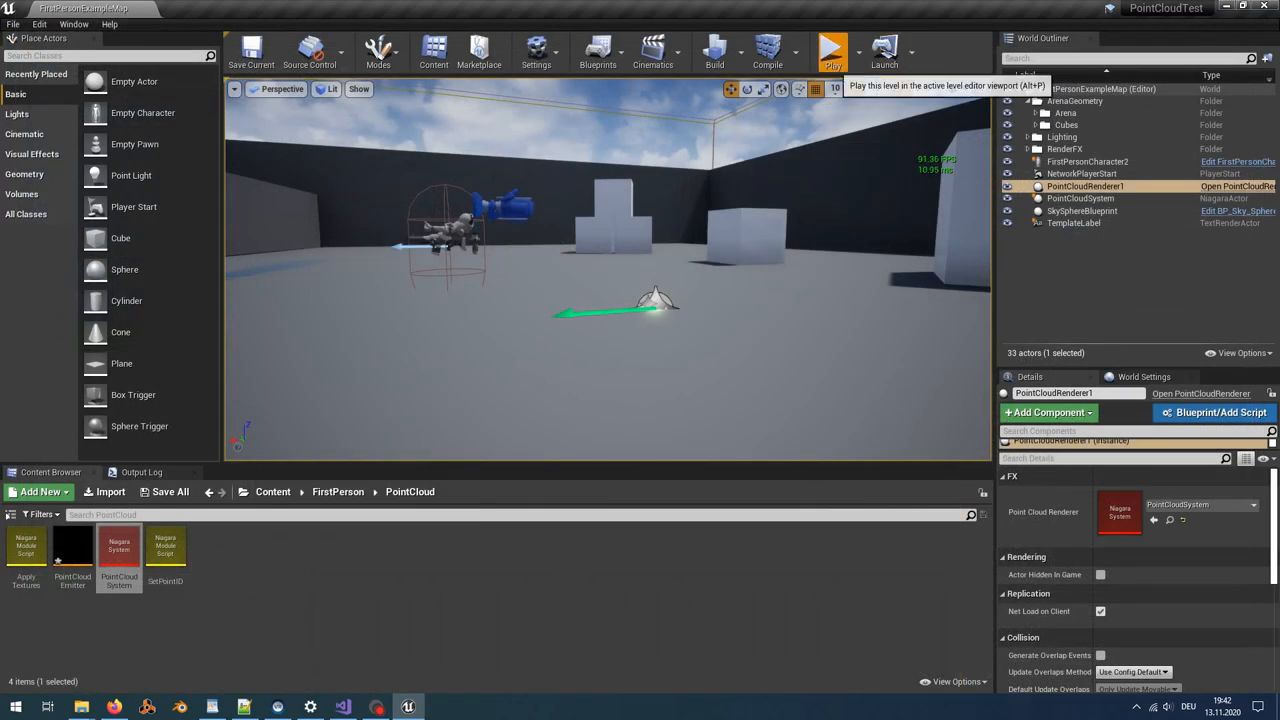
# - Preview the level, then give the emitter a Mesh Renderer with a chosen mesh
pyautogui.click(832, 50)
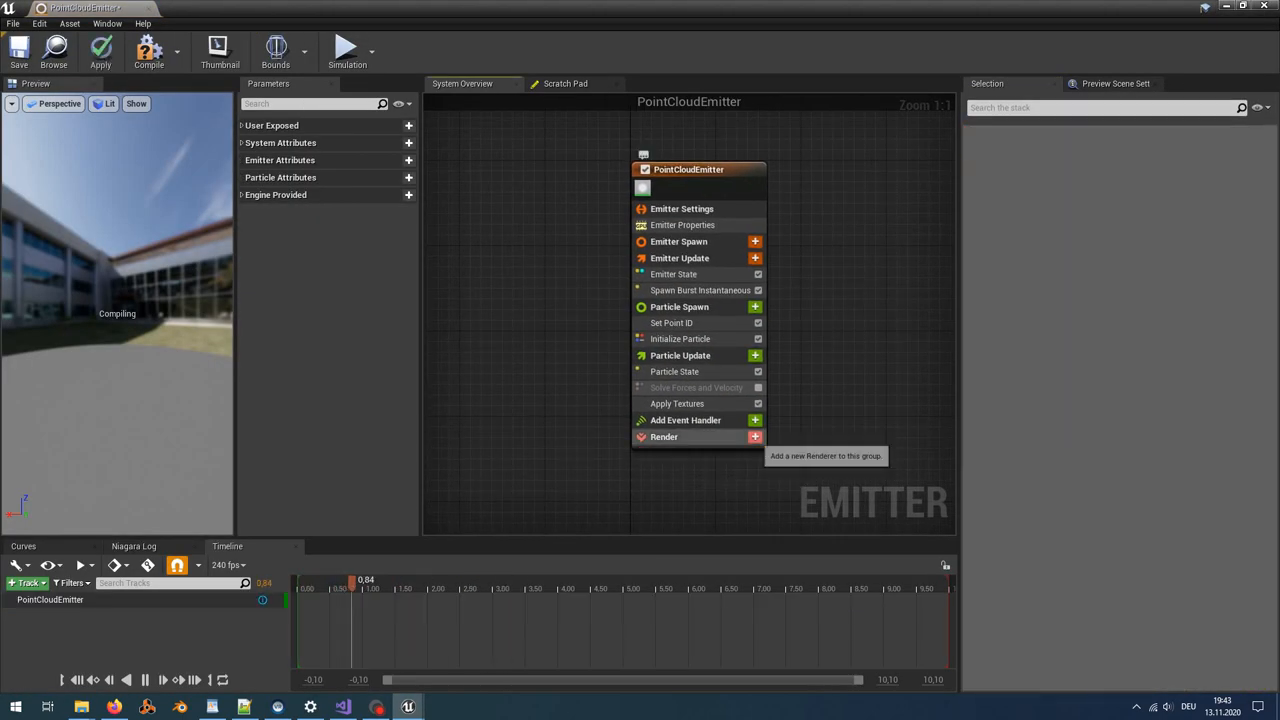
pyautogui.click(755, 437)
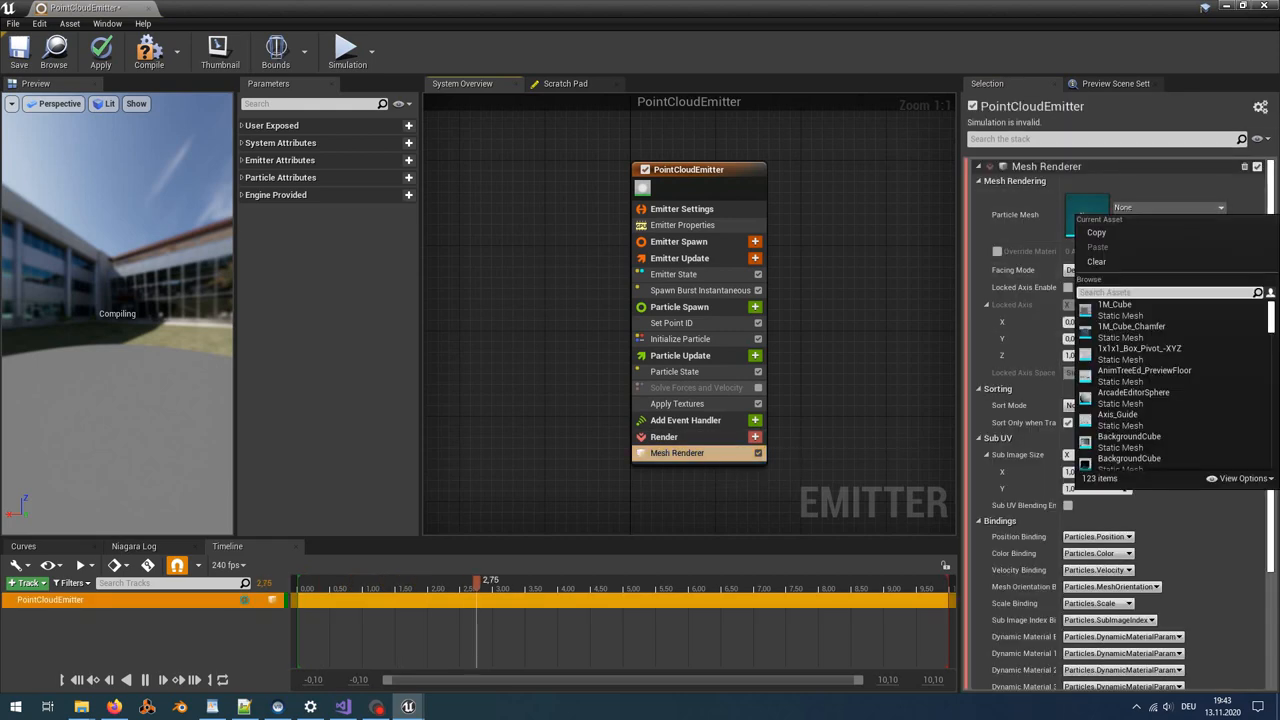
pyautogui.click(1114, 304)
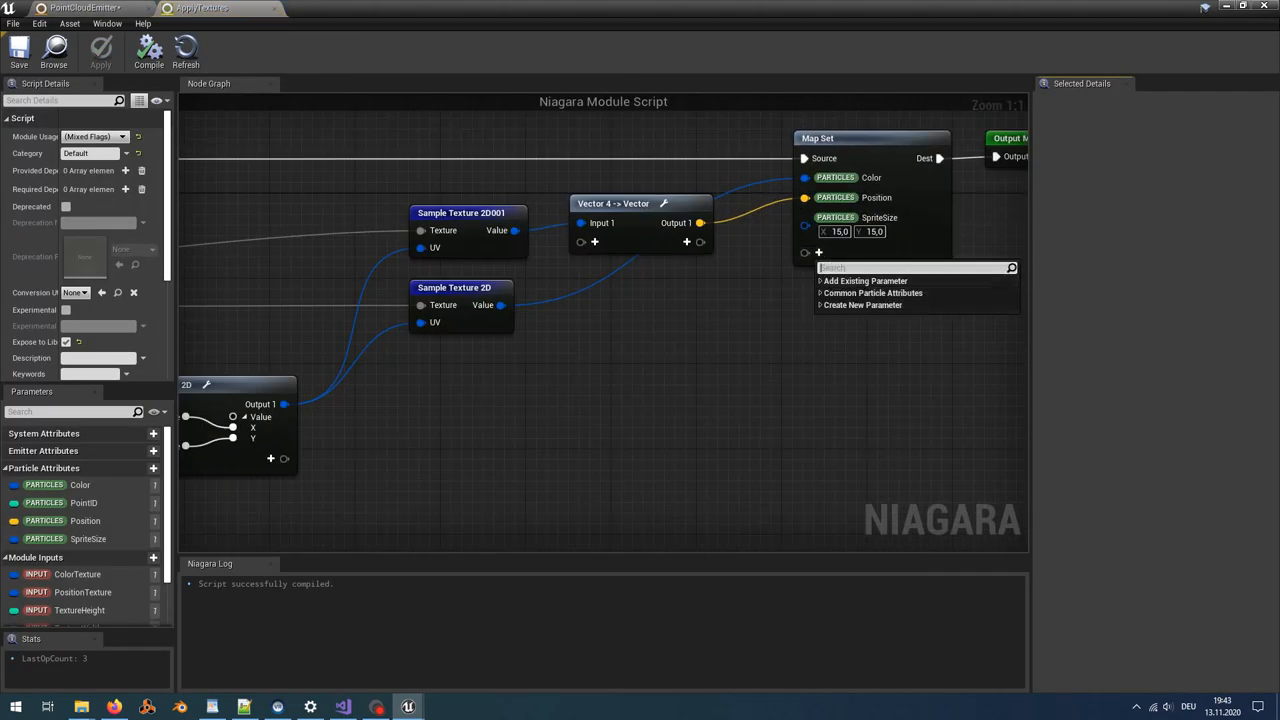
# - Add a Scale pin to Apply Textures' Map Set and set it to 0.002
pyautogui.write('scale')
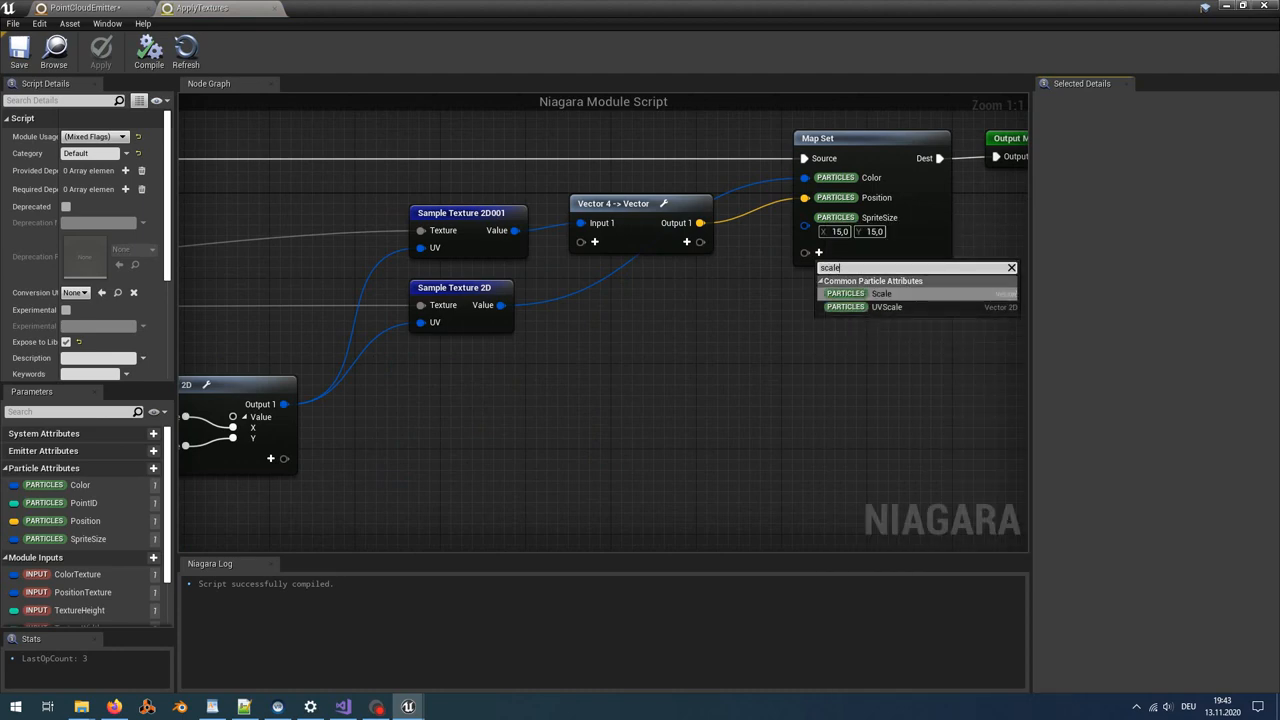
pyautogui.click(882, 293)
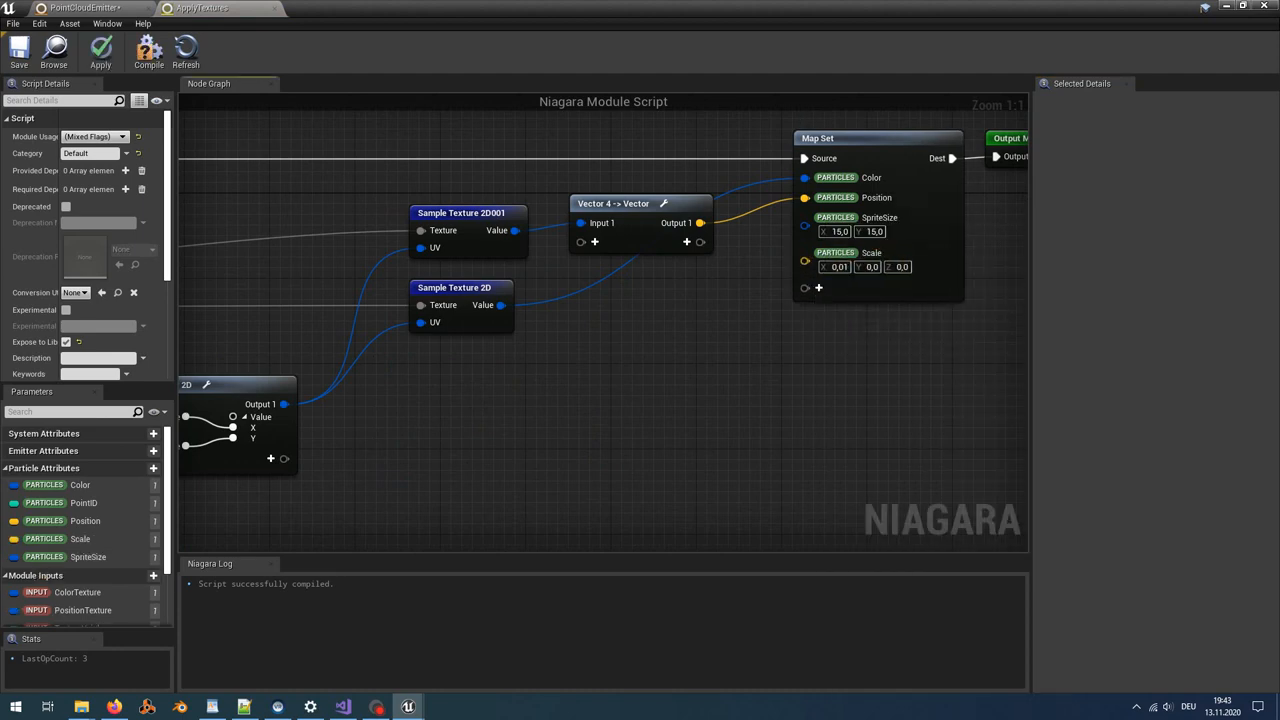
pyautogui.write('0.002')
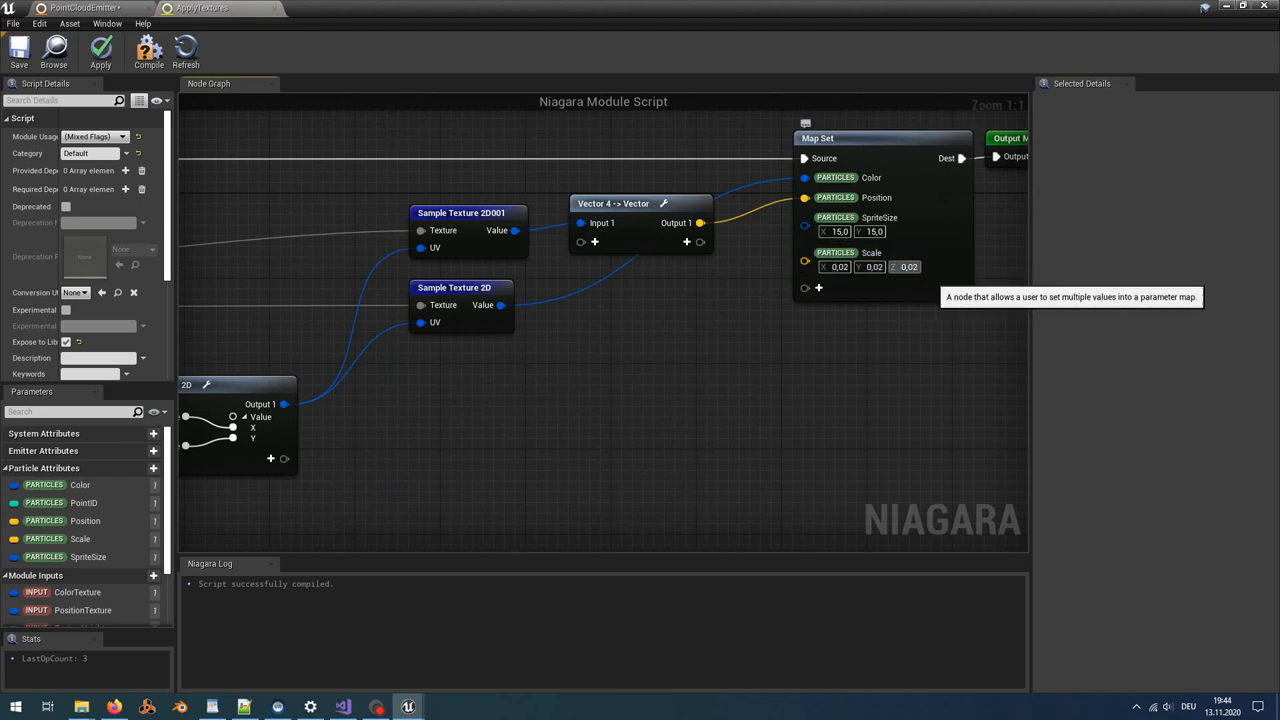
pyautogui.click(148, 50)
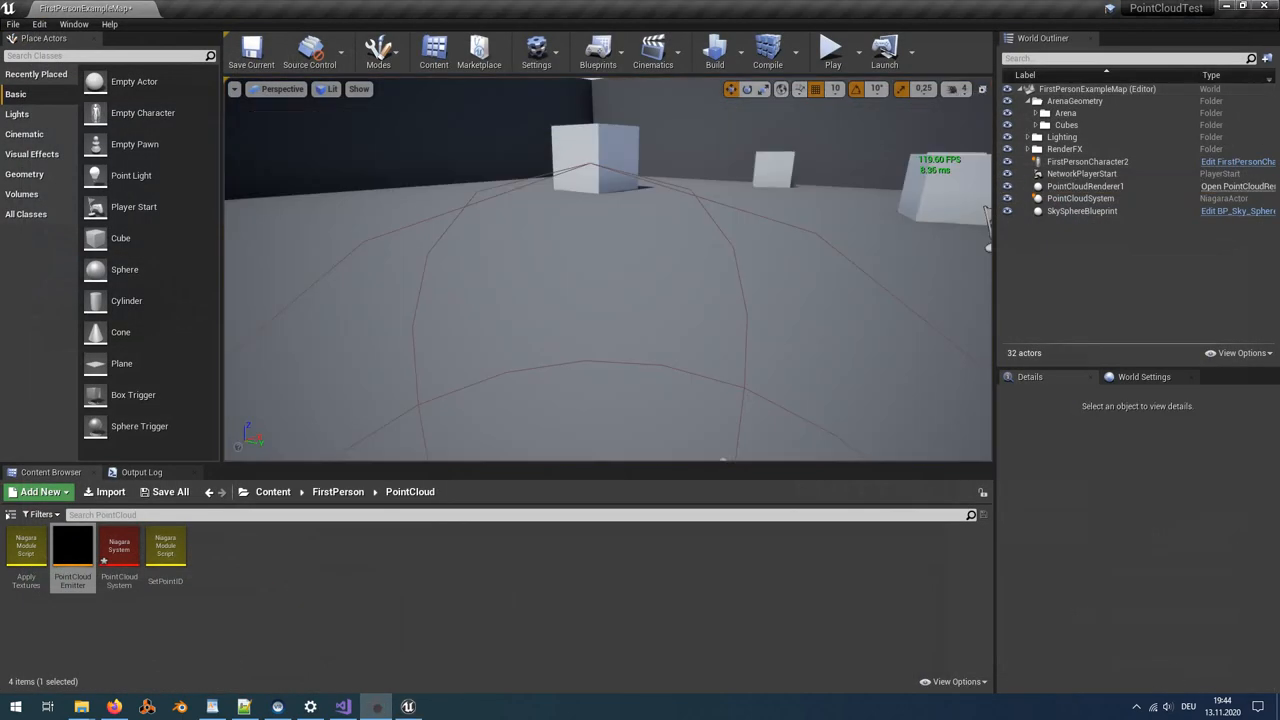
# - Play the level to inspect the dark wavy point cloud, then stop
pyautogui.click(832, 50)
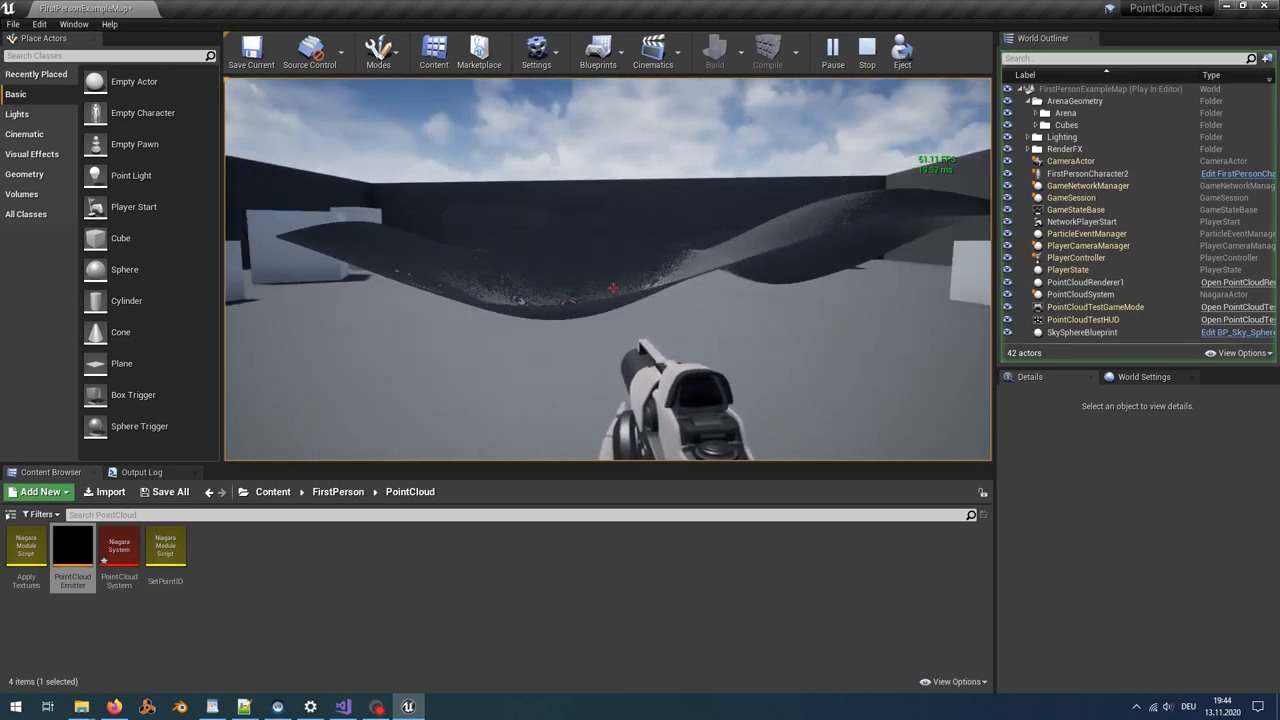
pyautogui.click(866, 48)
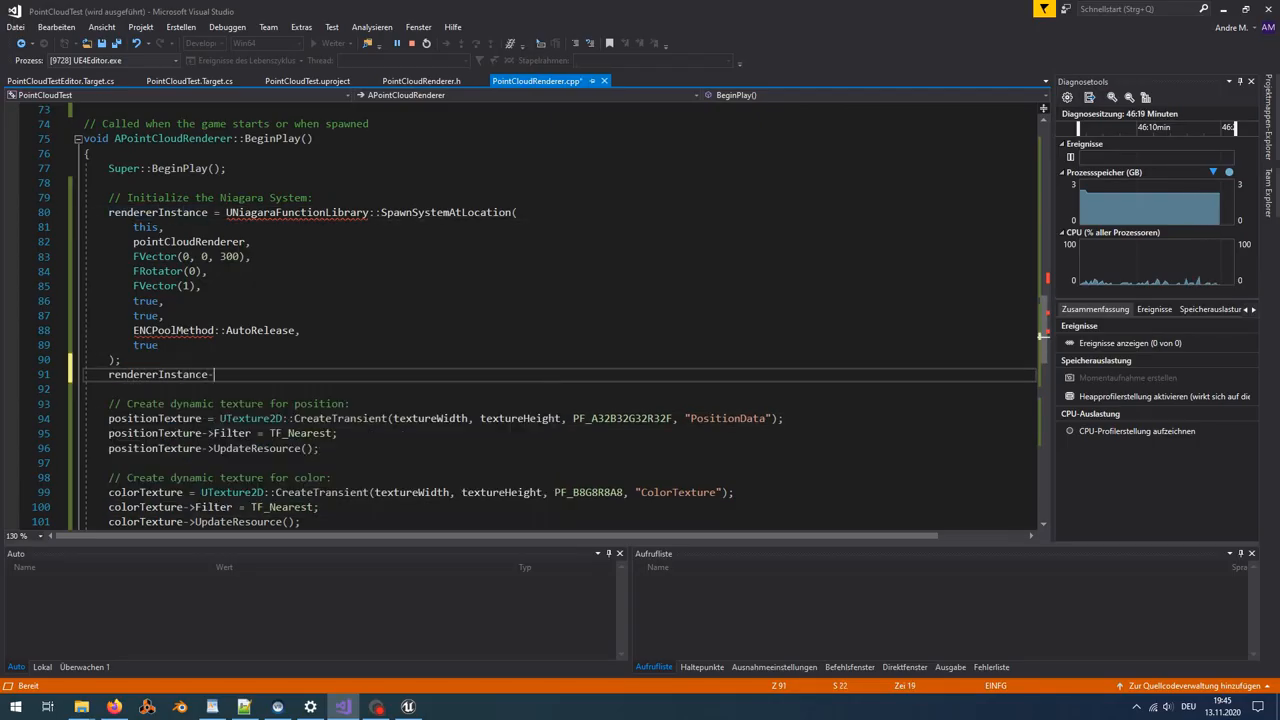
# - Add rendererInstance->SetCastShadow(true); to BeginPlay and play the level to check shadows
pyautogui.write('>SetCastSha')
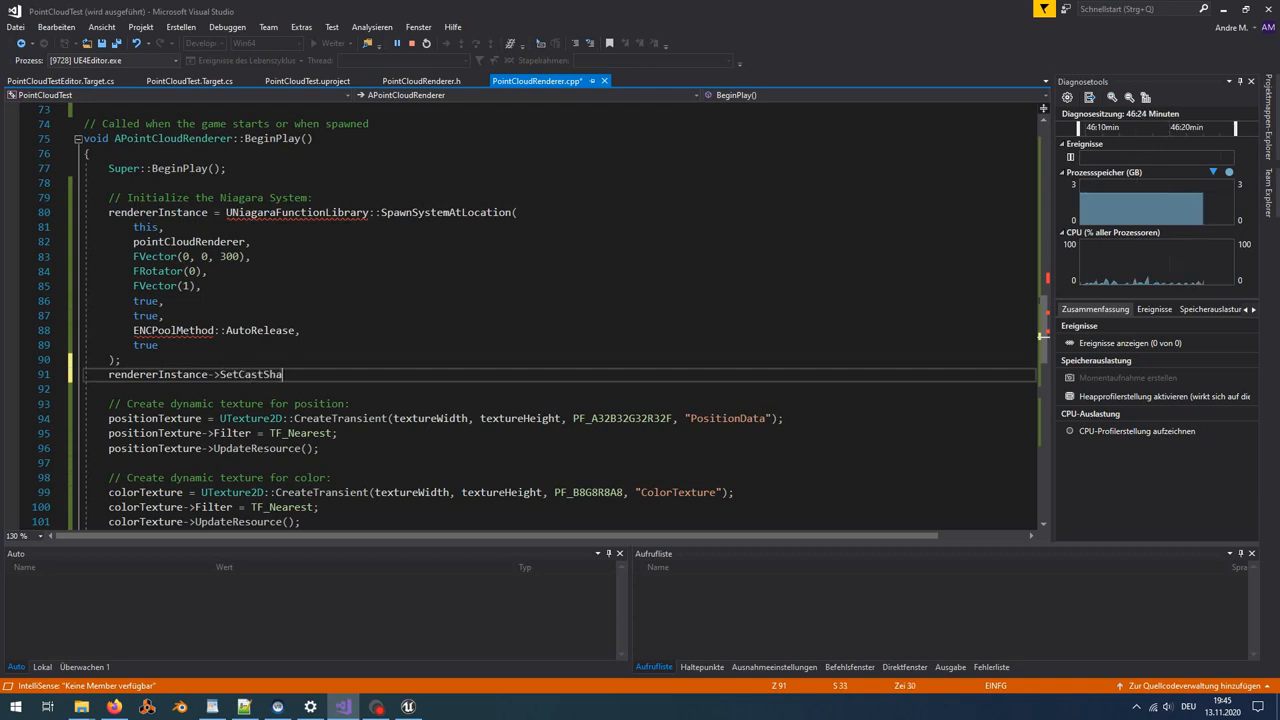
pyautogui.write('dow(true);')
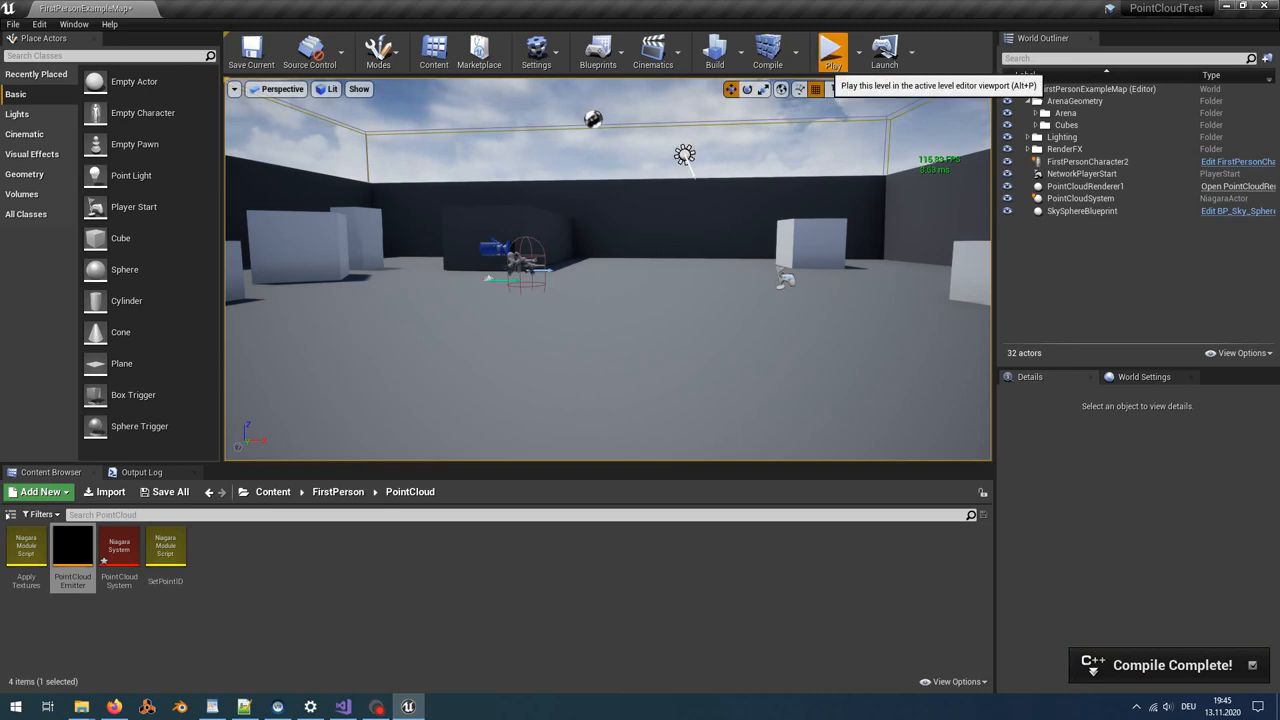
pyautogui.click(831, 50)
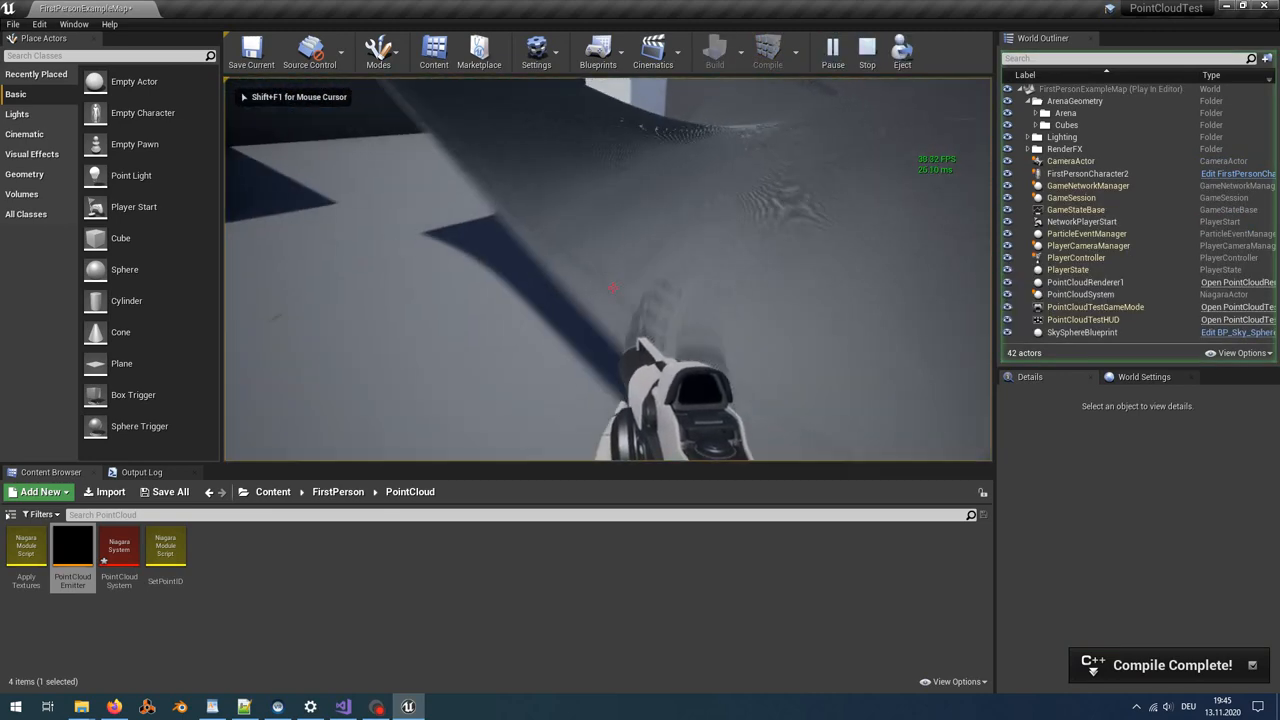